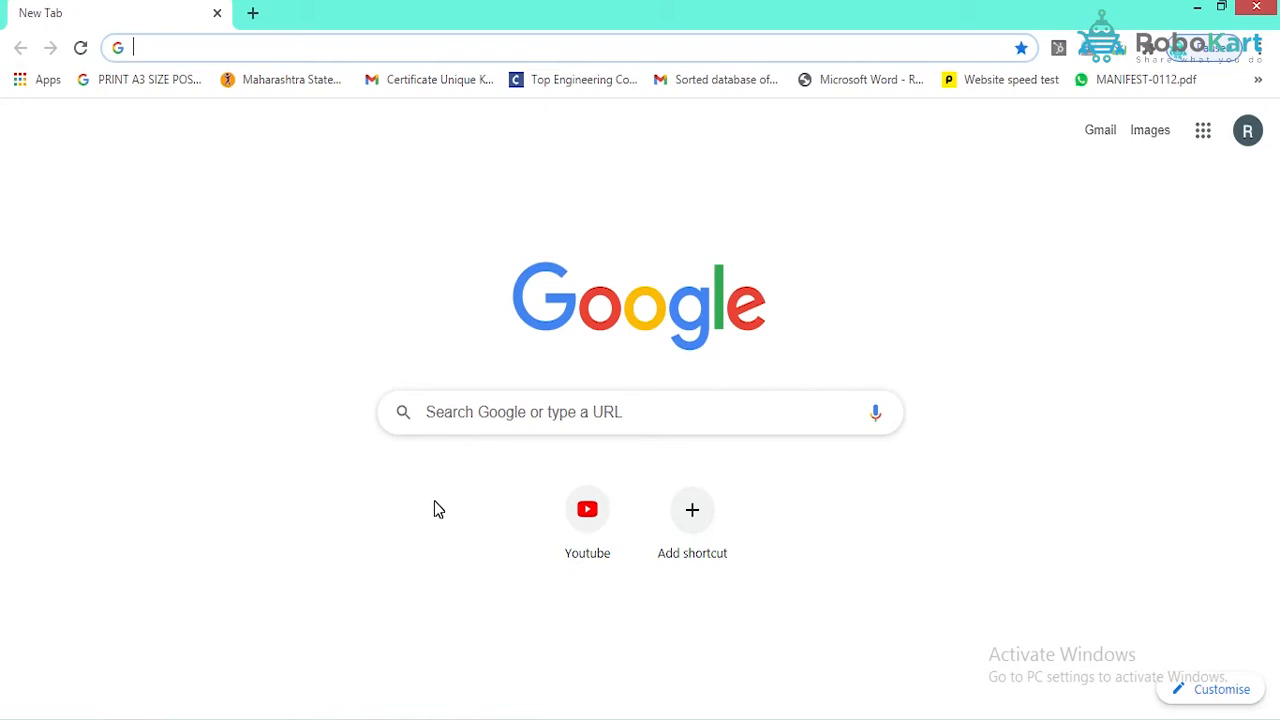
Go to code.org in Chrome and create a new App Lab project
type("code.org/home")
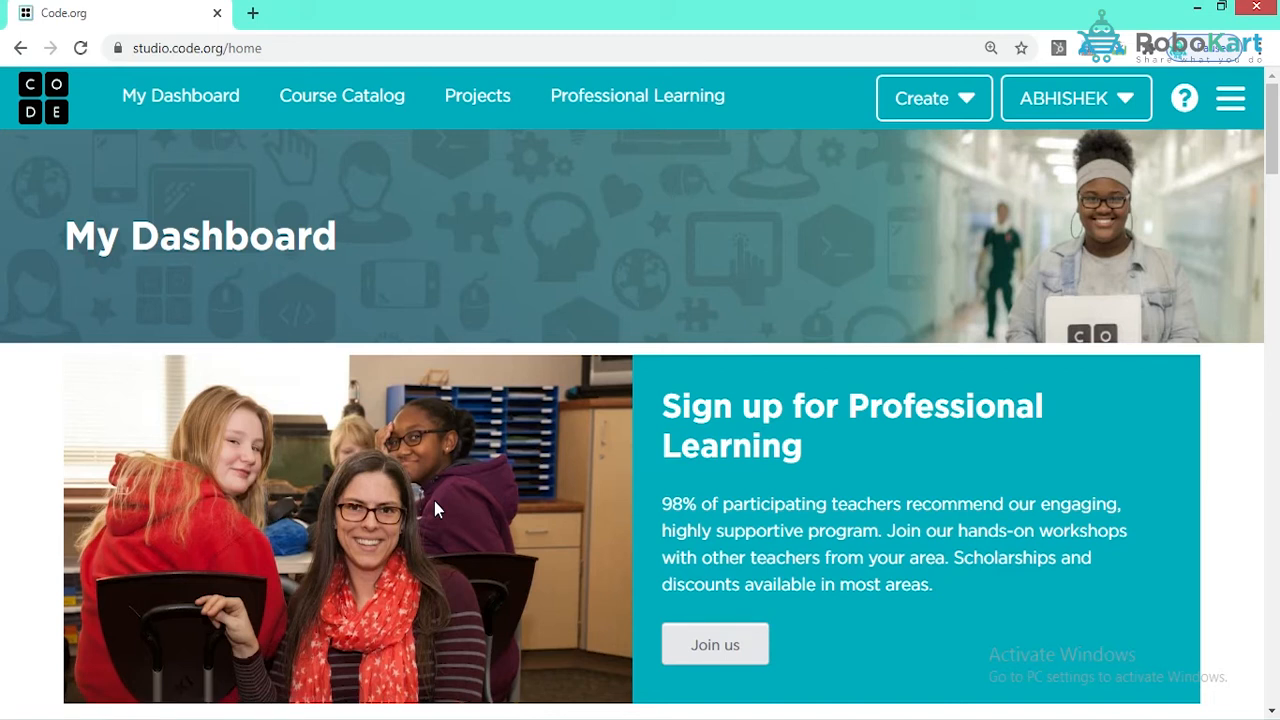
left_click(933, 98)
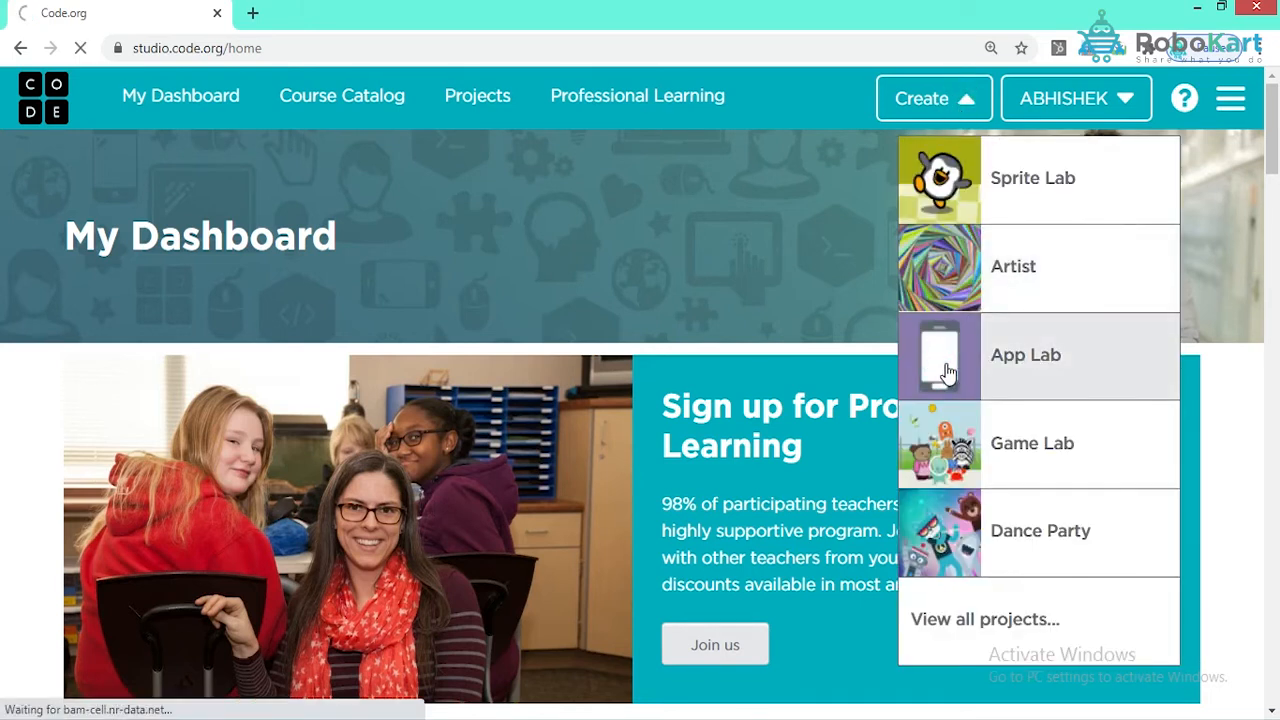
left_click(1025, 354)
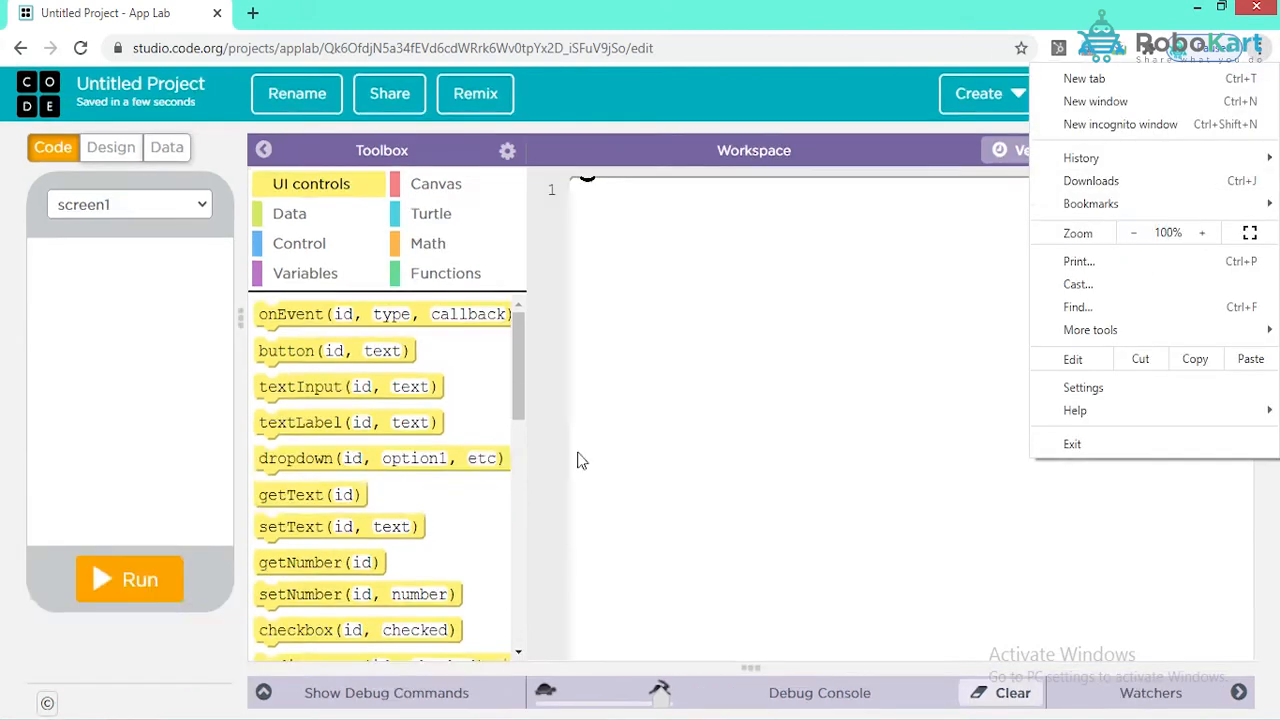
left_click(745, 467)
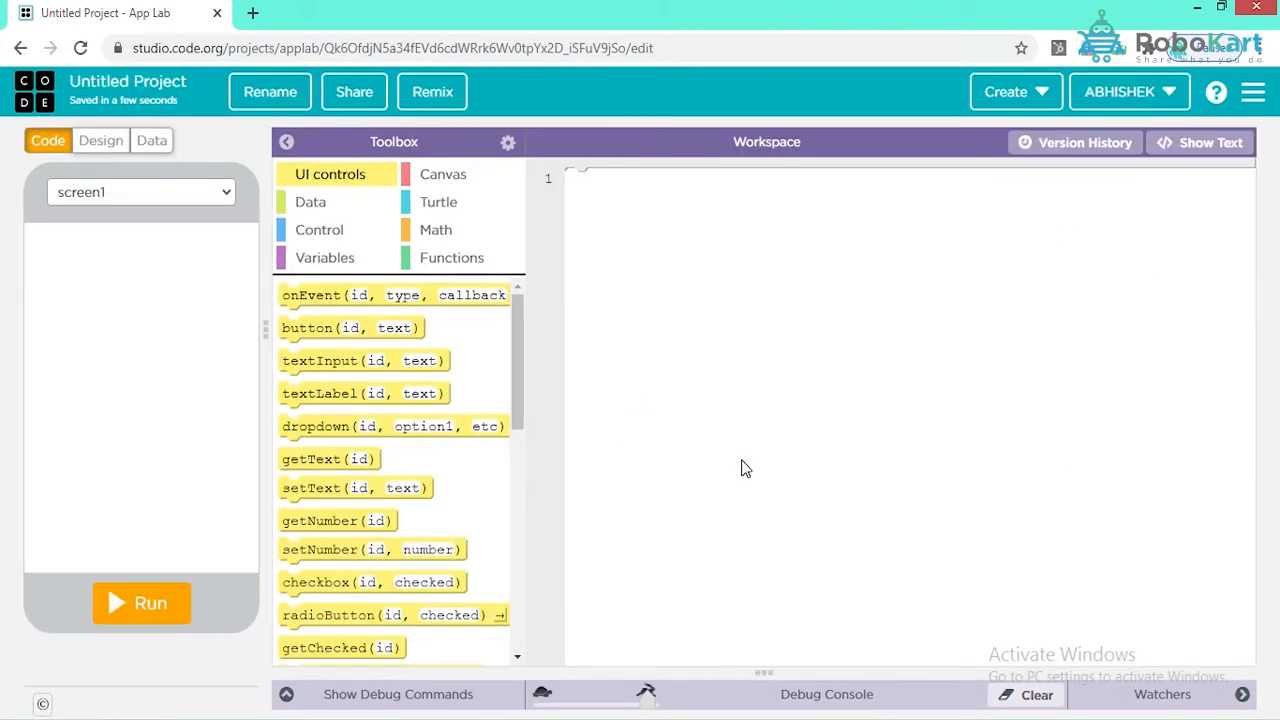
mouse_move(730, 192)
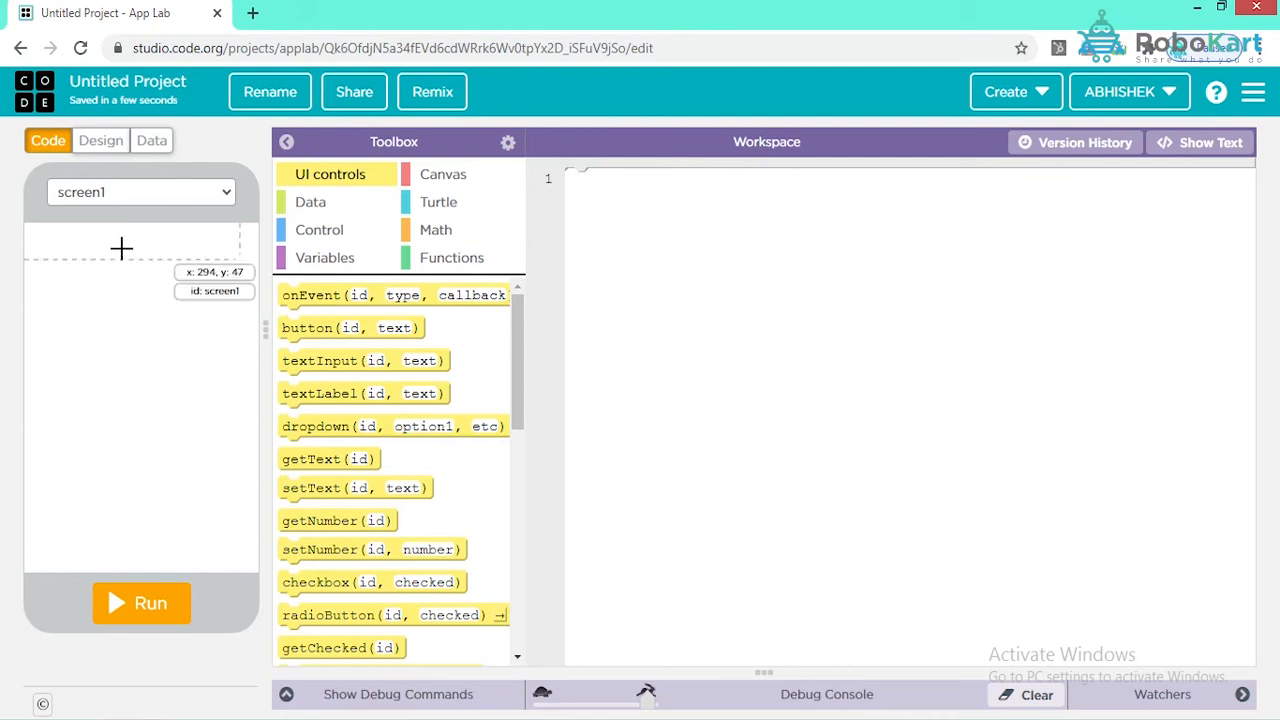
mouse_move(159, 405)
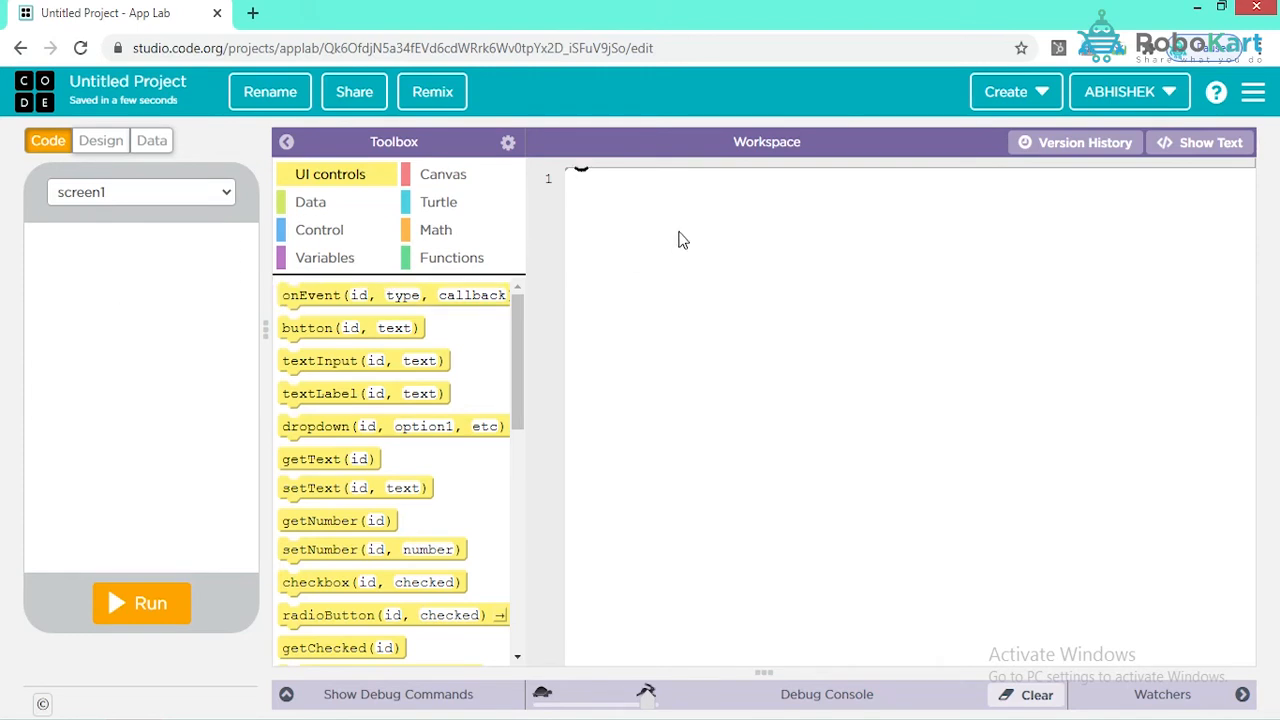
mouse_move(703, 188)
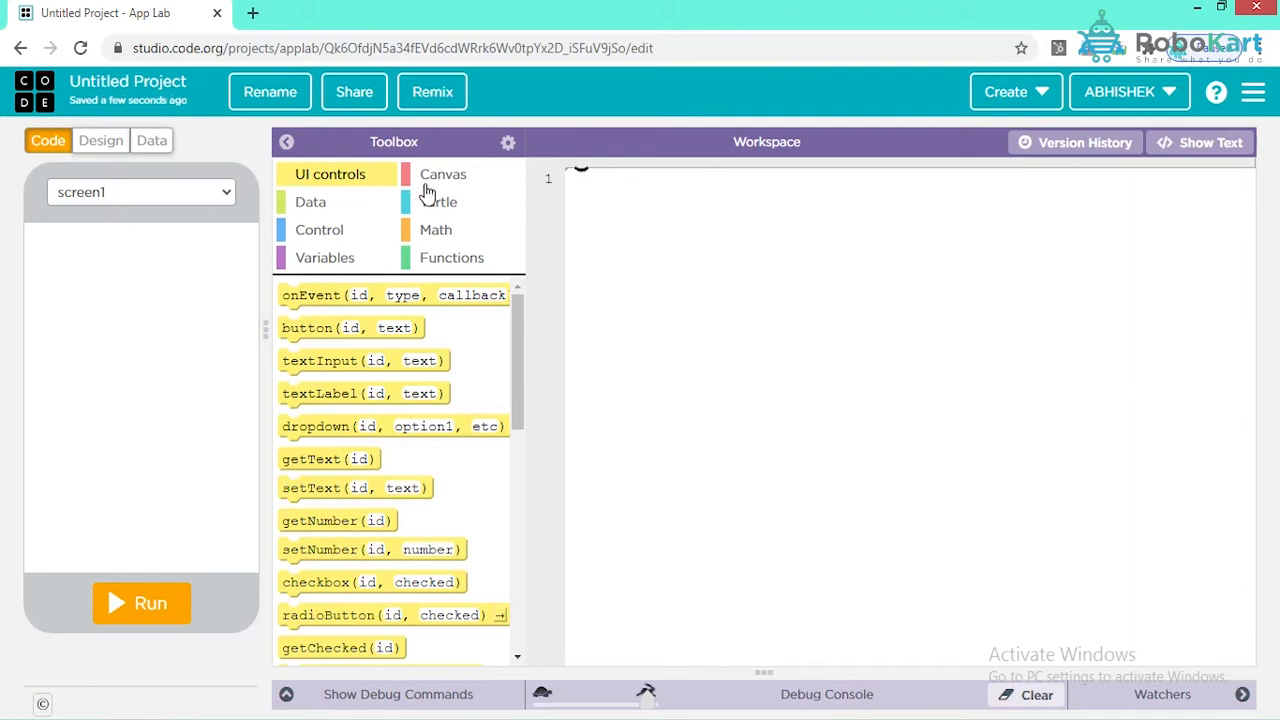
mouse_move(749, 204)
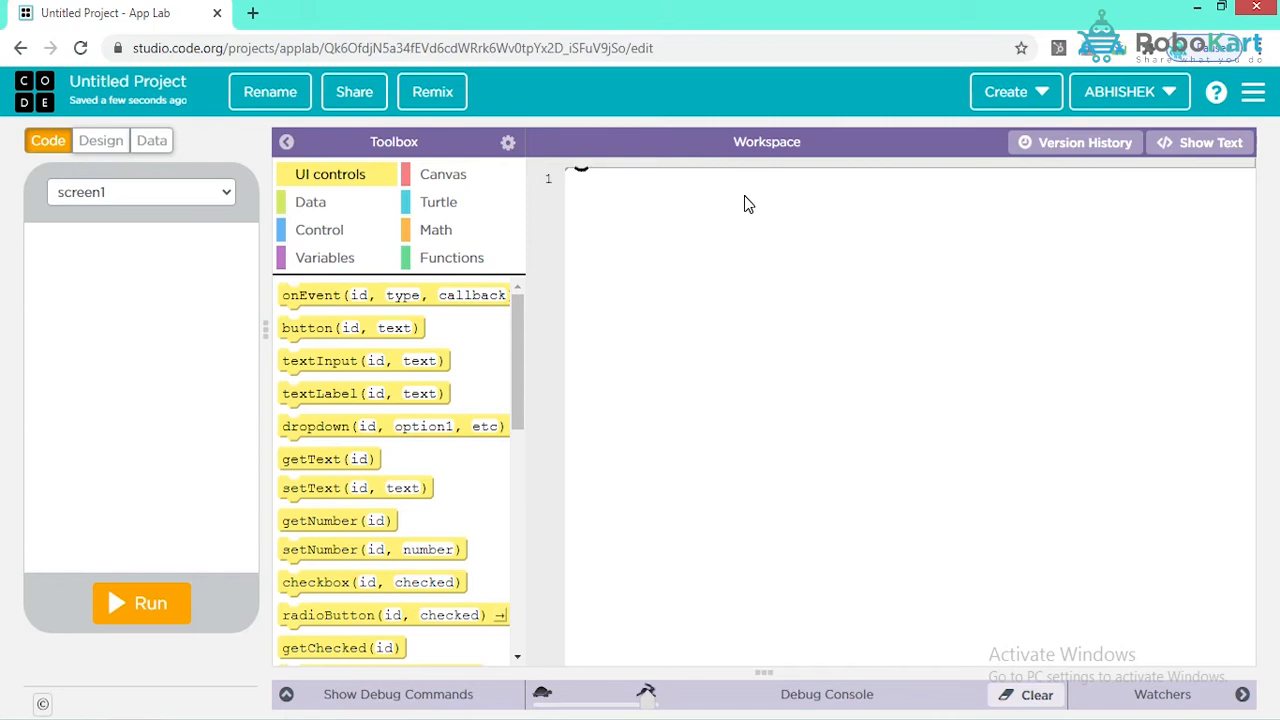
mouse_move(305, 238)
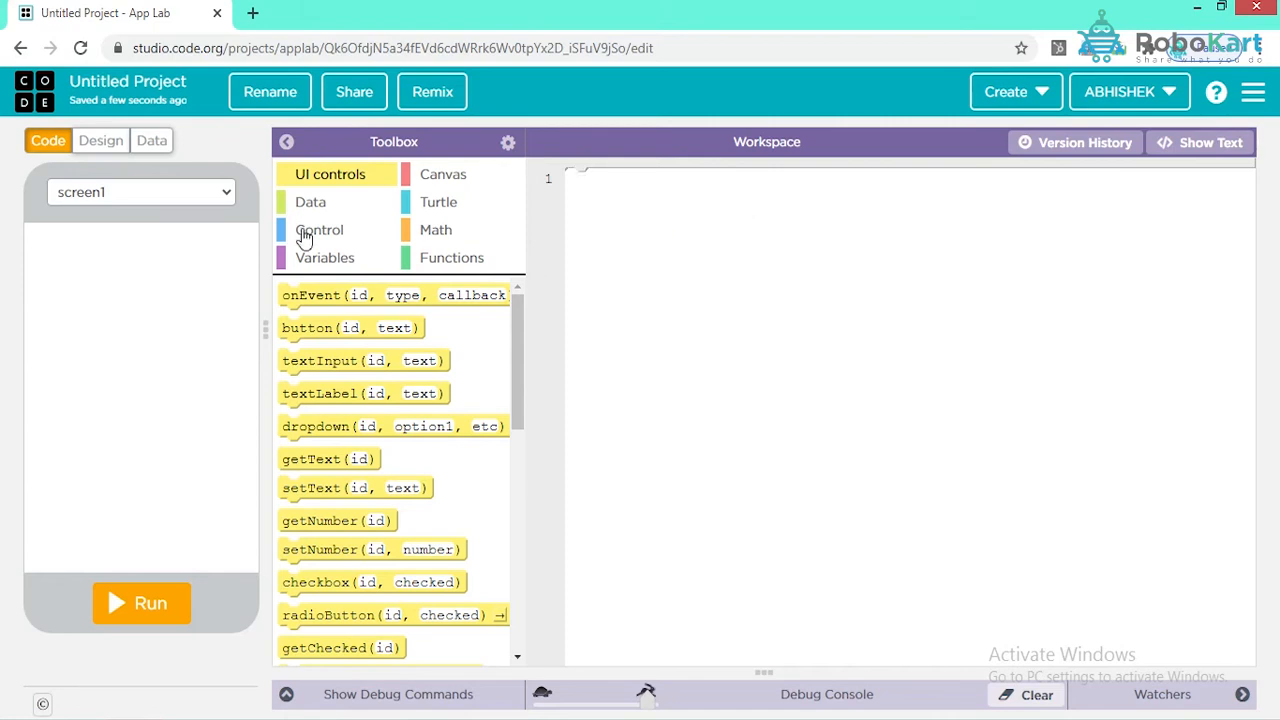
Place a text input near the top of the app screen with id 'first'
left_click(100, 140)
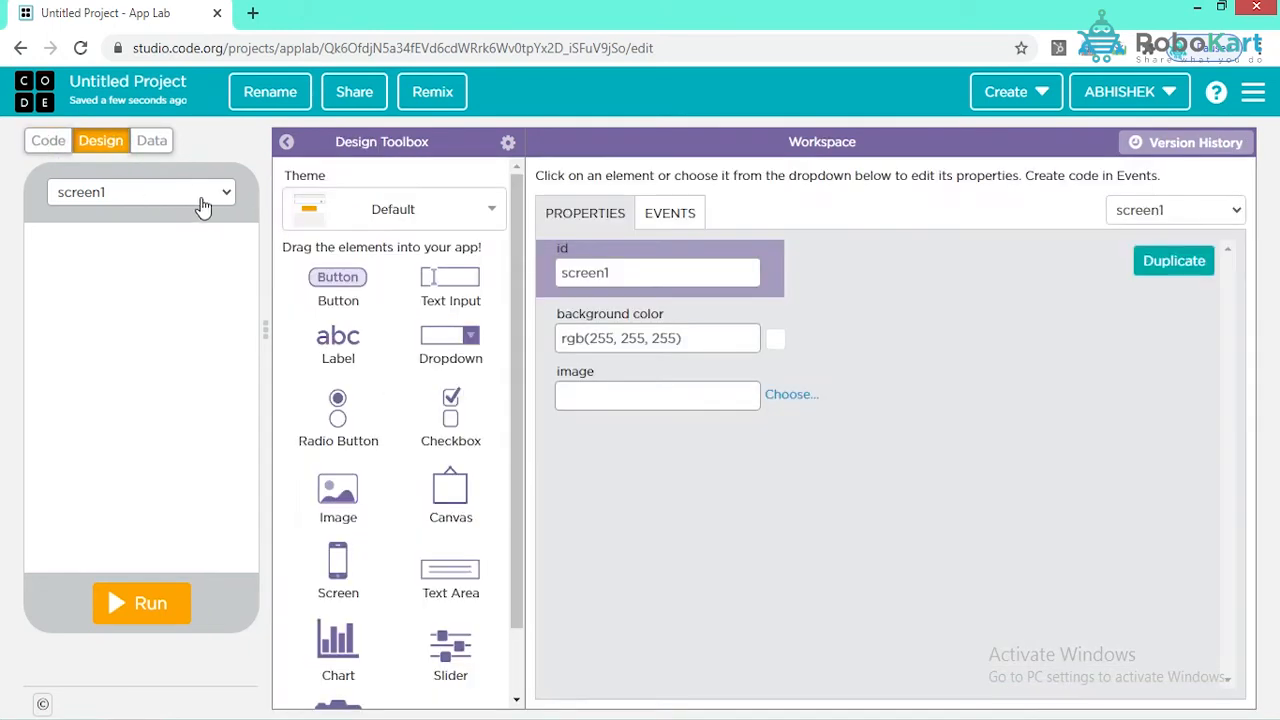
mouse_move(203, 195)
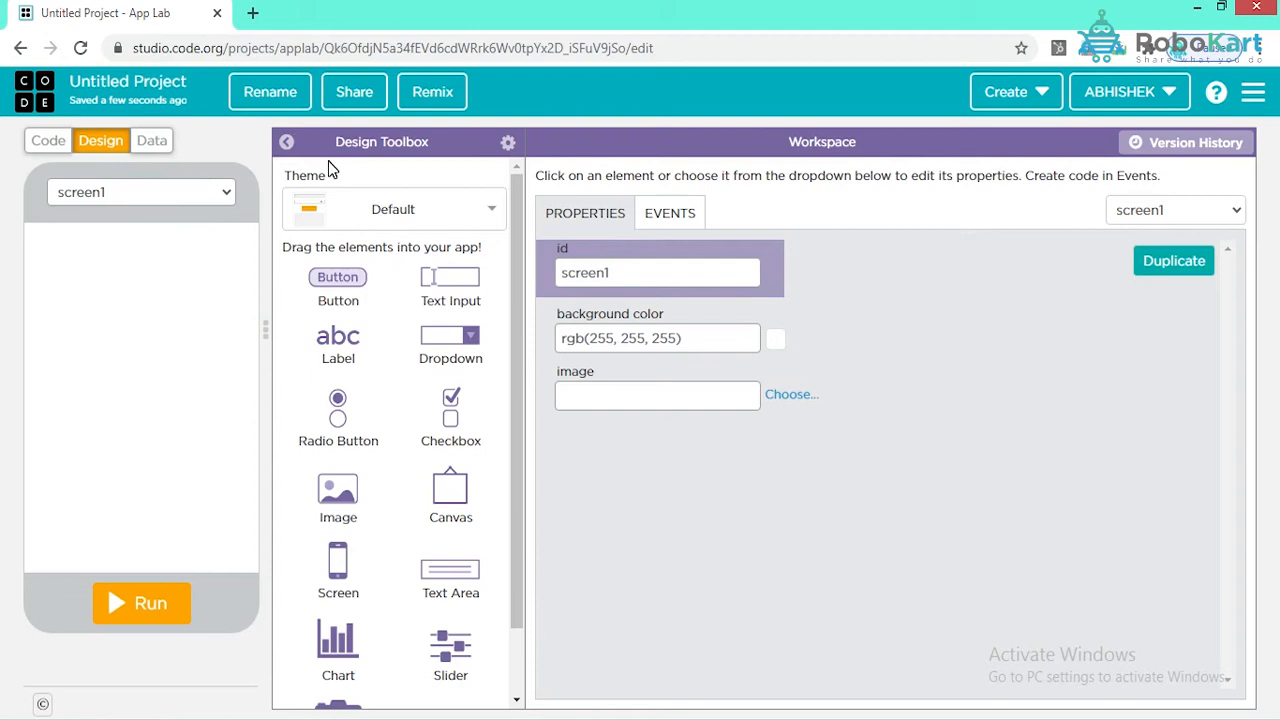
mouse_move(352, 335)
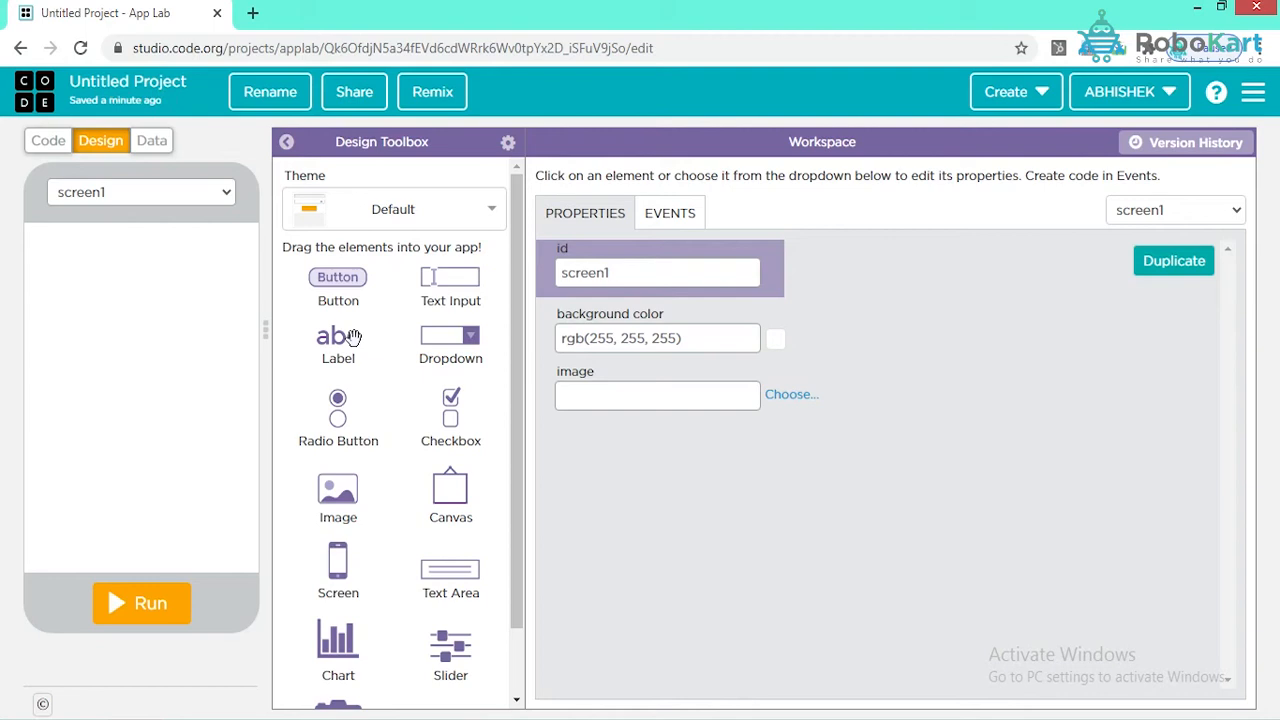
mouse_move(437, 288)
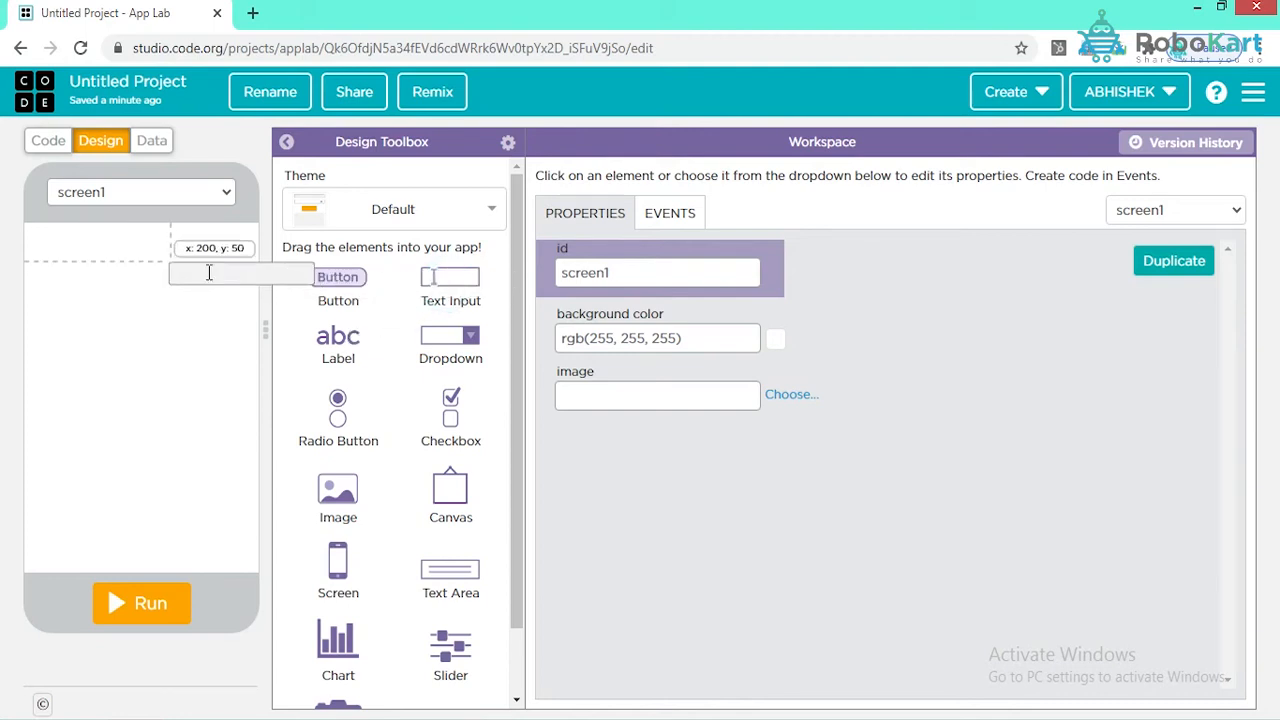
left_click_drag(450, 287, 140, 253)
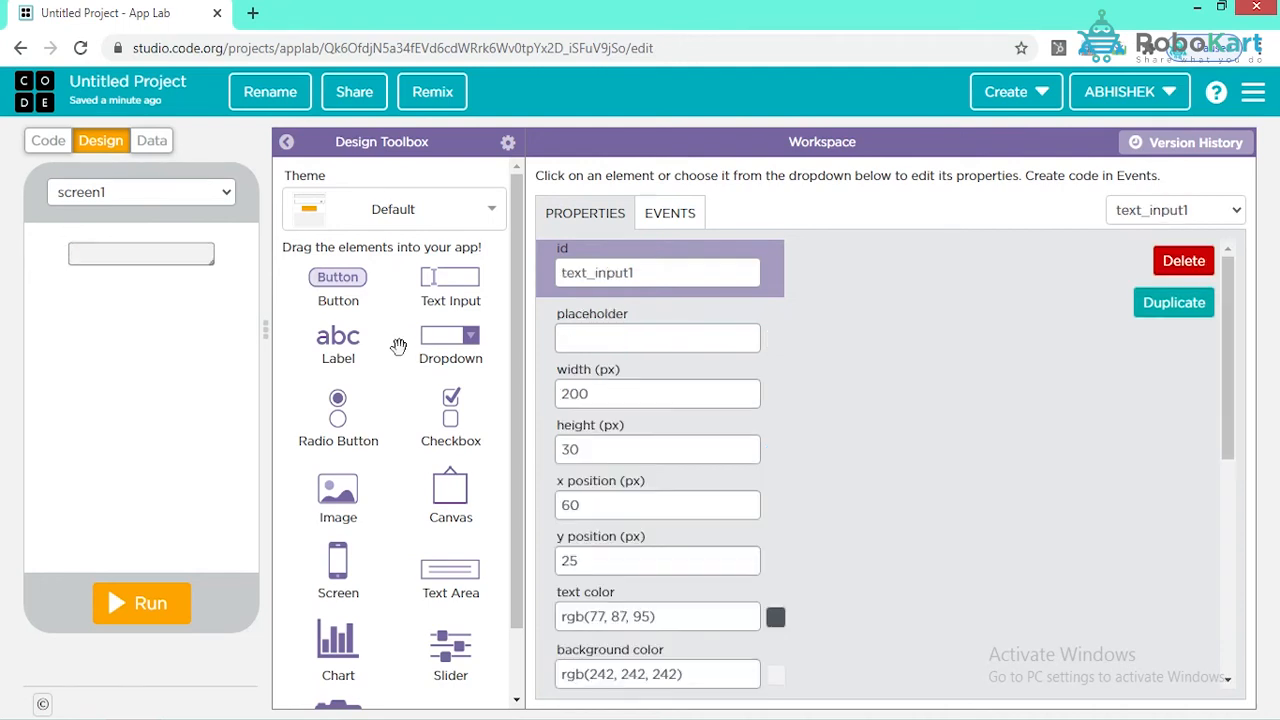
mouse_move(528, 281)
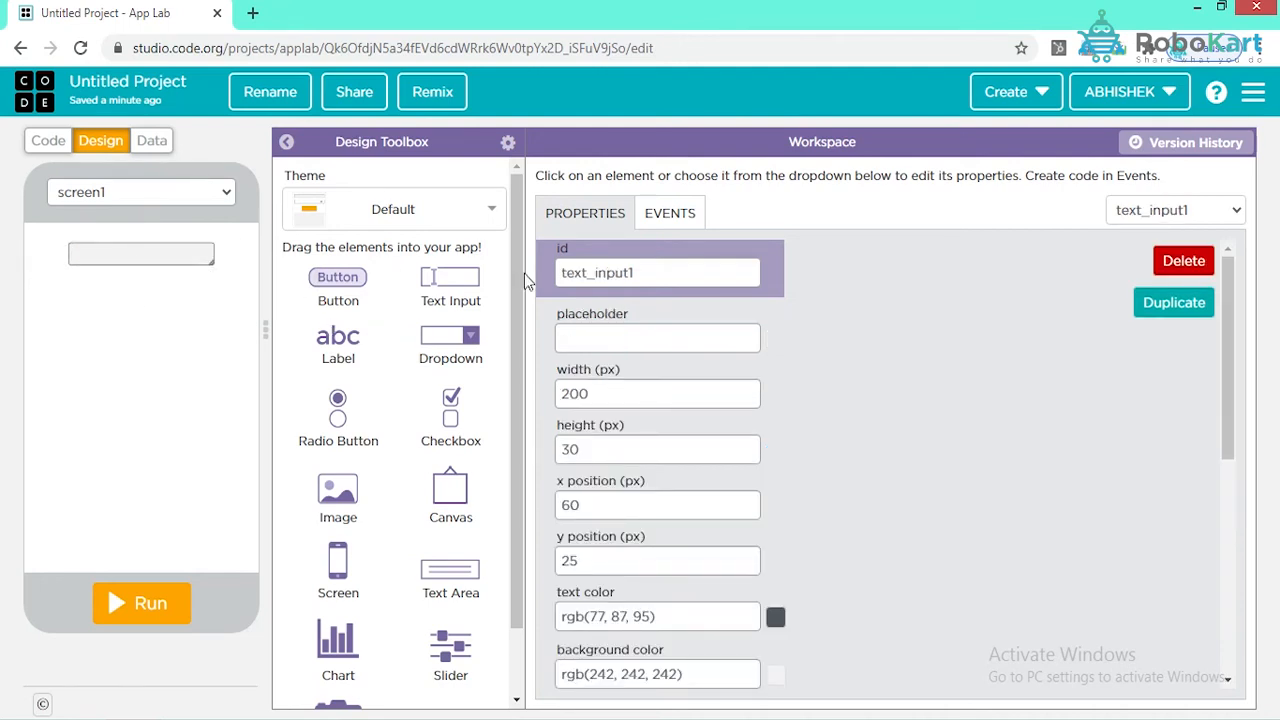
left_click(657, 272)
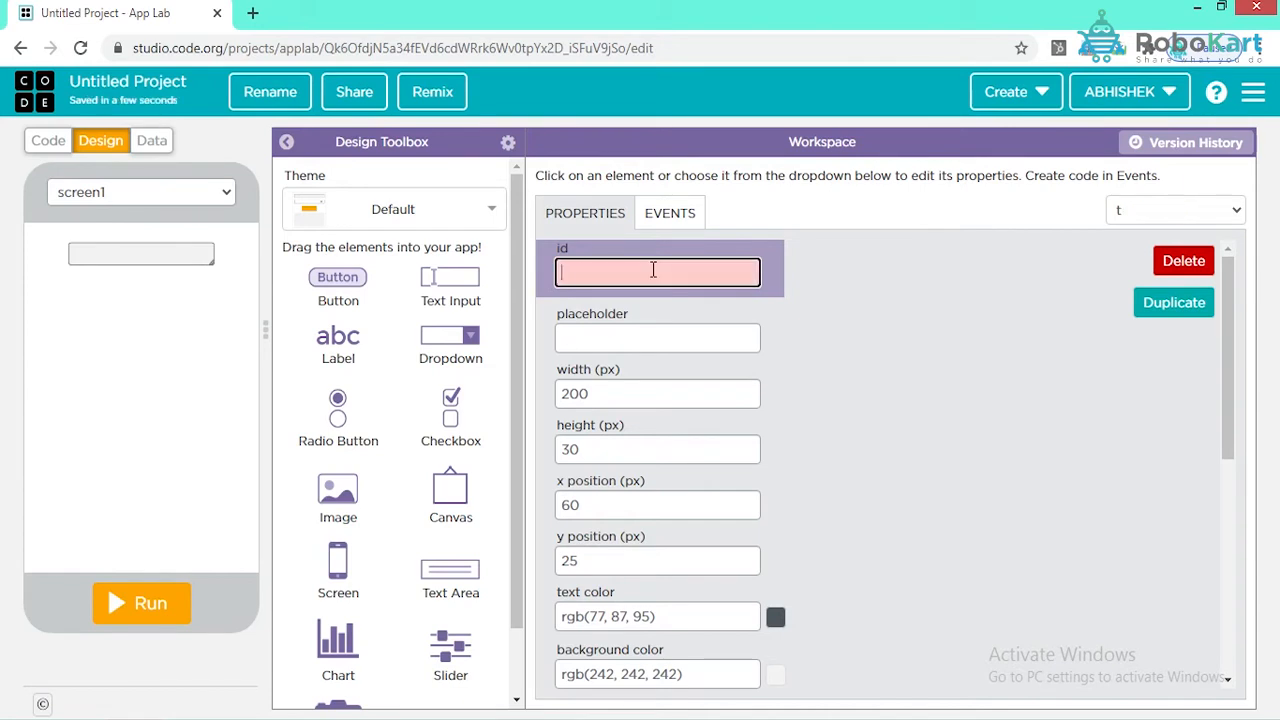
type("fi")
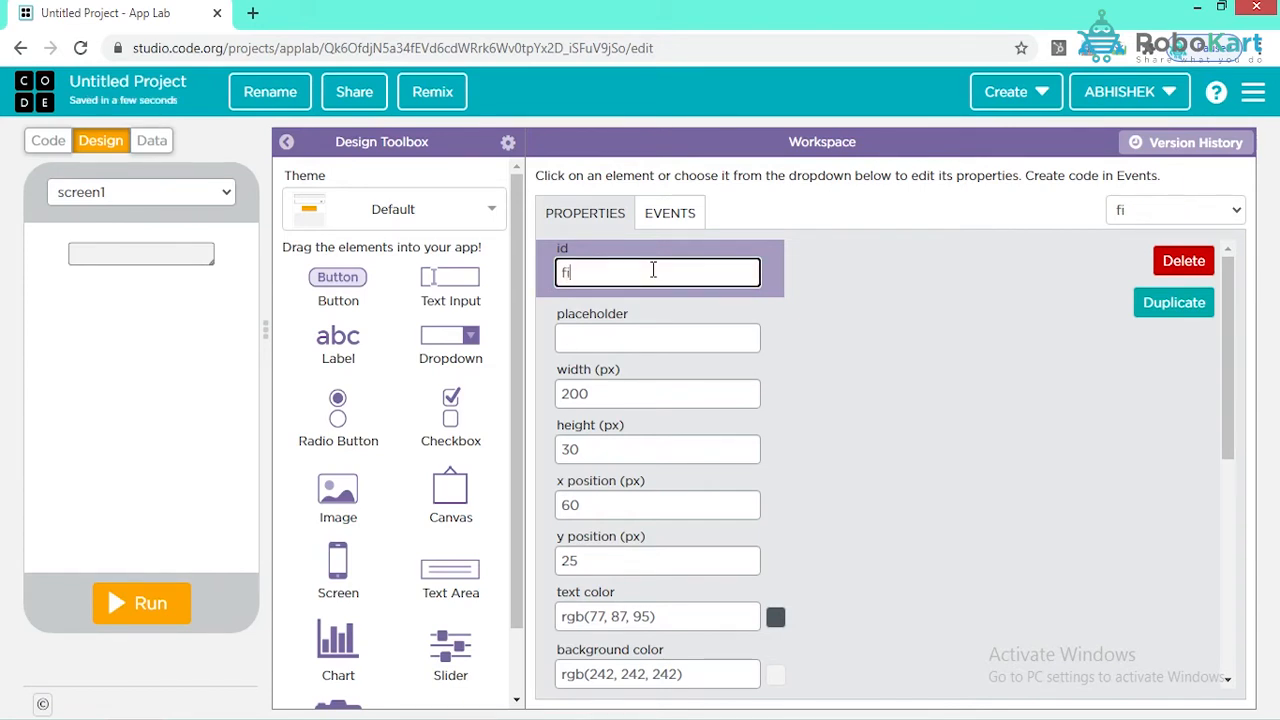
type("rst")
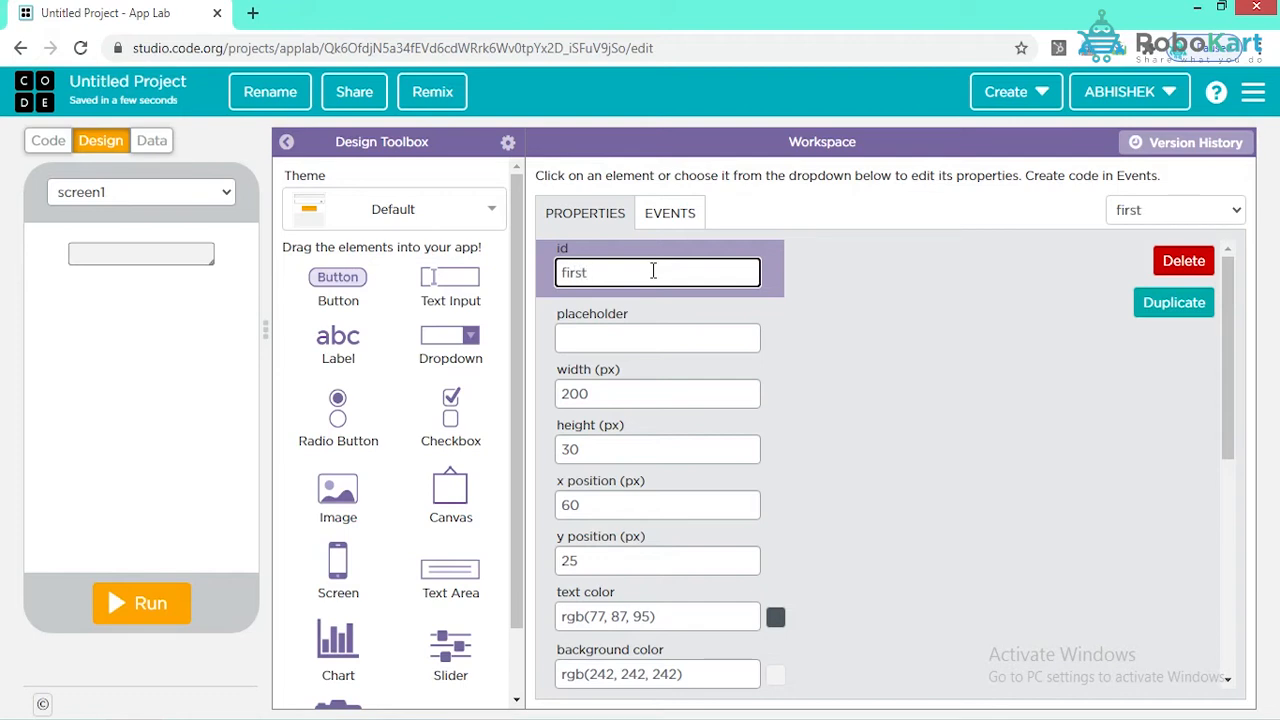
Give the first input the placeholder 'enter first-number'
left_click(657, 338)
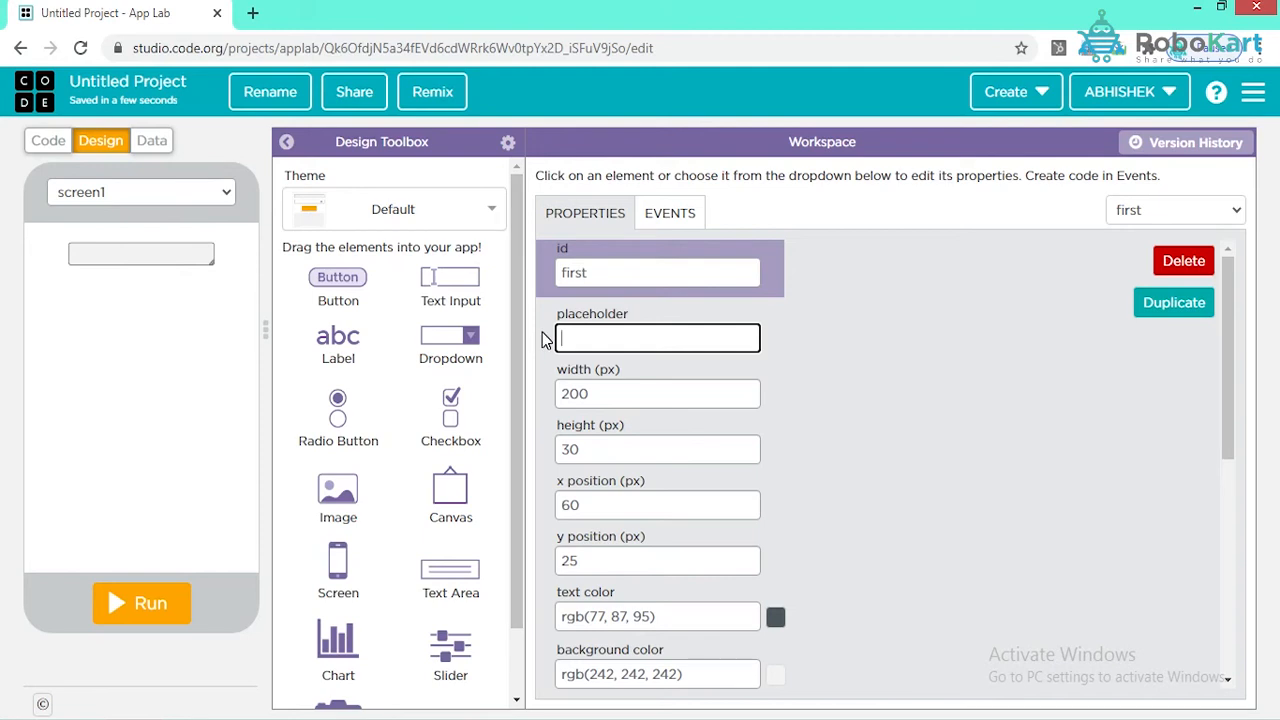
type("enter")
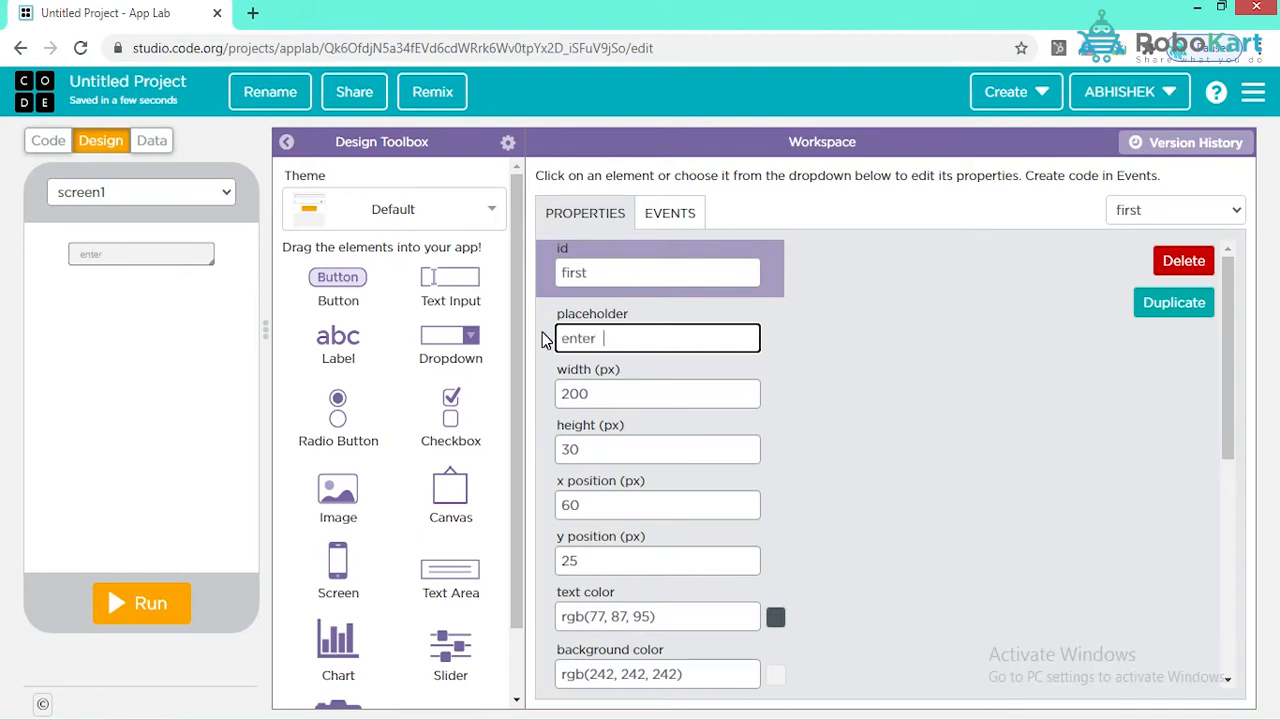
type("f")
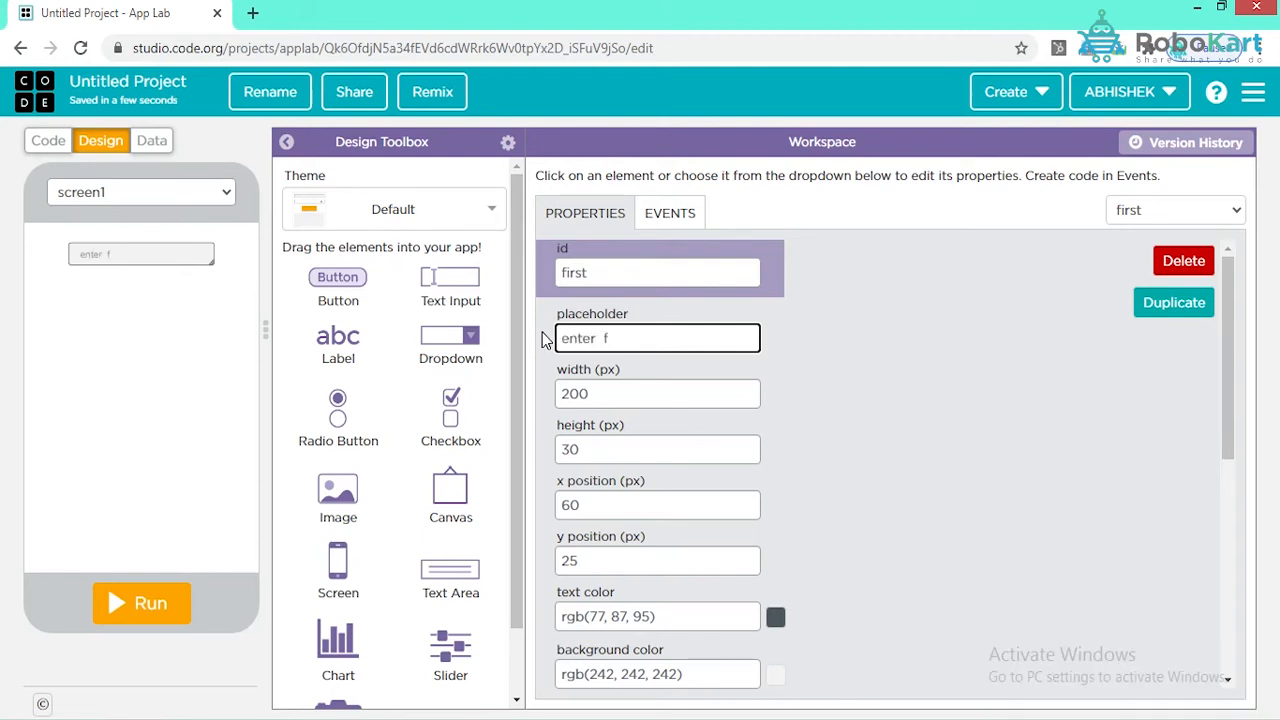
type("irst")
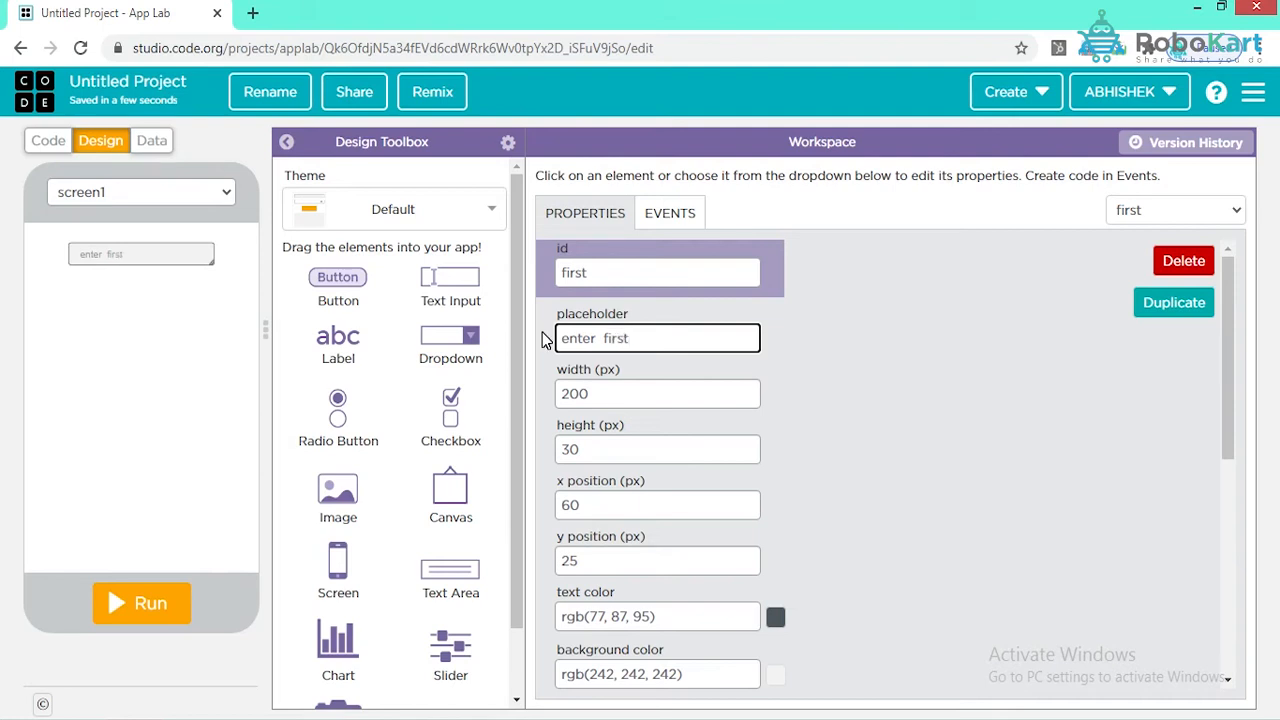
type("-nu")
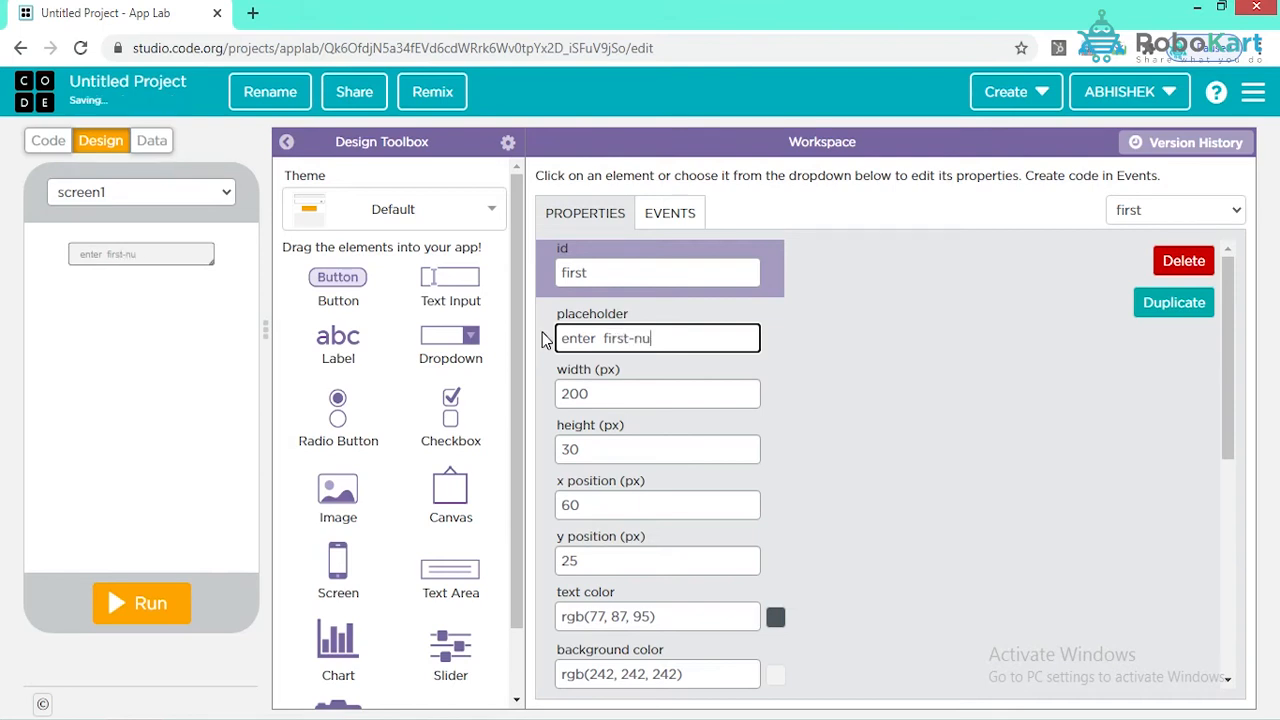
type("mber")
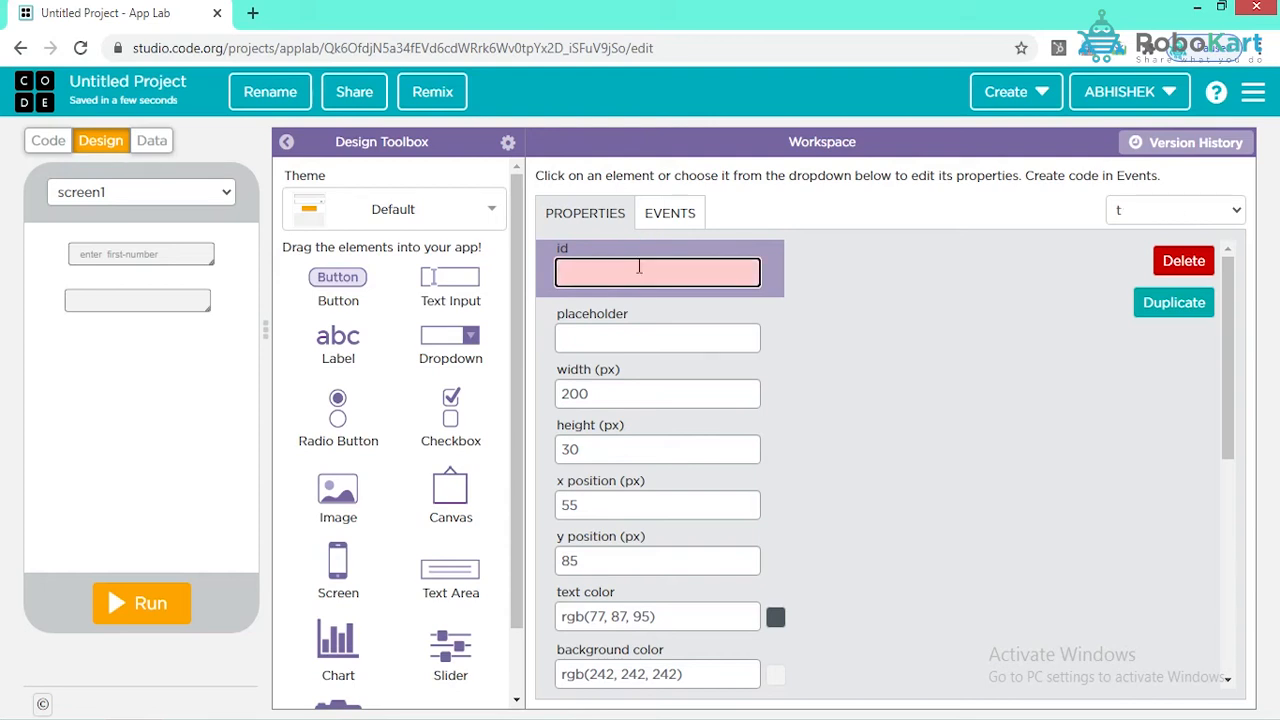
Set the second input's id to 'second' and placeholder to 'enter-second-number'
type("sec")
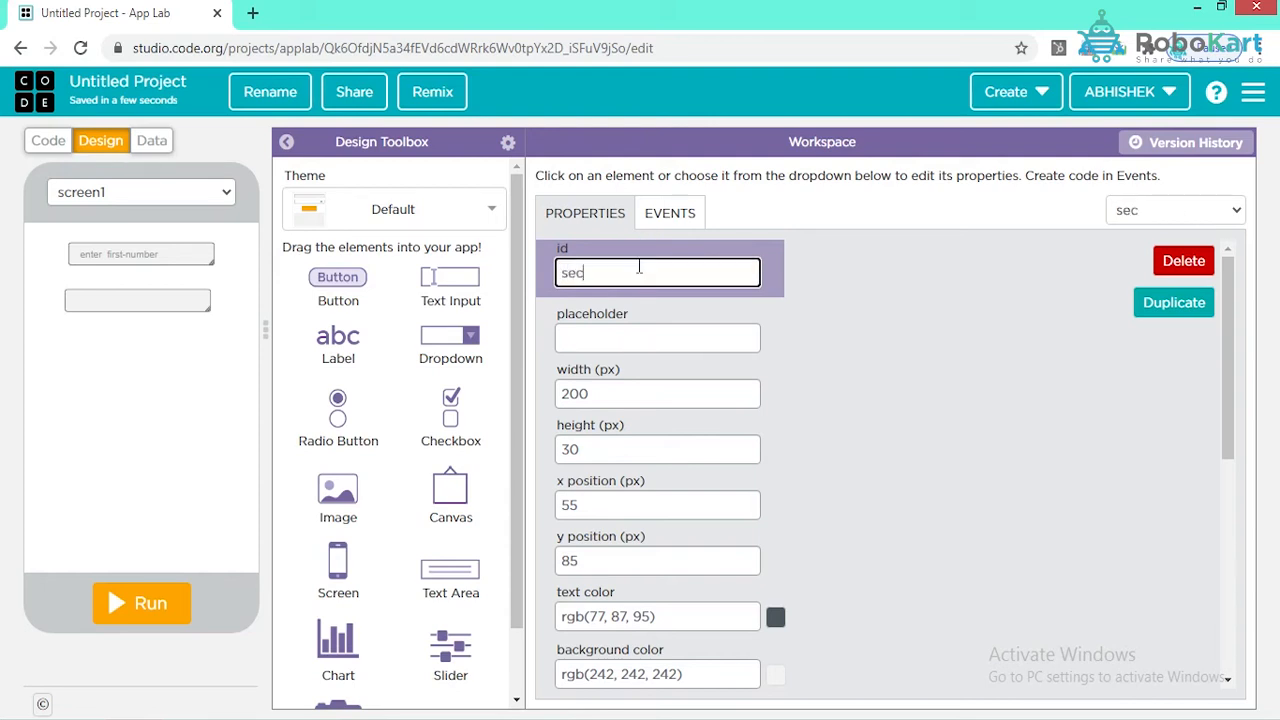
type("ond")
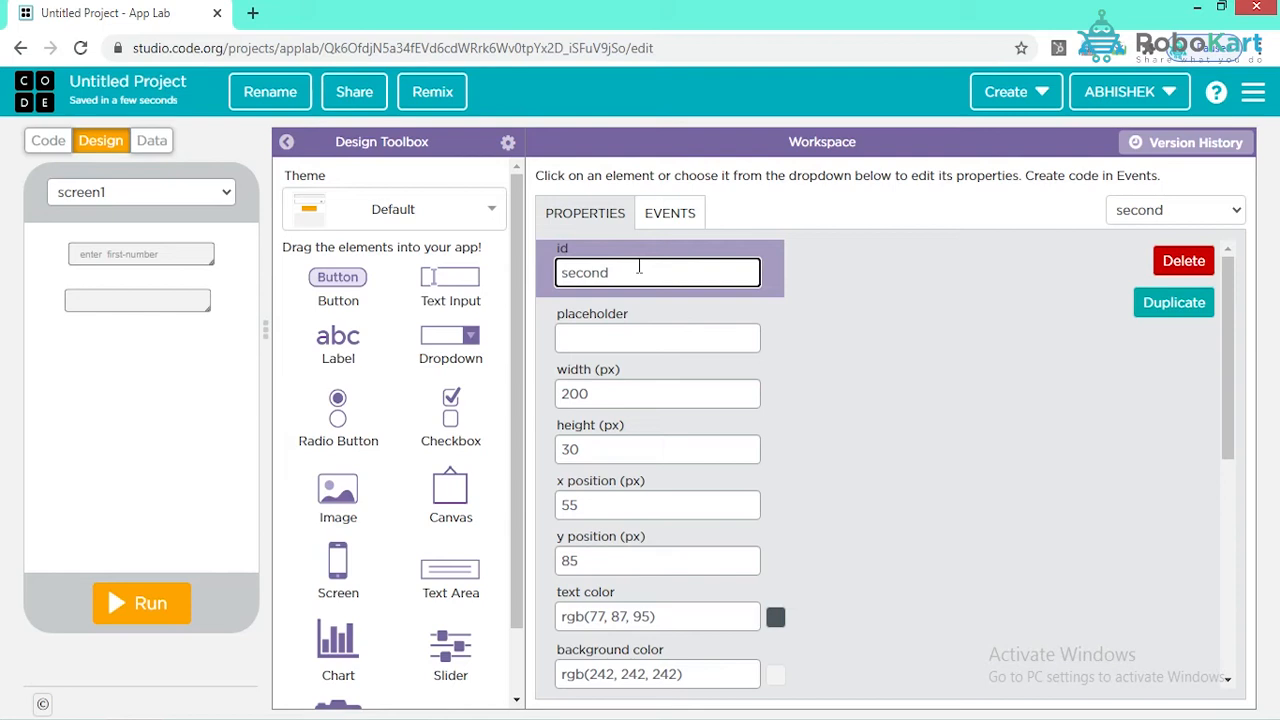
left_click(657, 337)
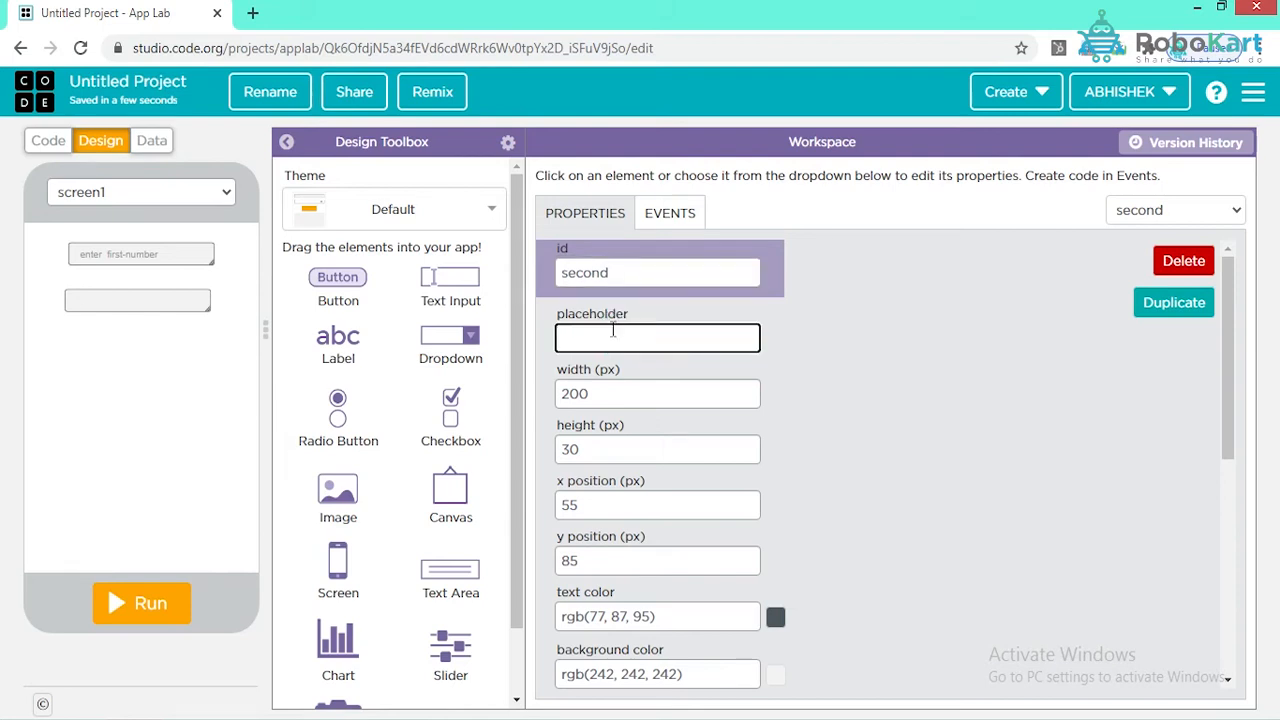
type("enter-s")
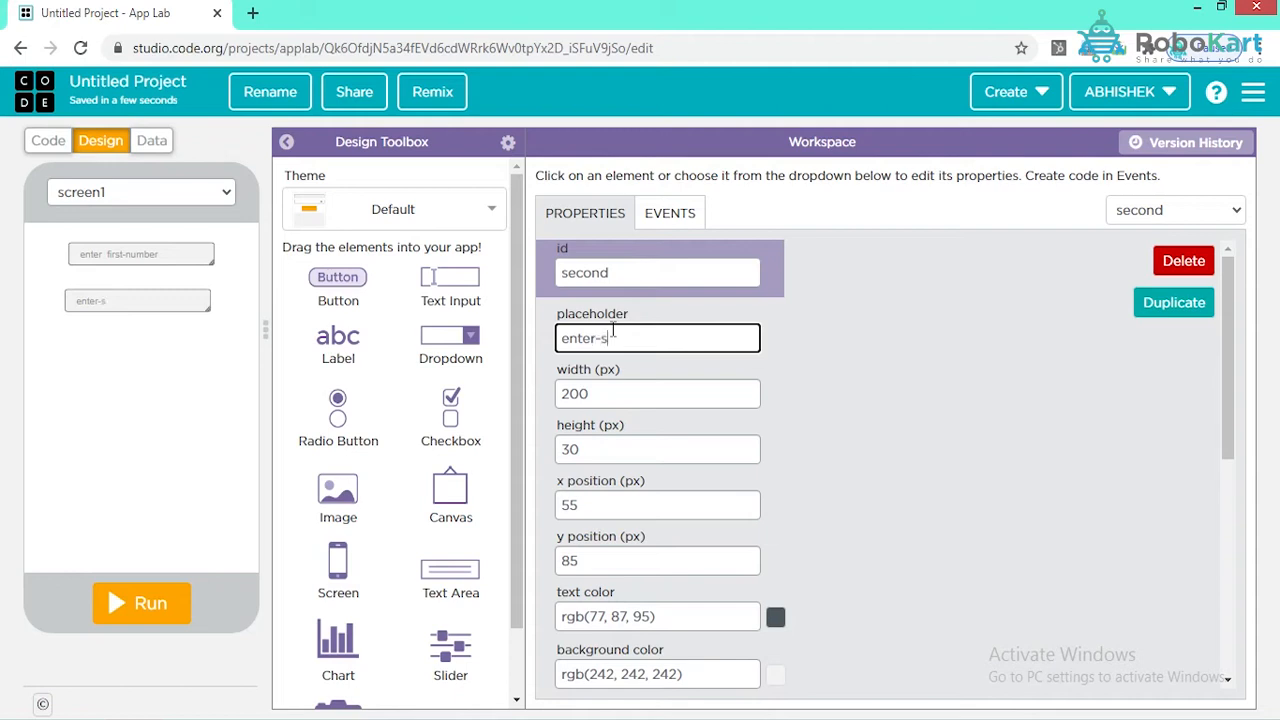
type("econd")
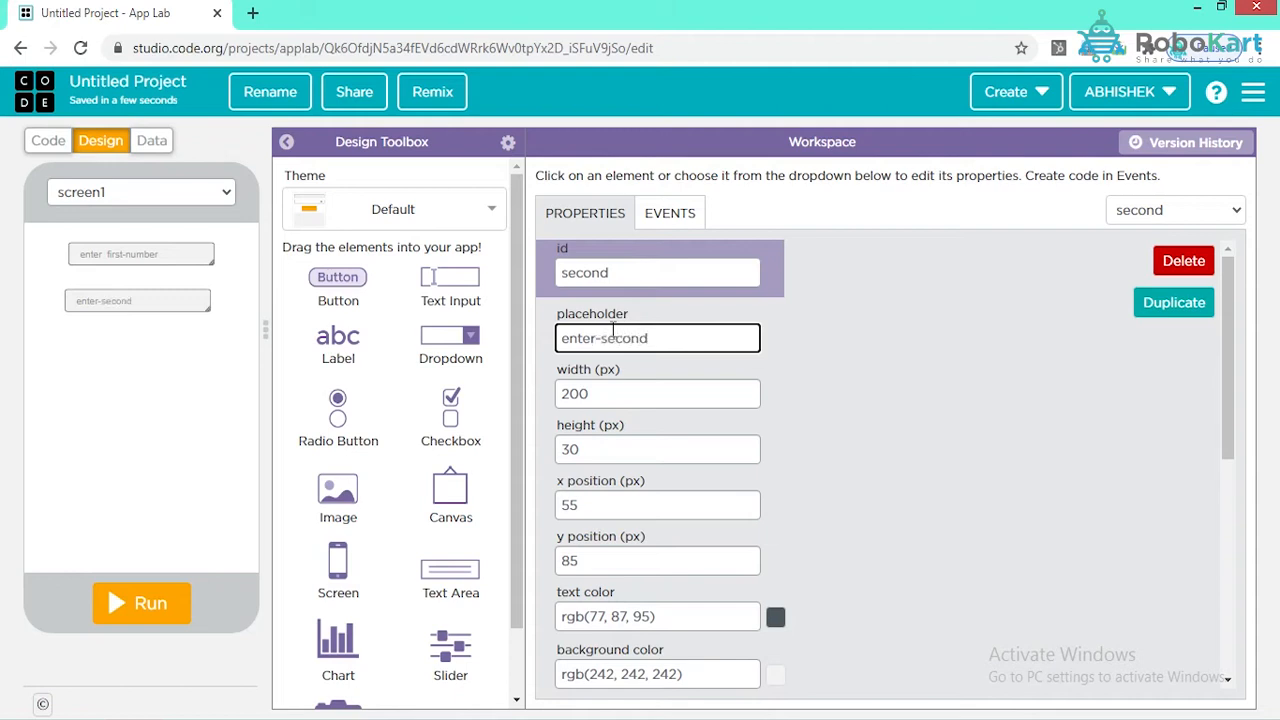
type("-number")
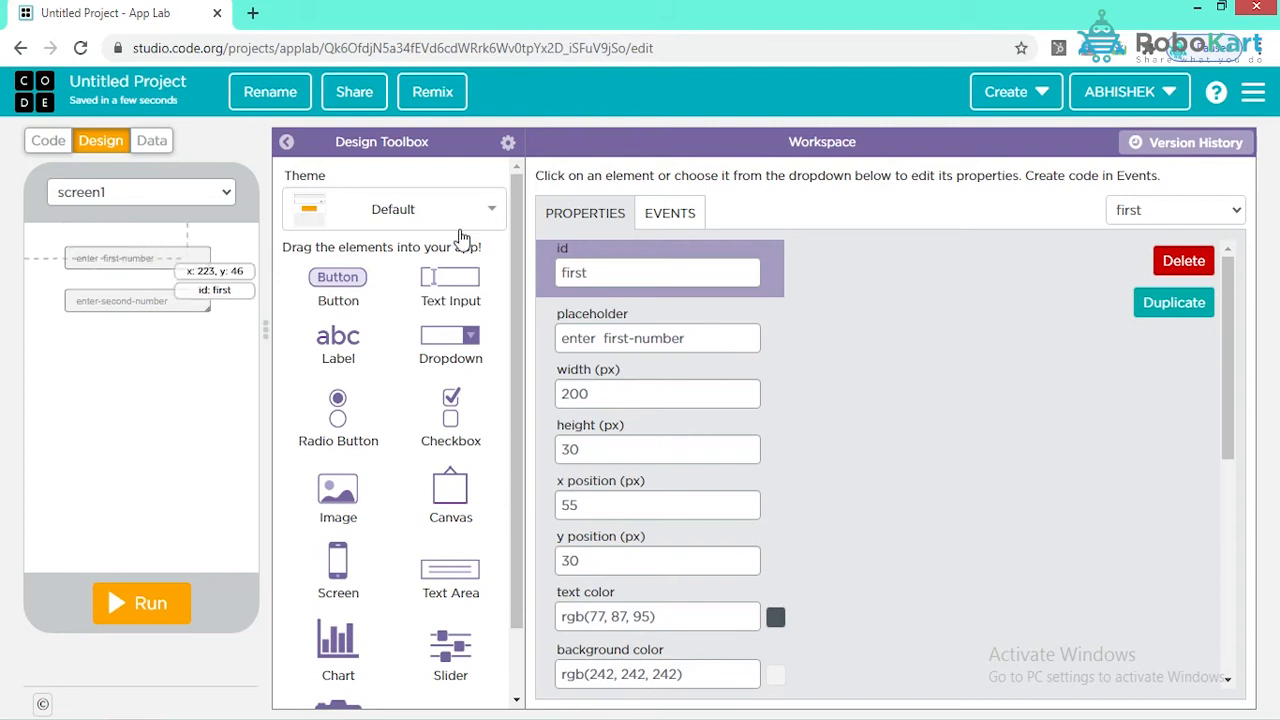
mouse_move(1016, 310)
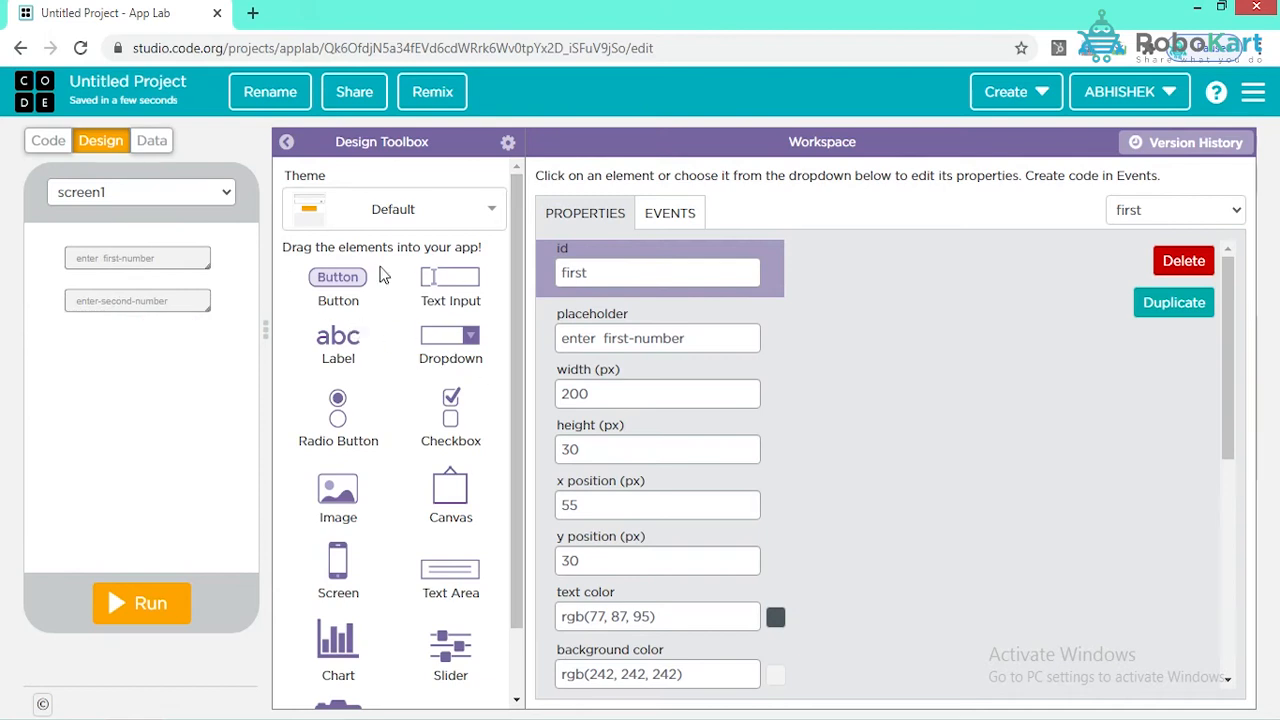
mouse_move(390, 274)
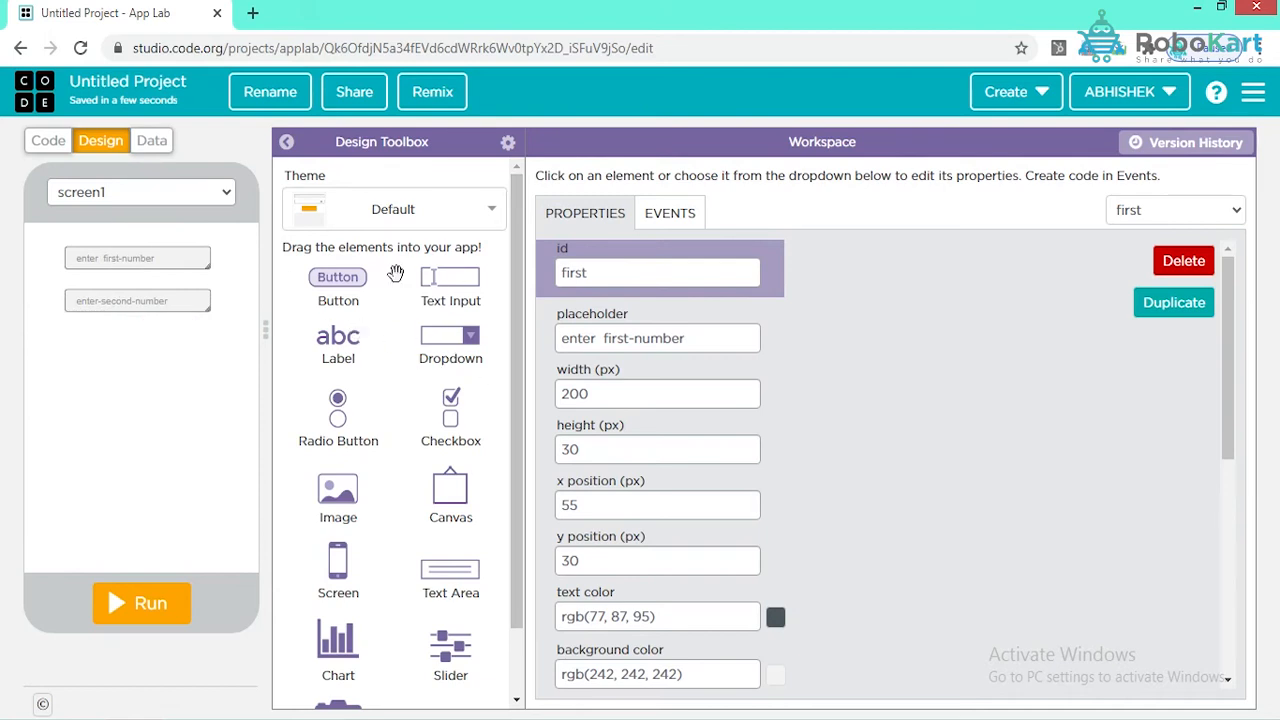
mouse_move(513, 297)
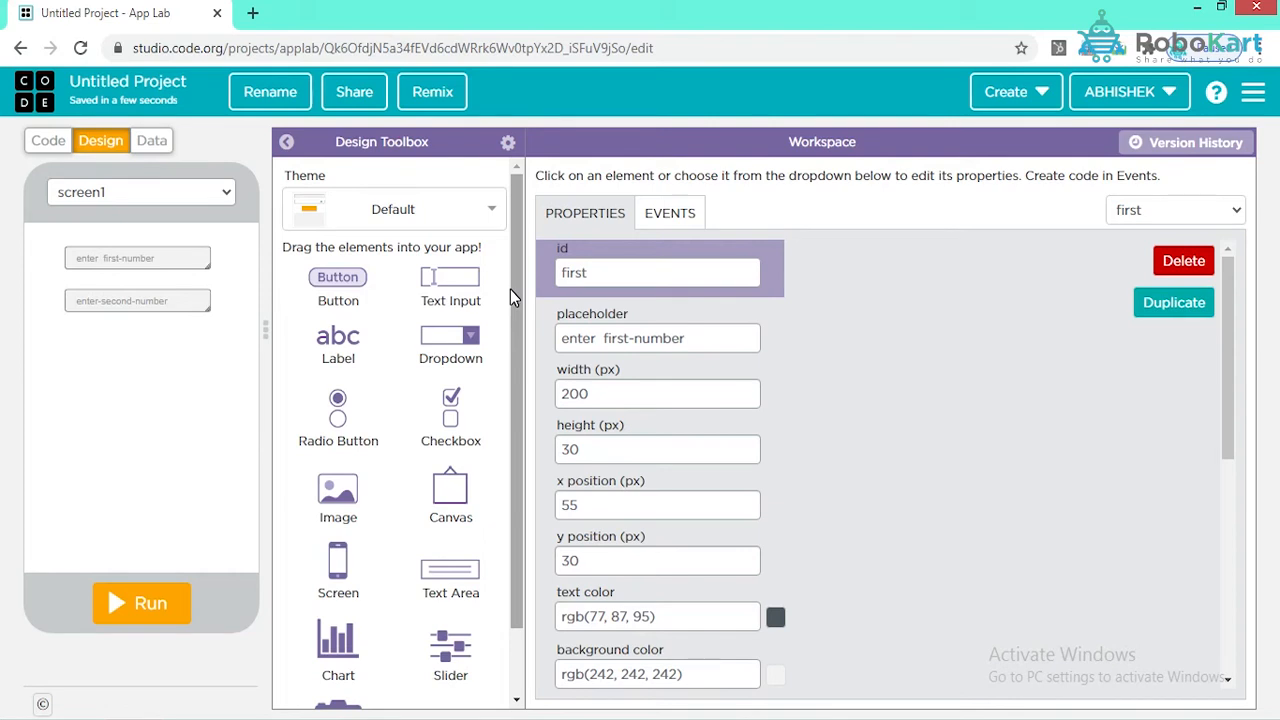
mouse_move(363, 342)
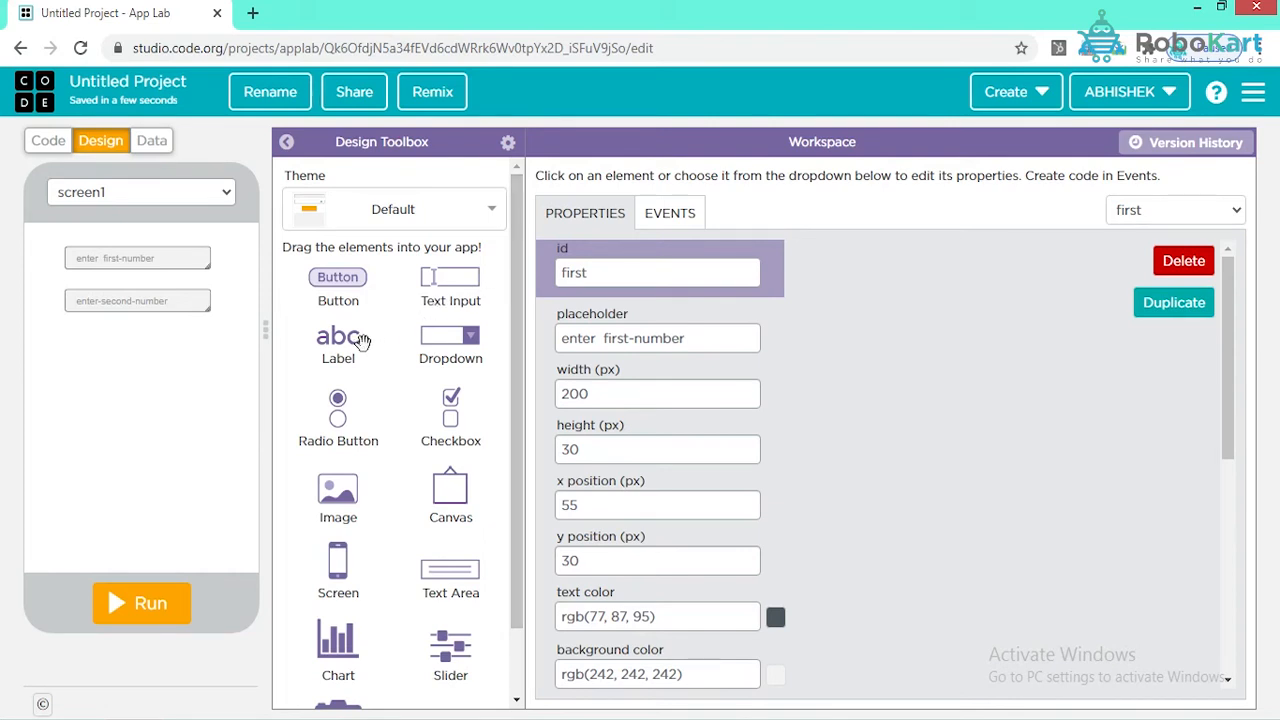
Place a label below the number inputs and resize it into position
left_click_drag(338, 335, 140, 365)
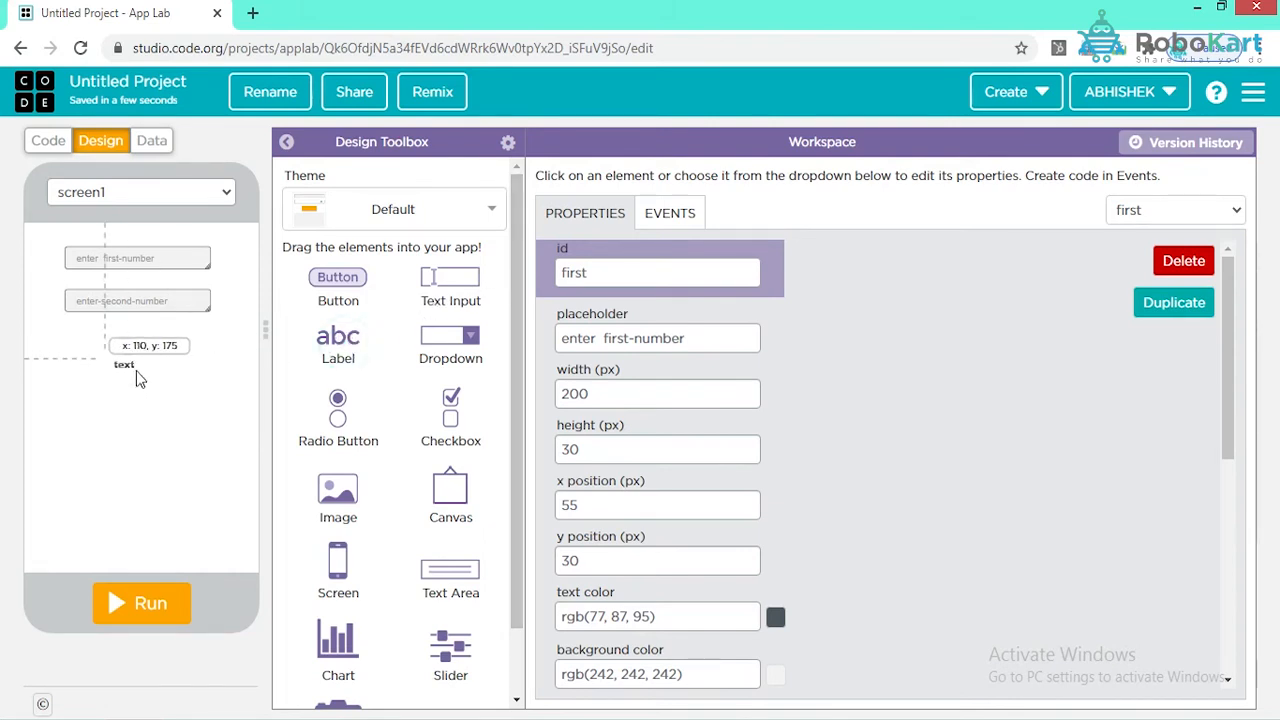
left_click(124, 364)
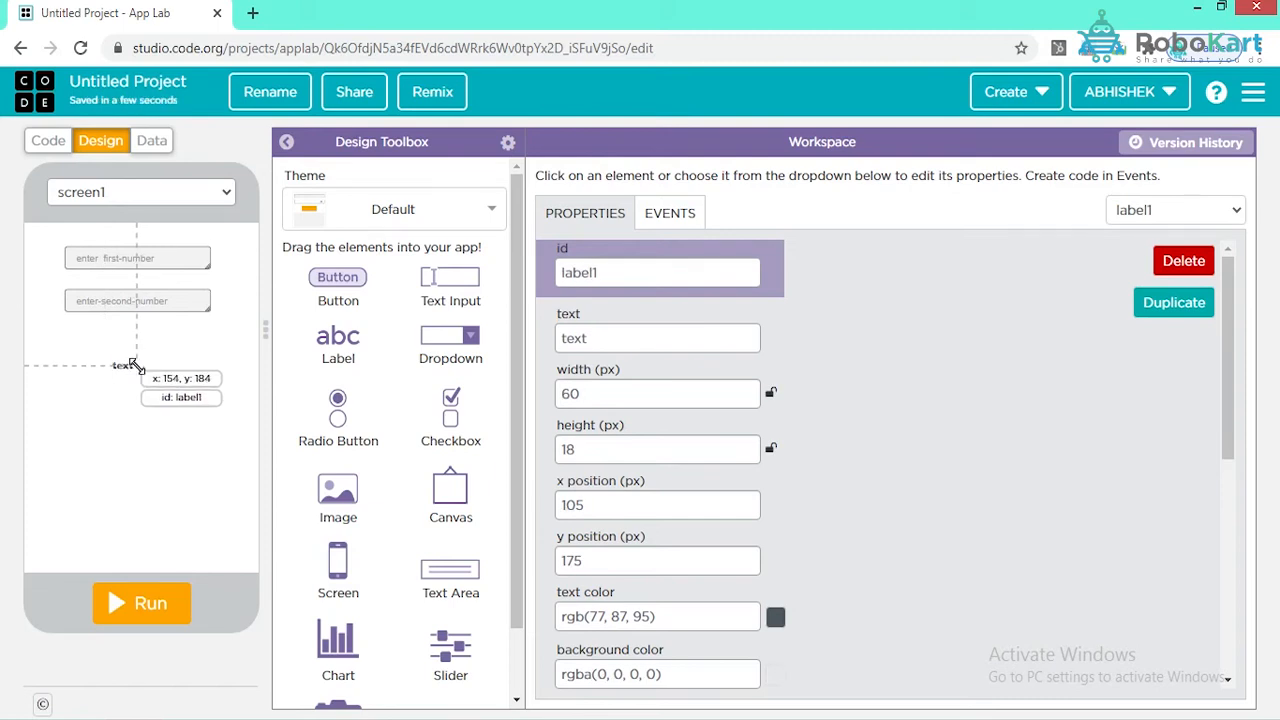
left_click_drag(137, 365, 163, 378)
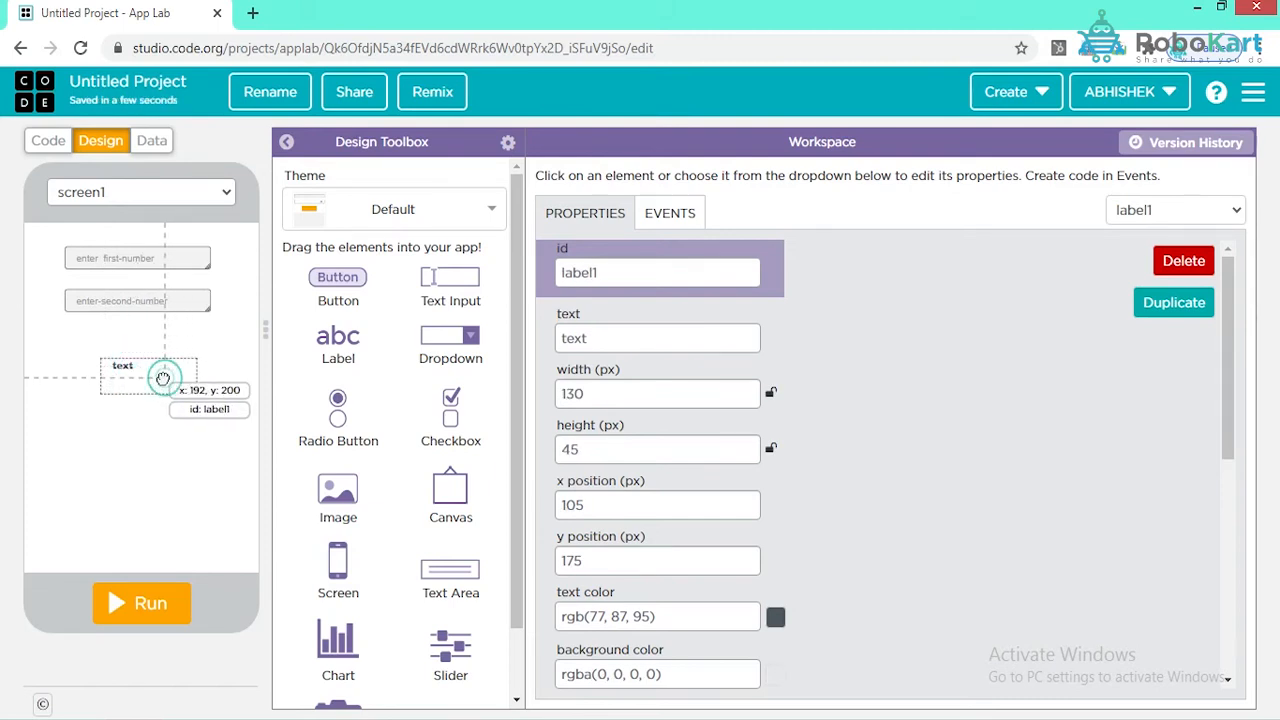
left_click_drag(163, 377, 135, 367)
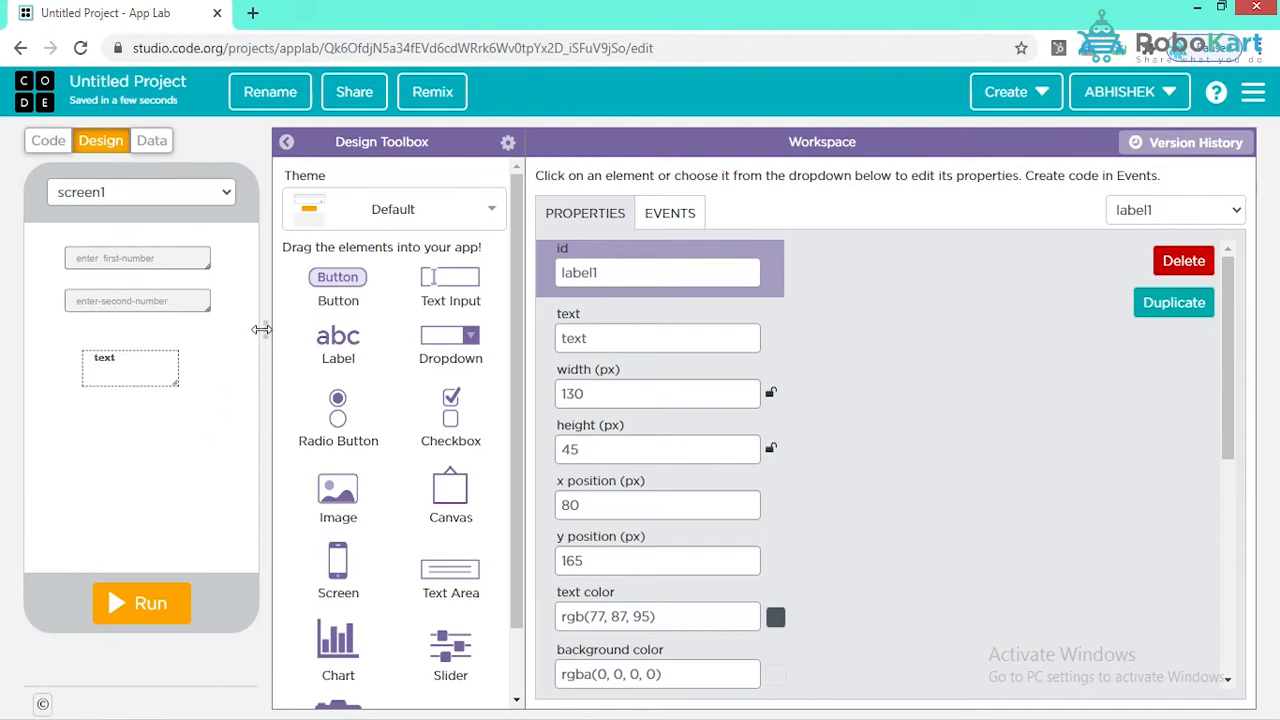
mouse_move(190, 280)
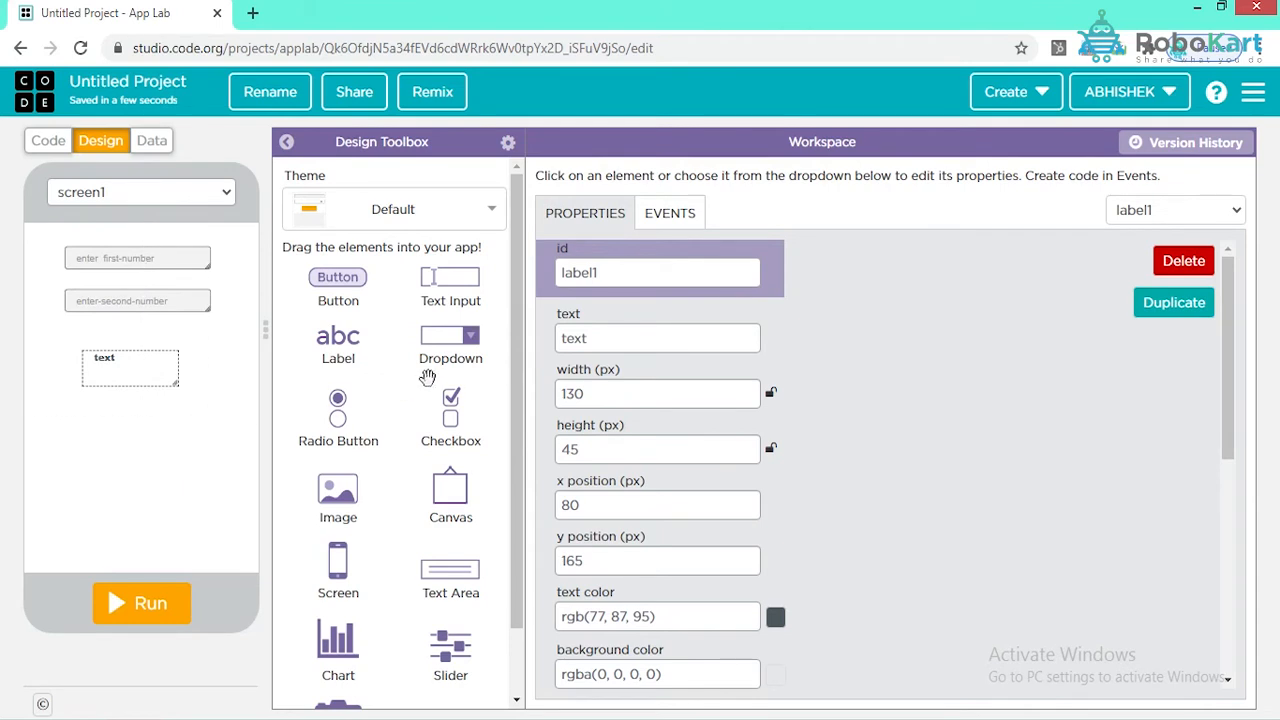
Rename the label to 'result', clear its text, and set border width 4
left_click(657, 272)
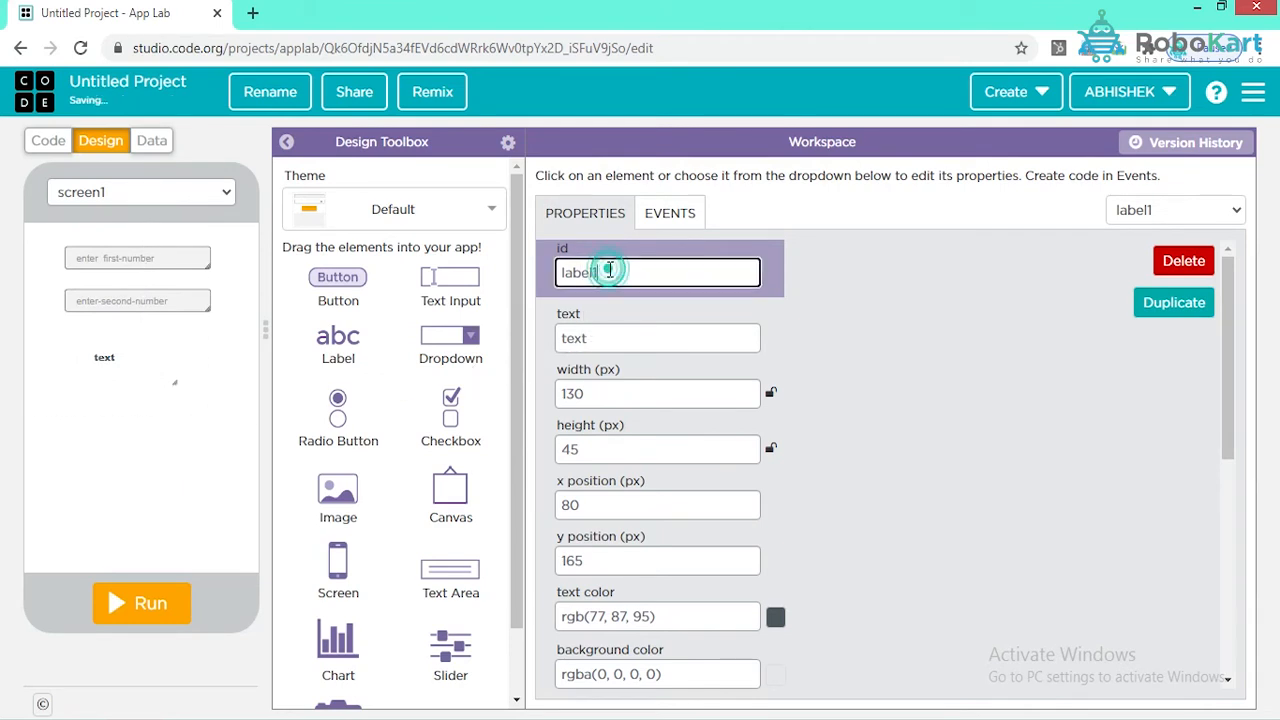
triple_click(658, 272)
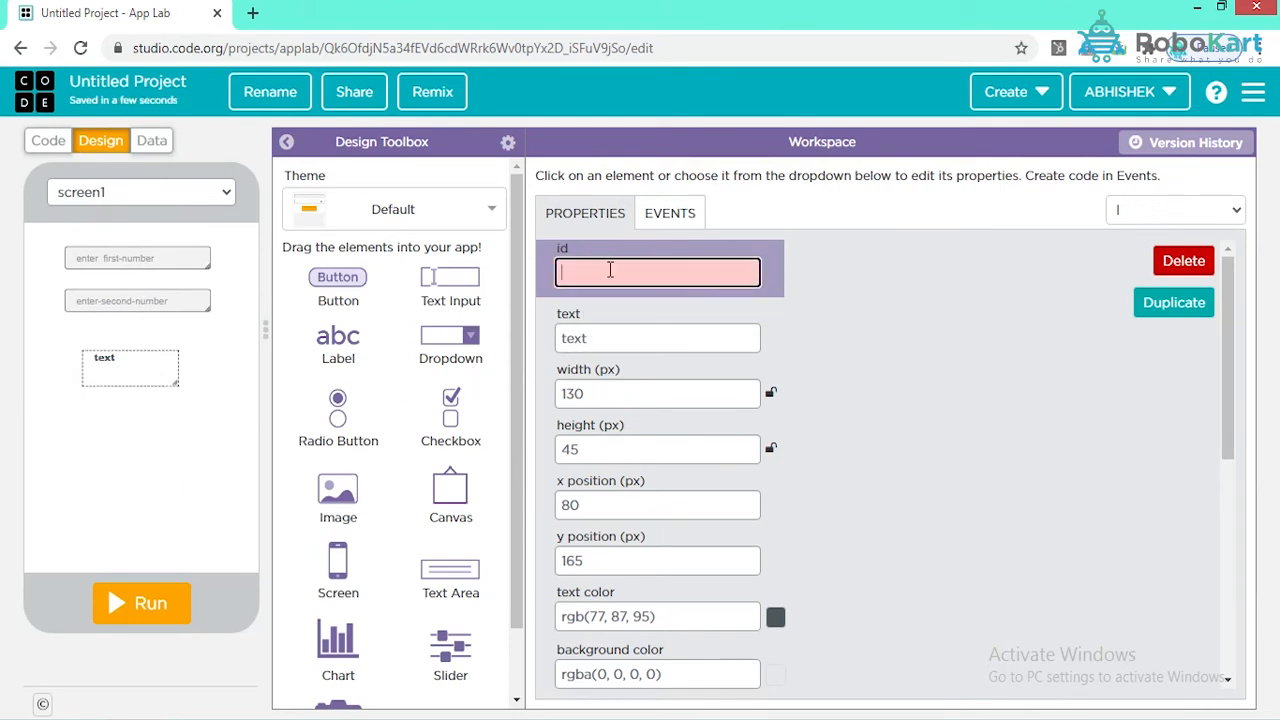
type("res")
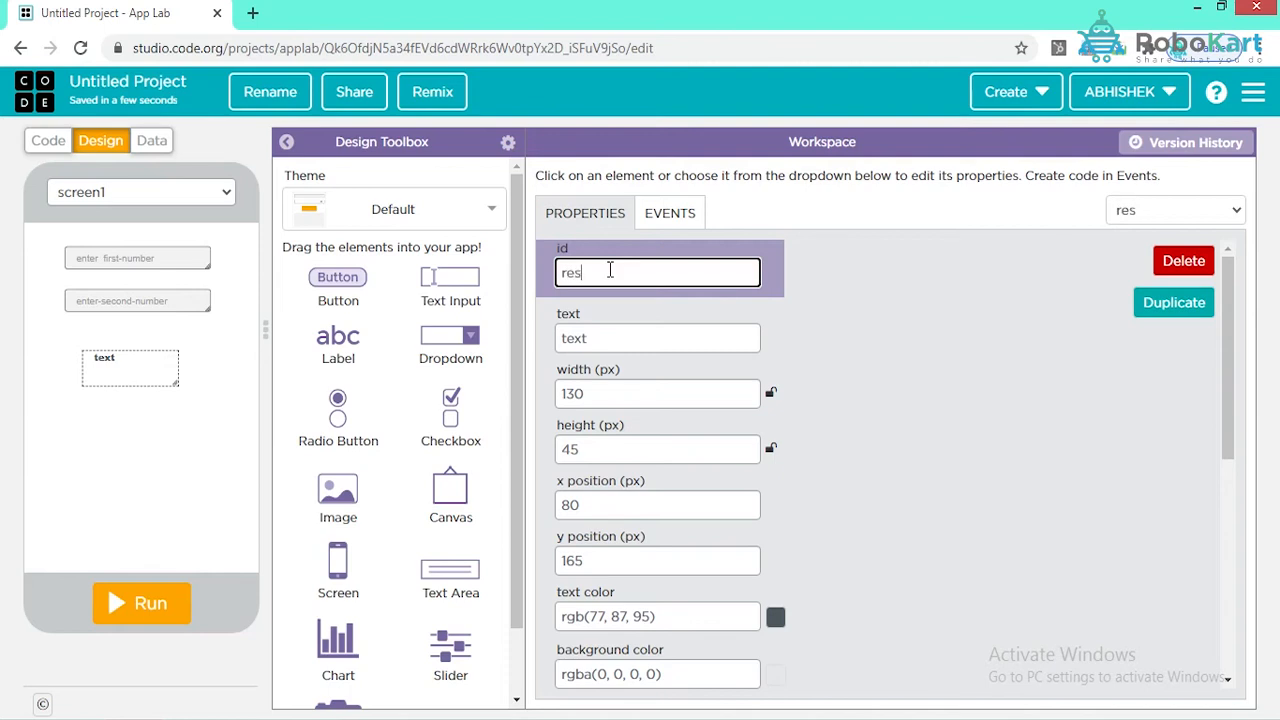
type("ult")
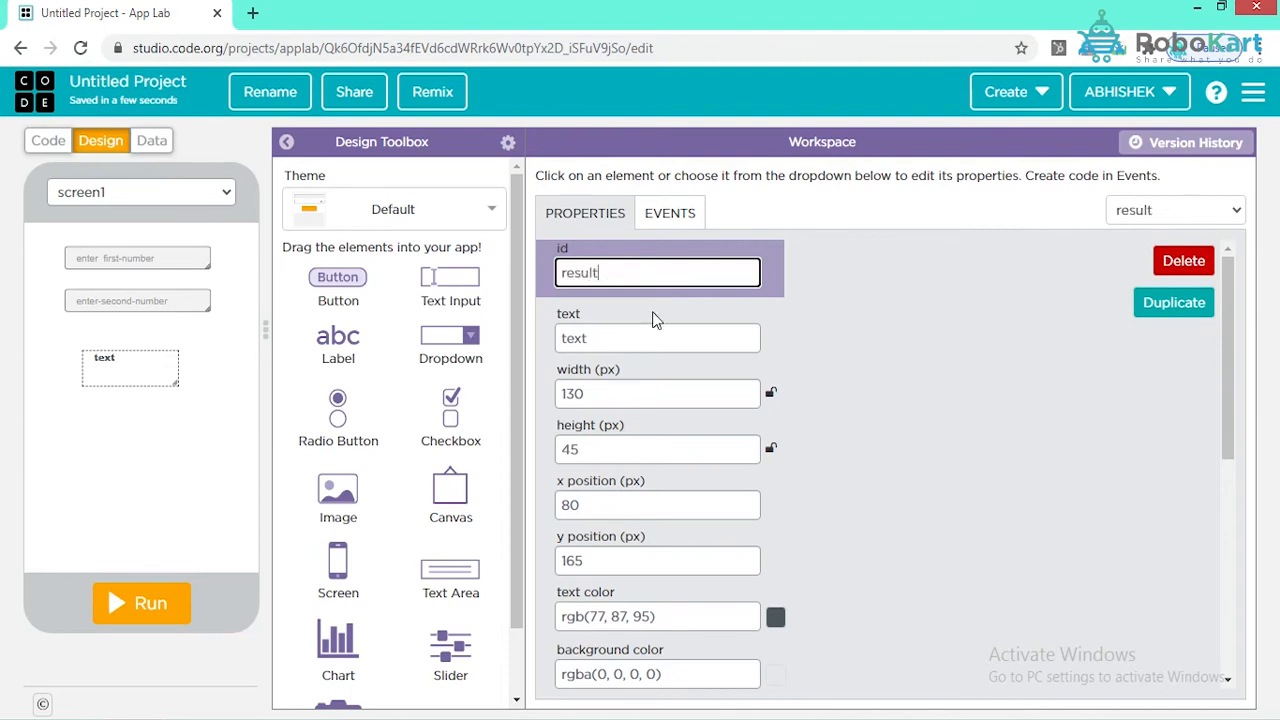
left_click(657, 337)
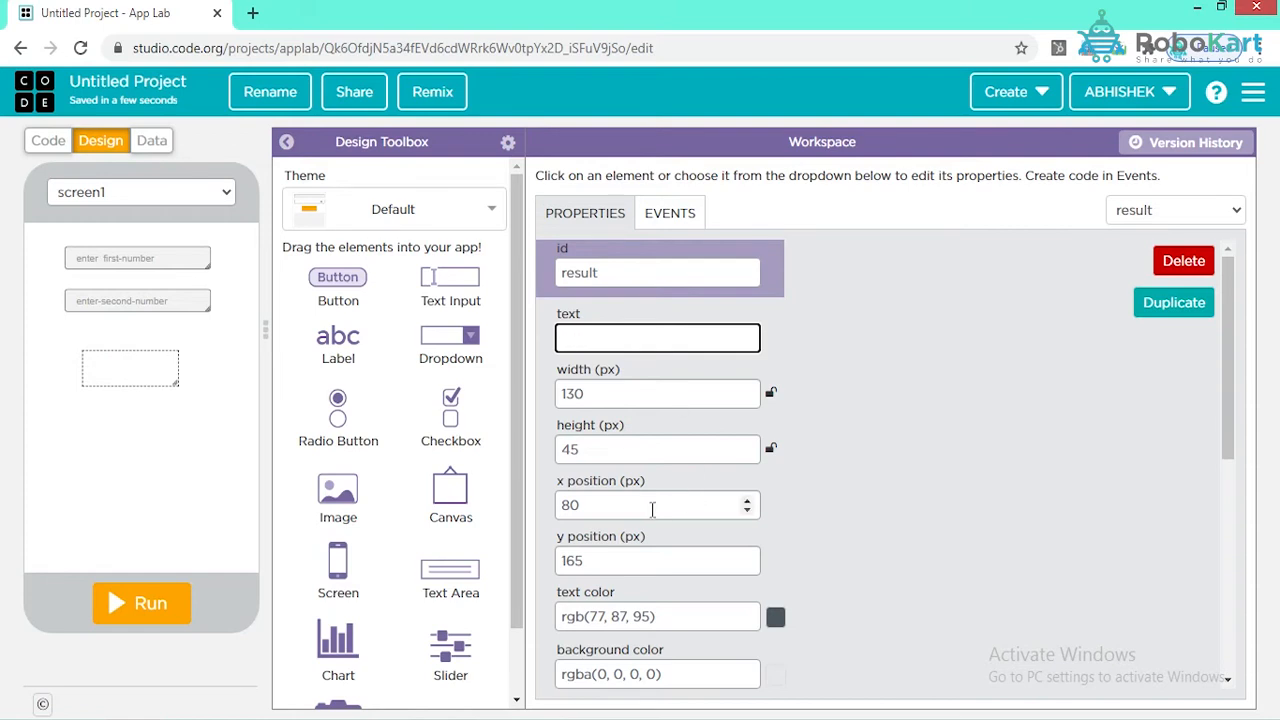
scroll("down", 3)
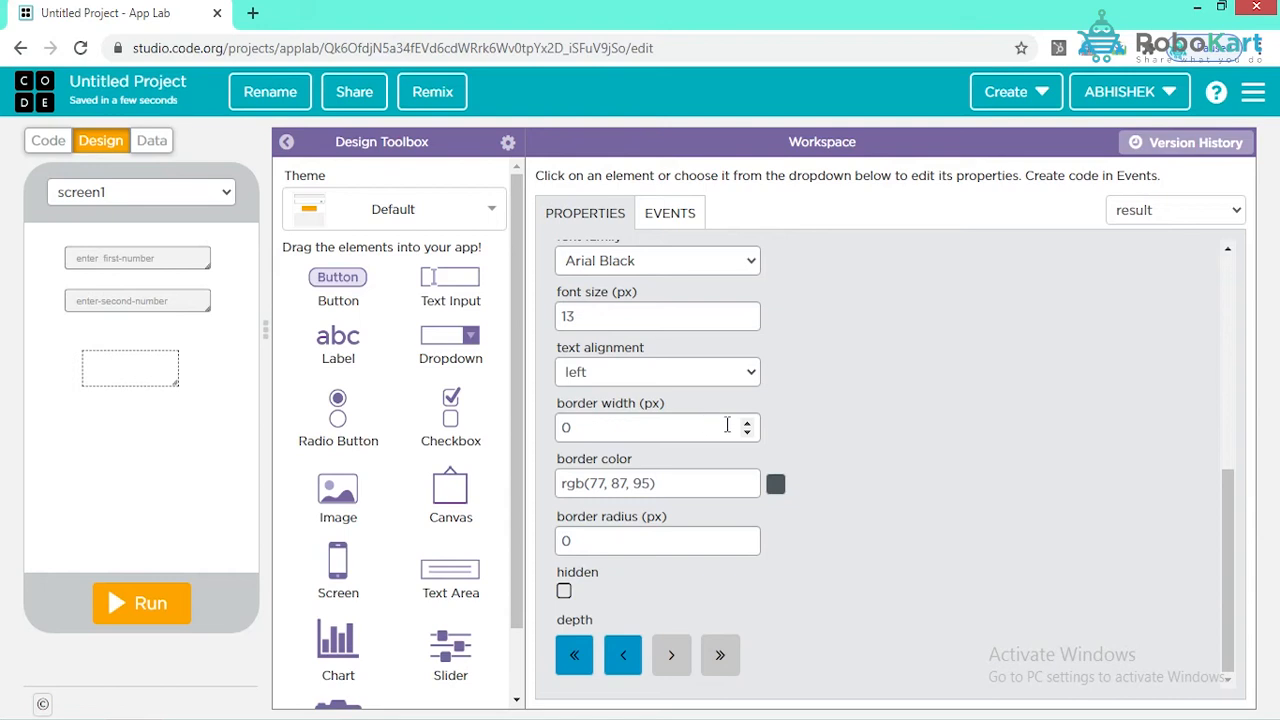
left_click(746, 421)
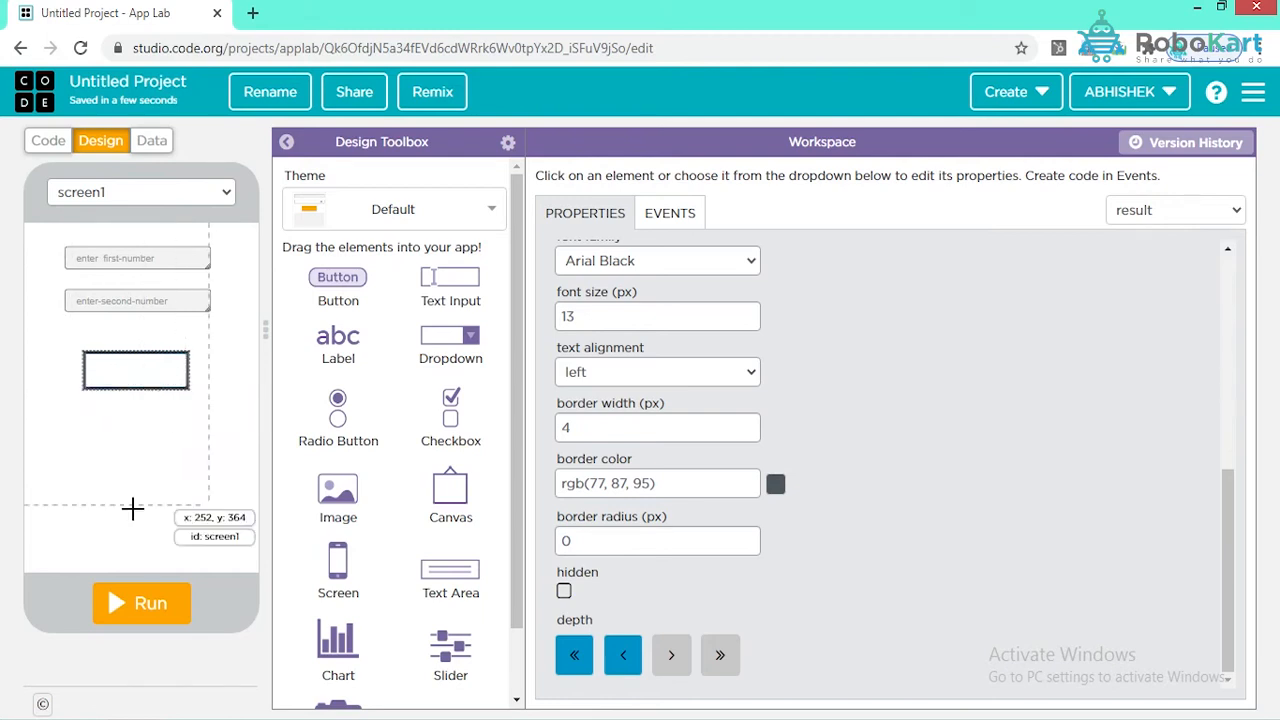
mouse_move(685, 521)
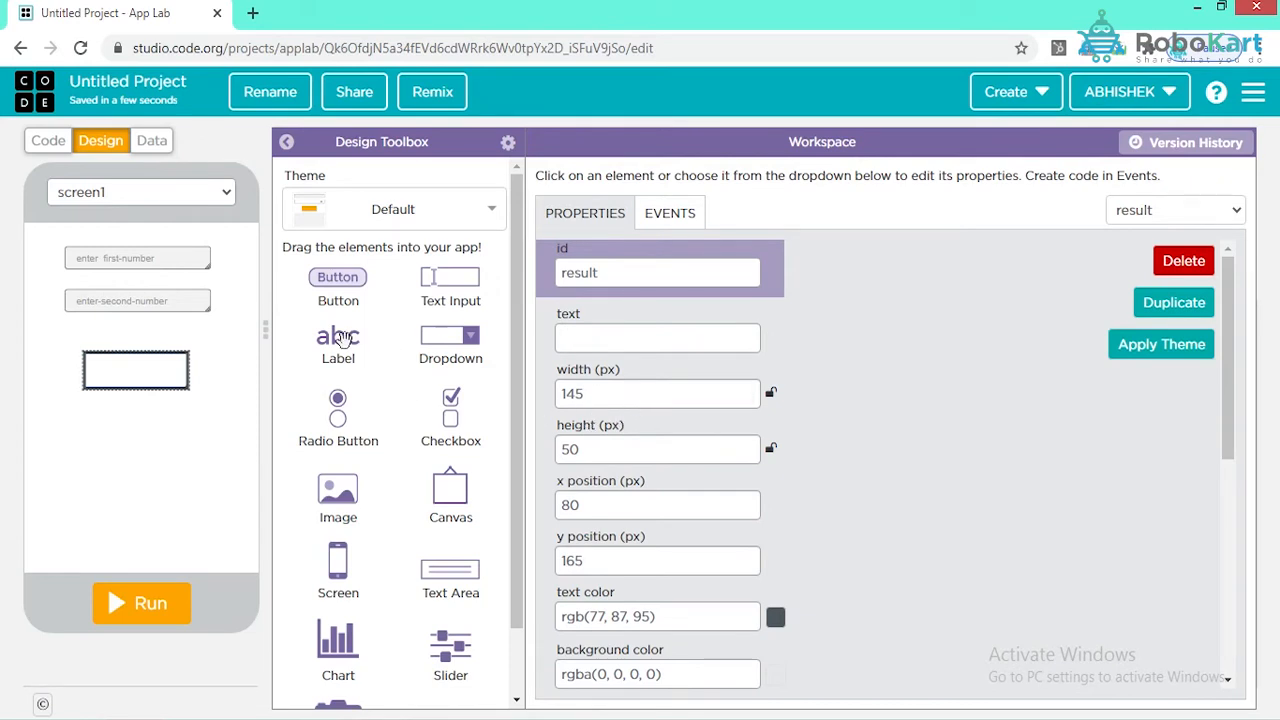
Place a button below the result box and set its id and text to 'add'
left_click_drag(338, 277, 99, 439)
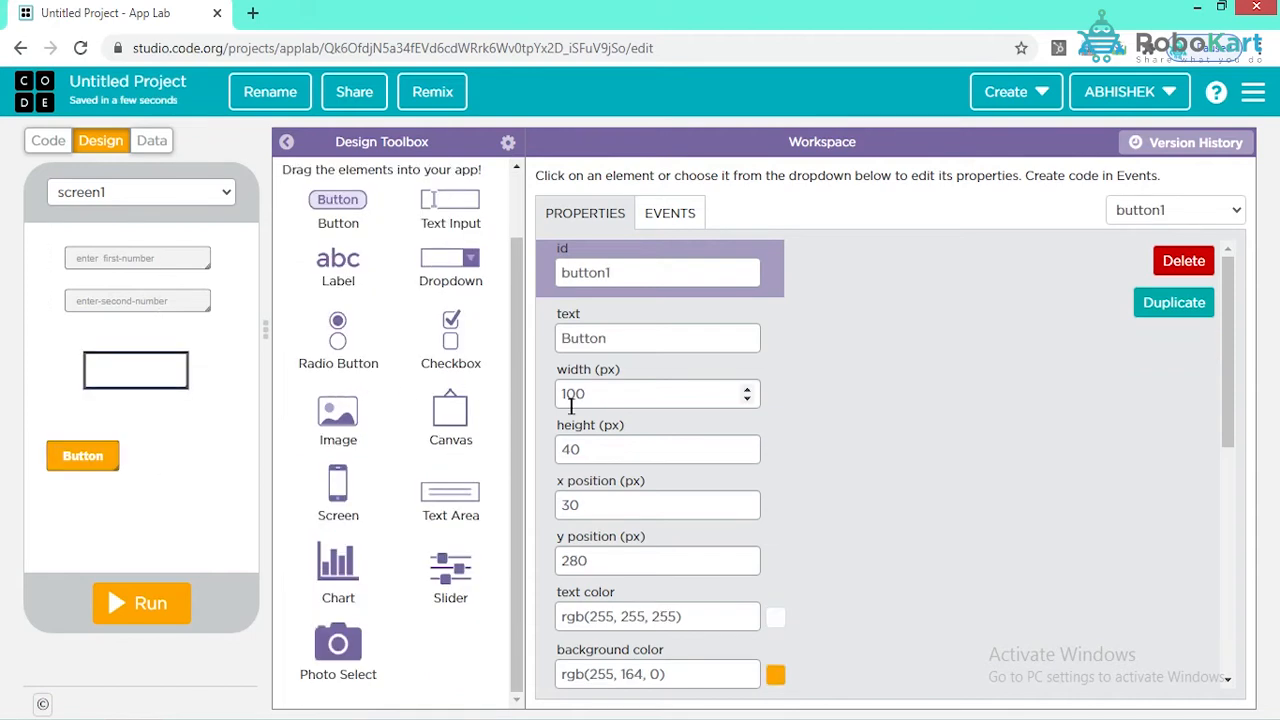
left_click(657, 272)
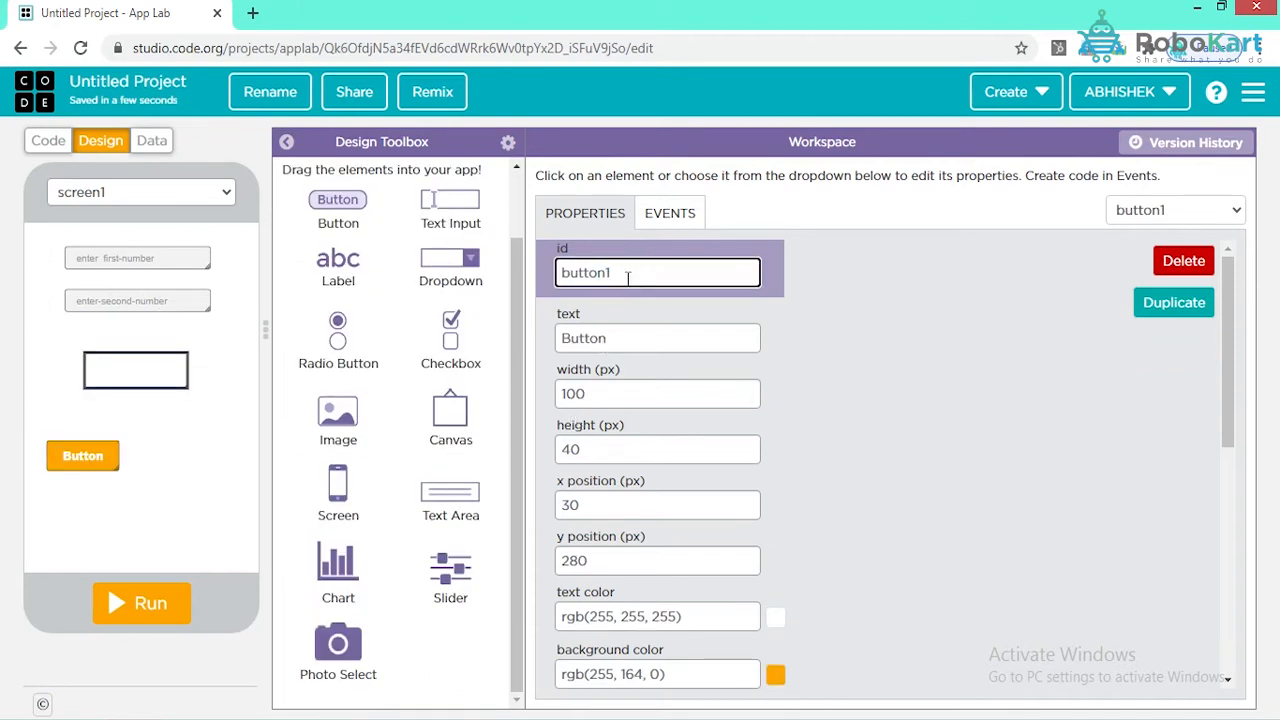
type("add")
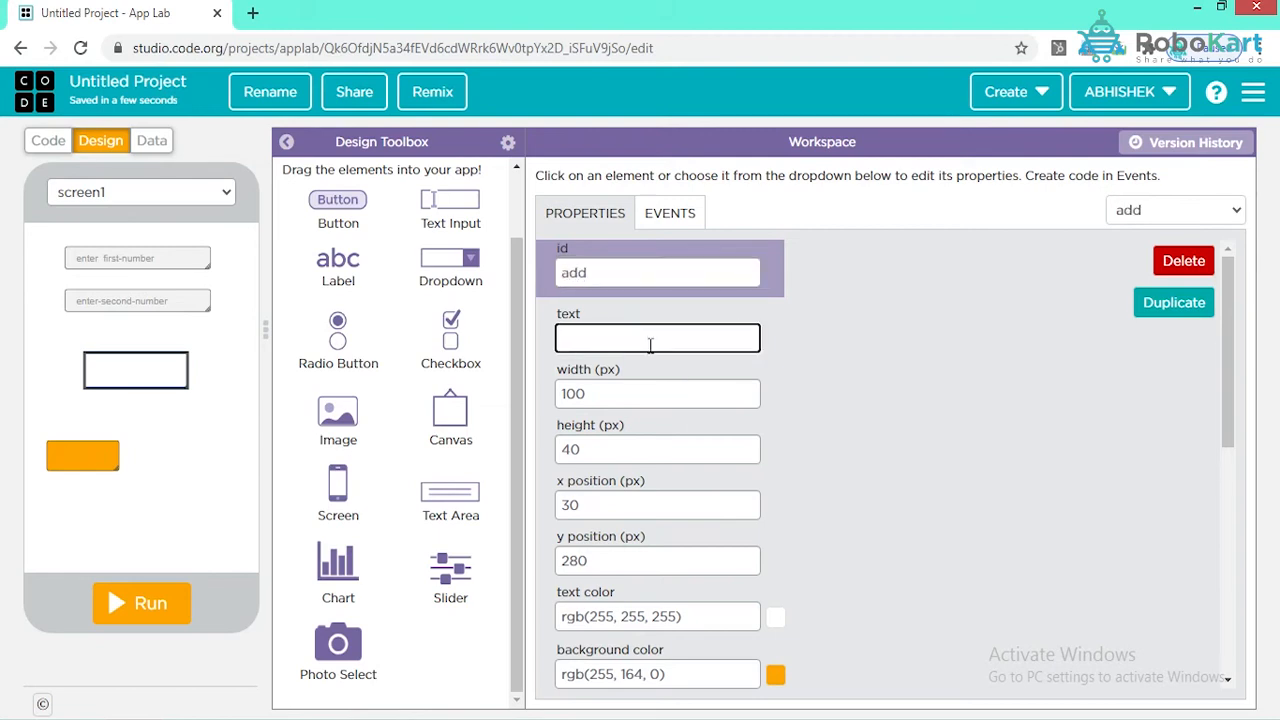
type("add")
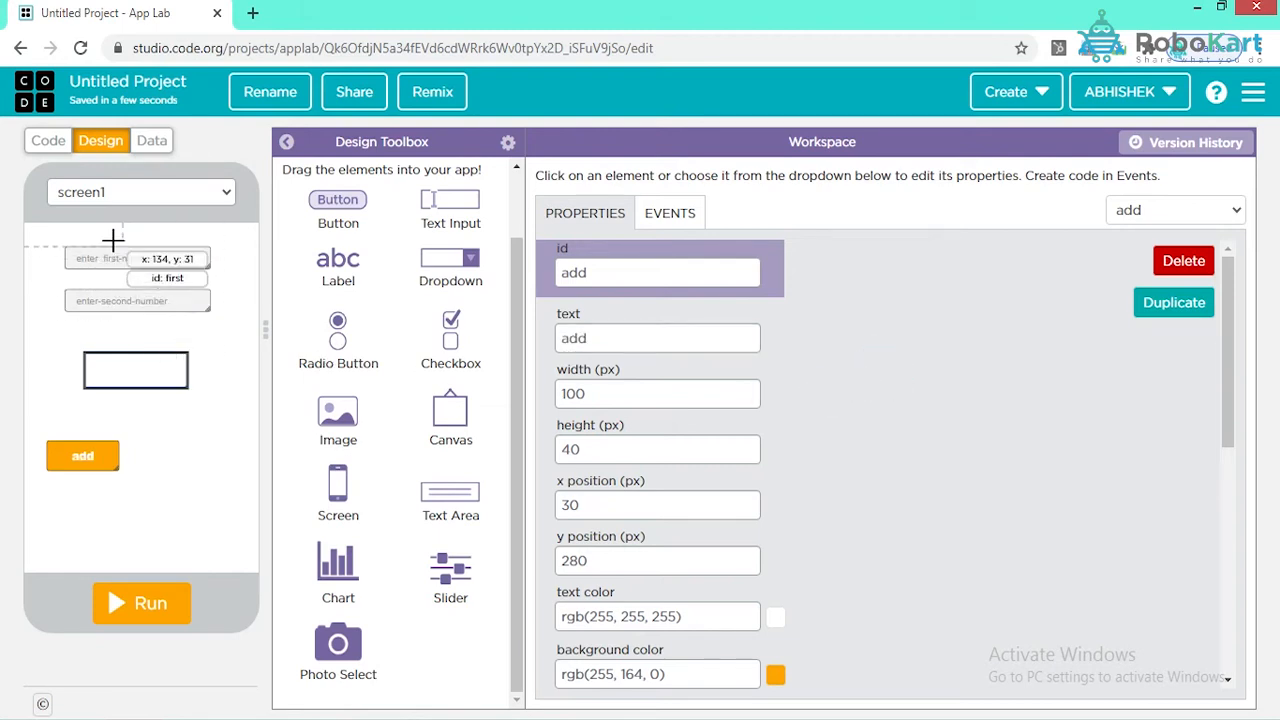
left_click(47, 140)
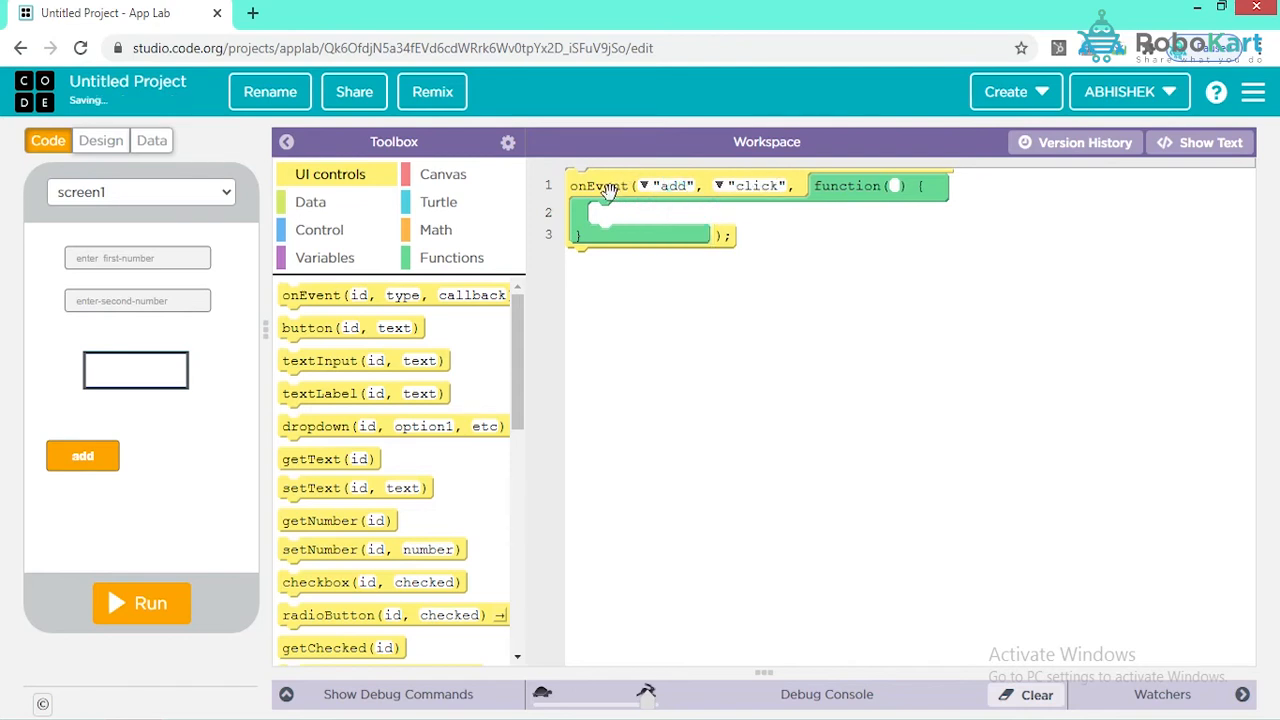
mouse_move(728, 190)
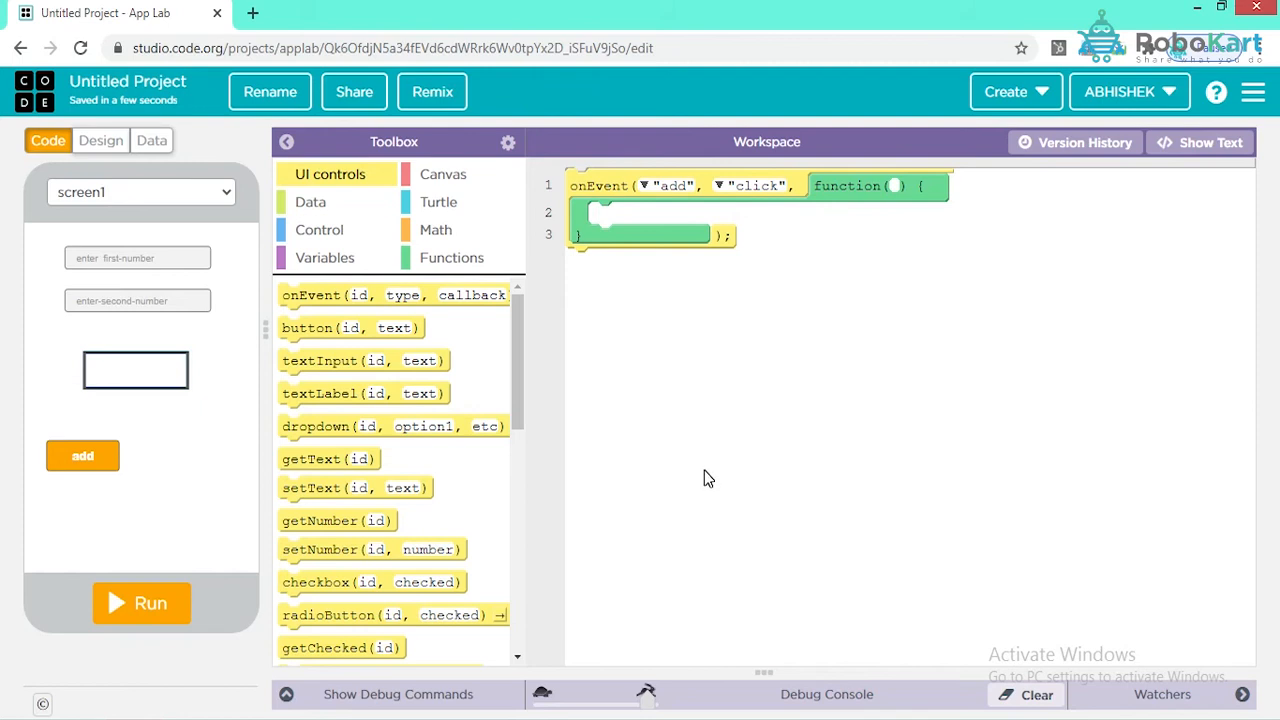
mouse_move(135, 370)
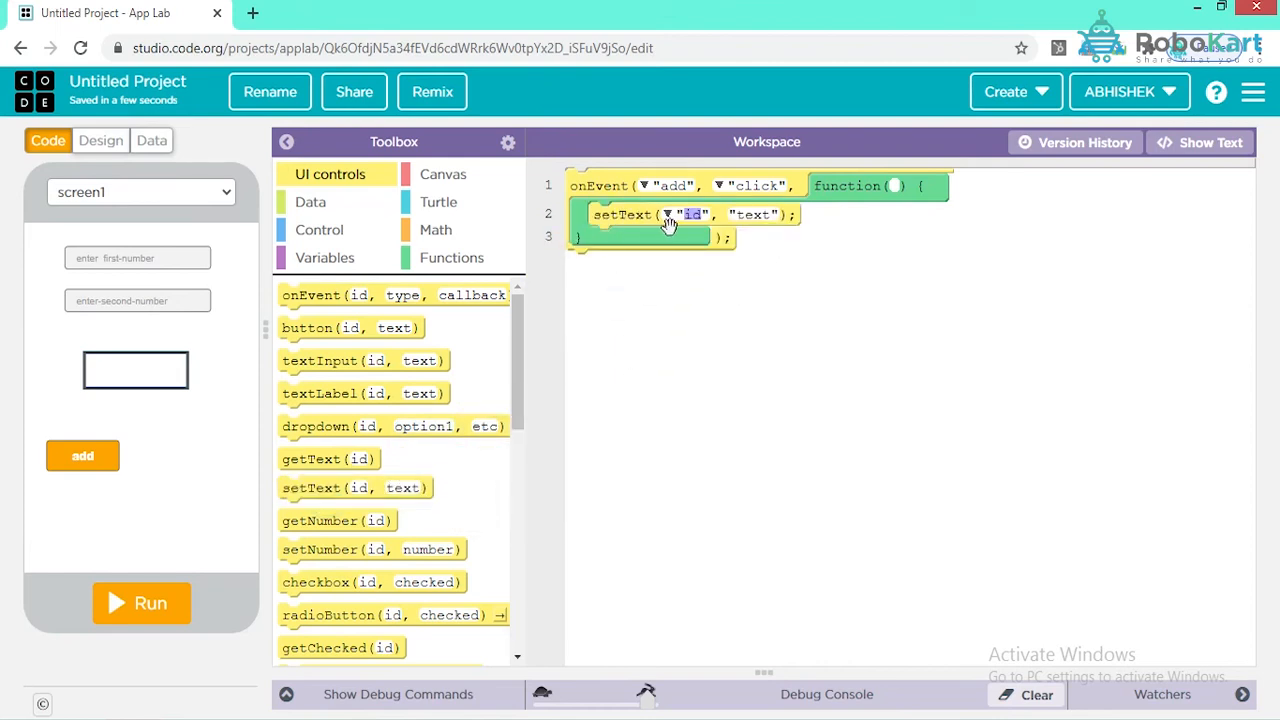
In the add handler, set 'result' to getNumber('first') + getNumber('second')
left_click(690, 214)
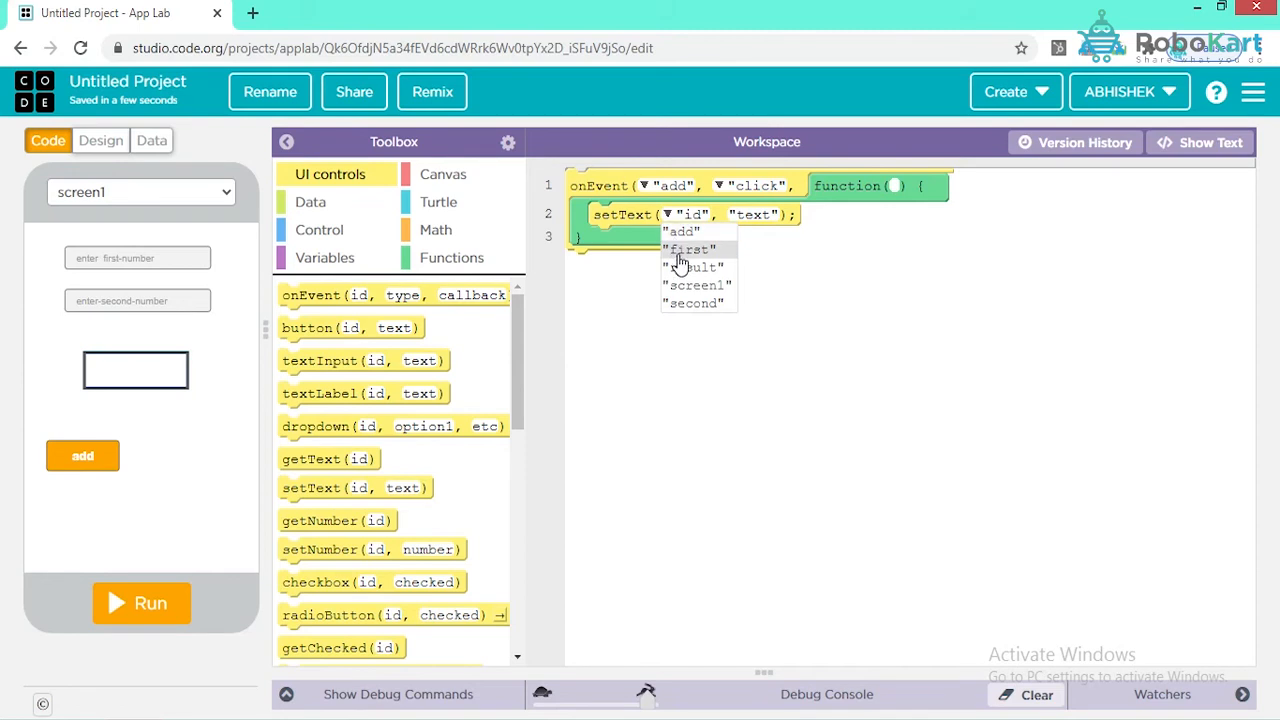
left_click(692, 267)
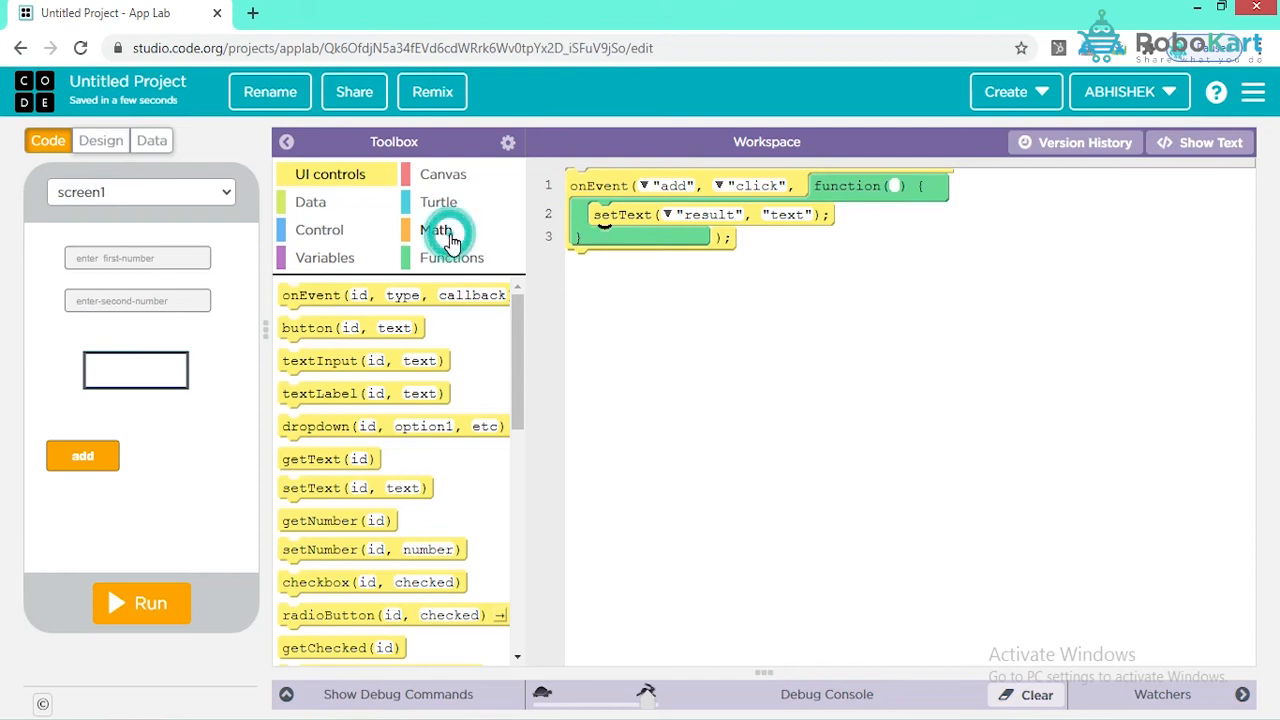
left_click(436, 230)
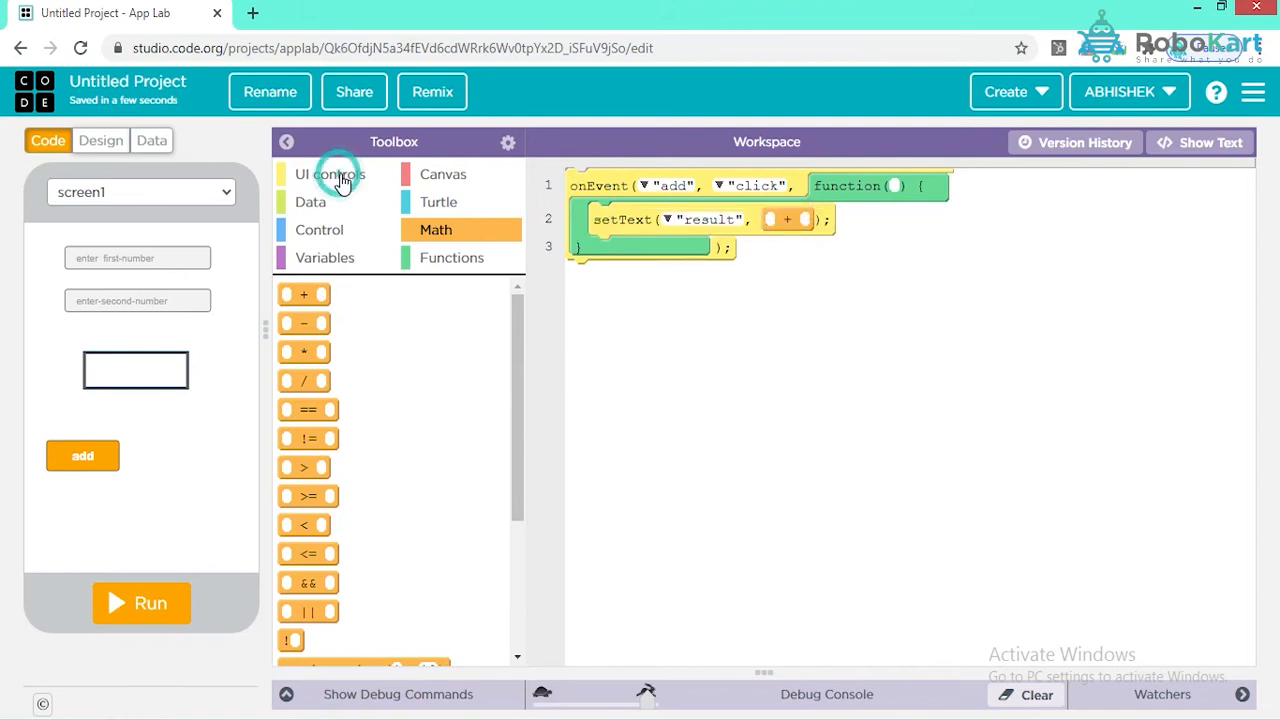
left_click(330, 173)
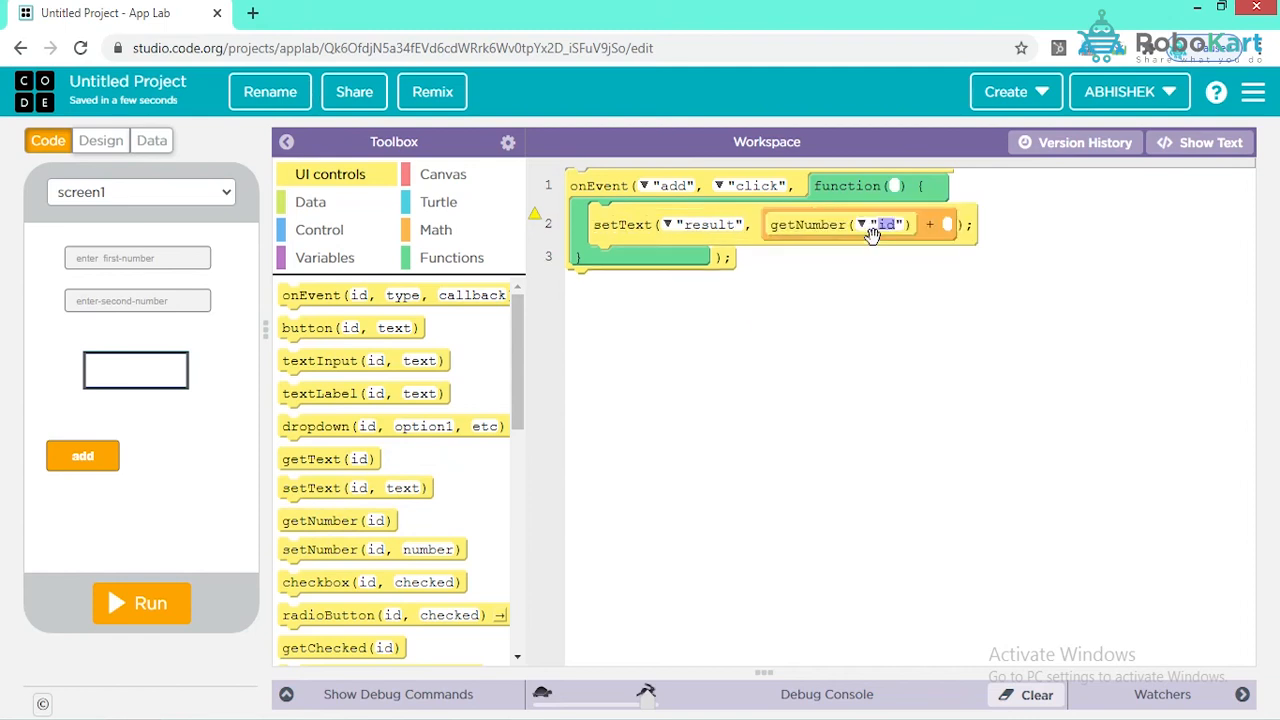
left_click(863, 224)
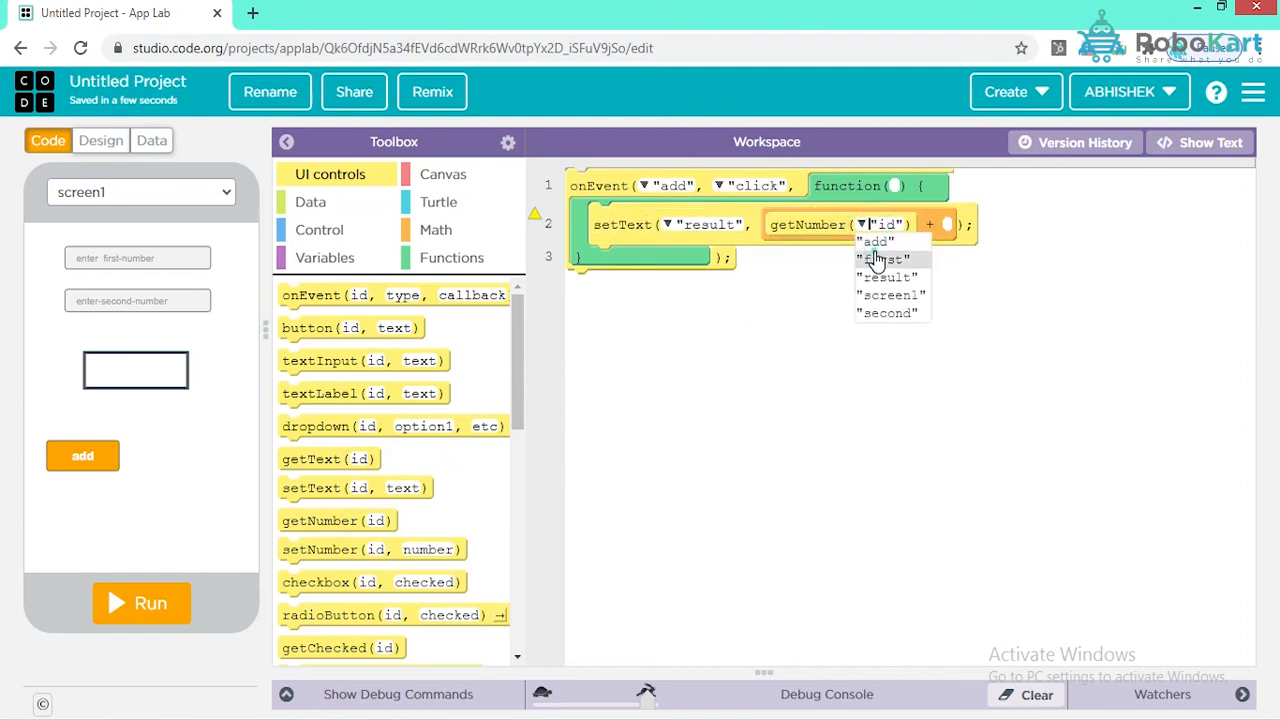
left_click(884, 259)
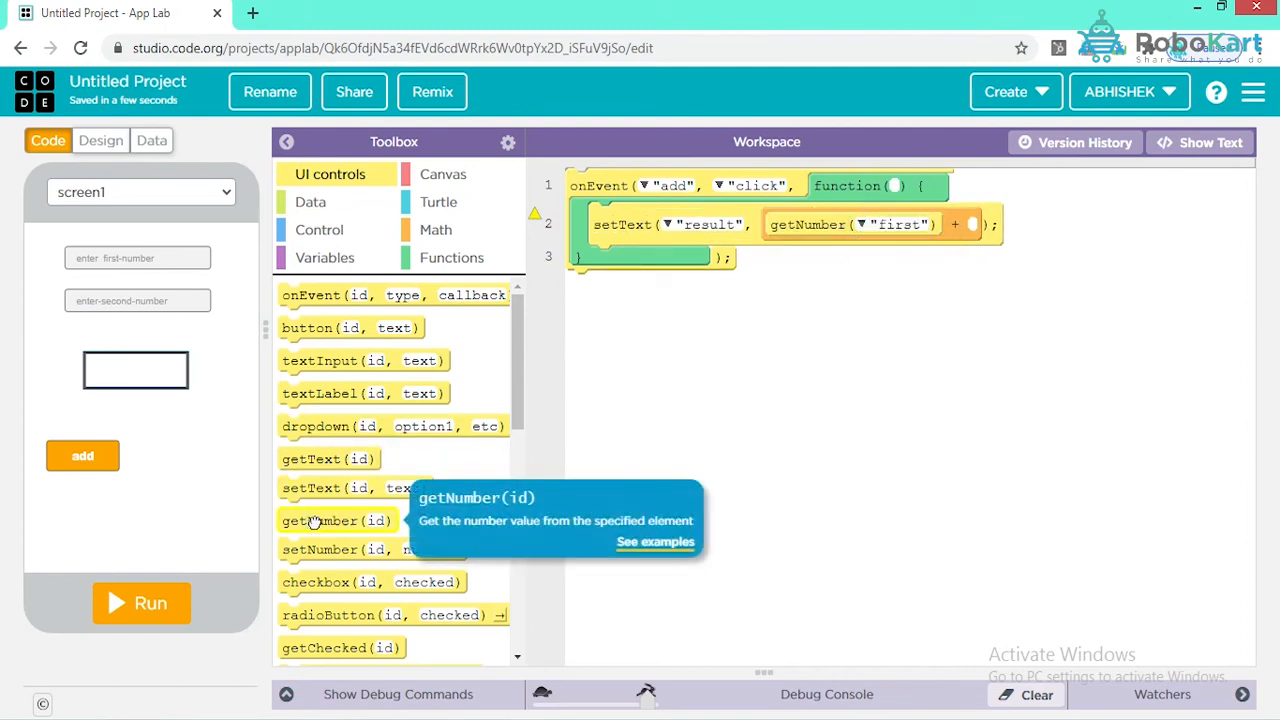
left_click_drag(337, 520, 1030, 214)
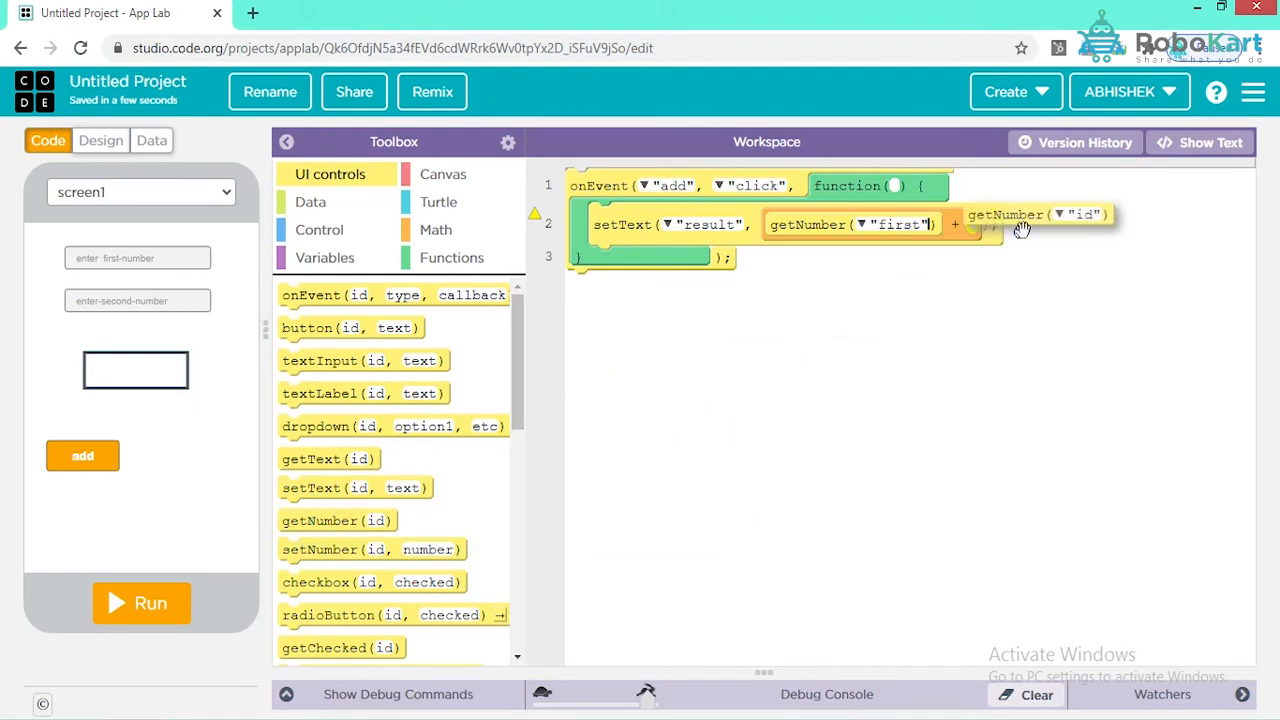
left_click(1063, 224)
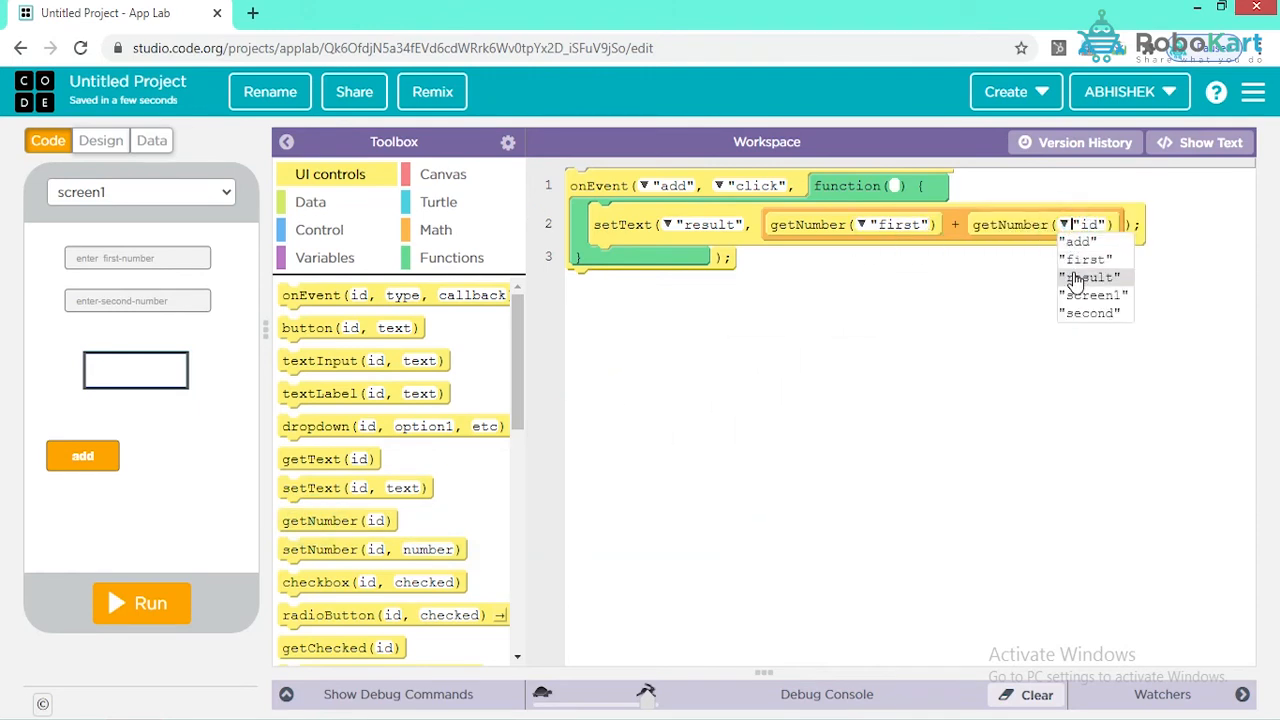
left_click(1089, 313)
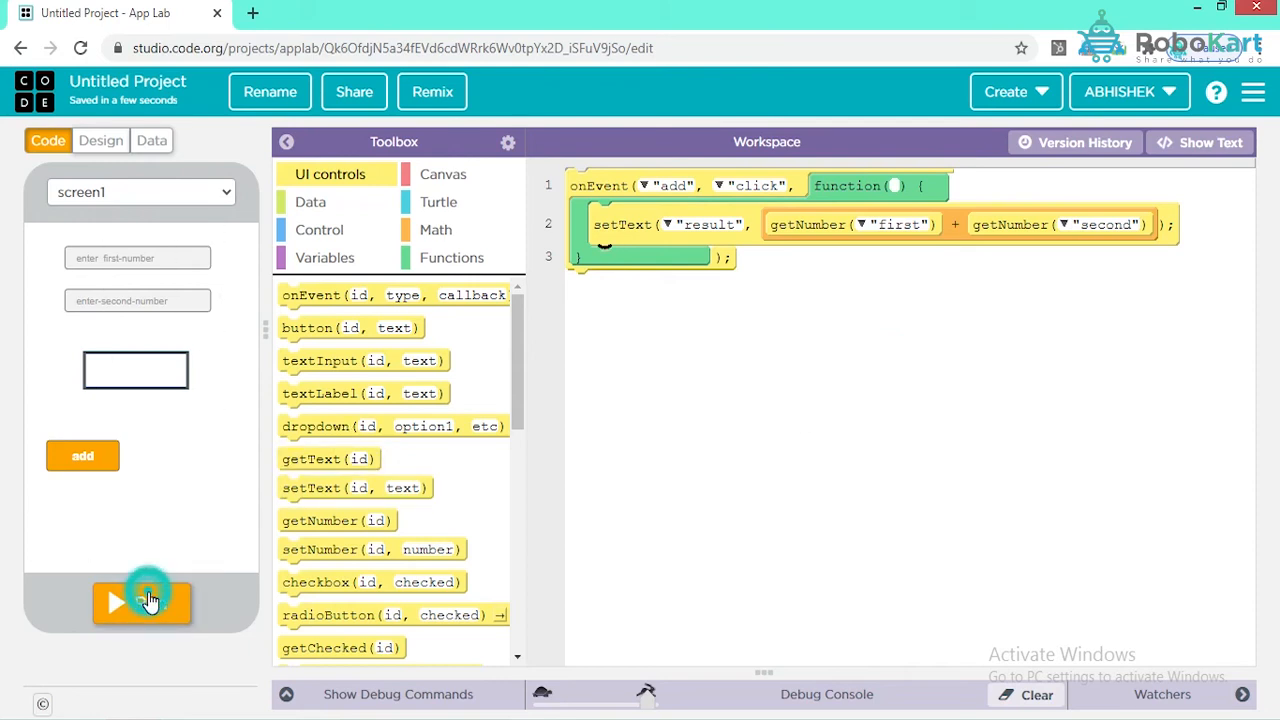
Run the app, enter 54 and 56, and press add to get 110
left_click(141, 601)
type("54")
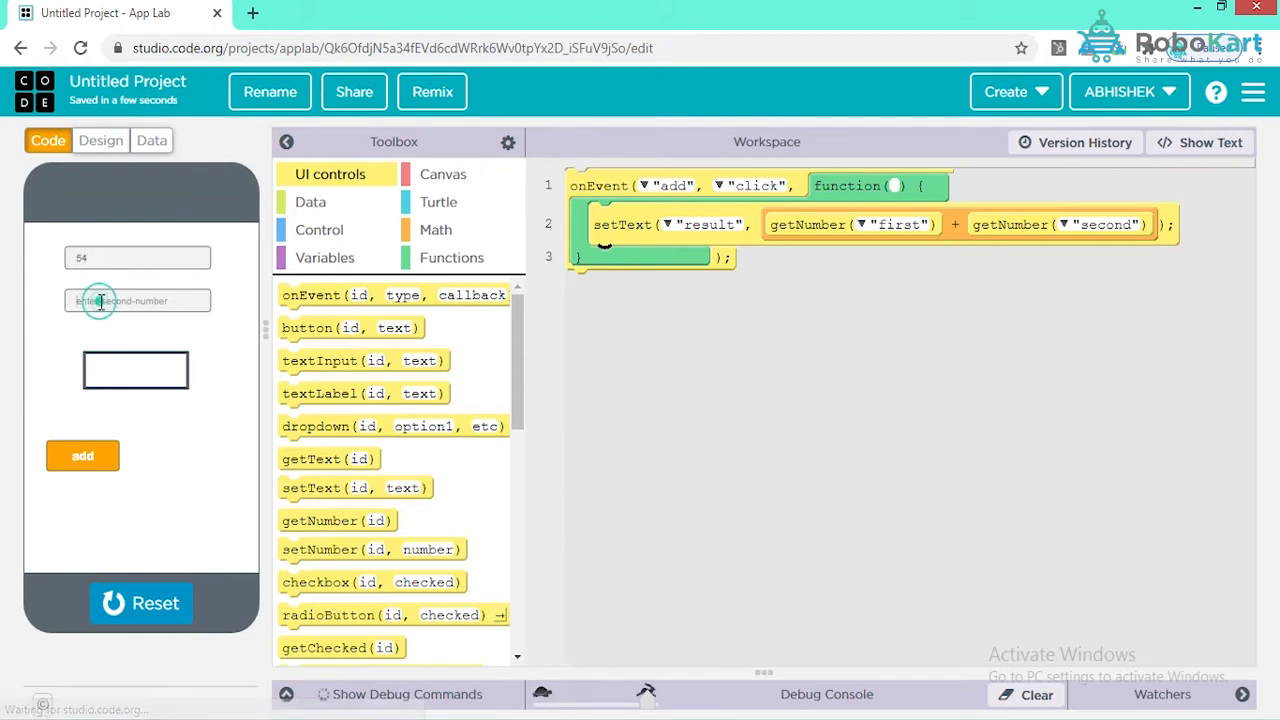
type("56")
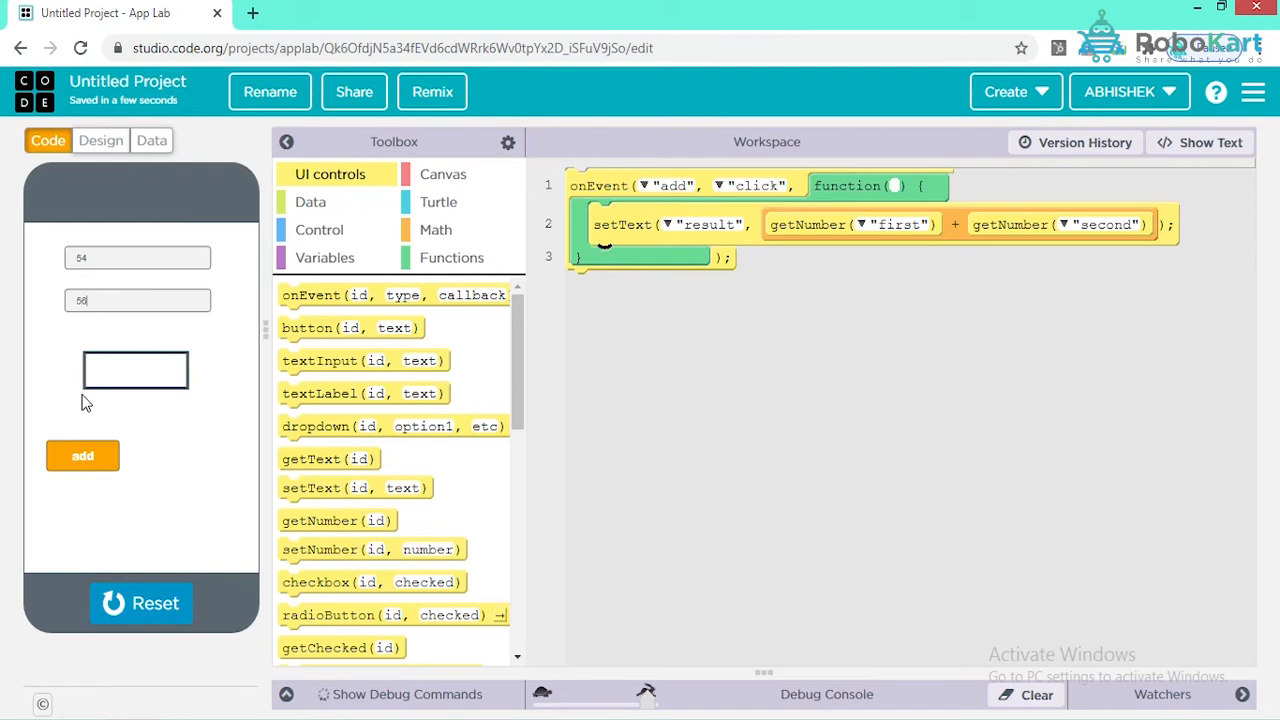
left_click(82, 455)
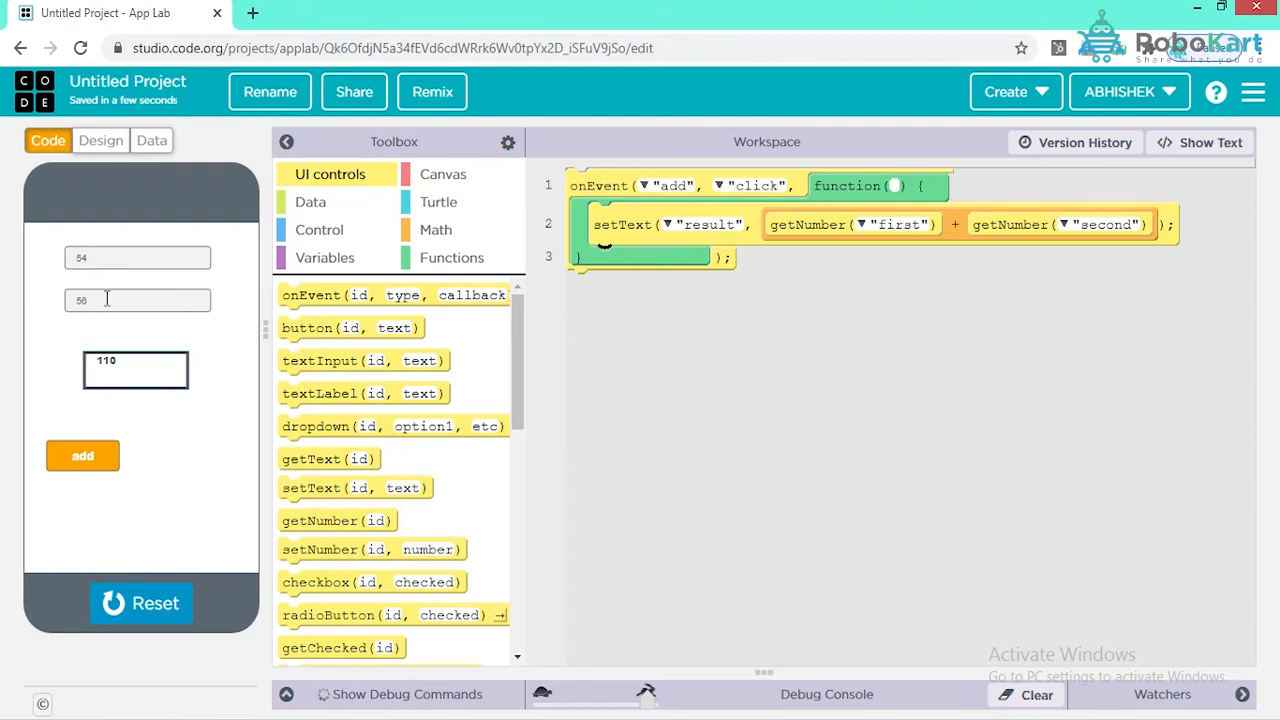
Place a button aligned beside add with id and text 'sub'
left_click(100, 140)
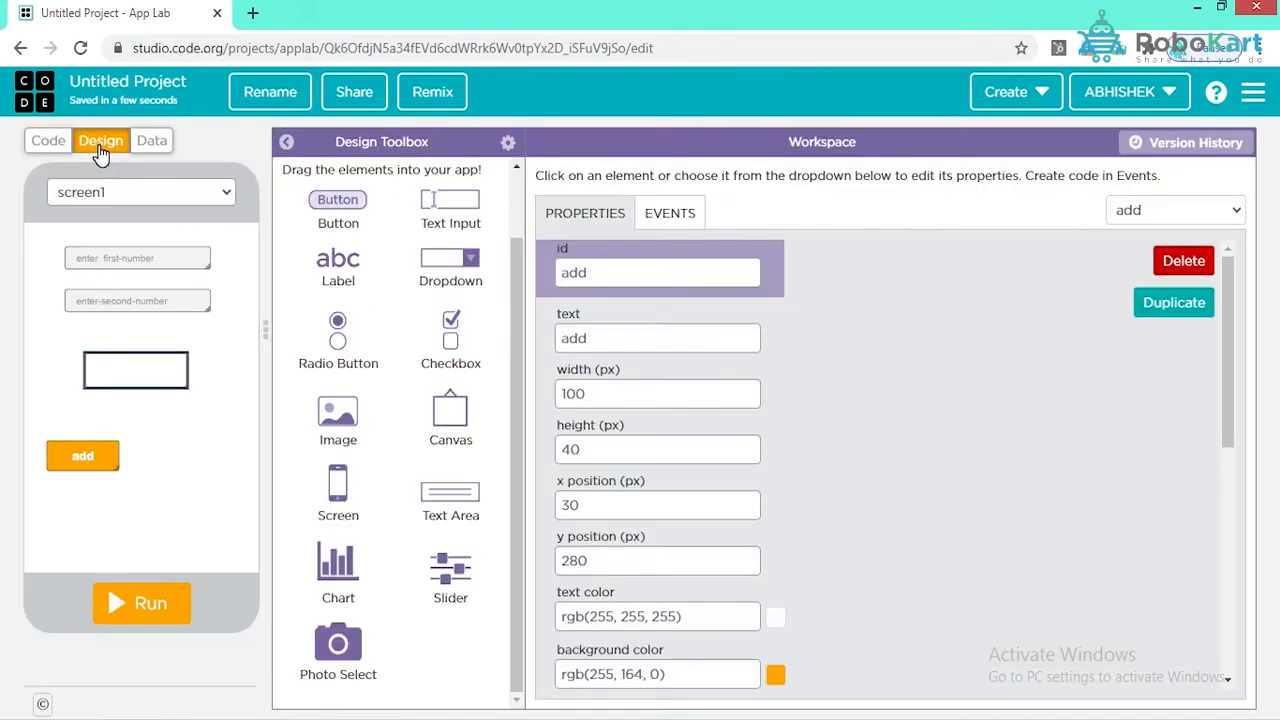
mouse_move(68, 124)
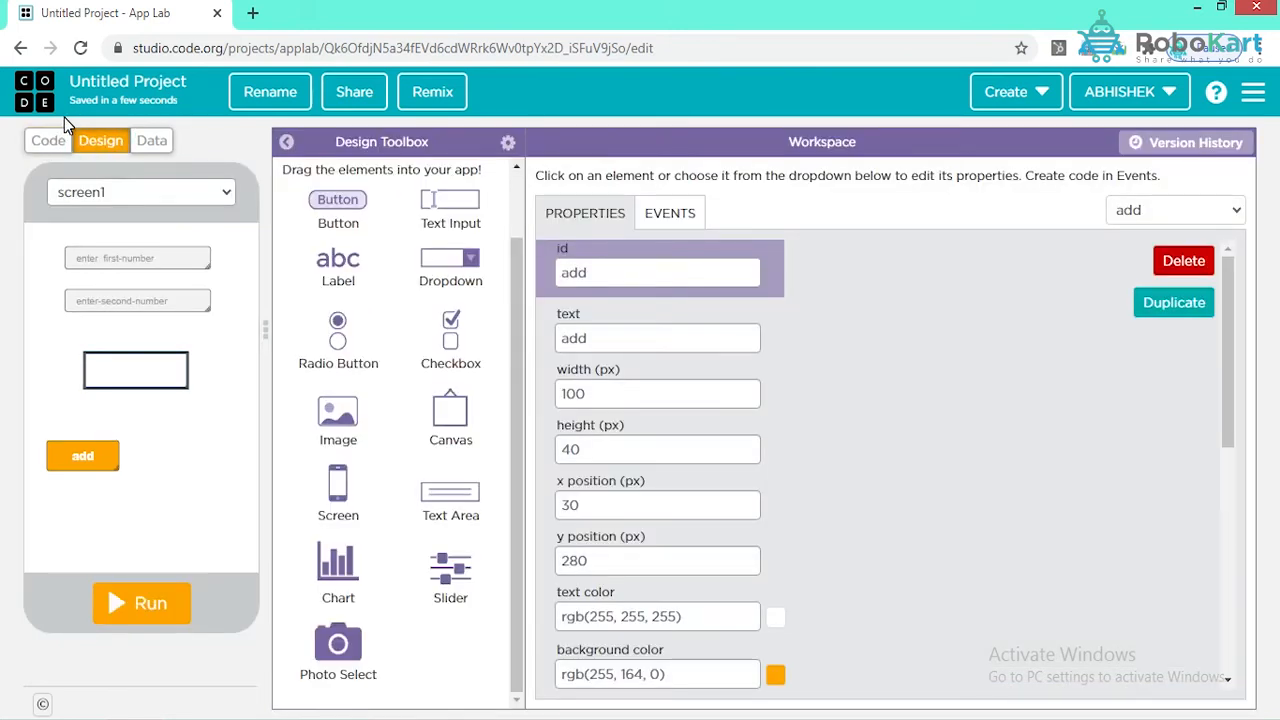
mouse_move(202, 84)
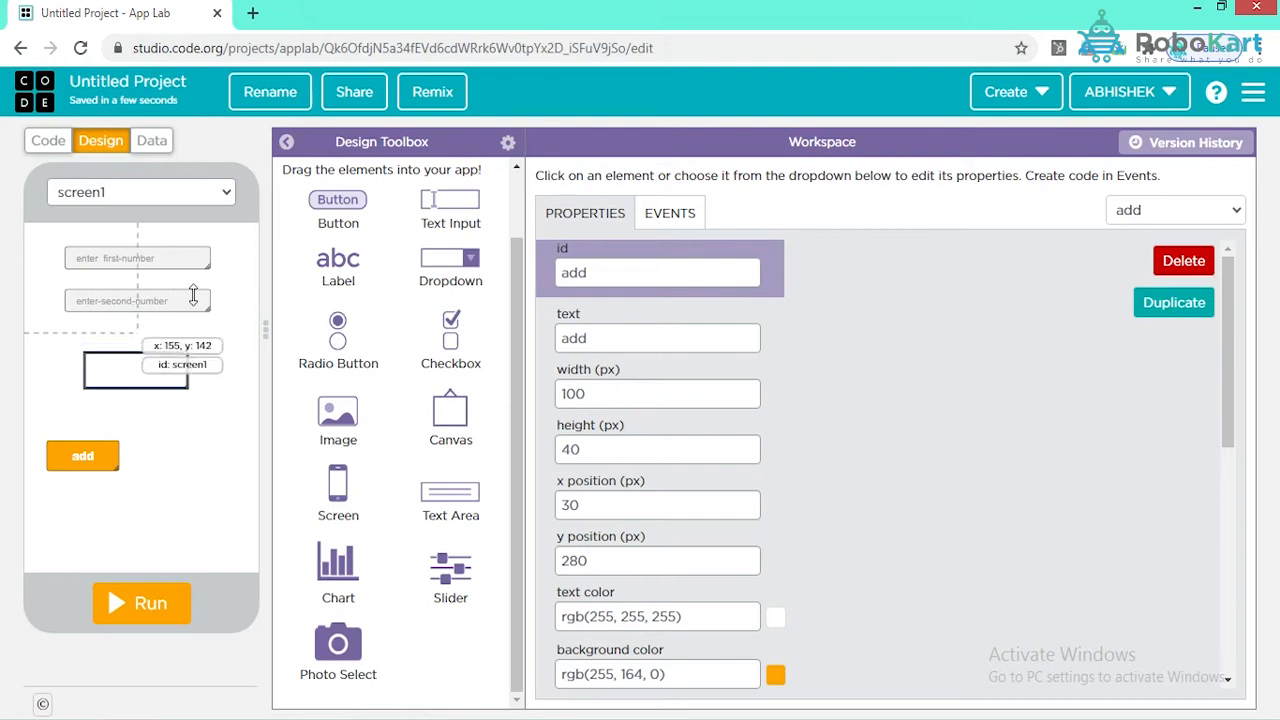
left_click_drag(338, 199, 207, 441)
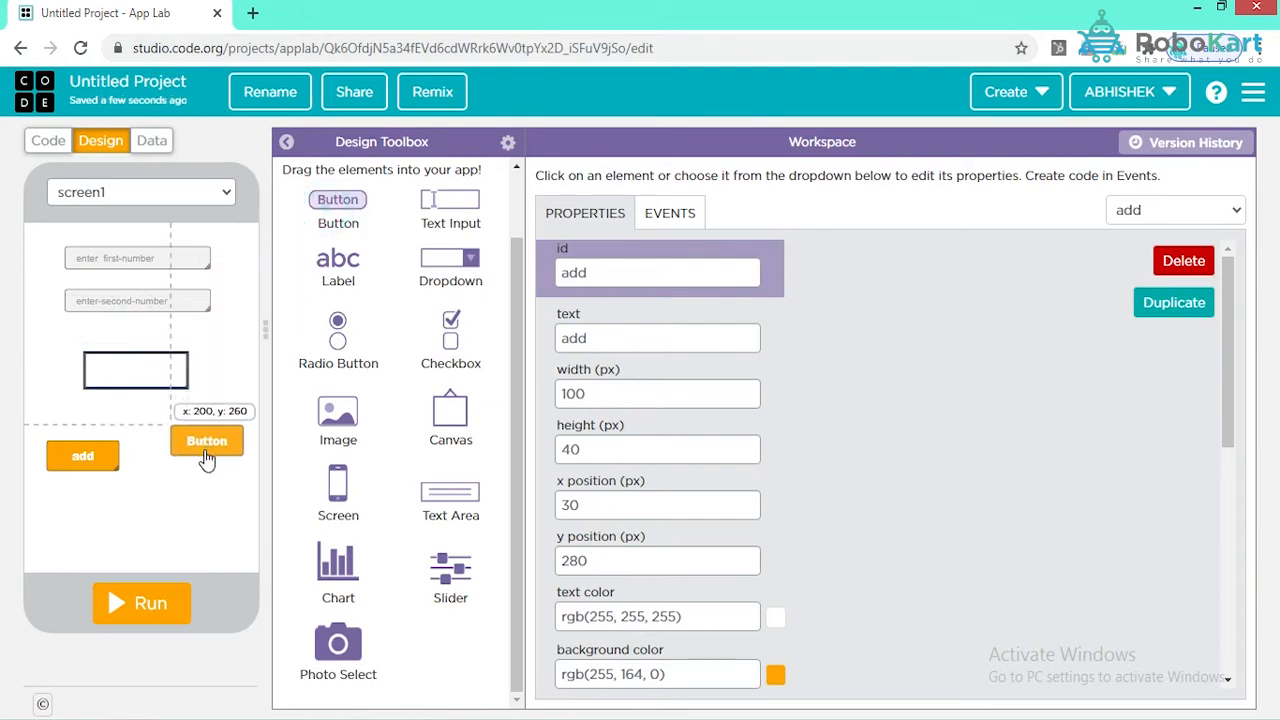
left_click_drag(207, 441, 202, 459)
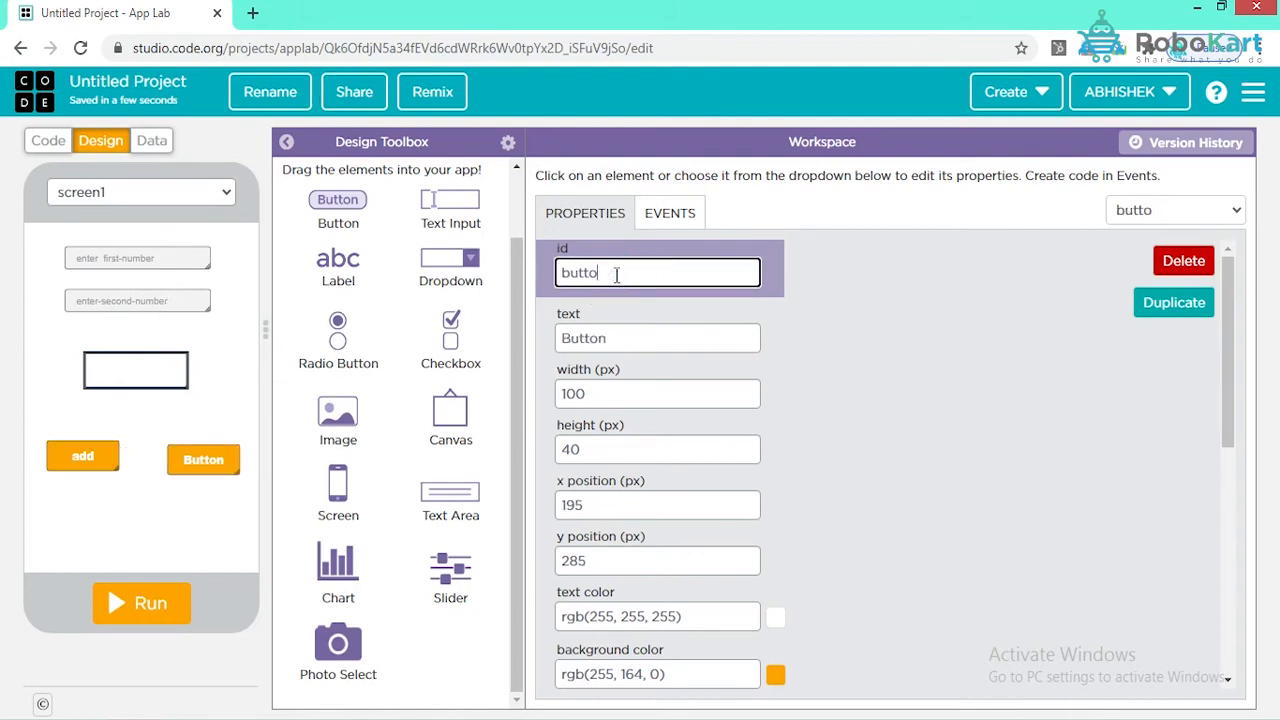
type("s")
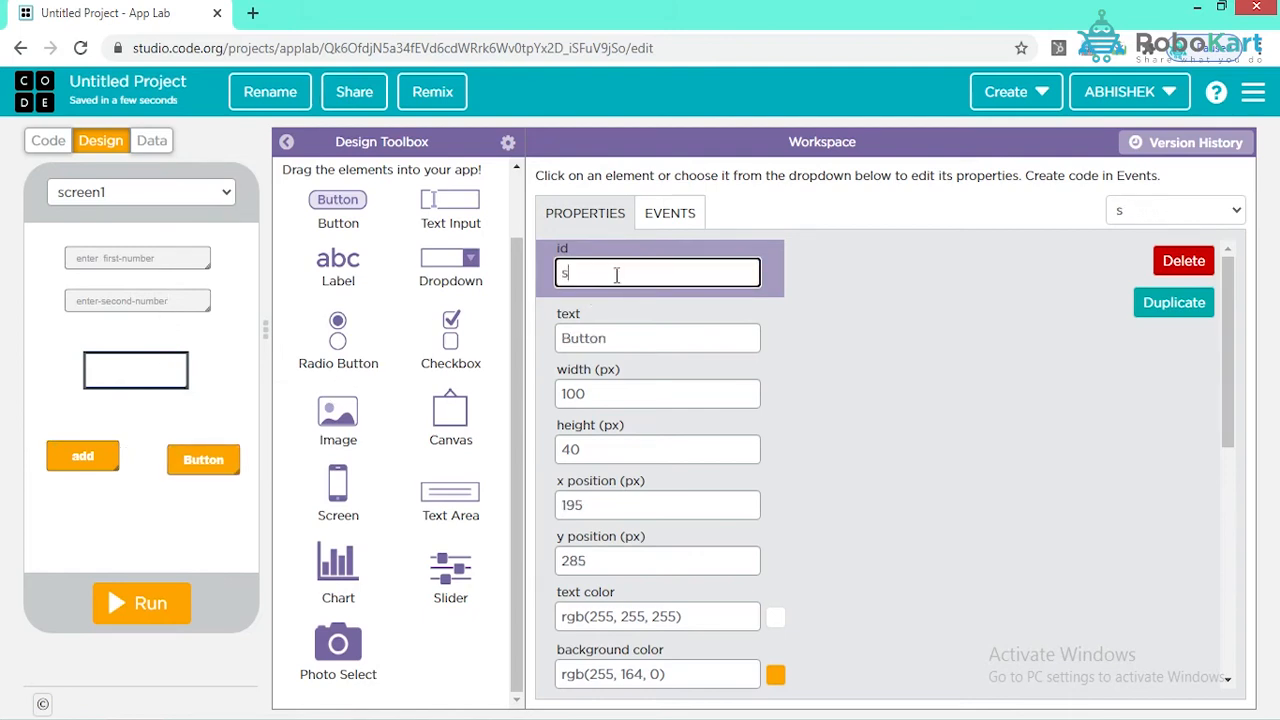
type("ub")
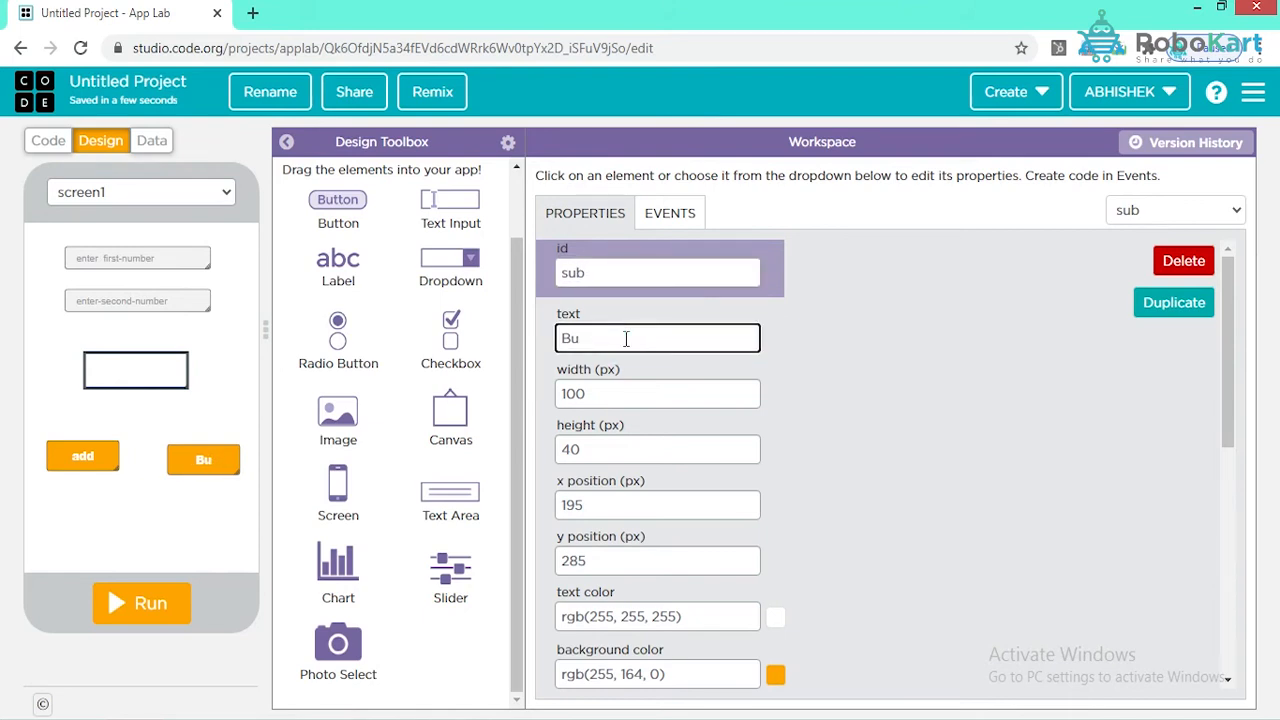
type("sub")
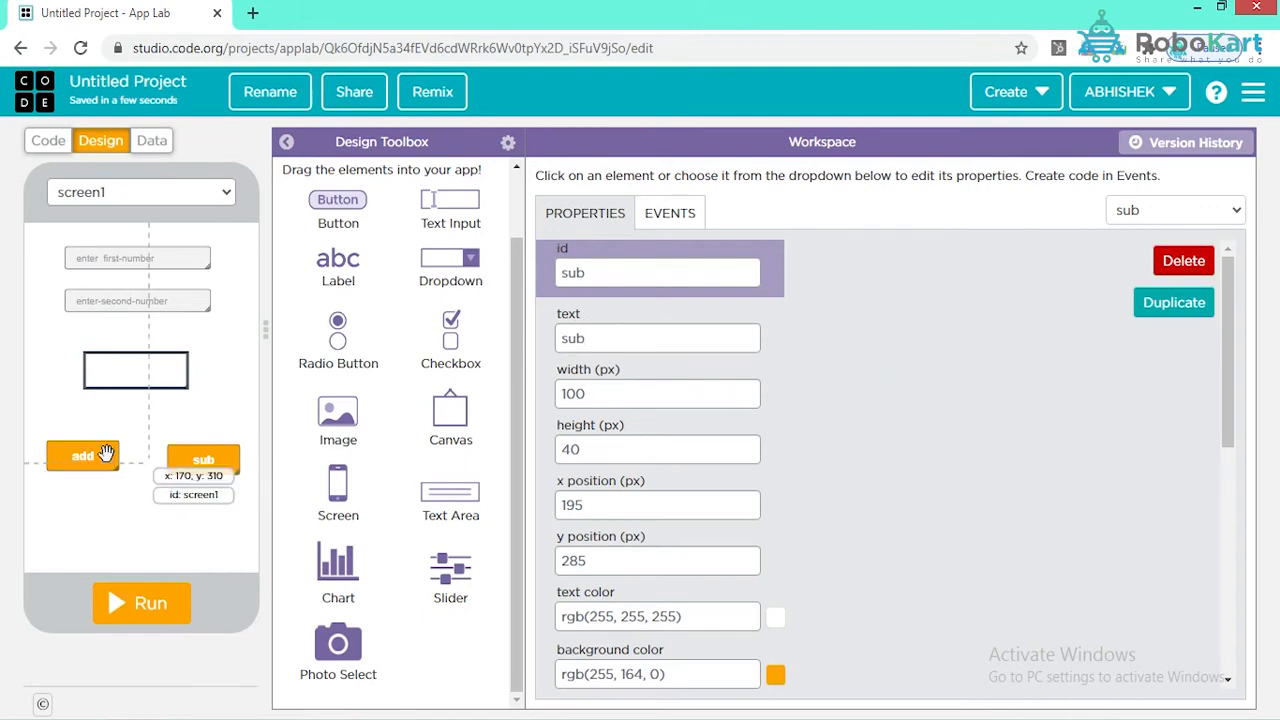
left_click_drag(203, 459, 203, 459)
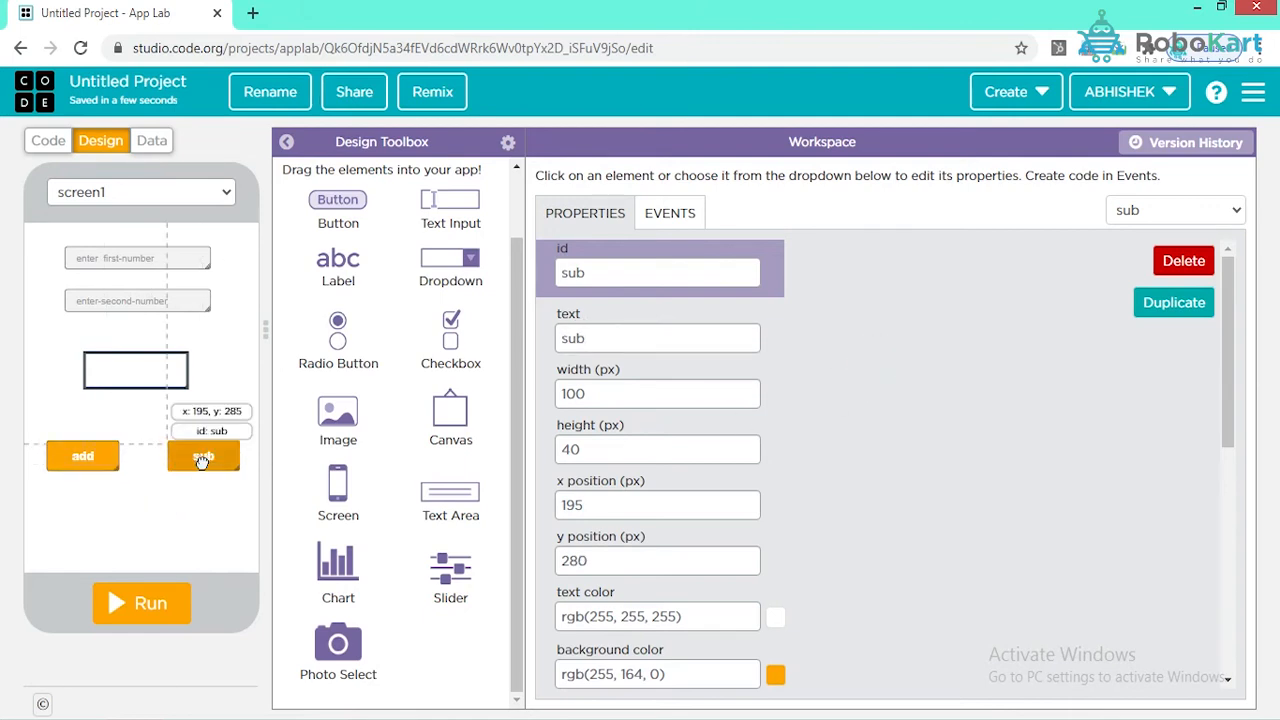
left_click_drag(203, 455, 203, 460)
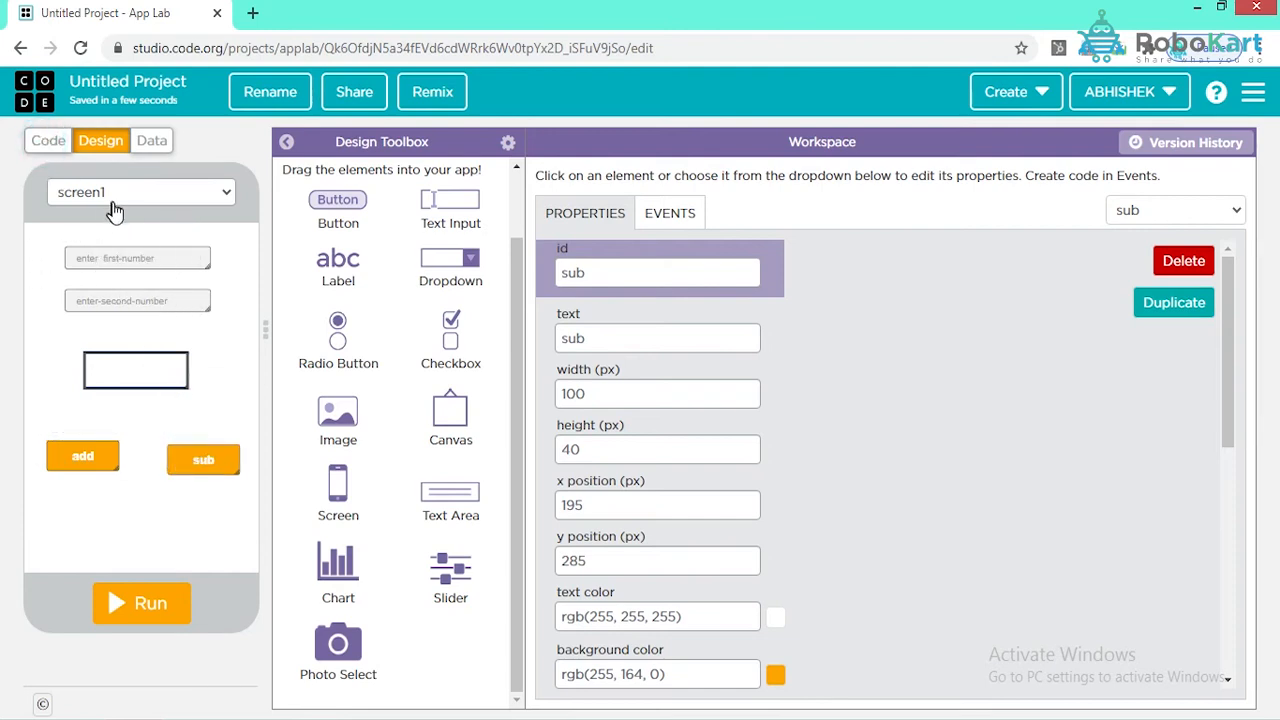
left_click(48, 140)
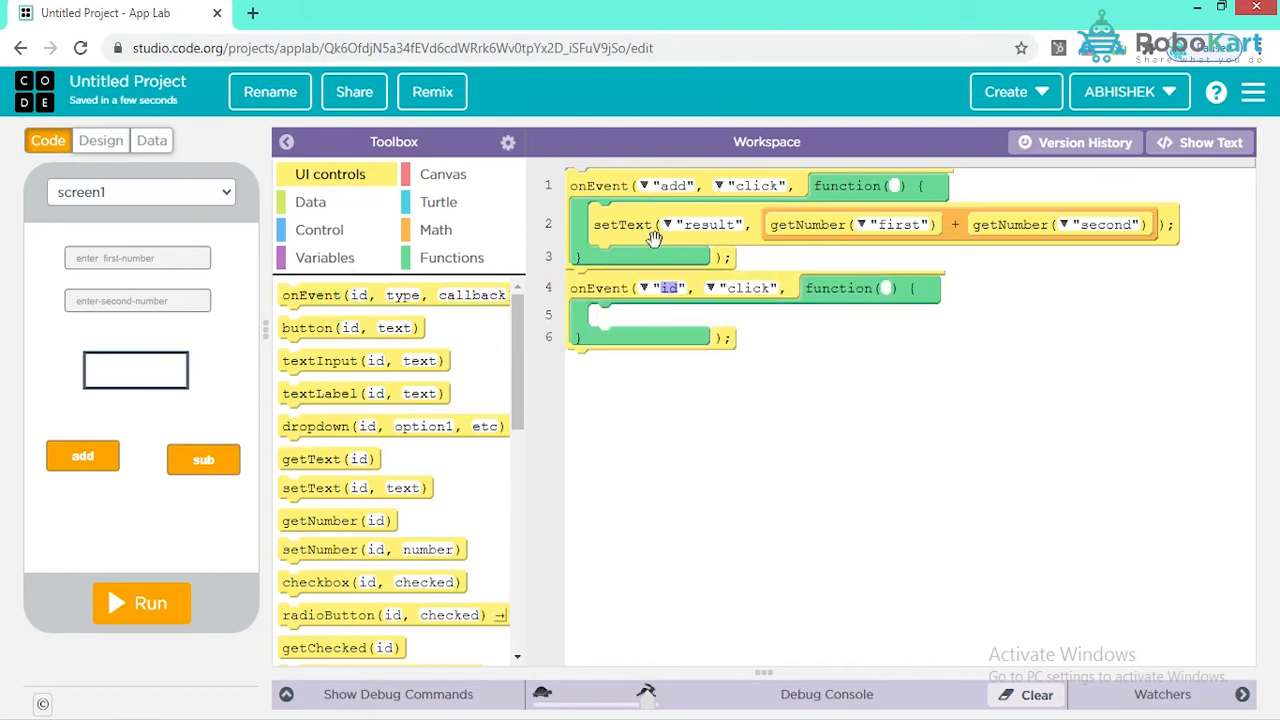
Make the new click handler respond to 'sub' and add a setText statement
left_click(668, 288)
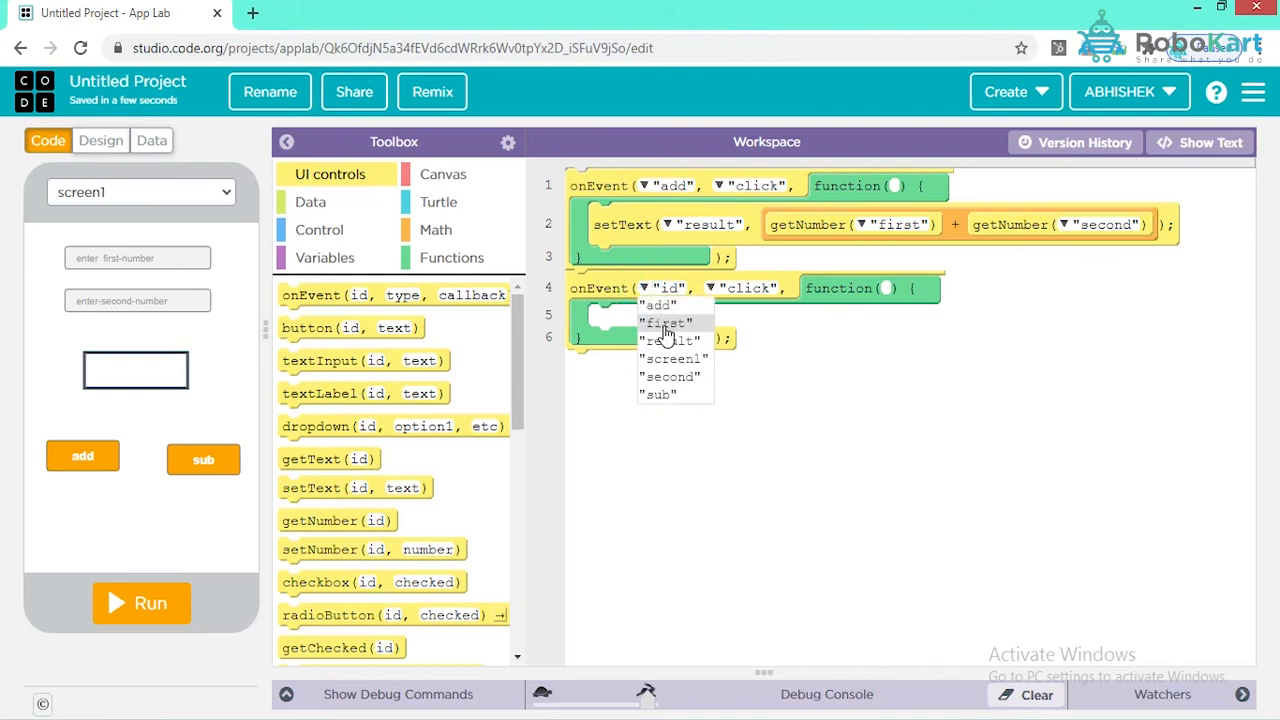
left_click(659, 394)
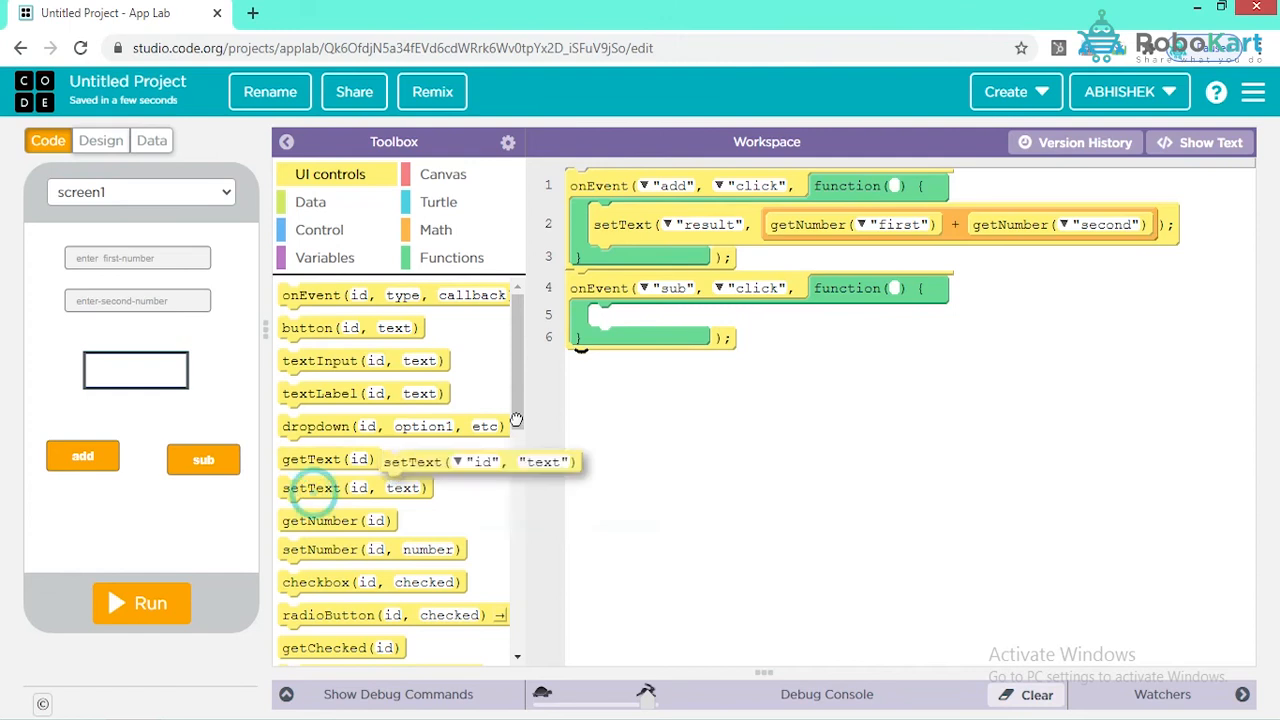
left_click_drag(355, 487, 665, 317)
type("result")
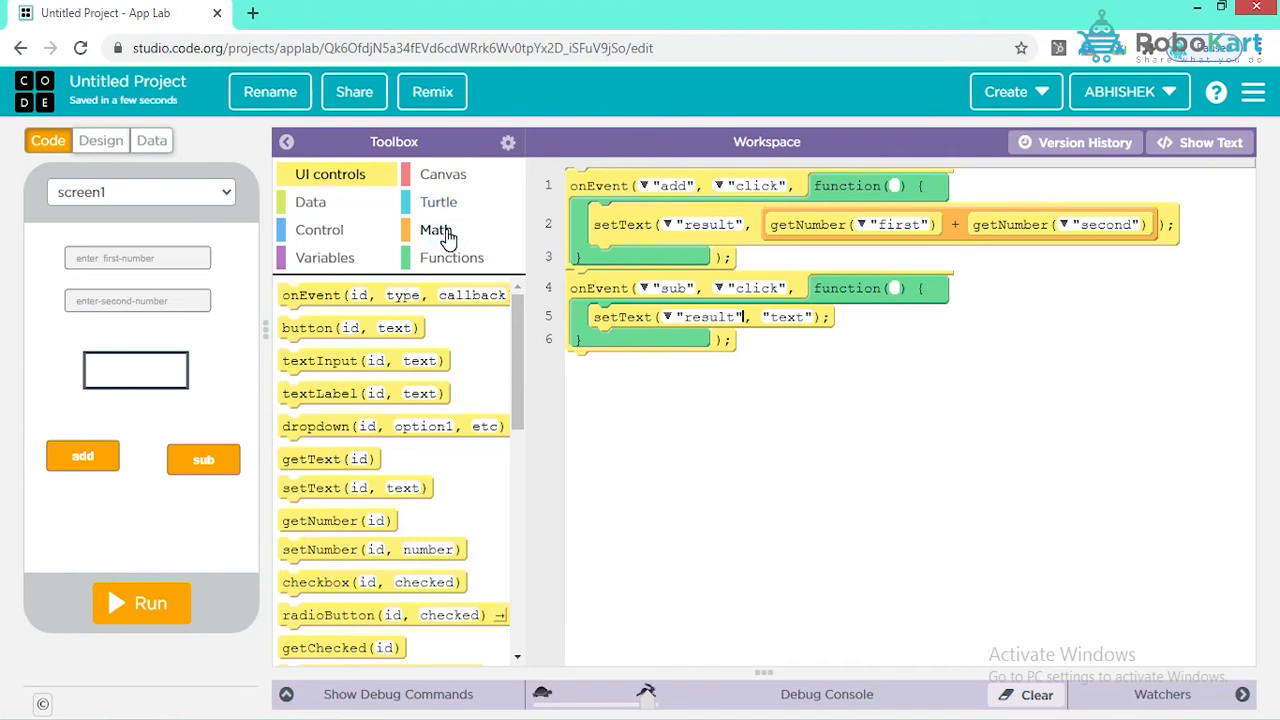
left_click(436, 229)
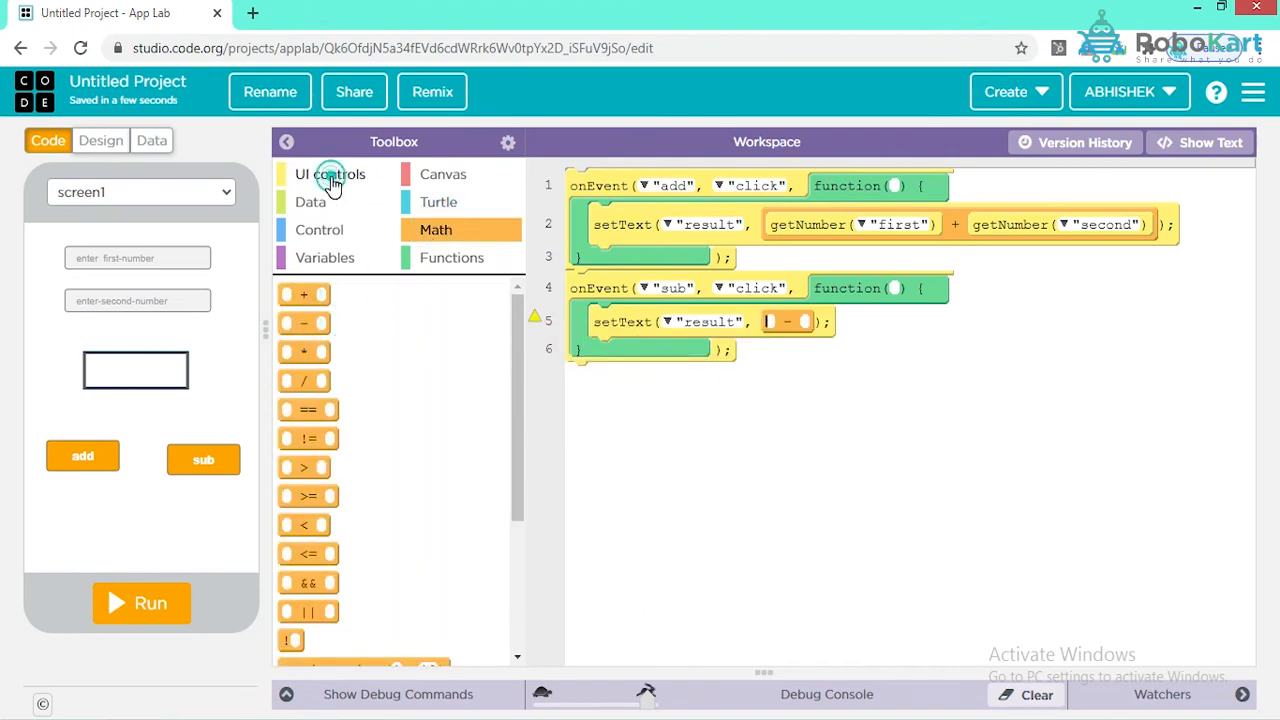
left_click(330, 173)
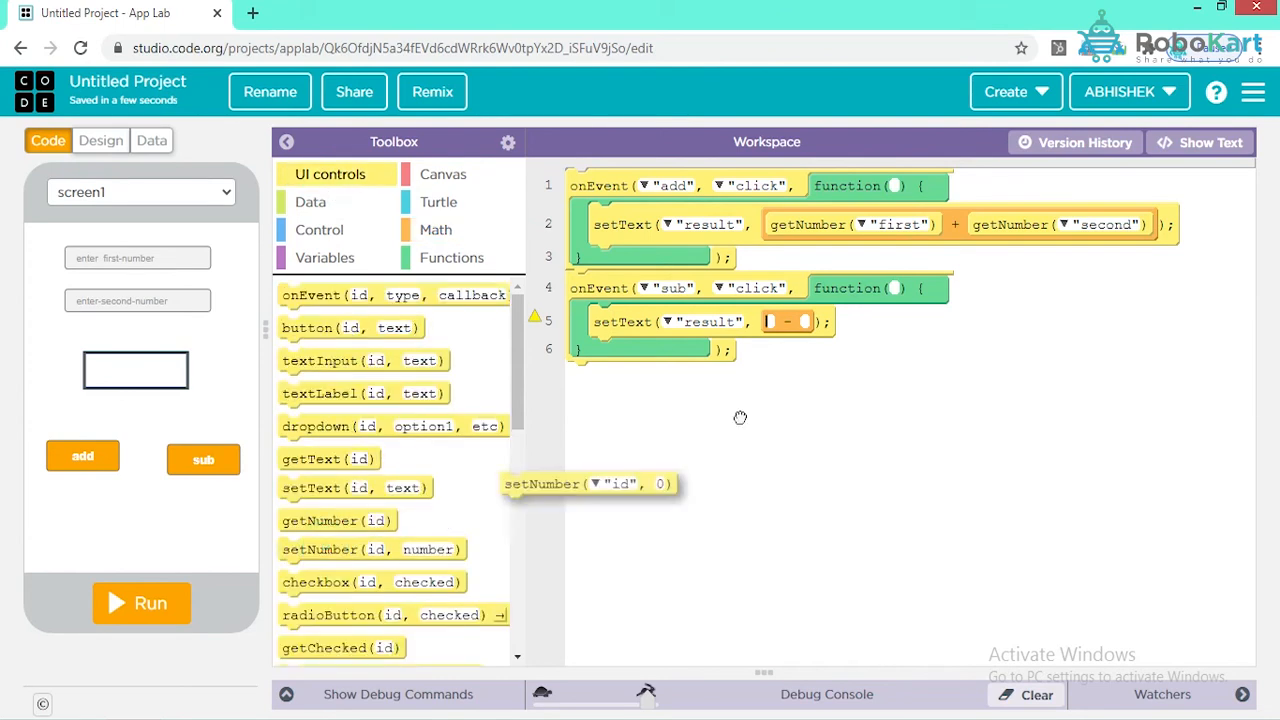
mouse_move(330, 458)
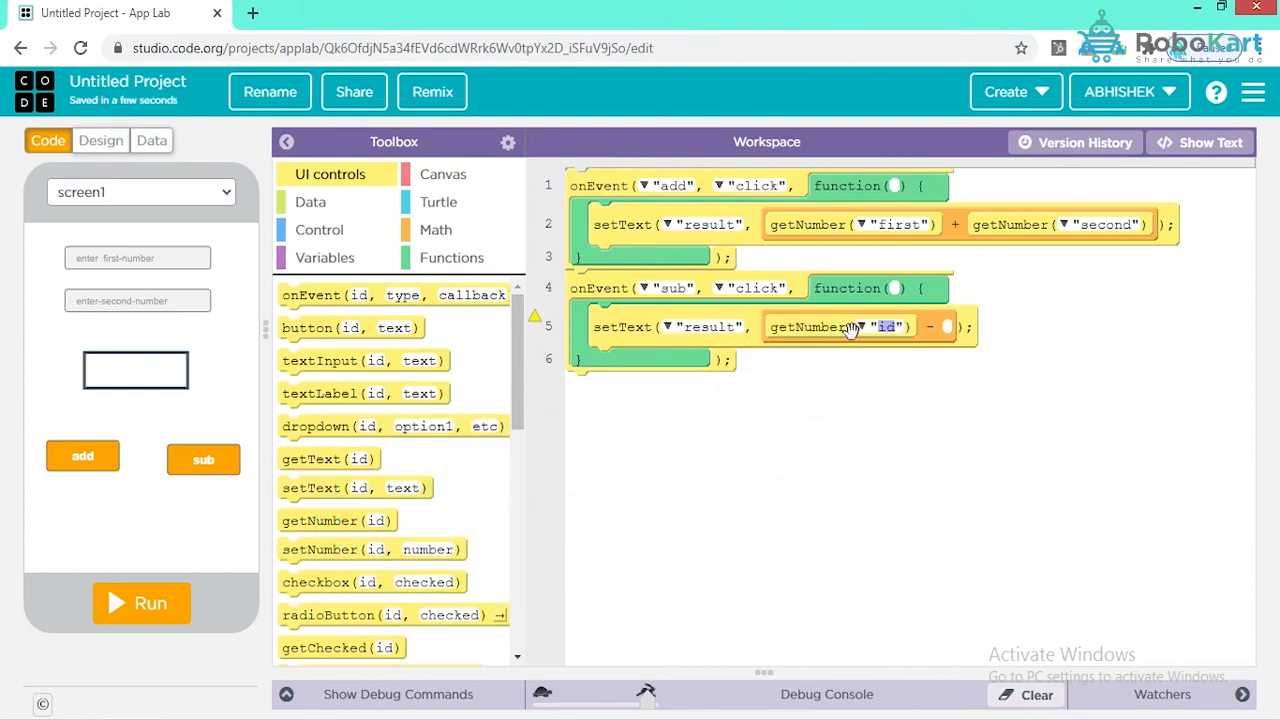
Compute getNumber('first') minus getNumber('second') inside the sub handler's setText
left_click(865, 326)
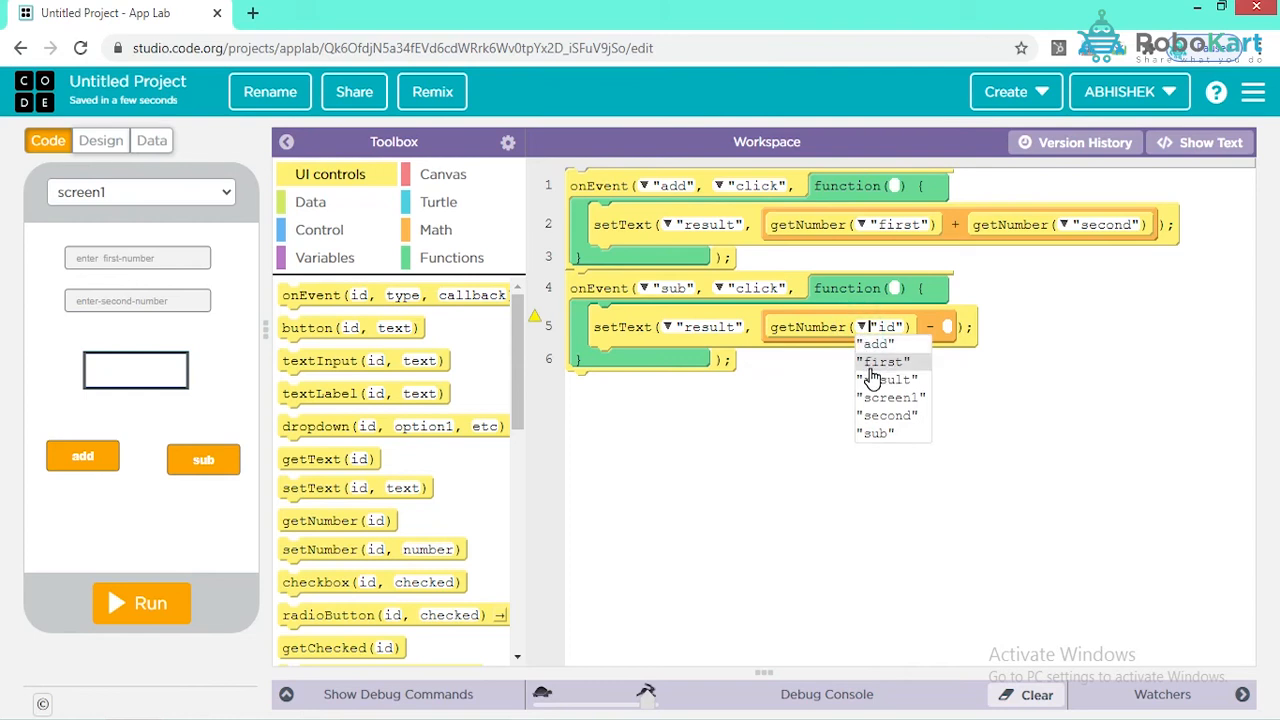
left_click(882, 361)
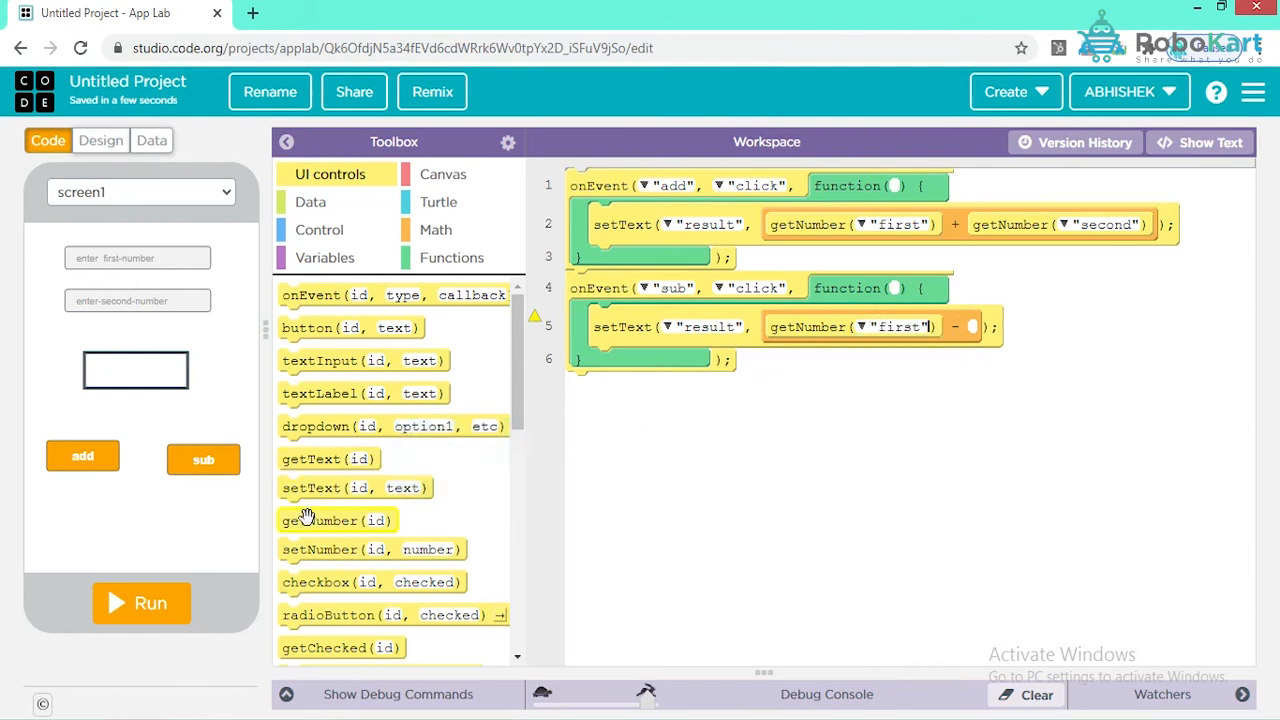
mouse_move(318, 549)
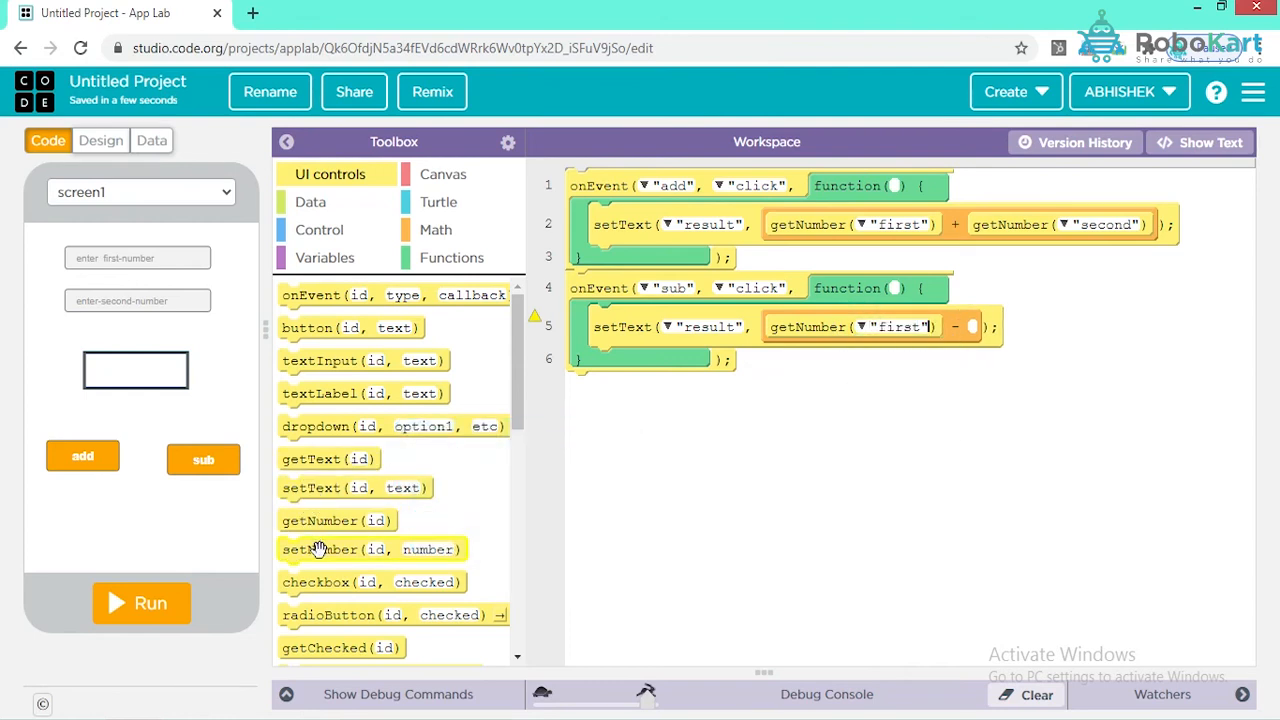
left_click_drag(337, 520, 1040, 335)
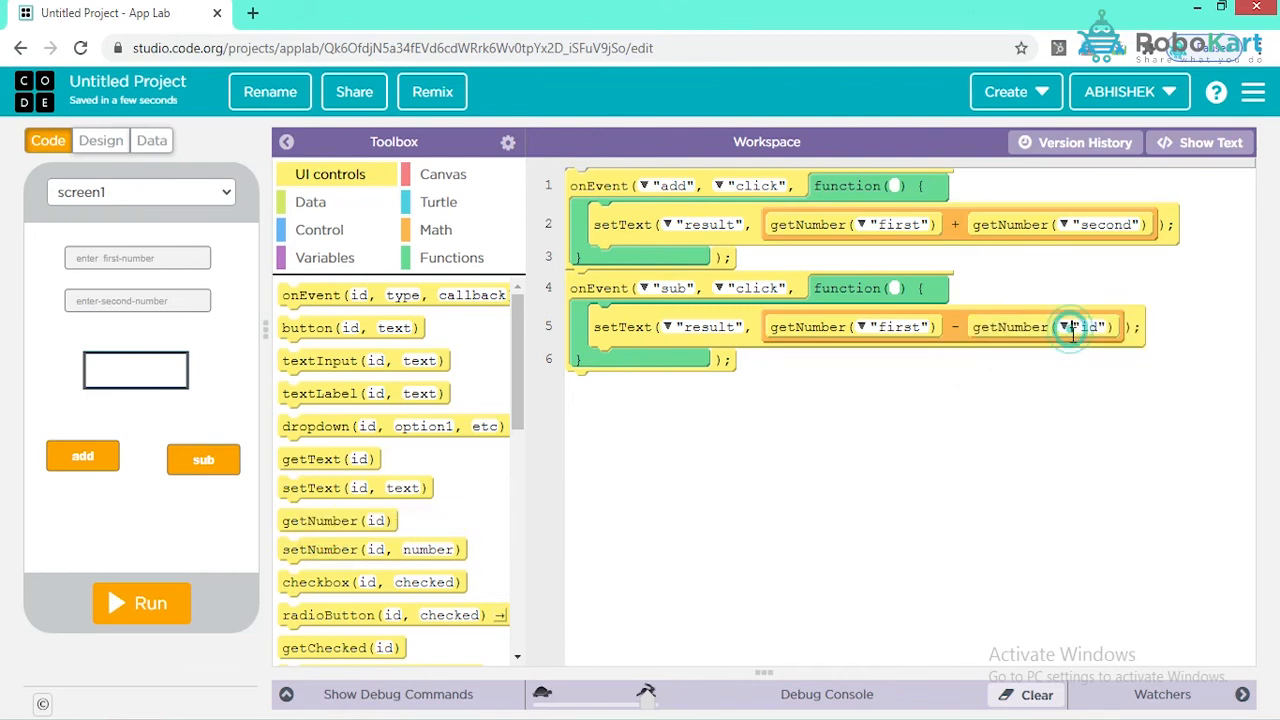
left_click(1063, 327)
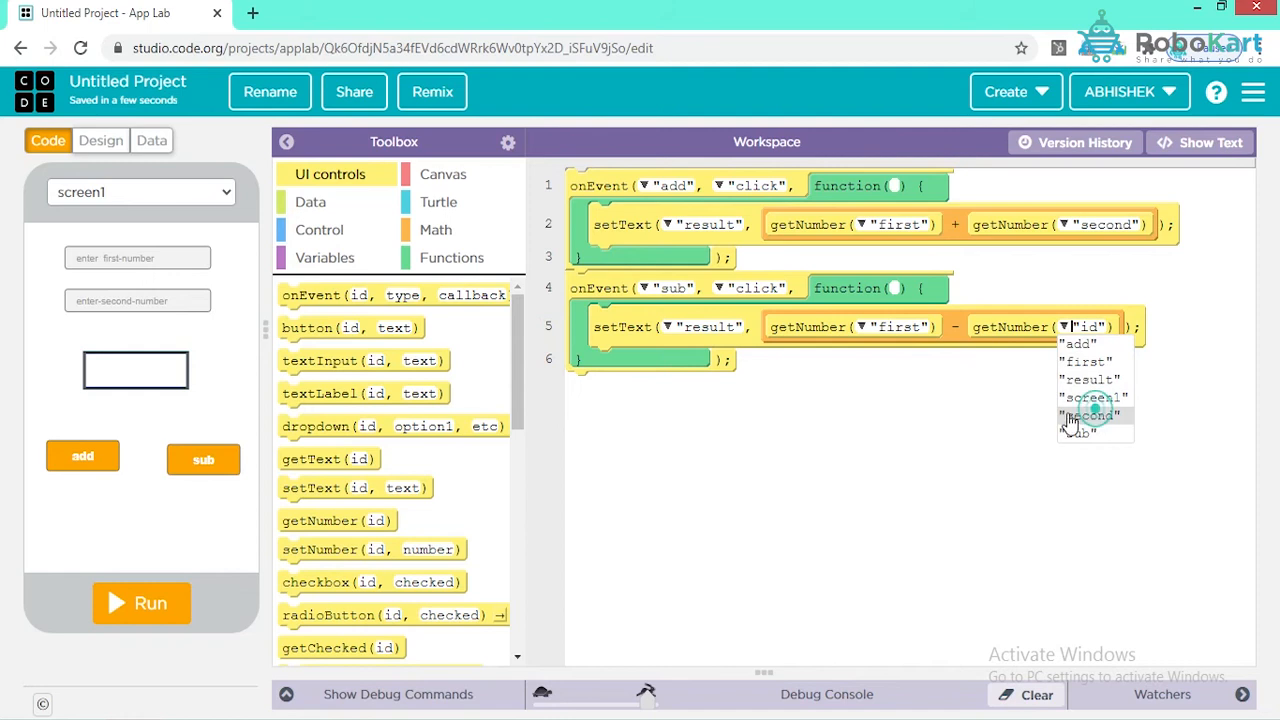
left_click(1085, 416)
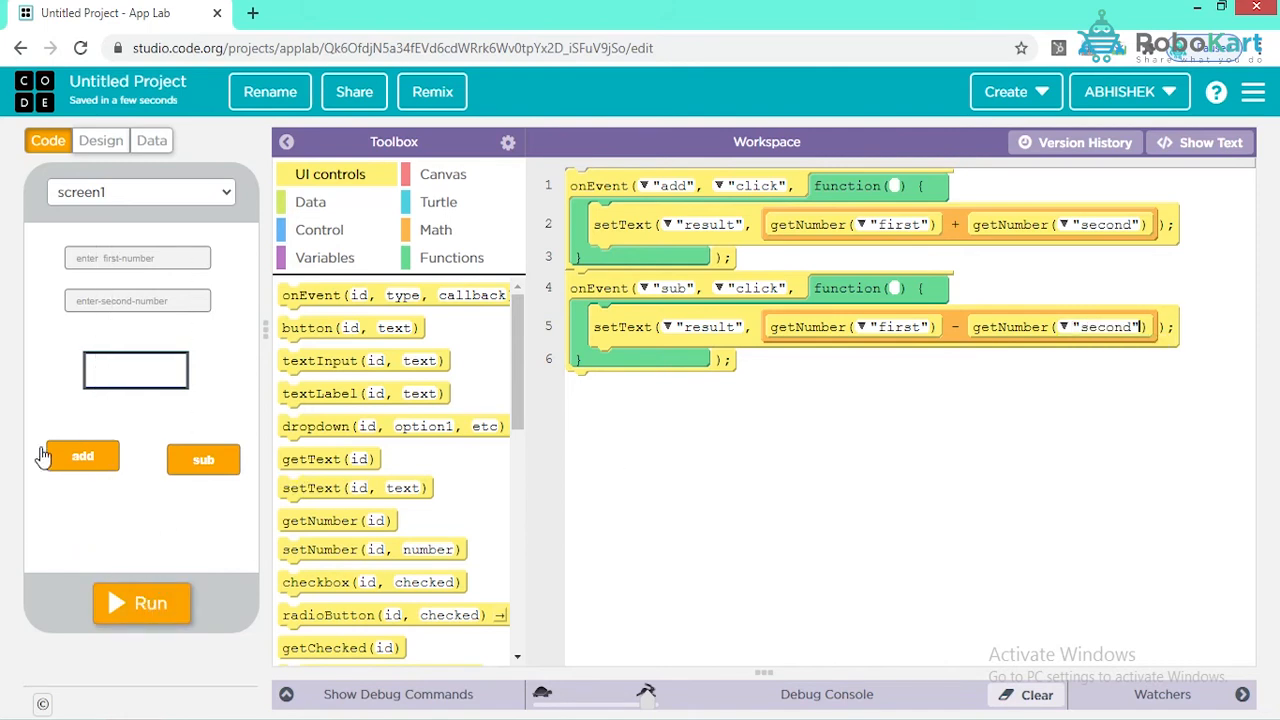
Run the app with 54 and 45 and press sub to get 9
left_click(141, 602)
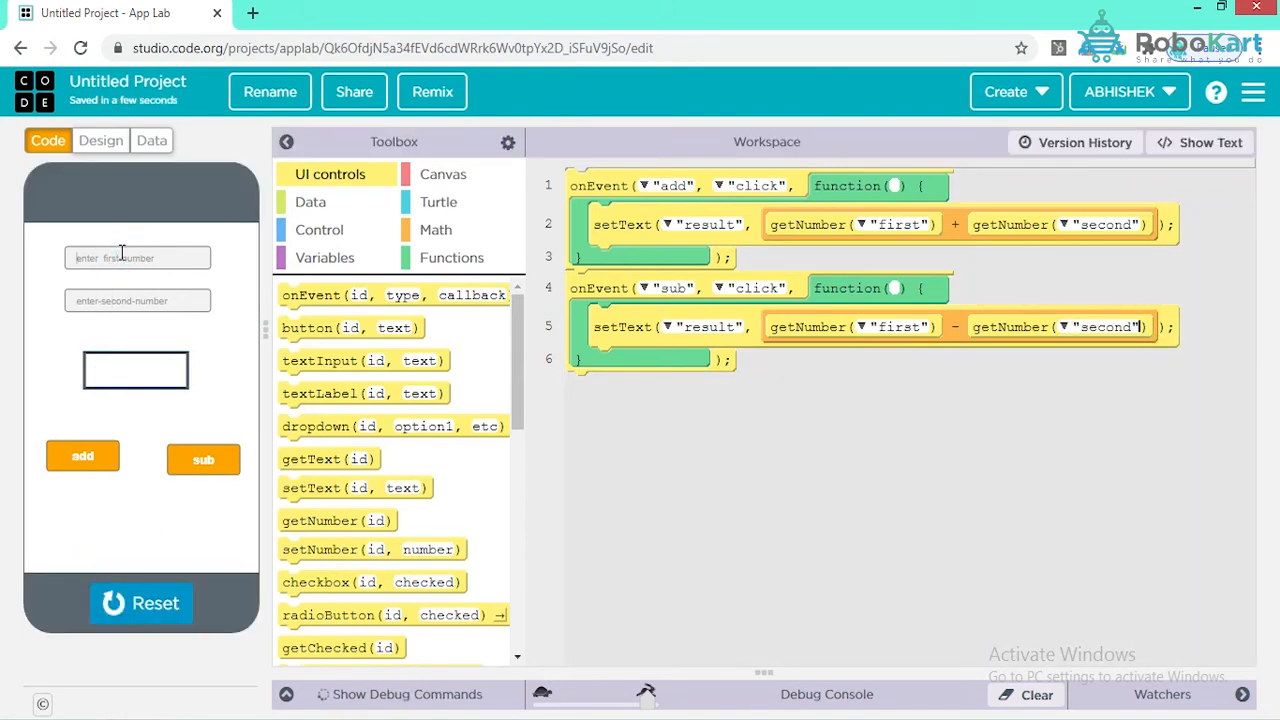
type("54")
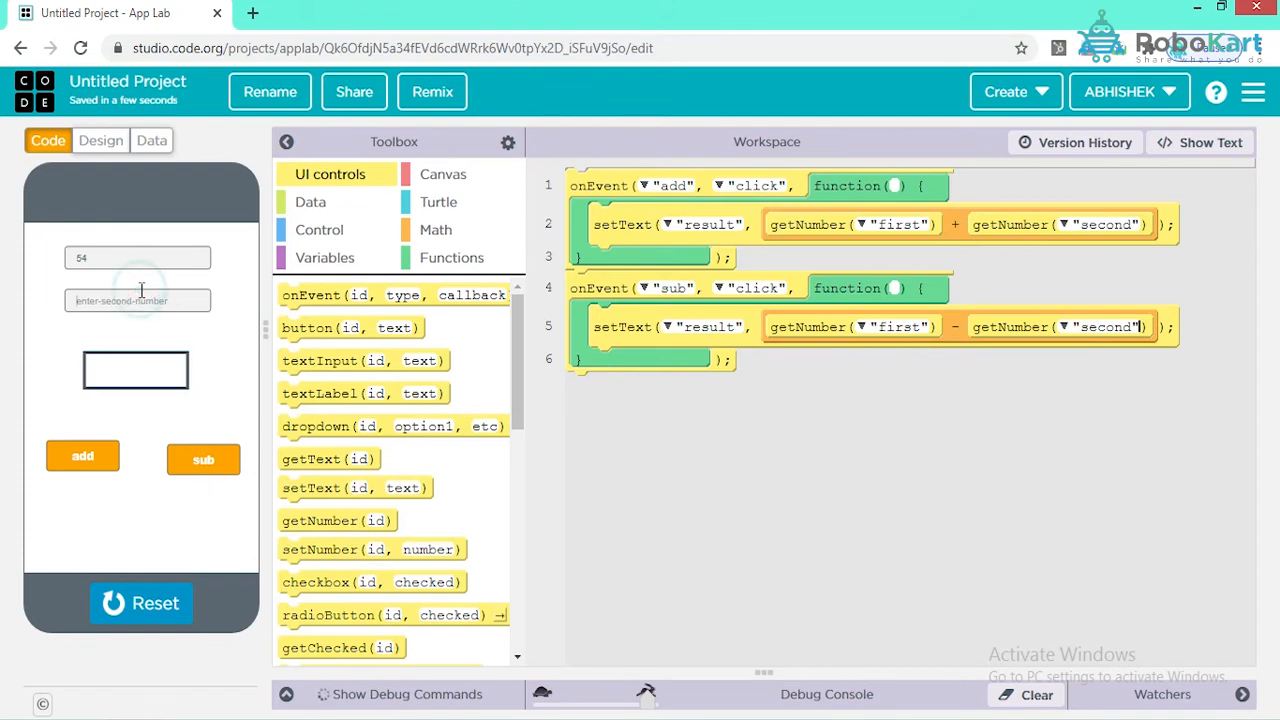
type("45")
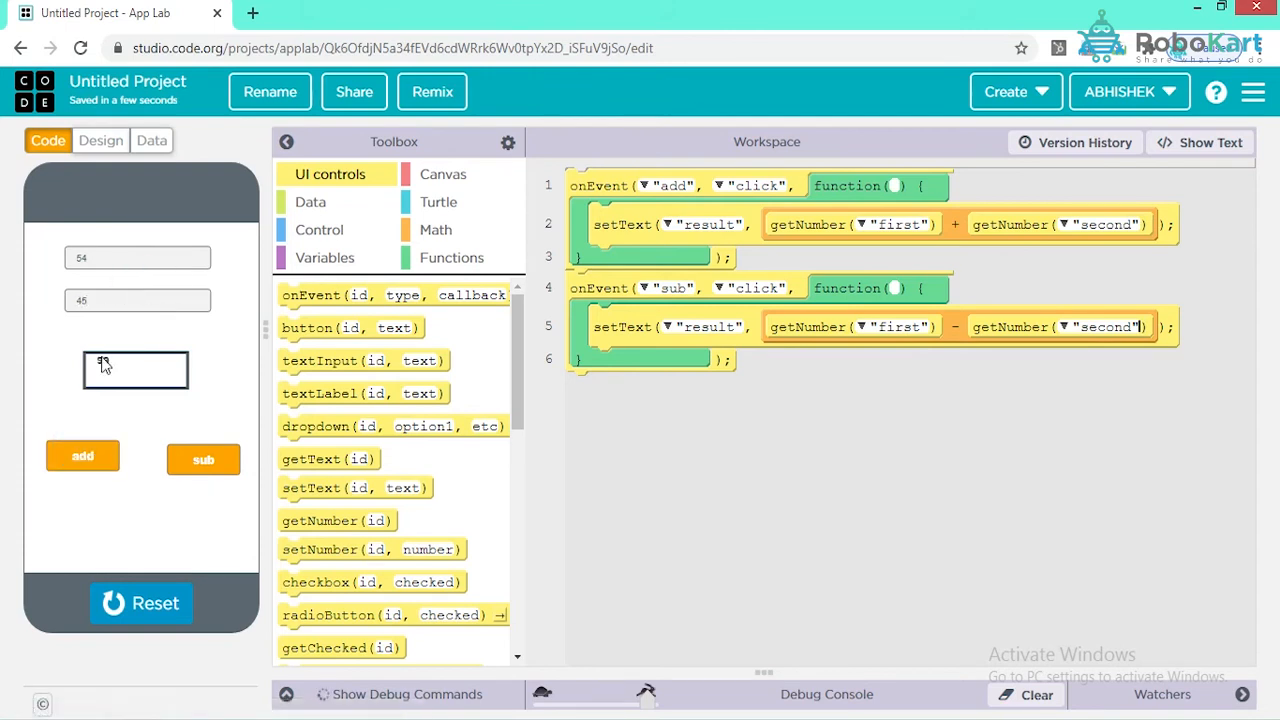
left_click(203, 459)
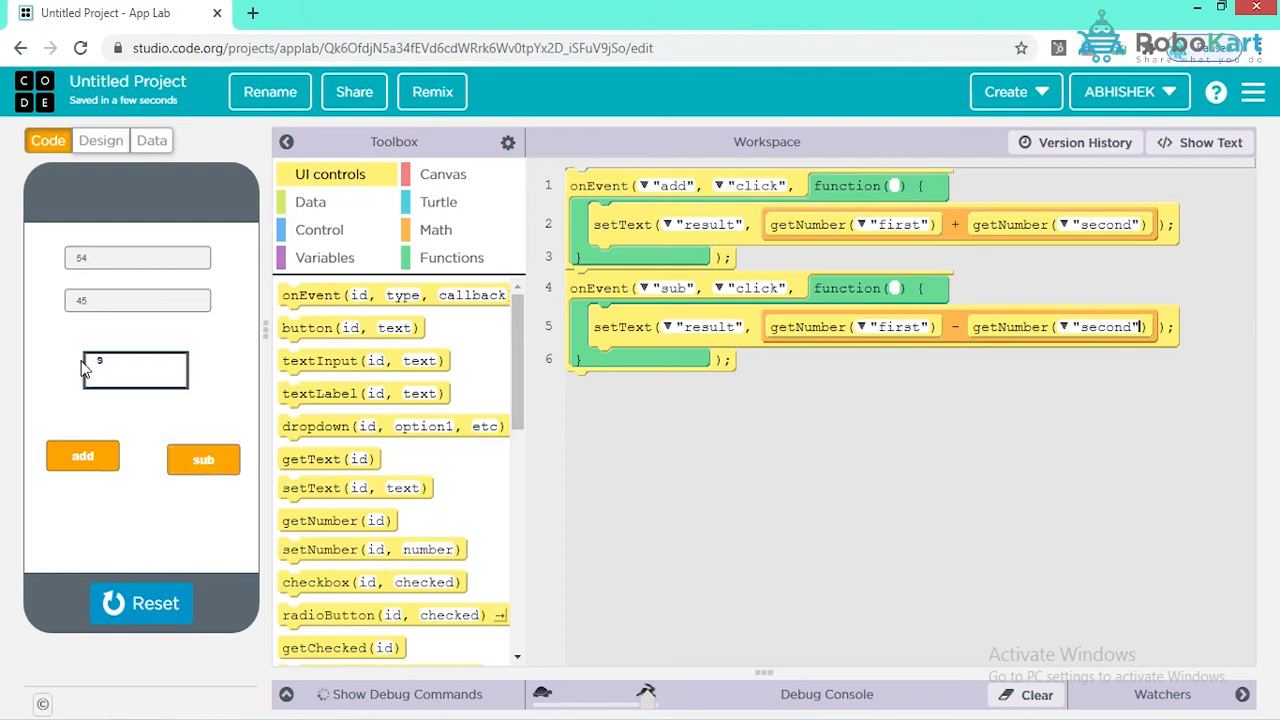
mouse_move(62, 358)
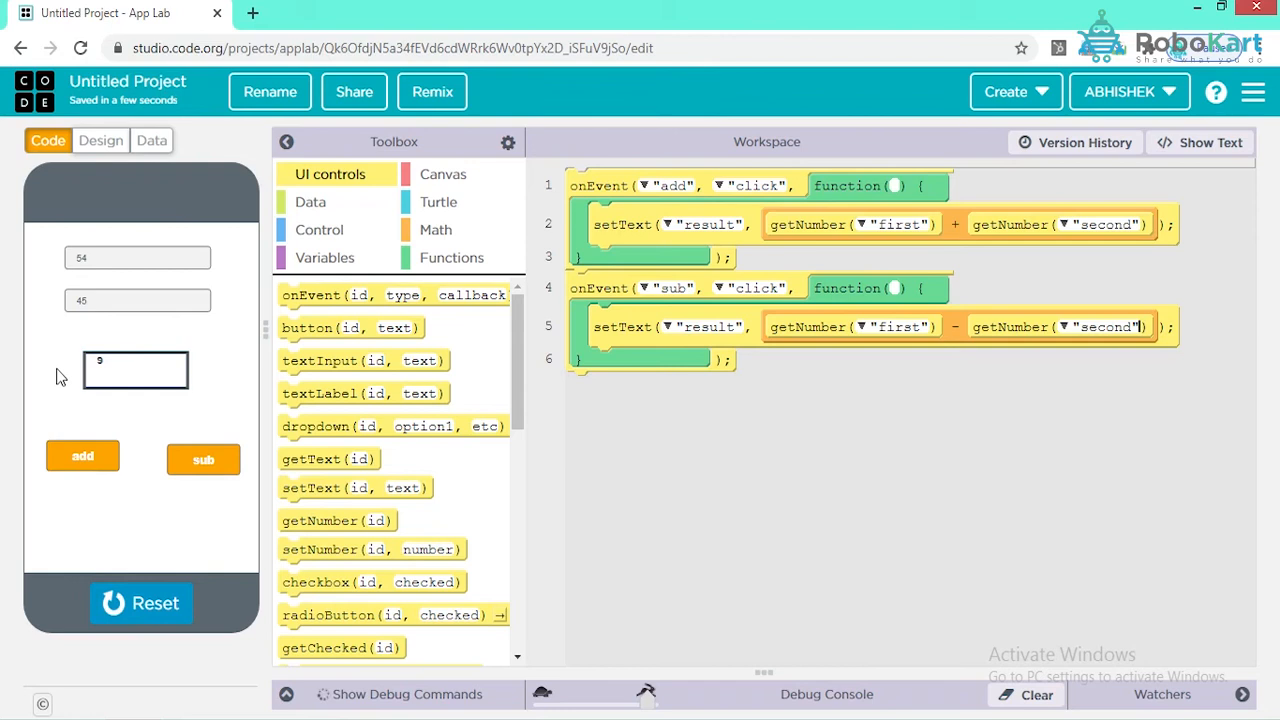
mouse_move(85, 352)
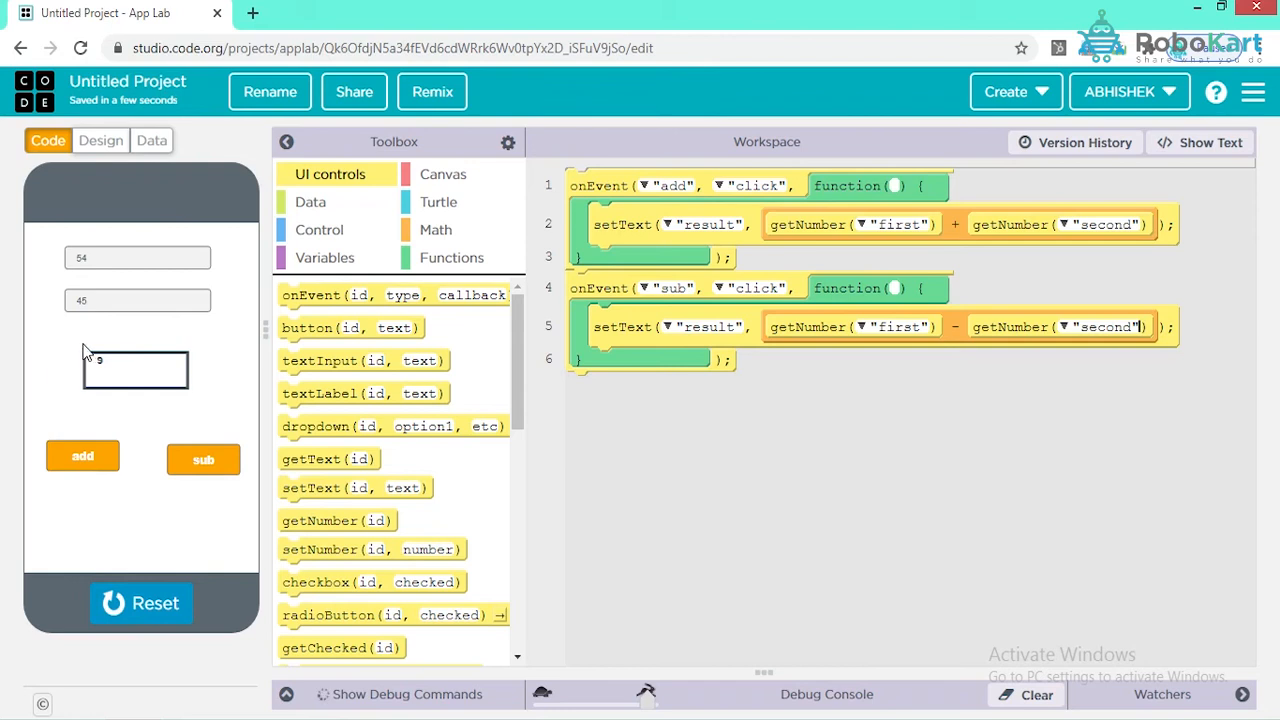
mouse_move(108, 340)
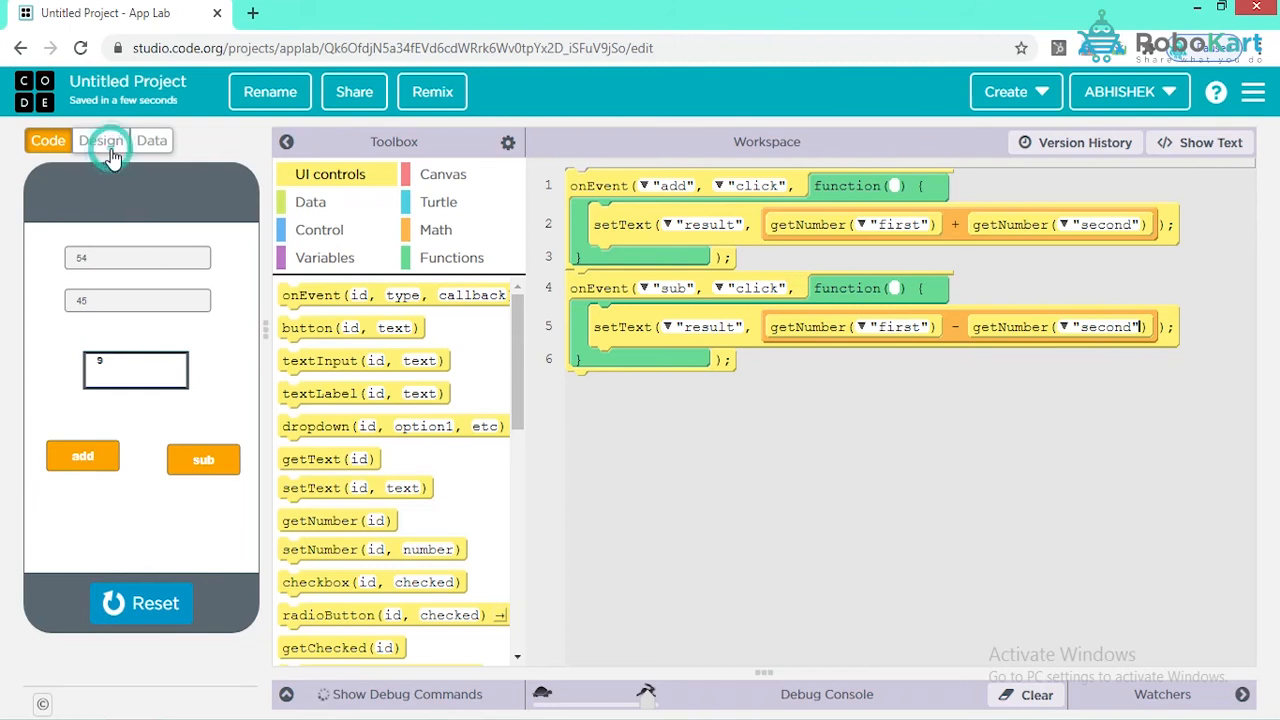
Add a button below add with id and label 'mul'
left_click(100, 140)
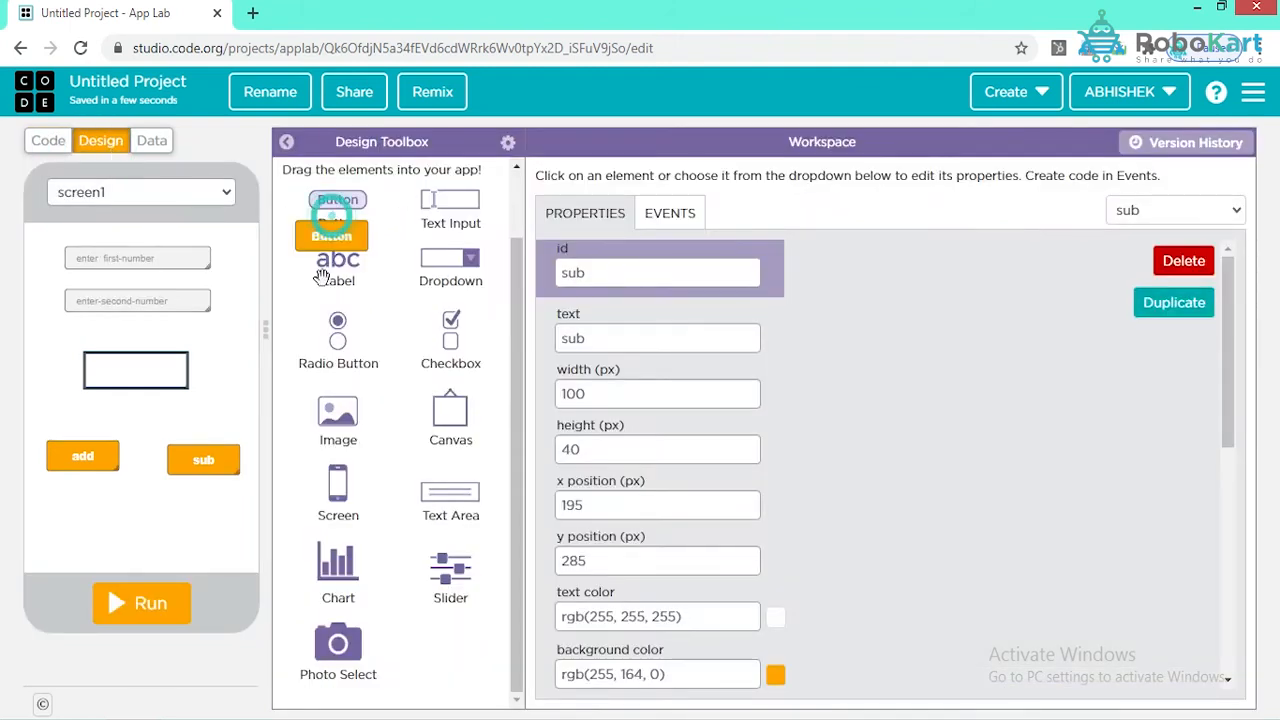
left_click_drag(337, 210, 86, 530)
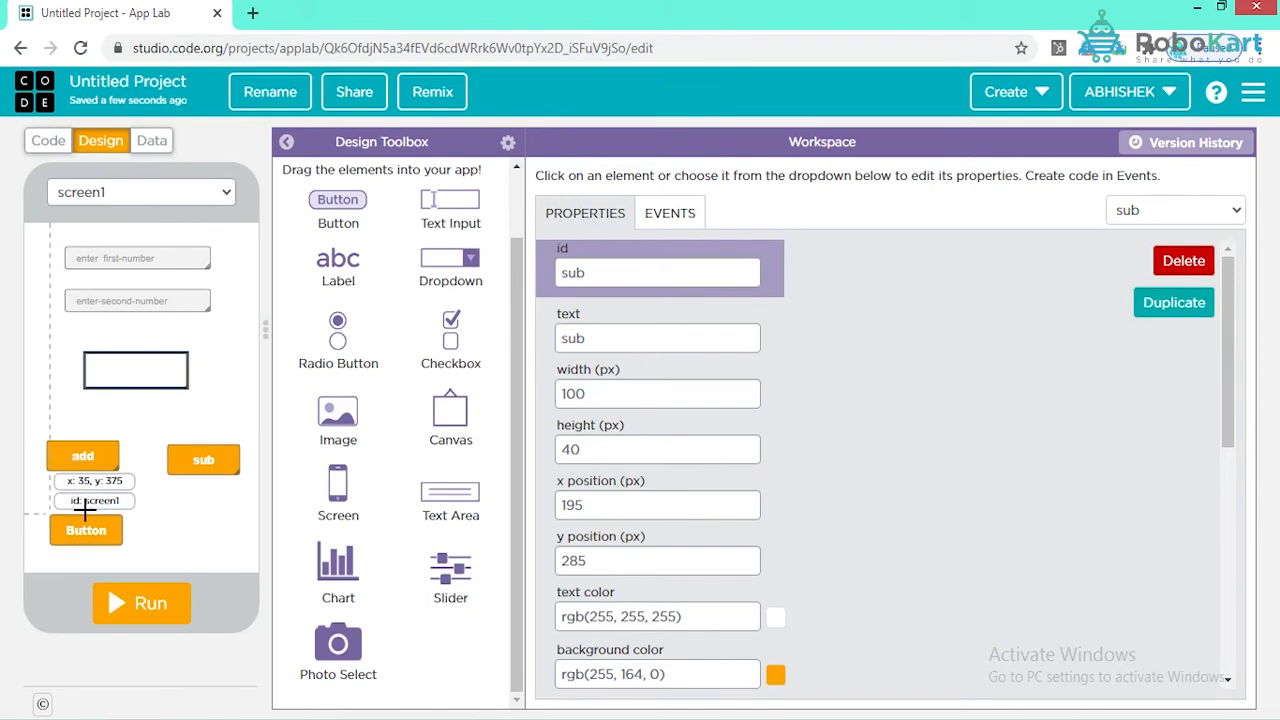
left_click(86, 518)
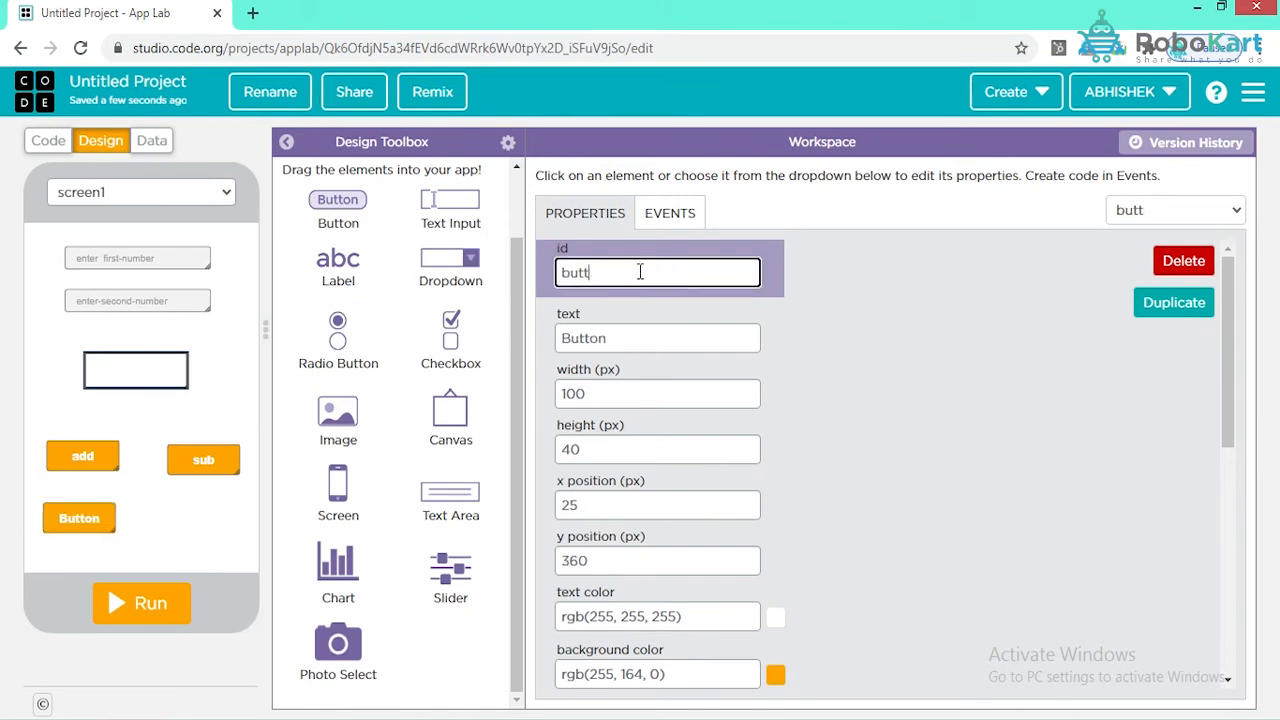
type("mukl")
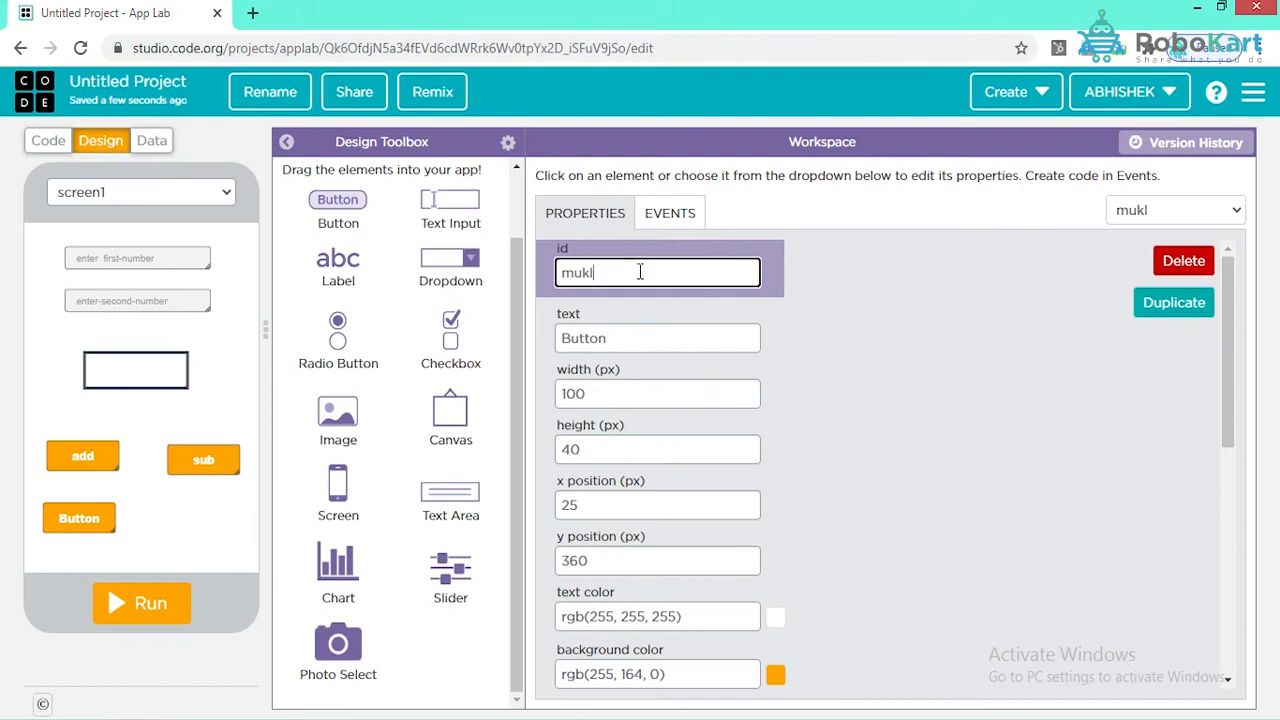
key("Backspace")
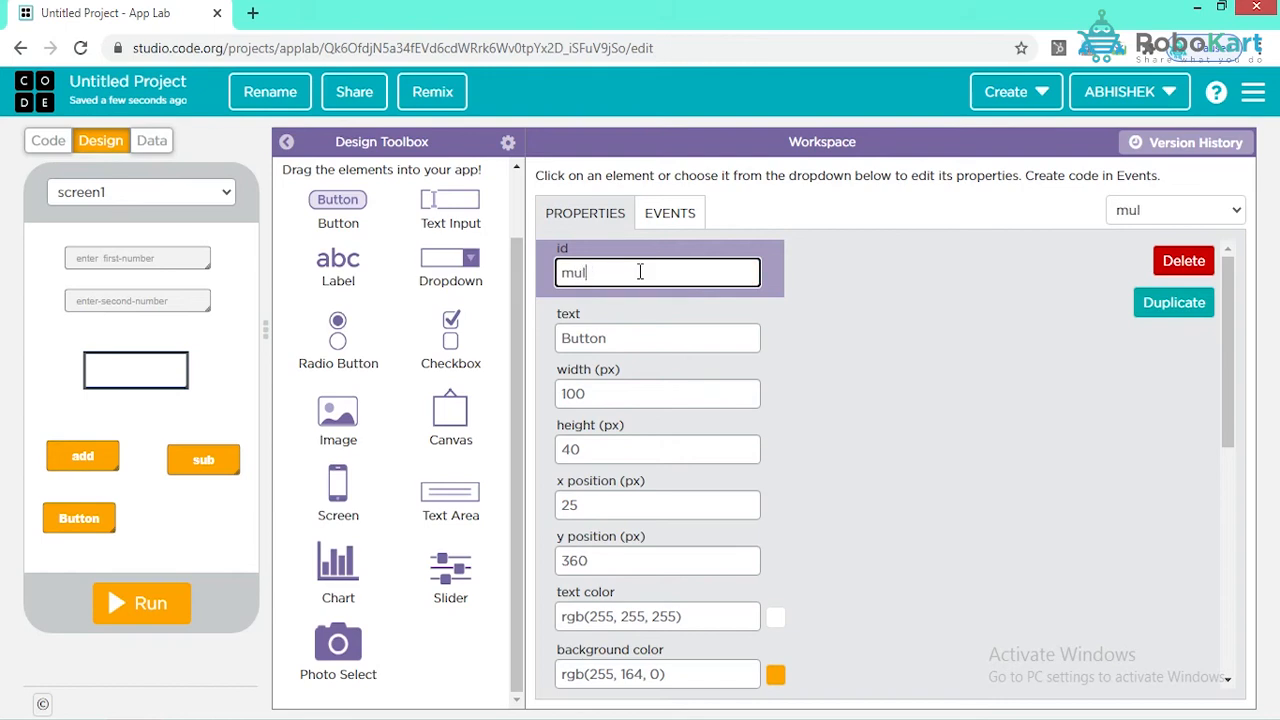
left_click(657, 337)
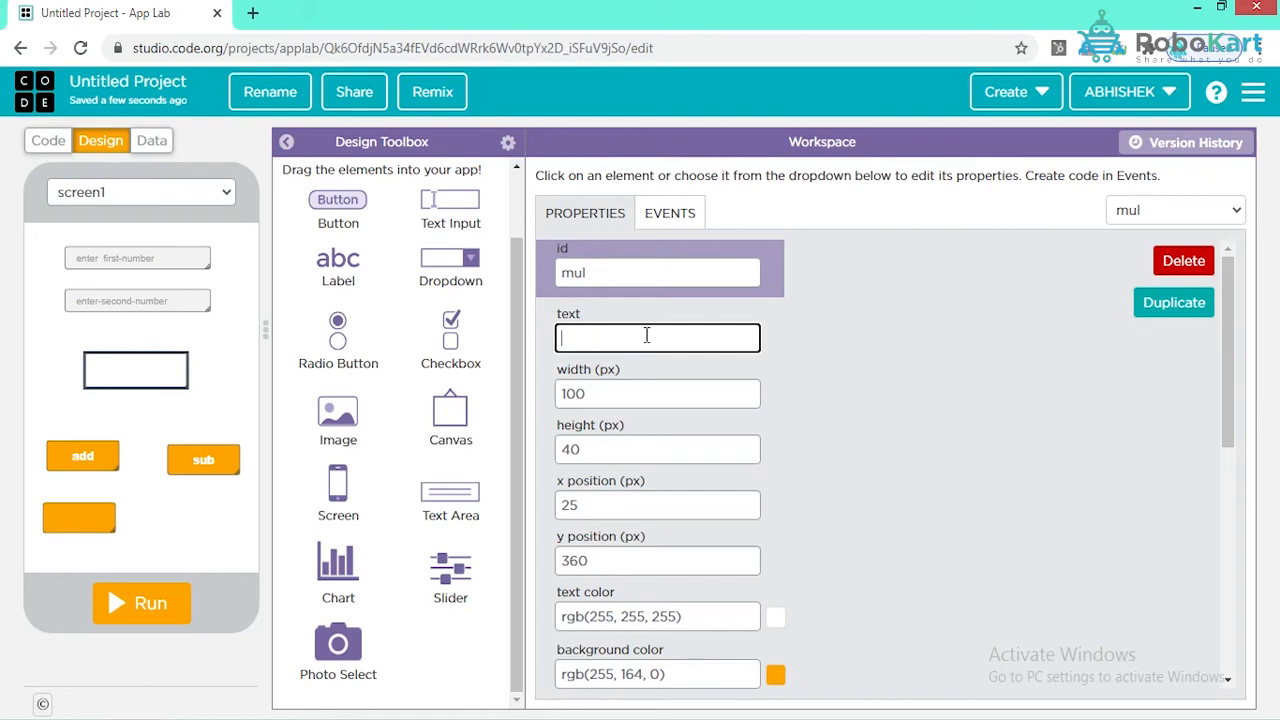
type("mul")
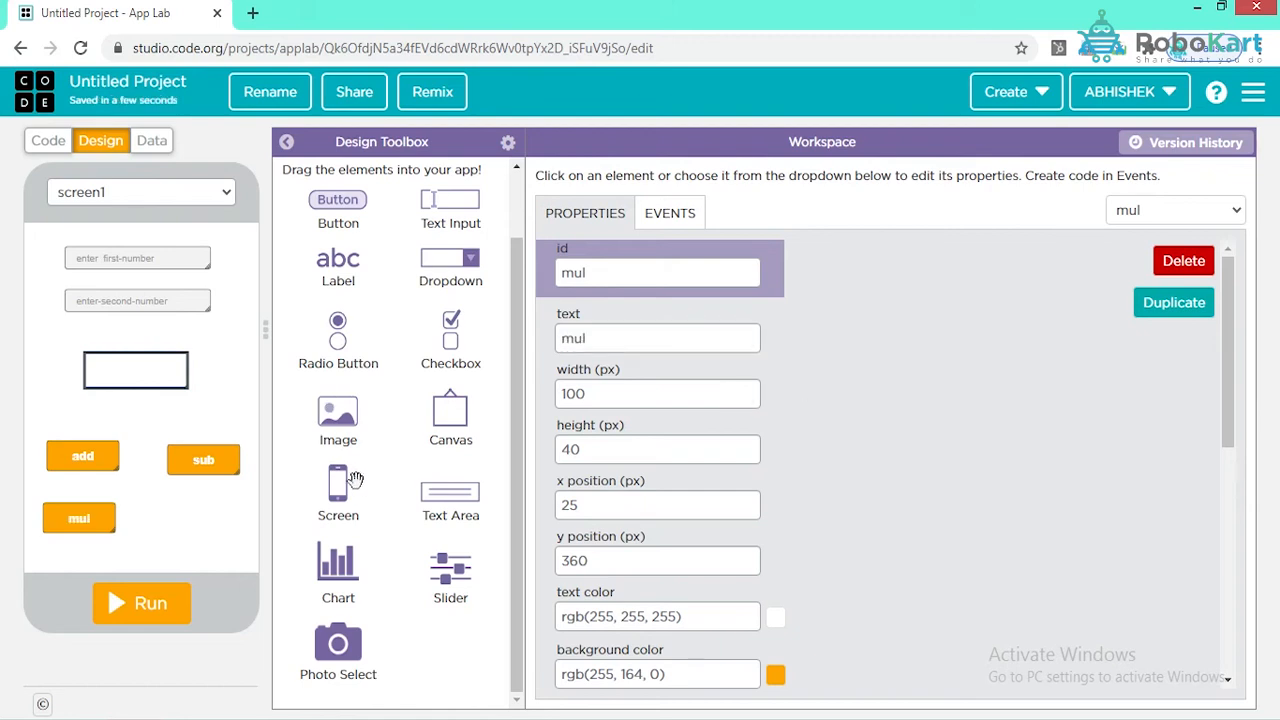
Add a button below sub with id and label 'div'
left_click_drag(338, 199, 238, 518)
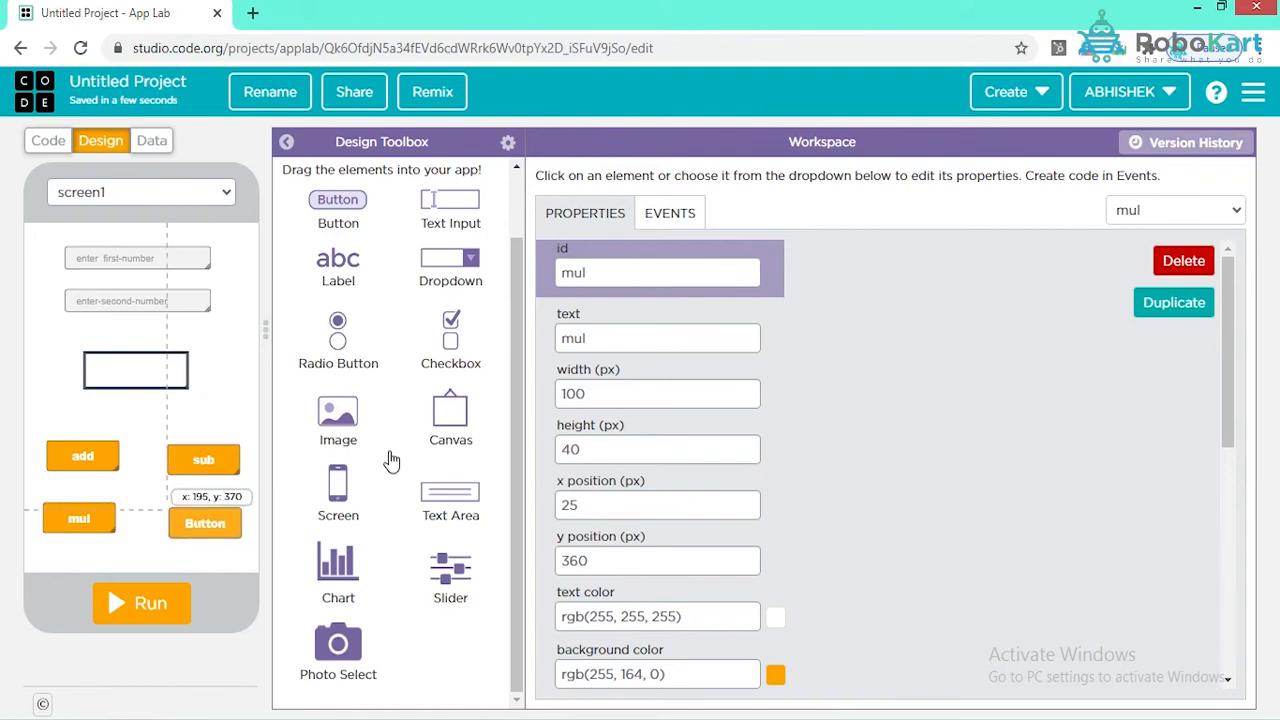
left_click(204, 521)
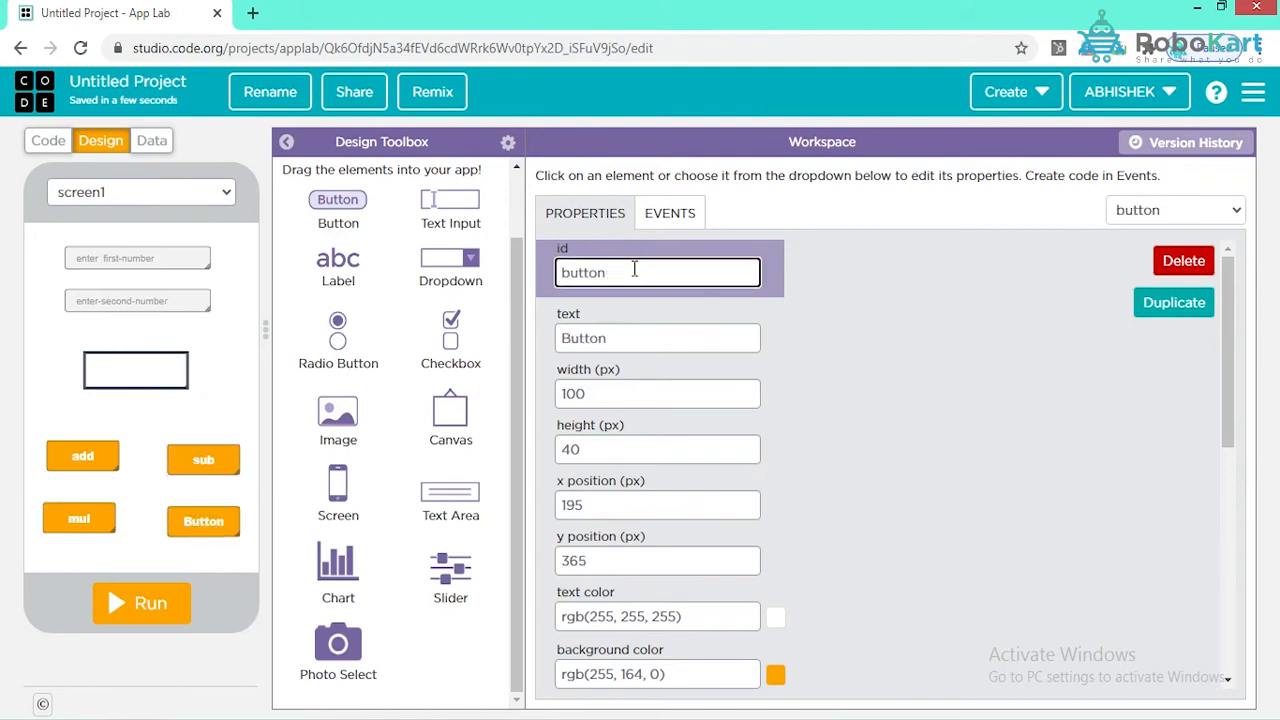
type("di")
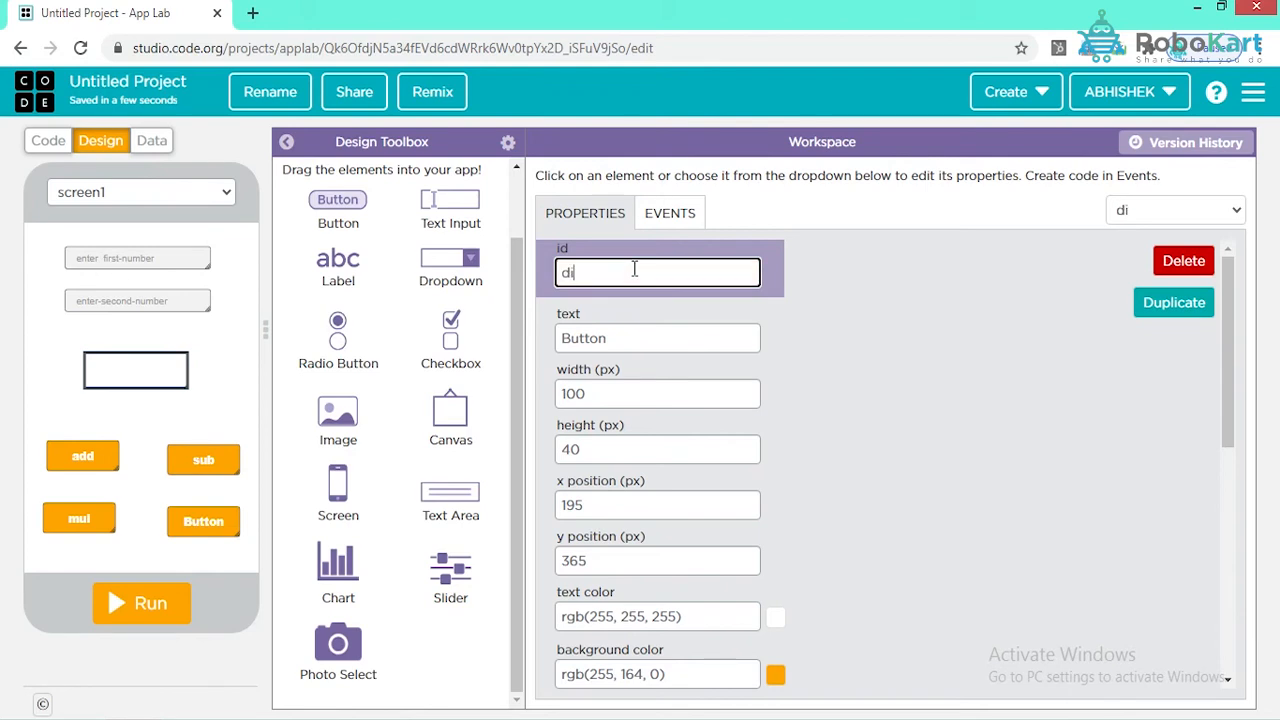
left_click(657, 338)
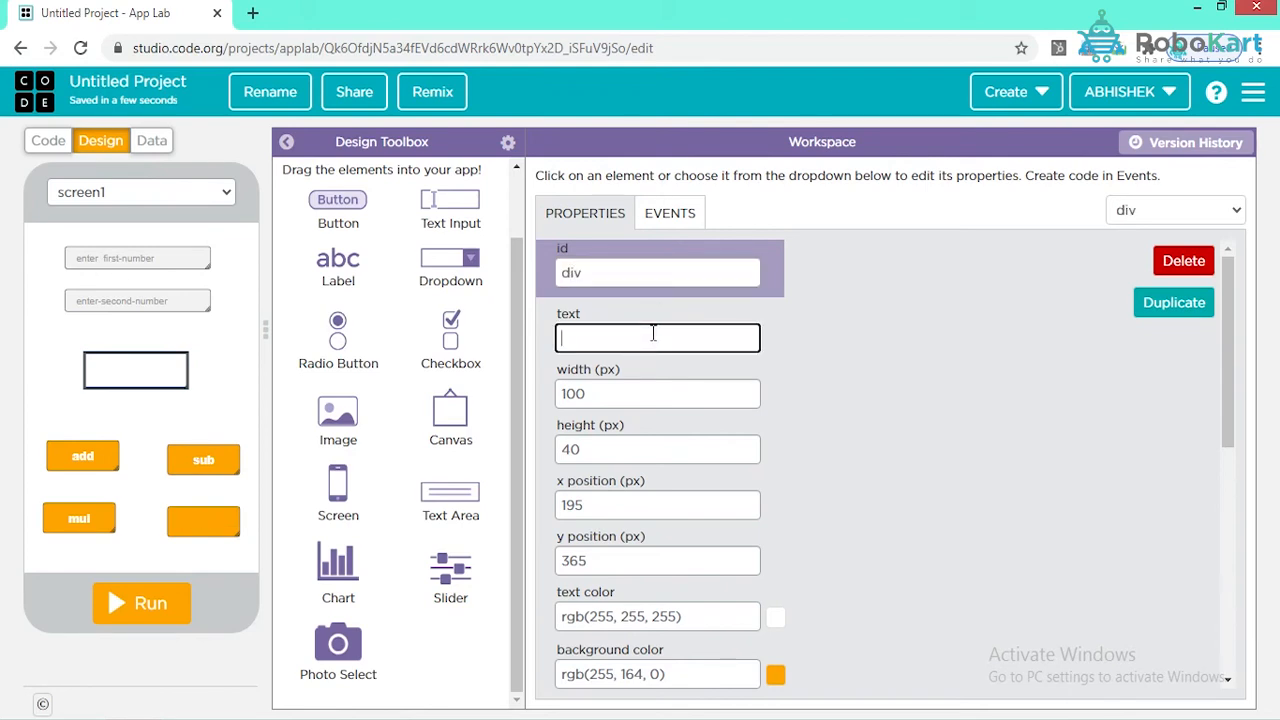
type("div")
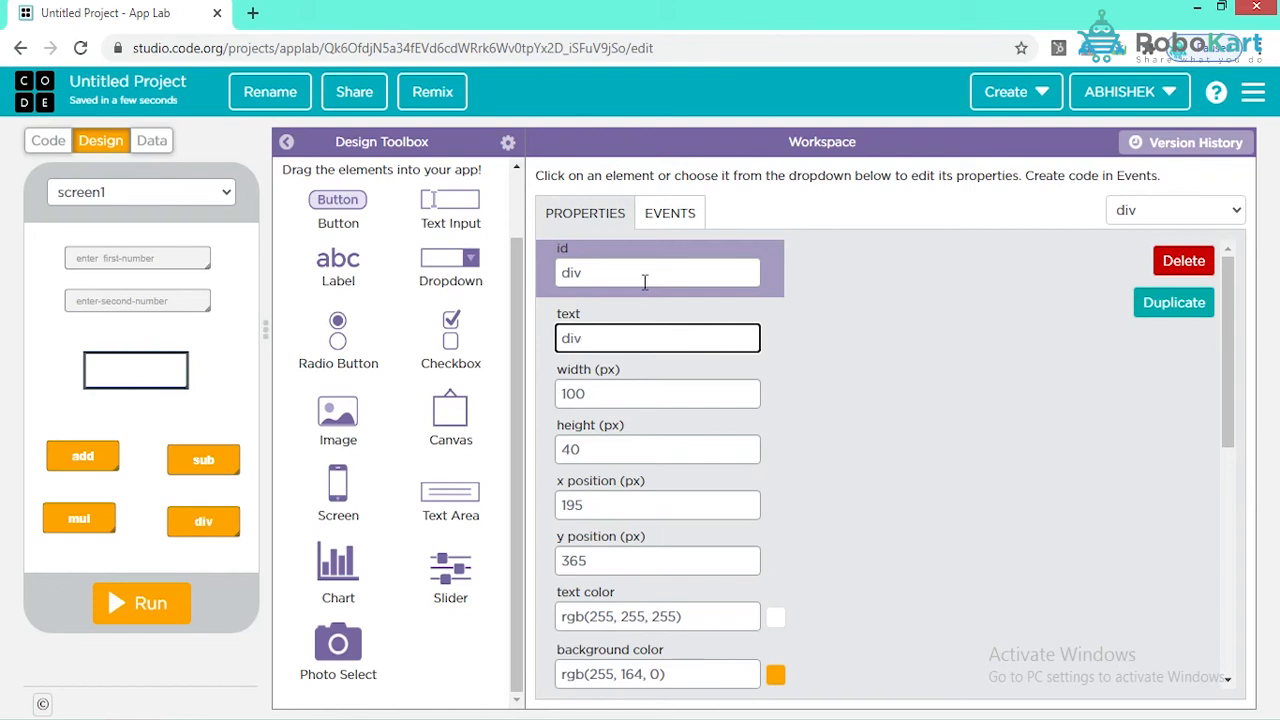
mouse_move(60, 225)
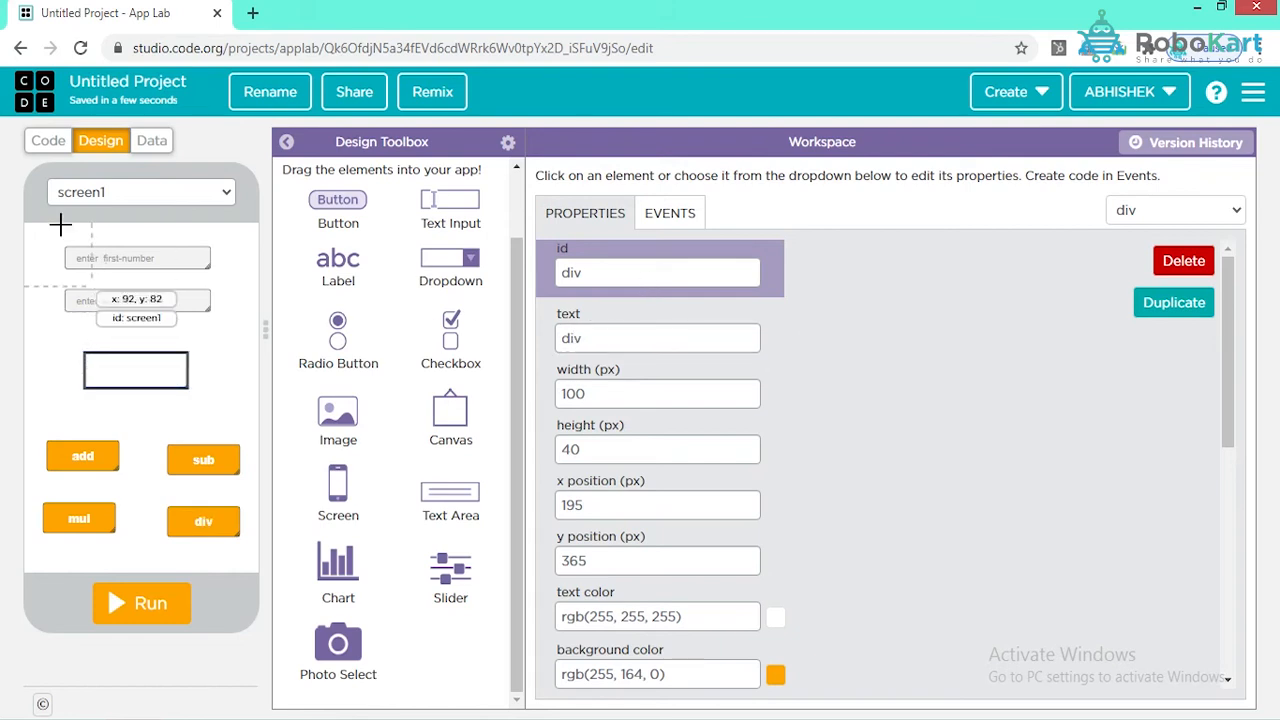
Attach the click event to the mul button with a setText targeting result
left_click(47, 140)
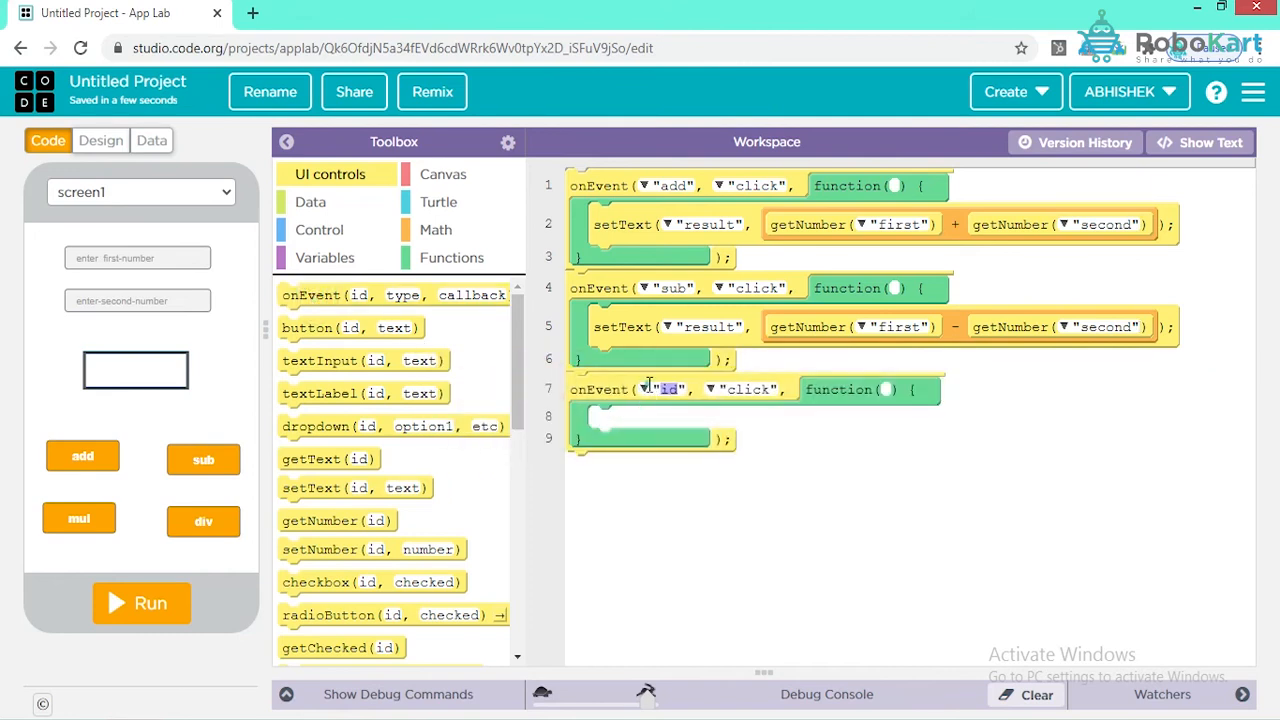
left_click(670, 389)
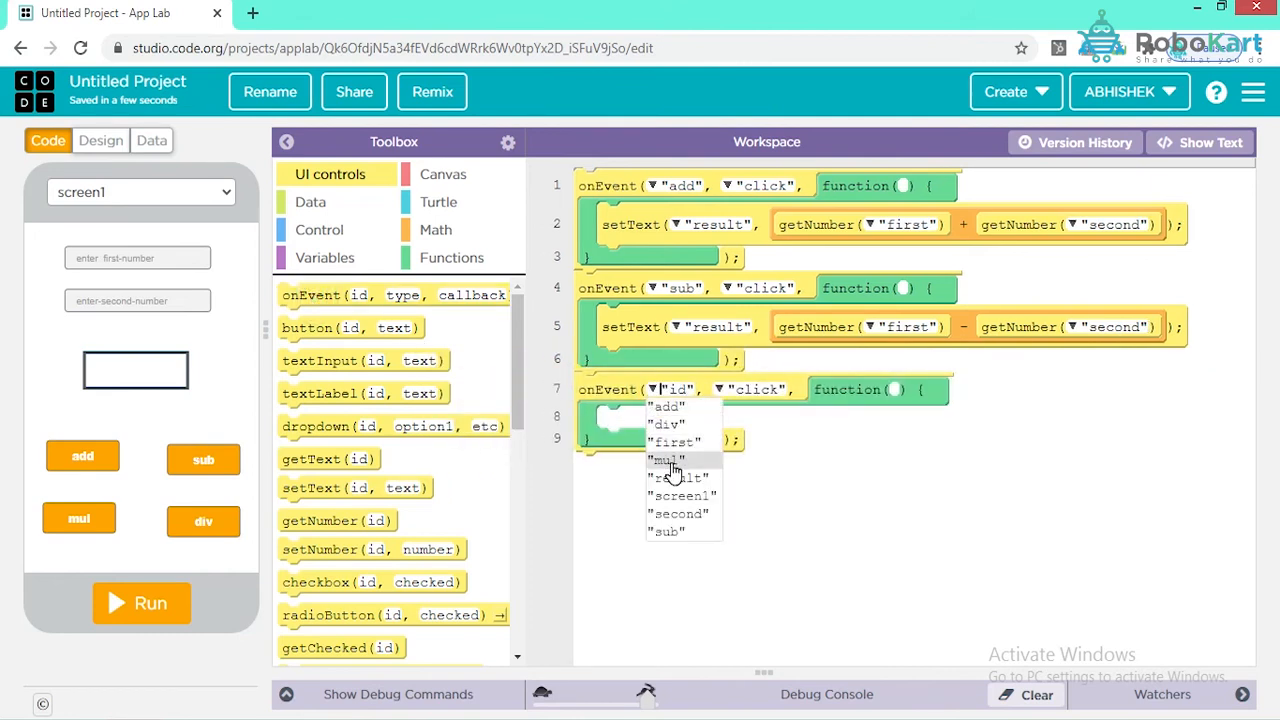
left_click(663, 460)
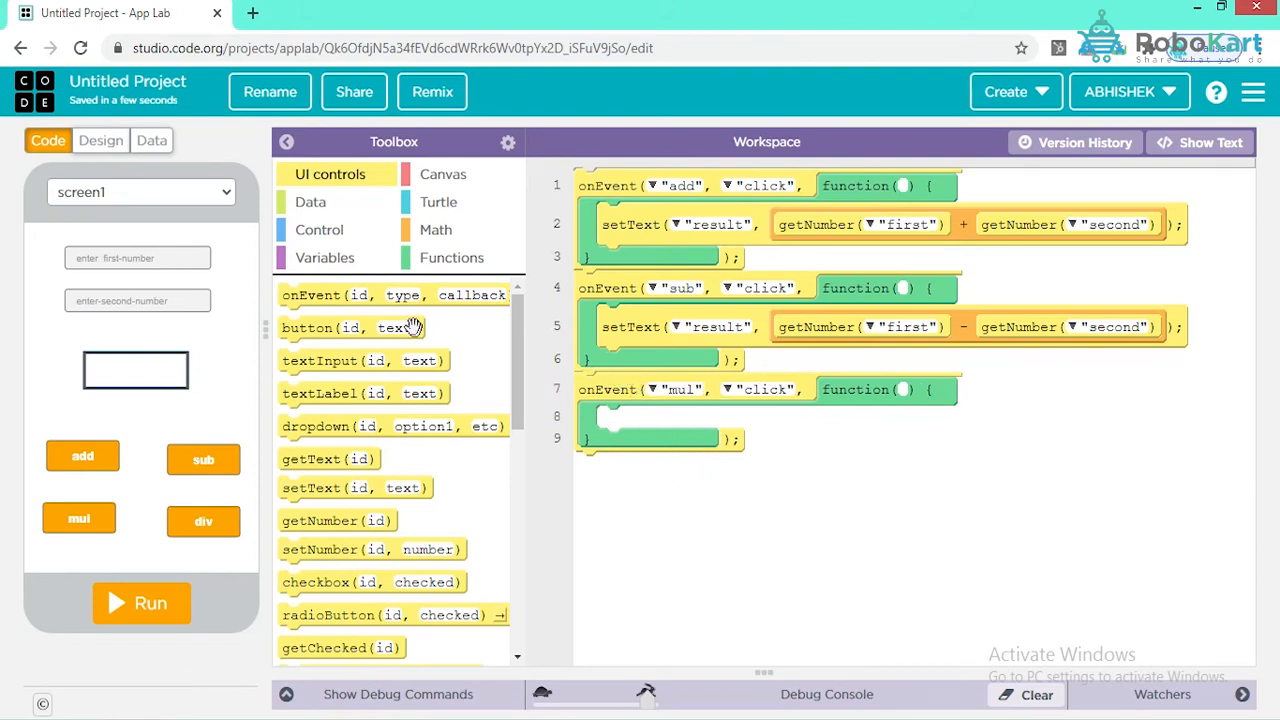
left_click_drag(355, 487, 655, 441)
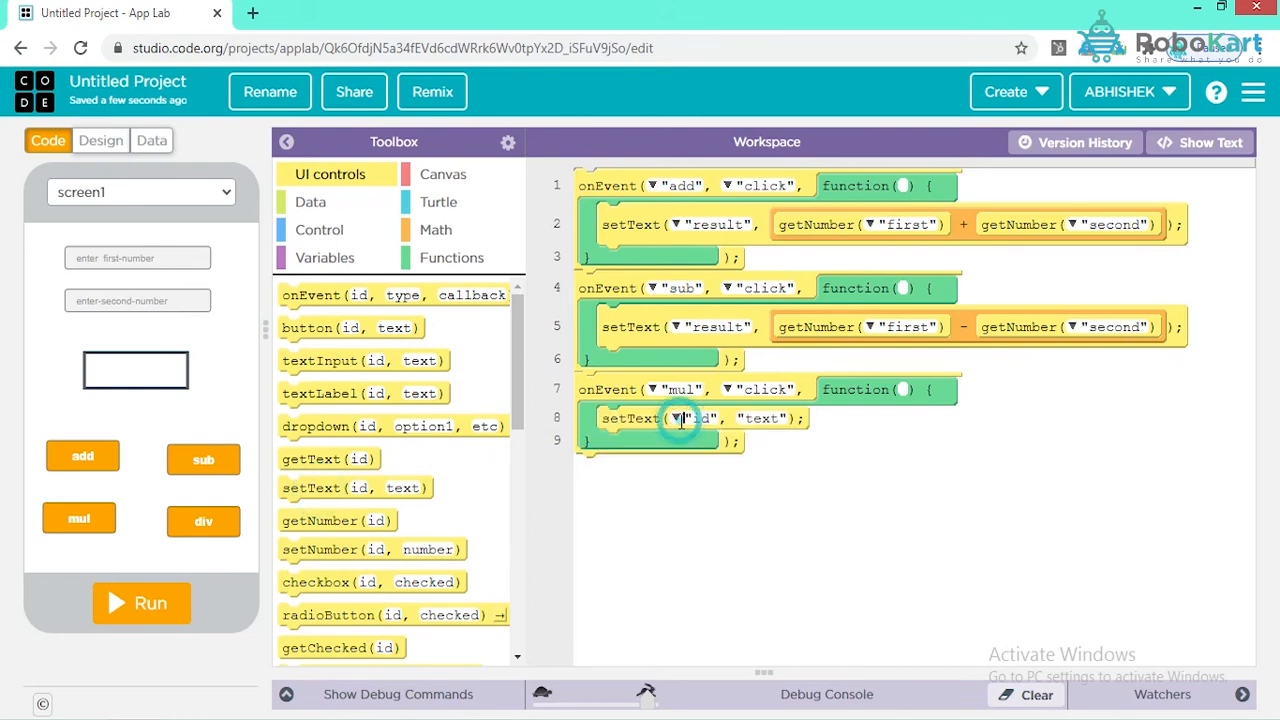
left_click(677, 418)
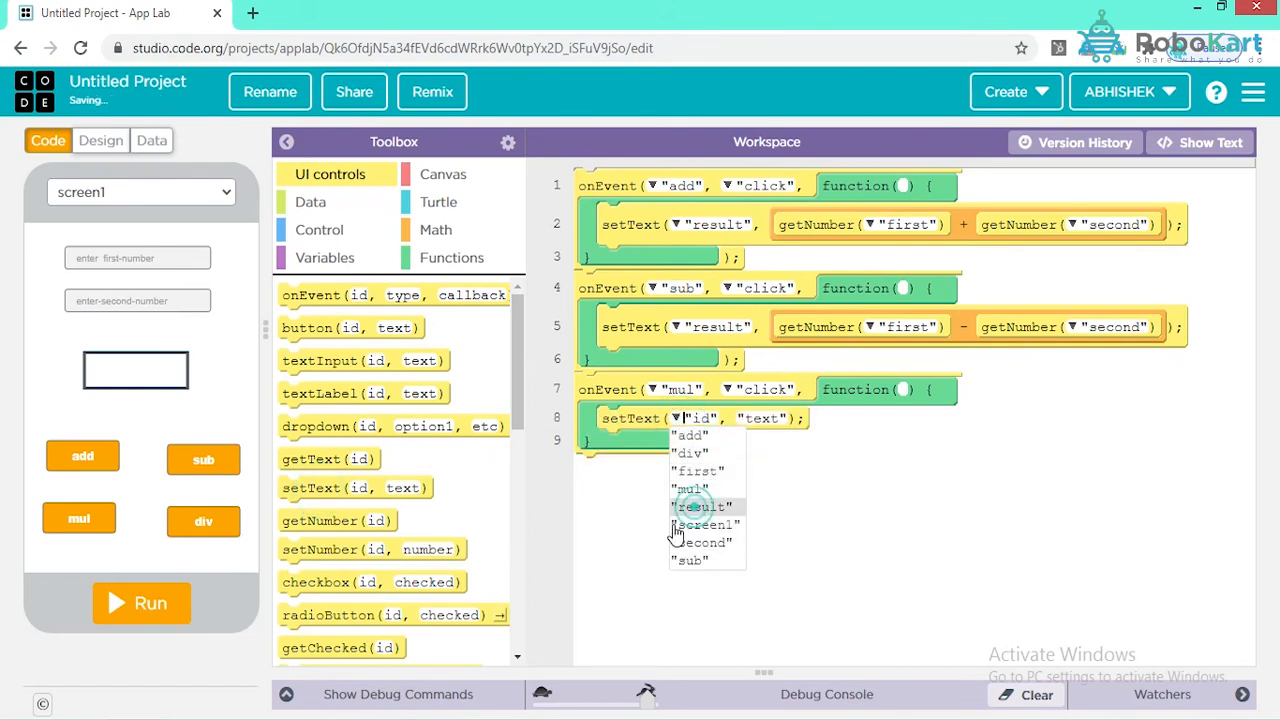
left_click(701, 506)
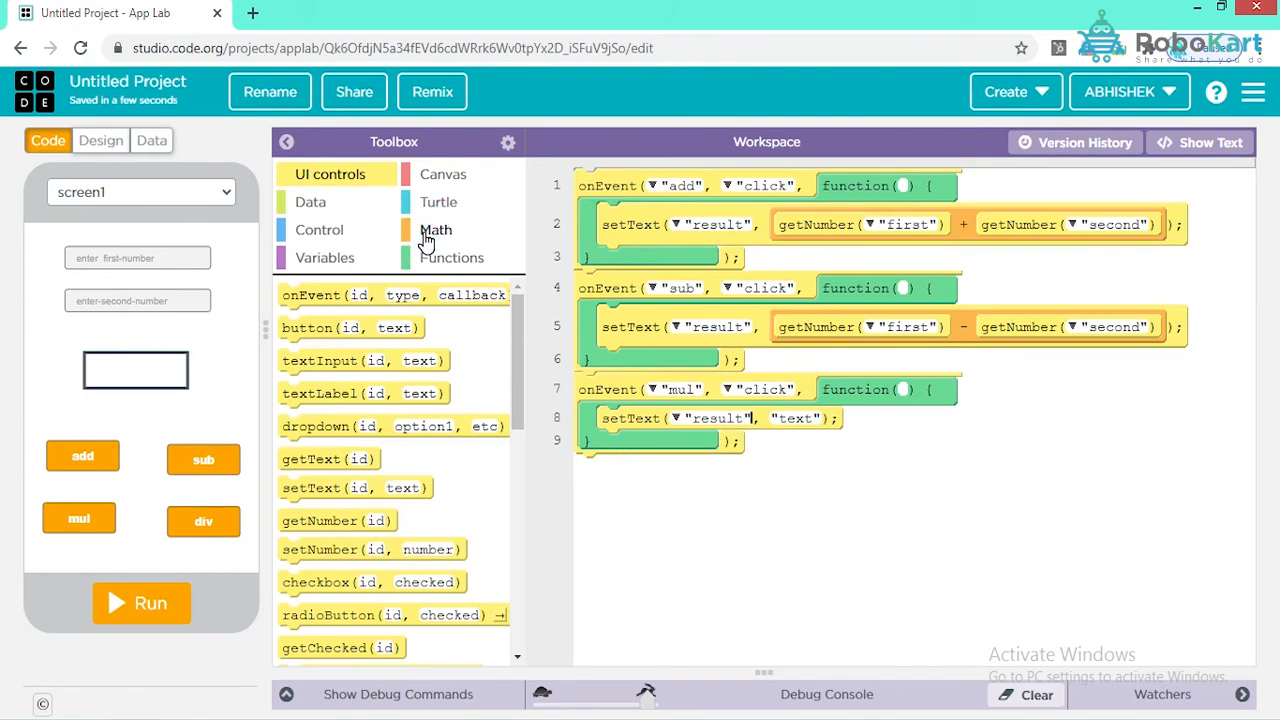
Fill the multiplication as getNumber('first') * getNumber('second')
left_click(435, 229)
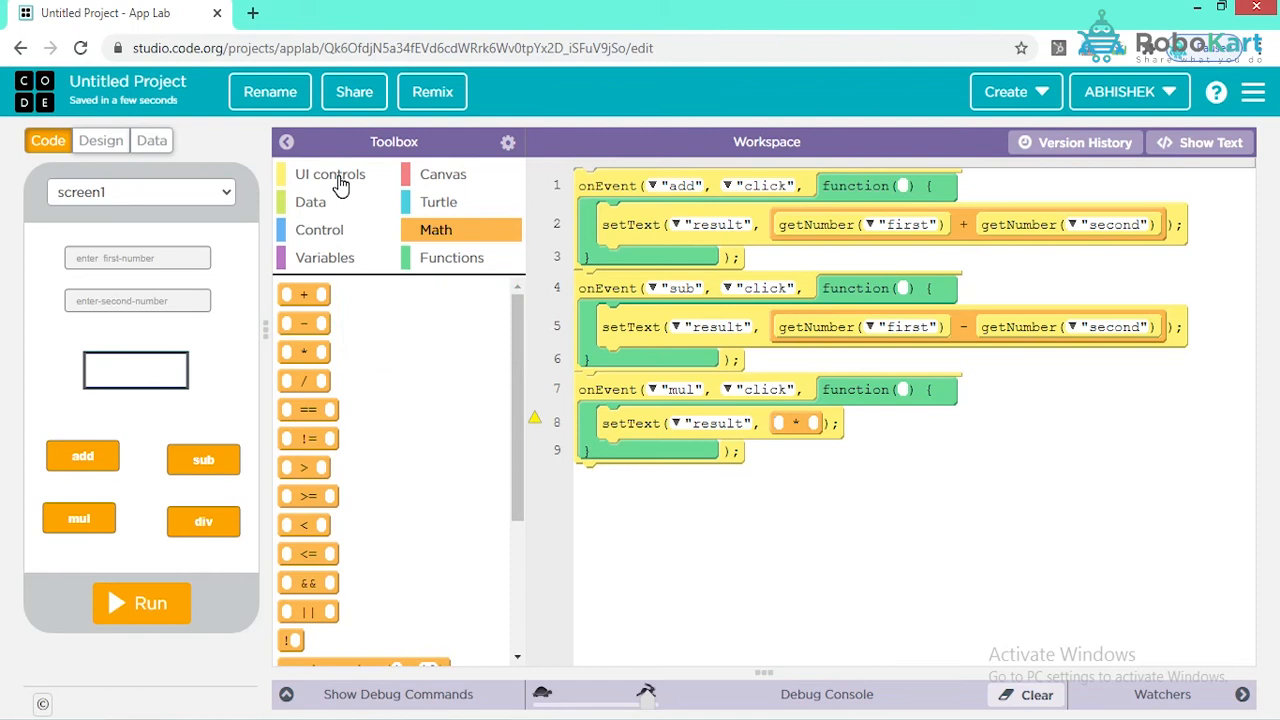
left_click(330, 174)
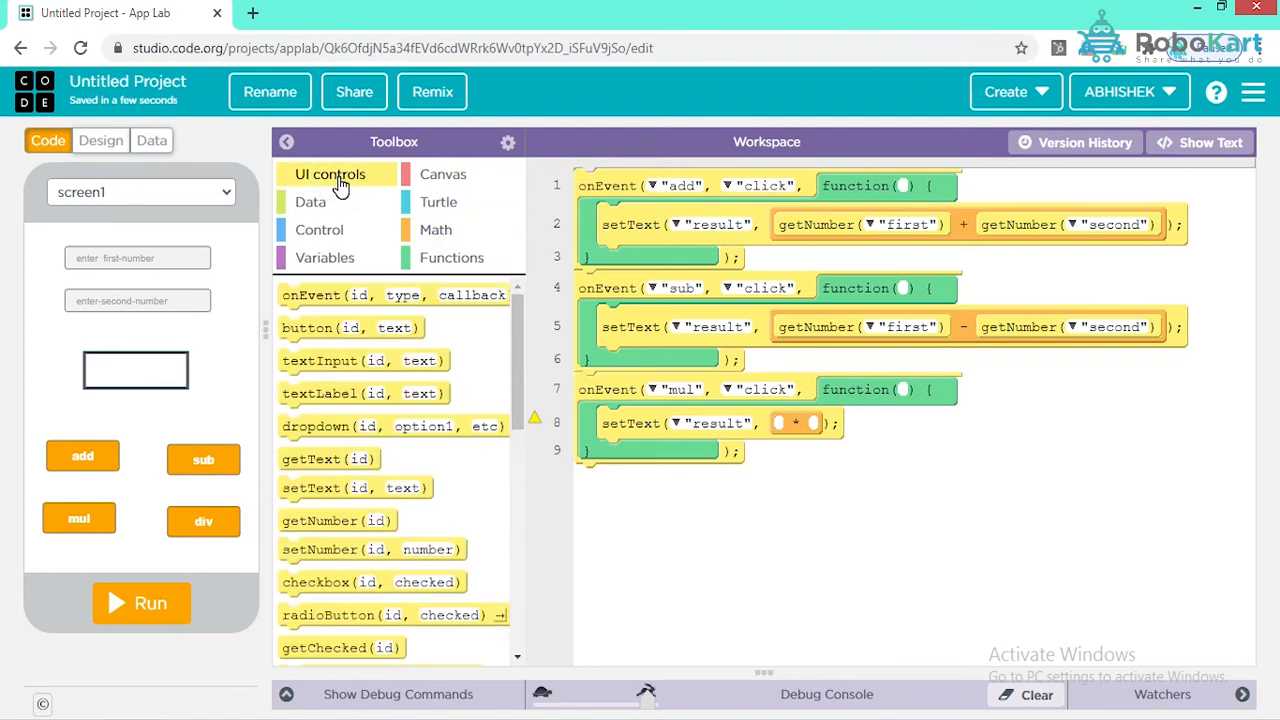
mouse_move(313, 488)
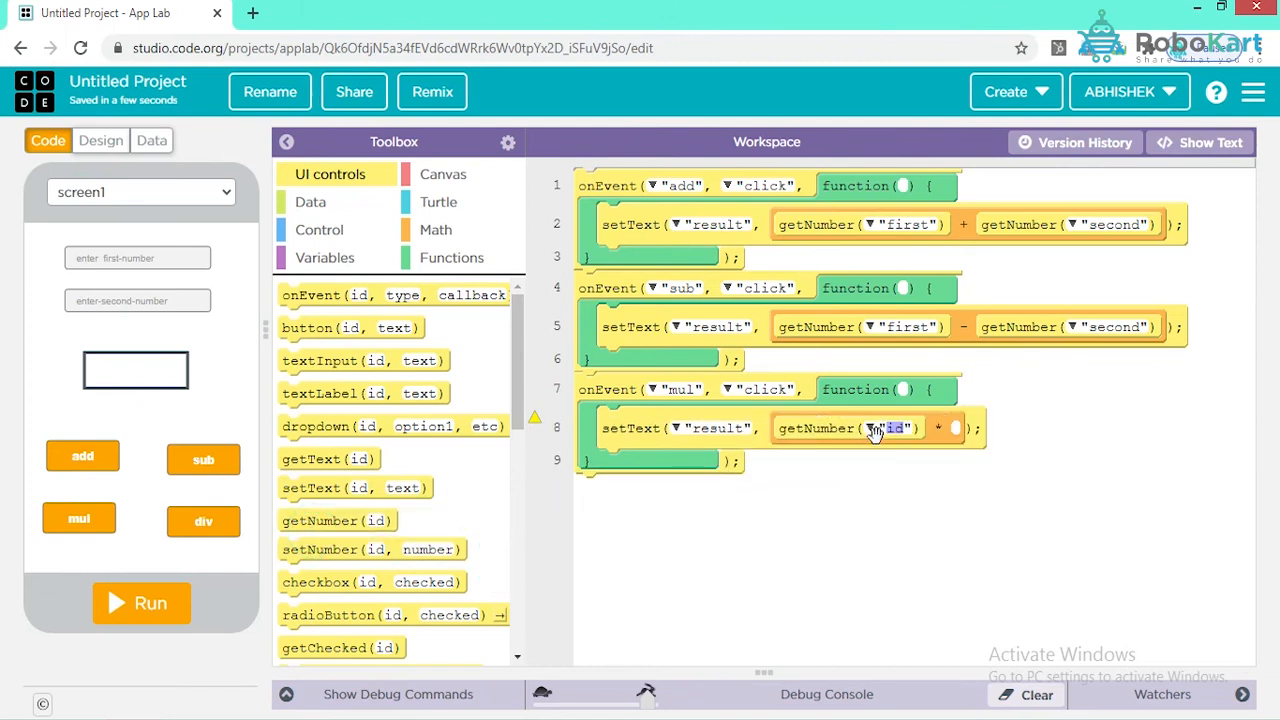
left_click(871, 428)
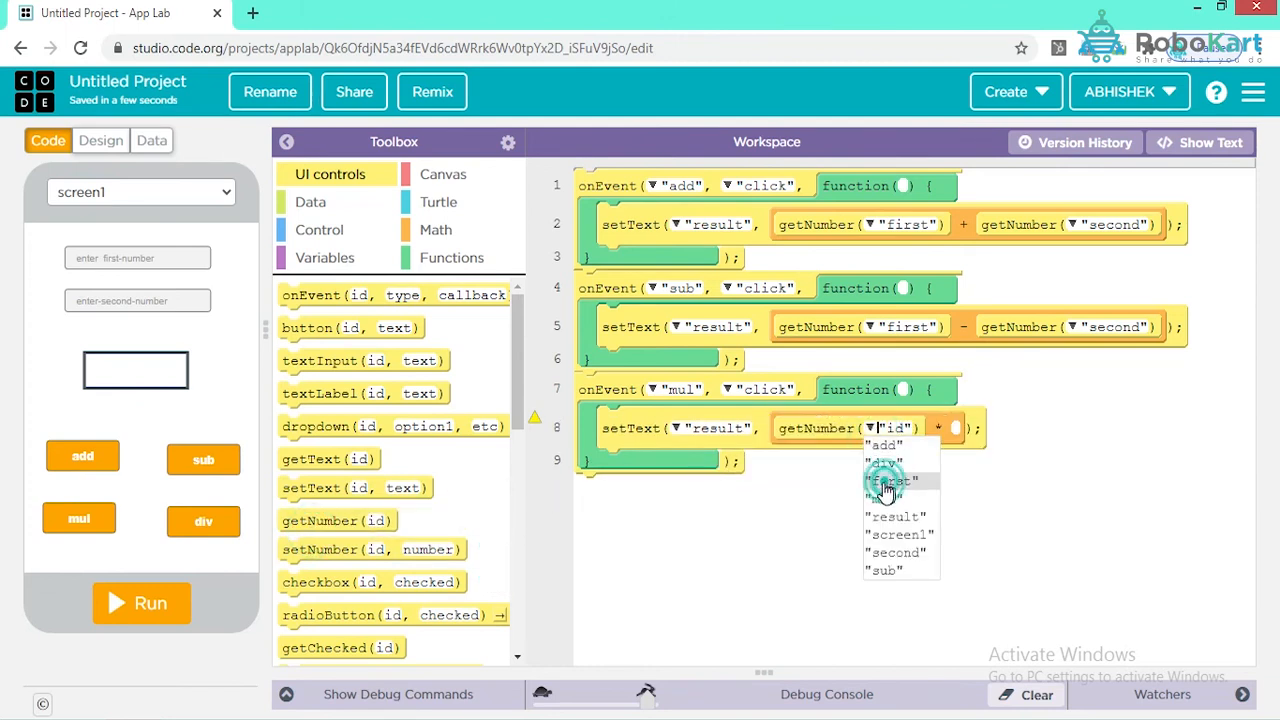
left_click(884, 480)
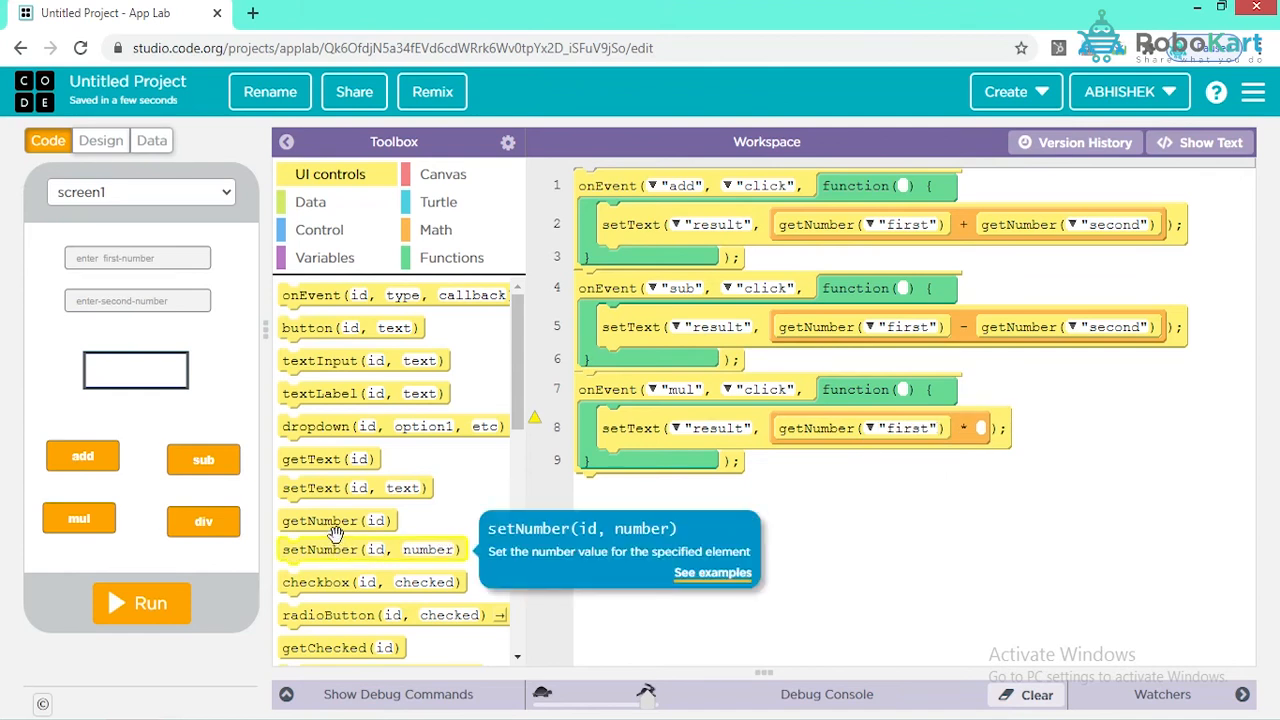
left_click_drag(337, 520, 1040, 433)
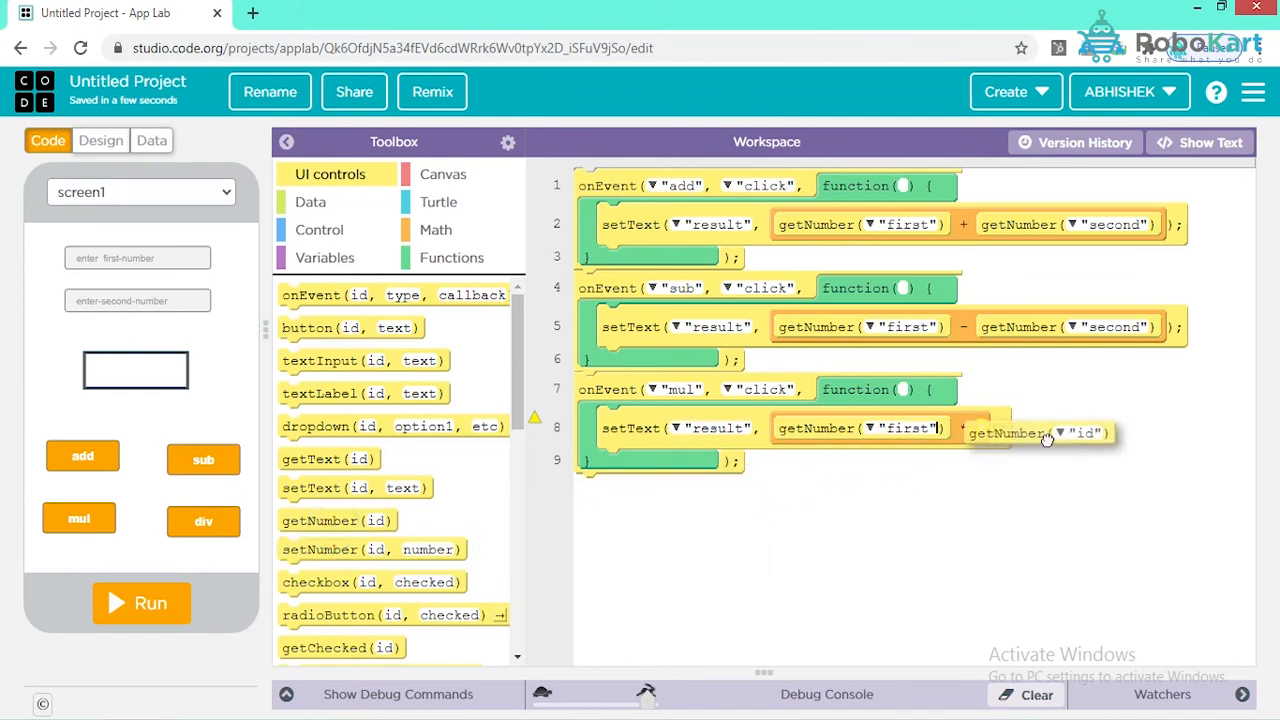
left_click(1073, 432)
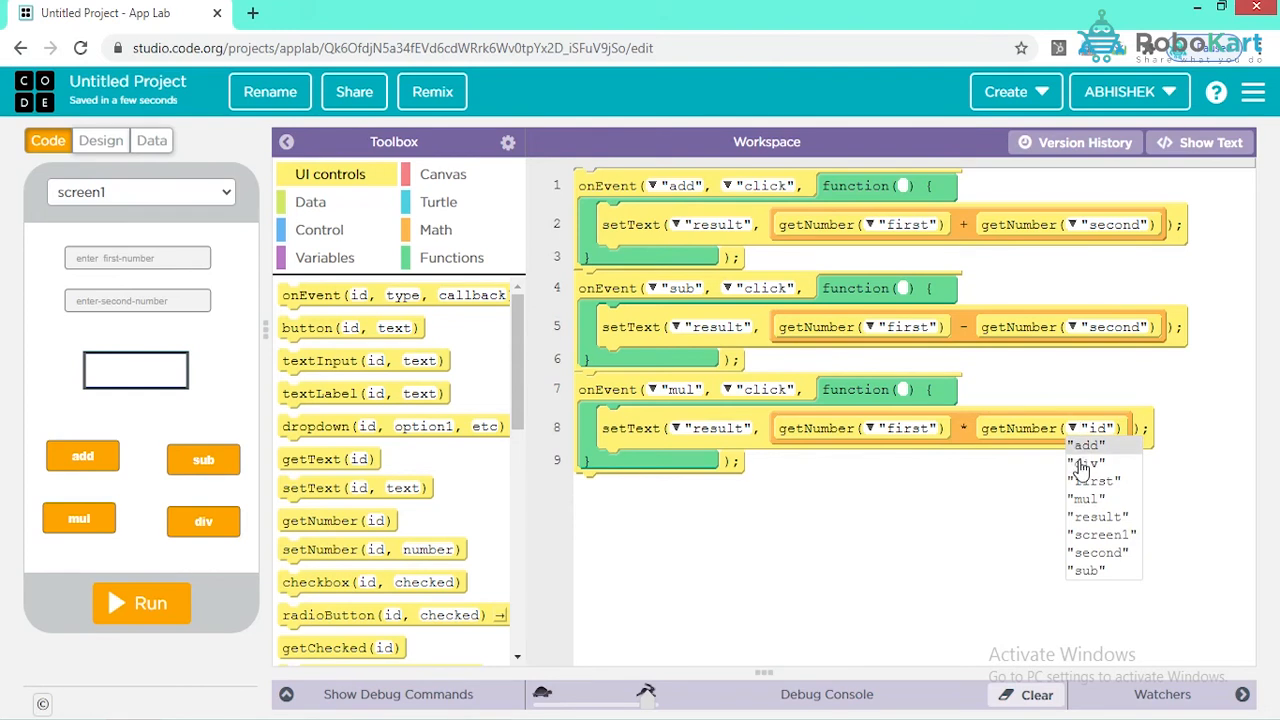
left_click(1097, 552)
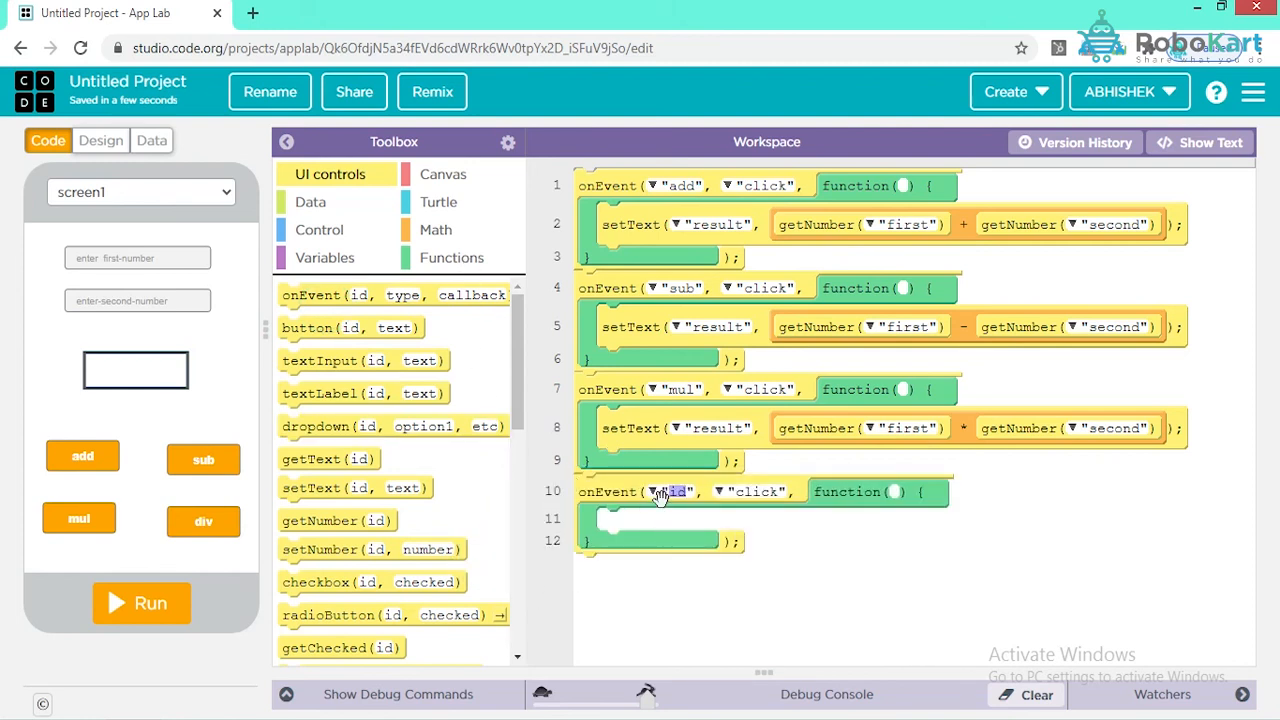
Attach the new event to the div button and send its output to result
left_click(655, 491)
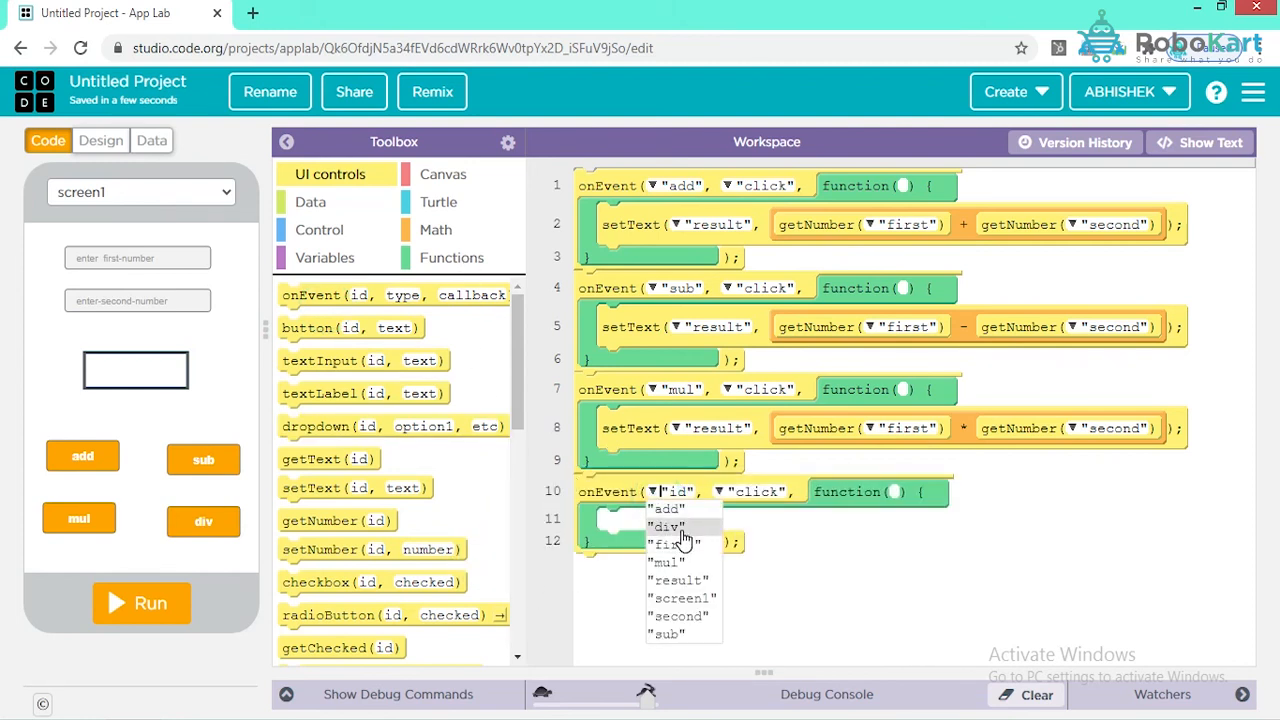
left_click(667, 526)
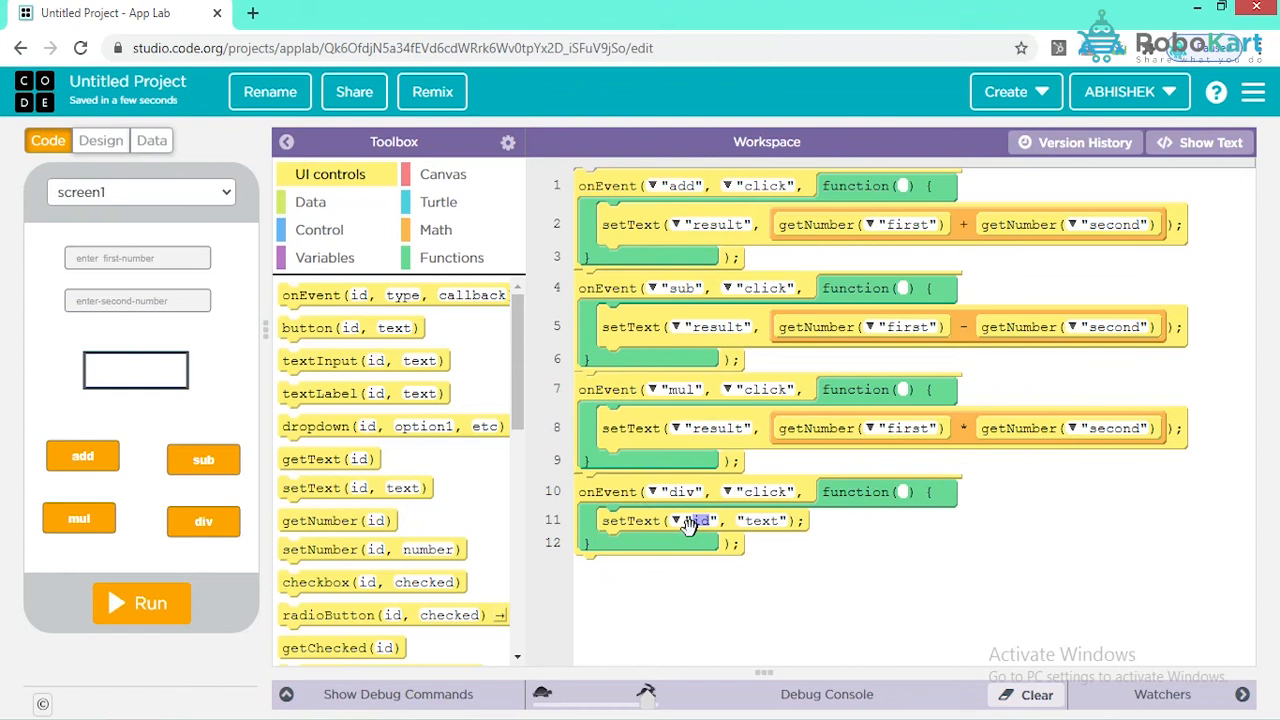
left_click(677, 520)
type("result")
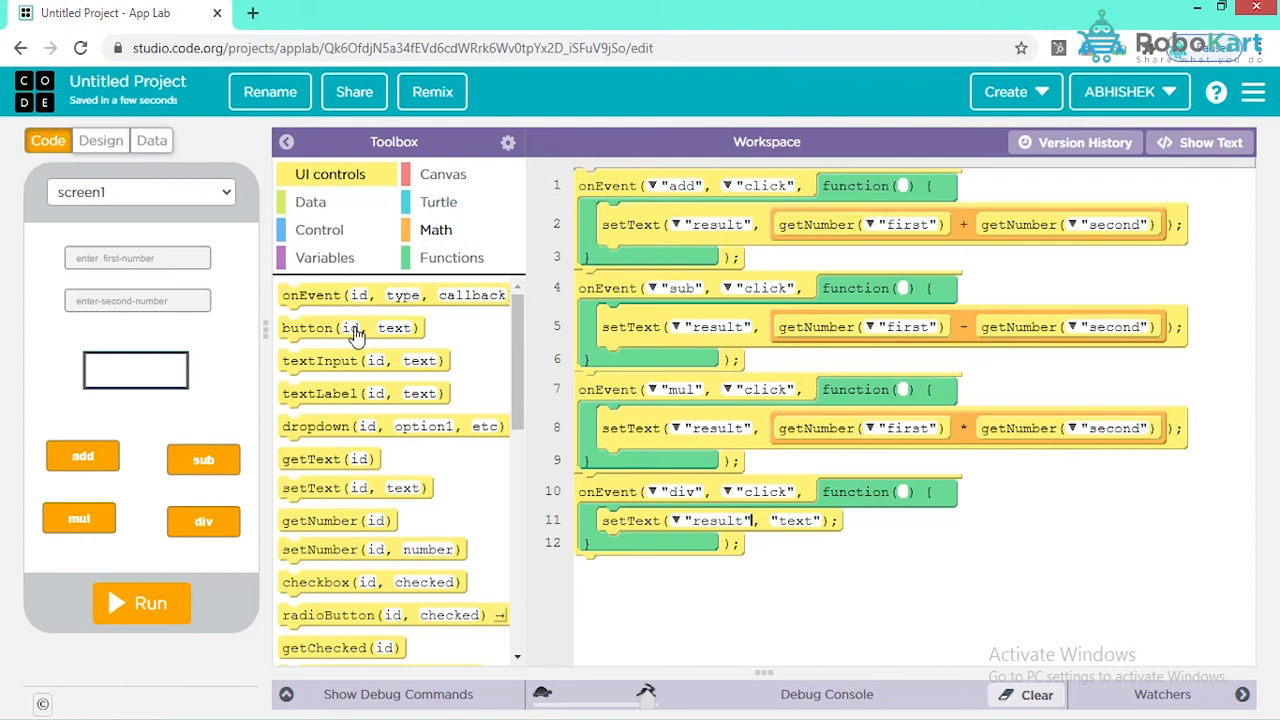
Build the division from getNumber blocks reading the first and second inputs
left_click(435, 229)
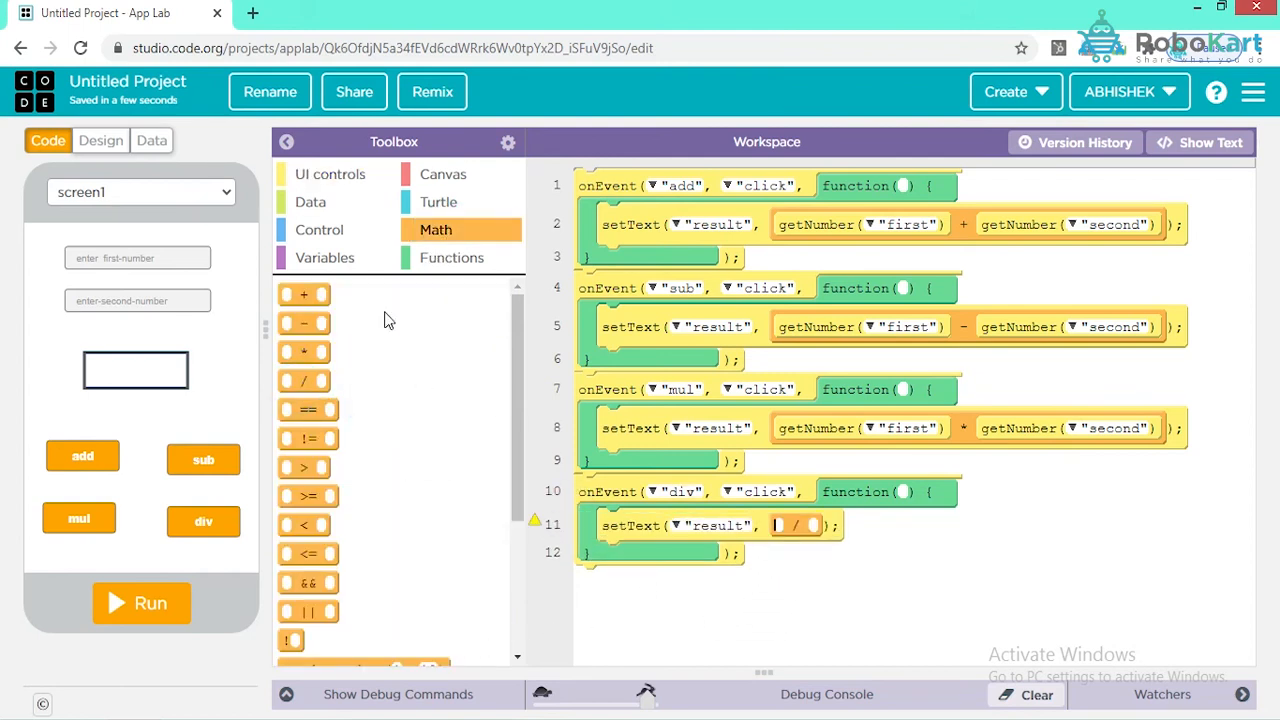
mouse_move(325, 173)
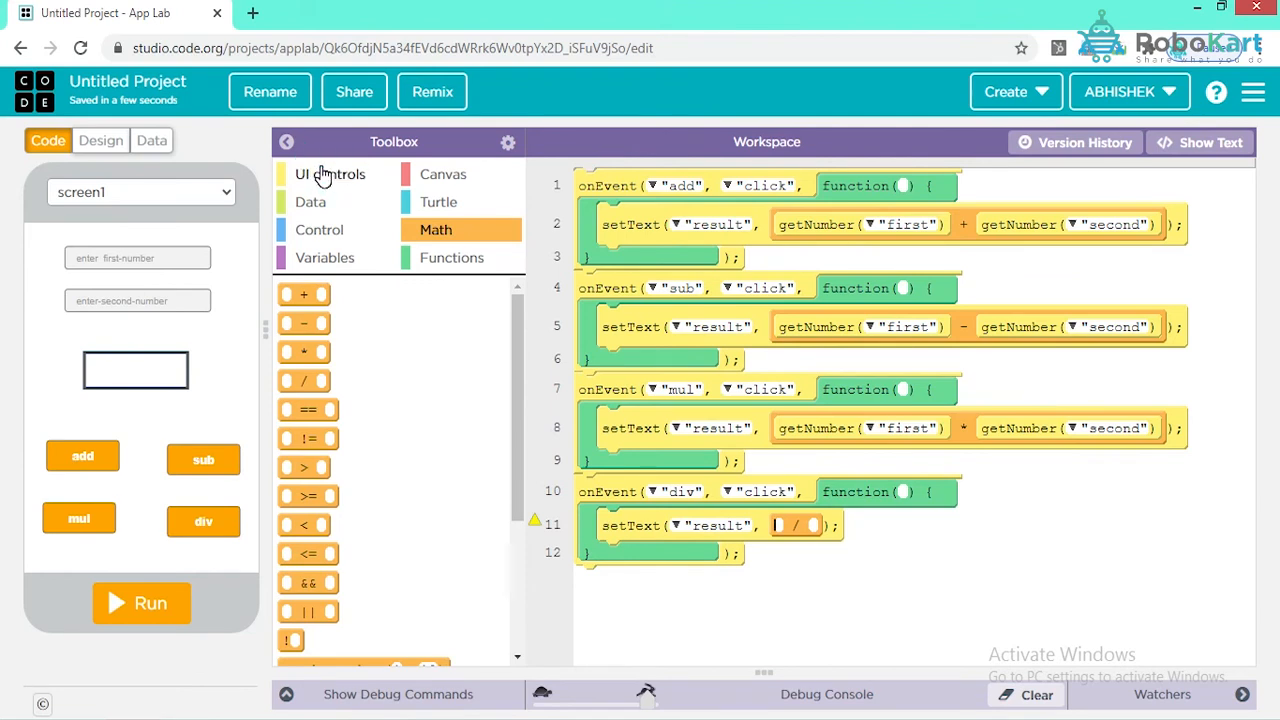
left_click(330, 174)
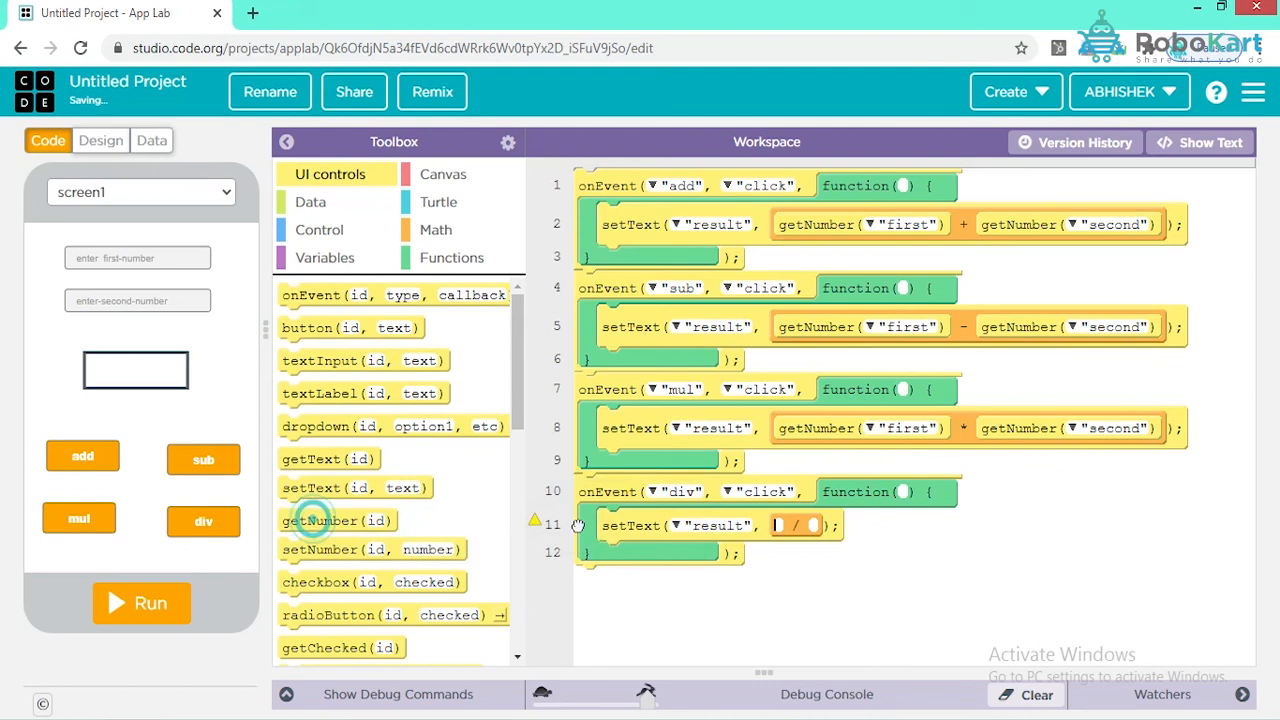
left_click_drag(337, 520, 845, 531)
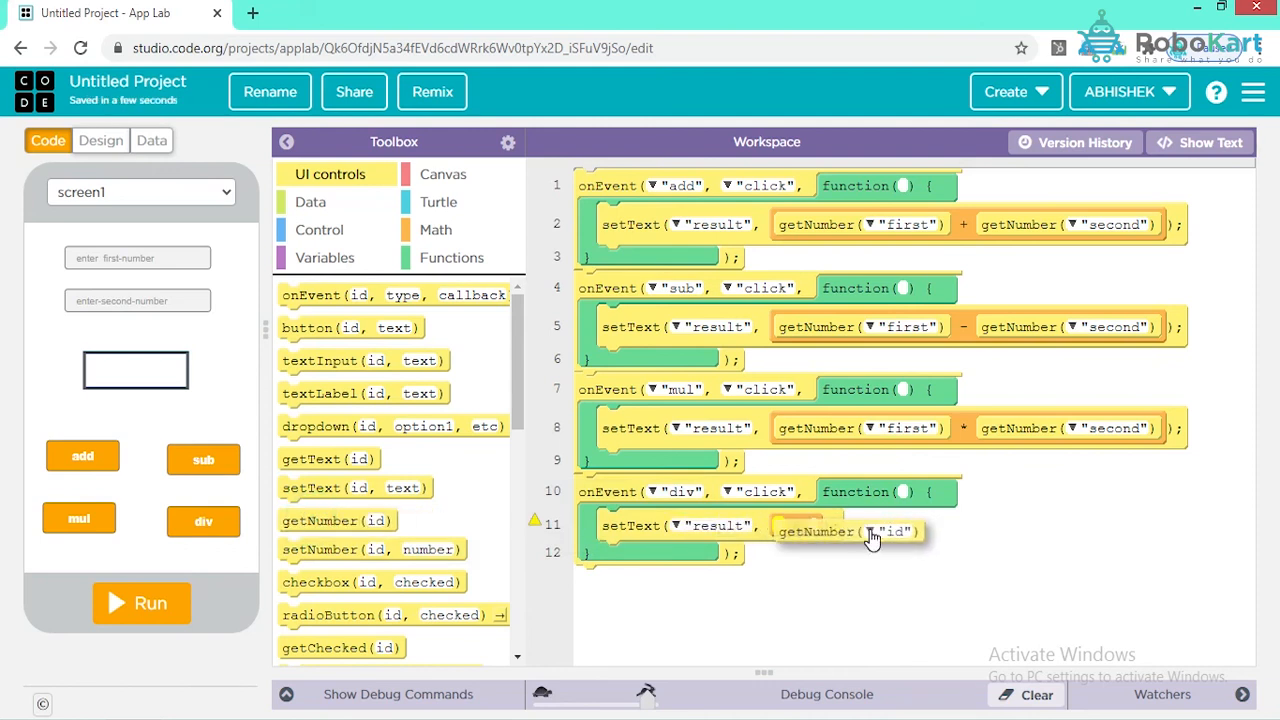
left_click(892, 531)
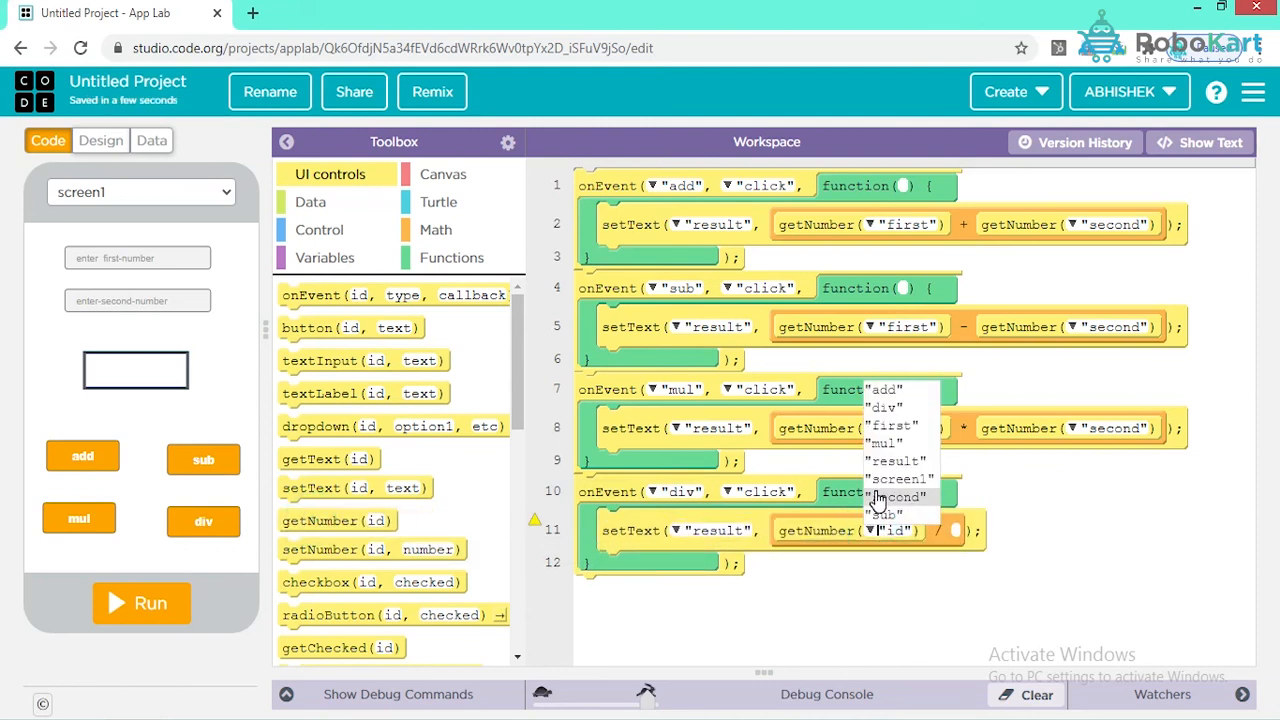
left_click(891, 425)
type("45")
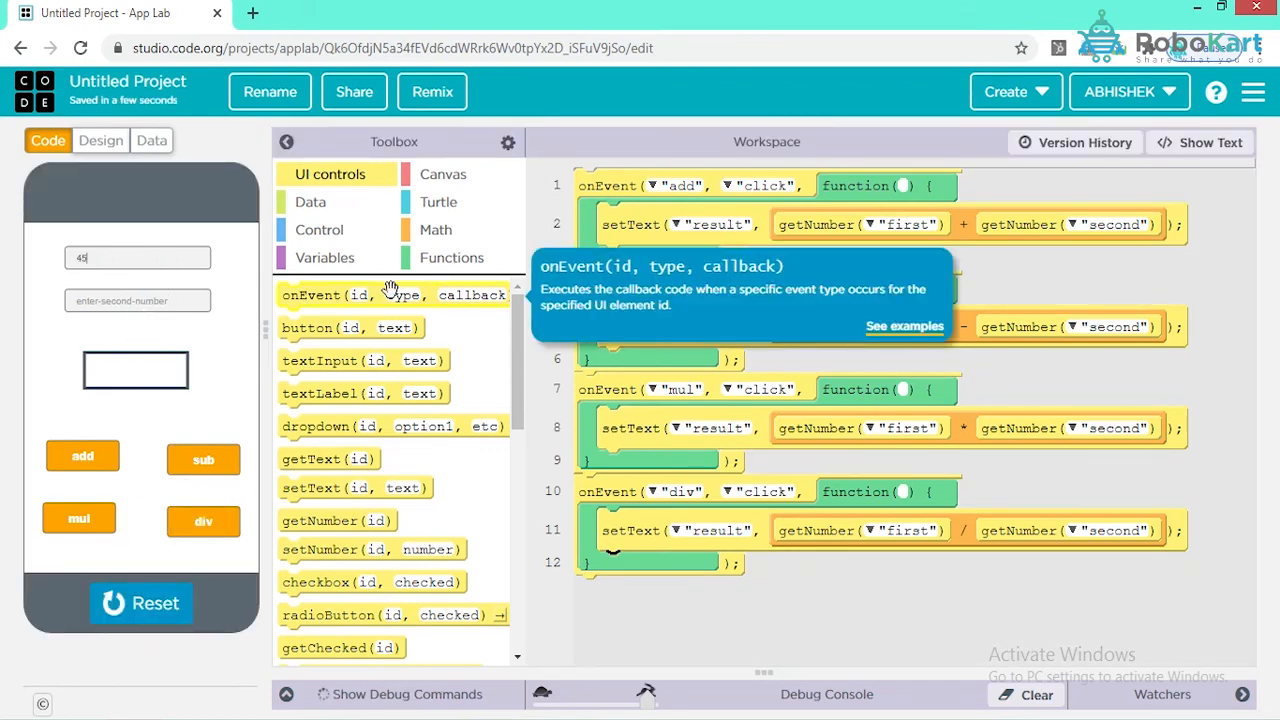
Enter 65 as the second number and test sub, mul and div (-20, 2925, 0.6923…)
left_click(137, 300)
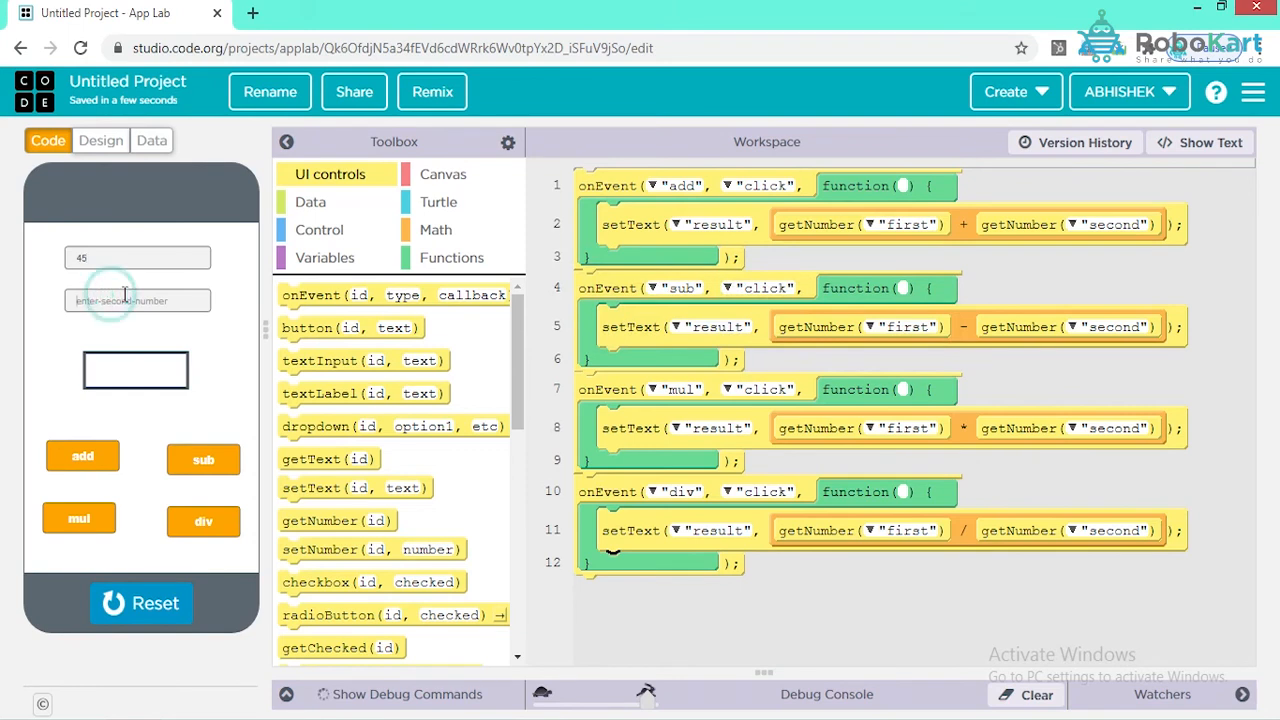
type("65")
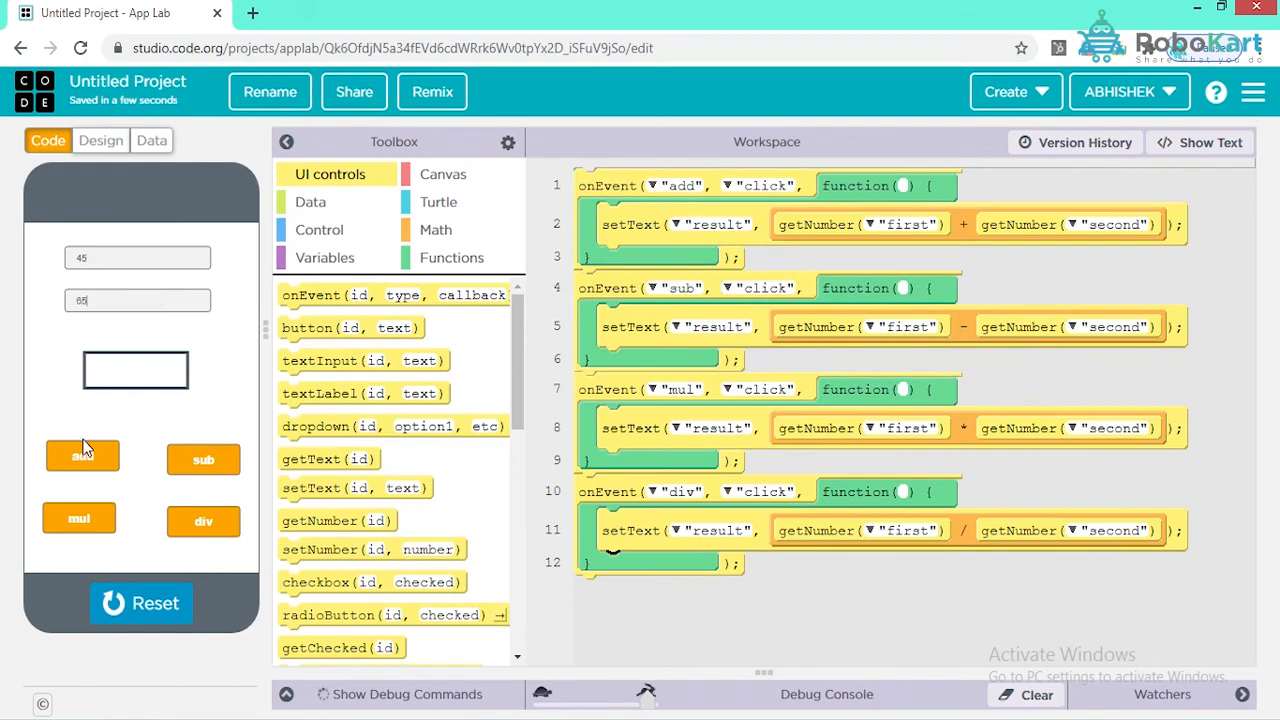
left_click(82, 456)
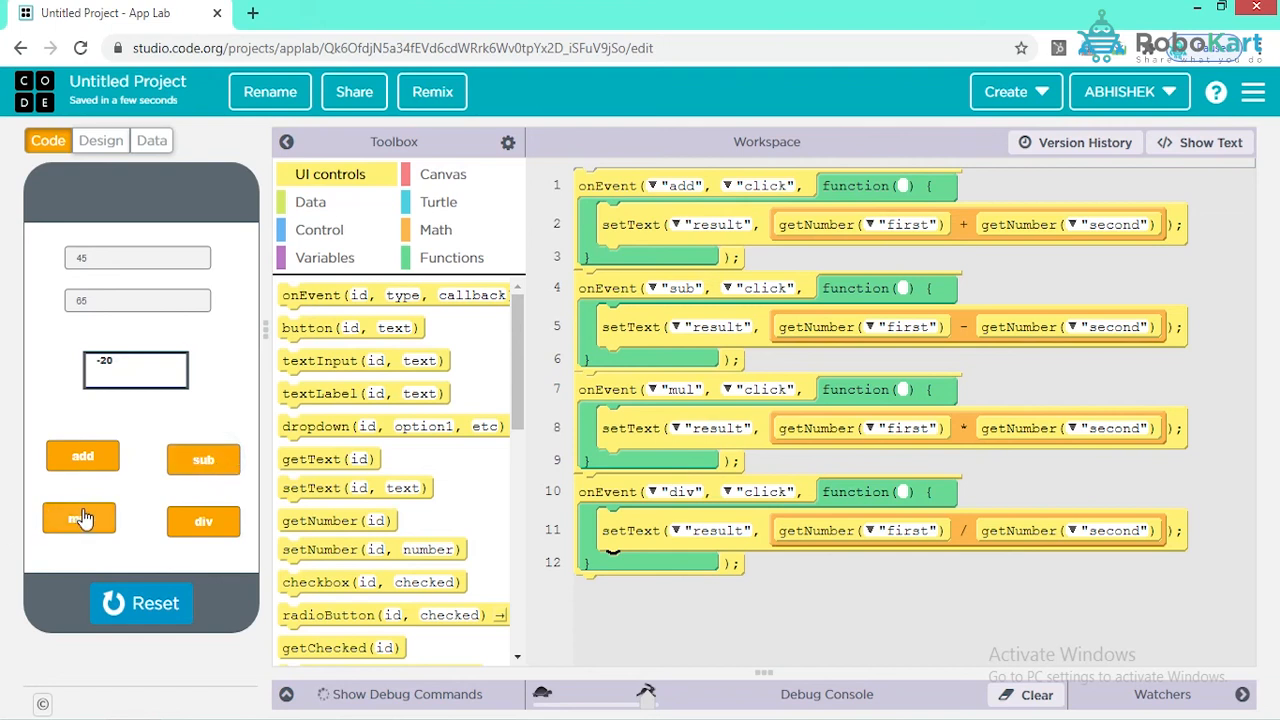
left_click(82, 518)
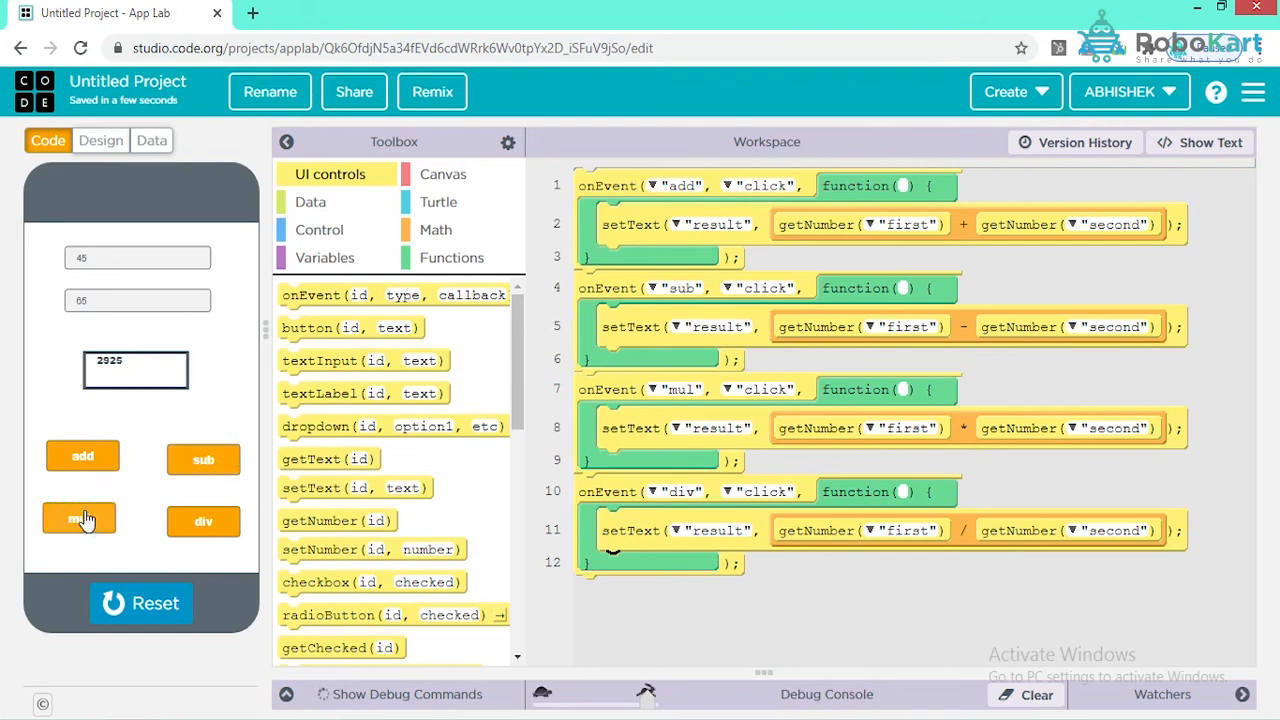
mouse_move(203, 522)
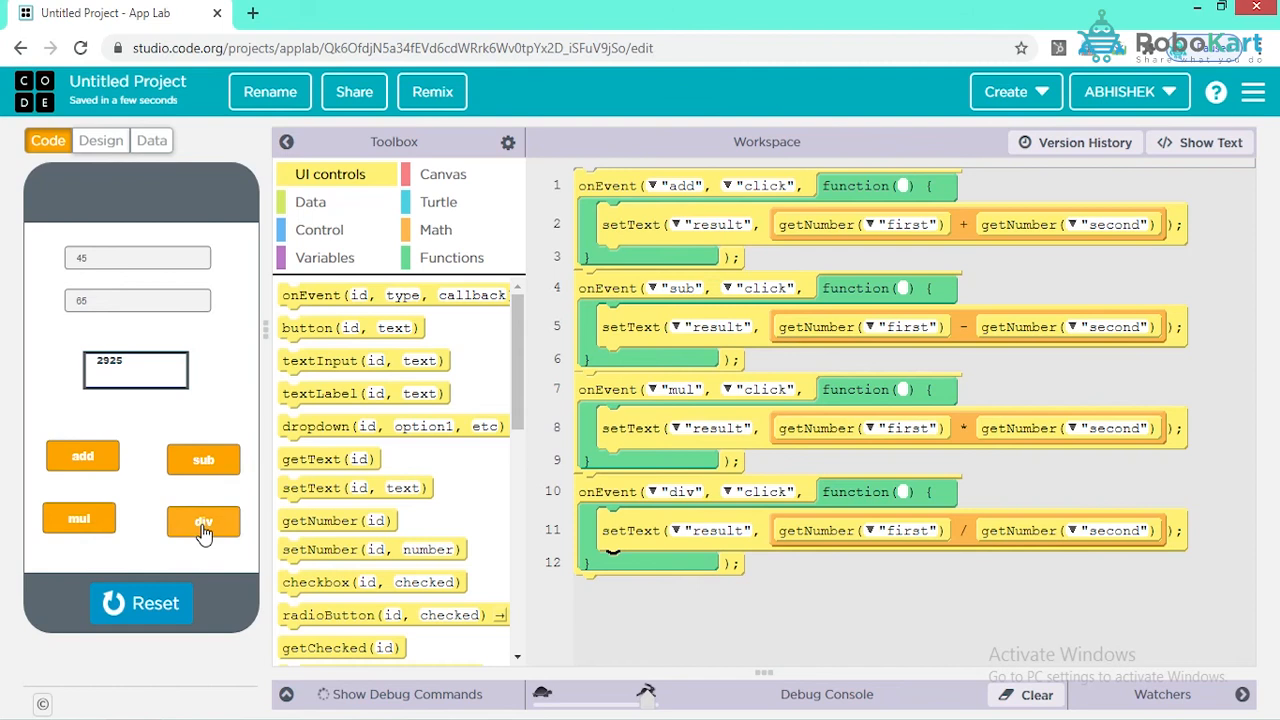
left_click(203, 522)
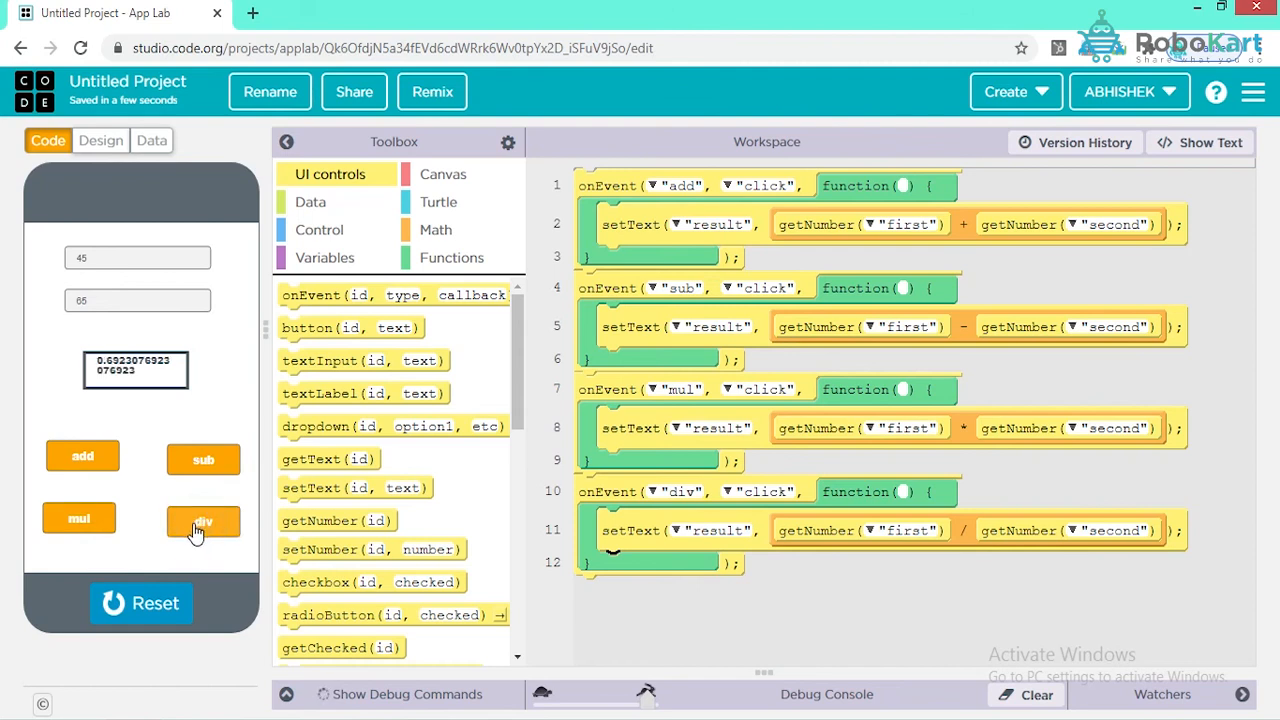
mouse_move(203, 460)
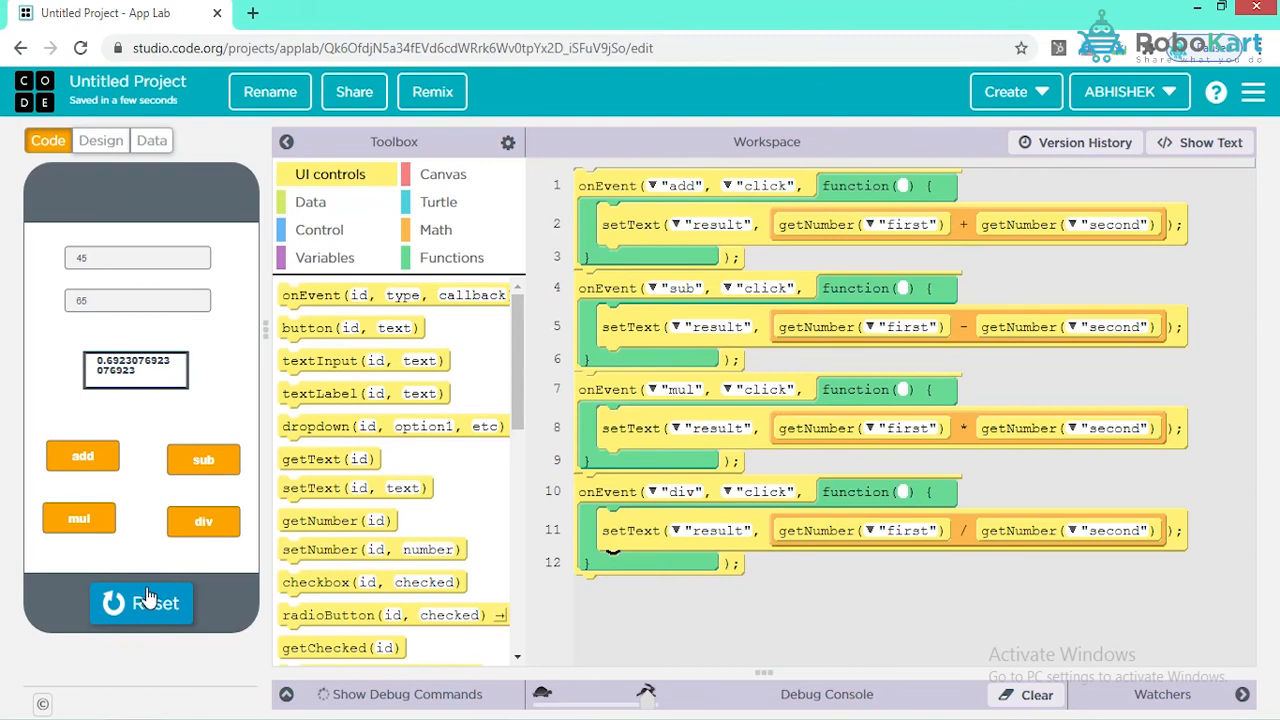
mouse_move(873, 478)
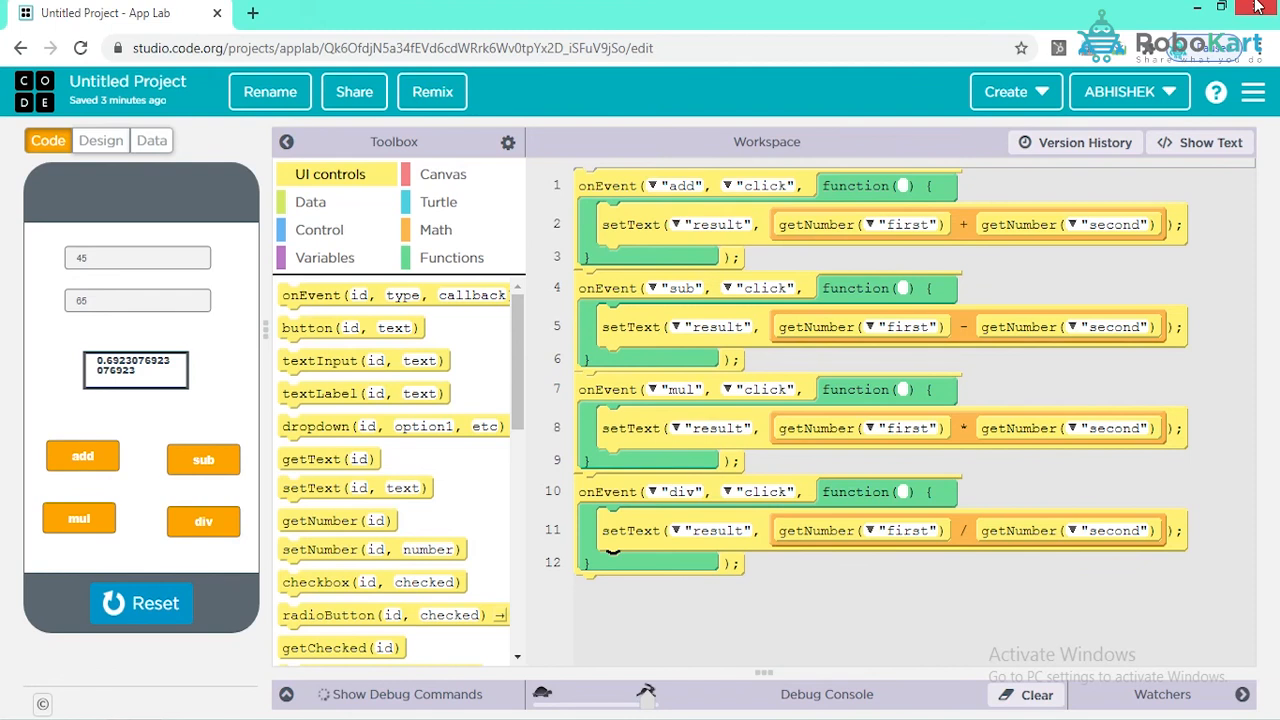
mouse_move(1199, 8)
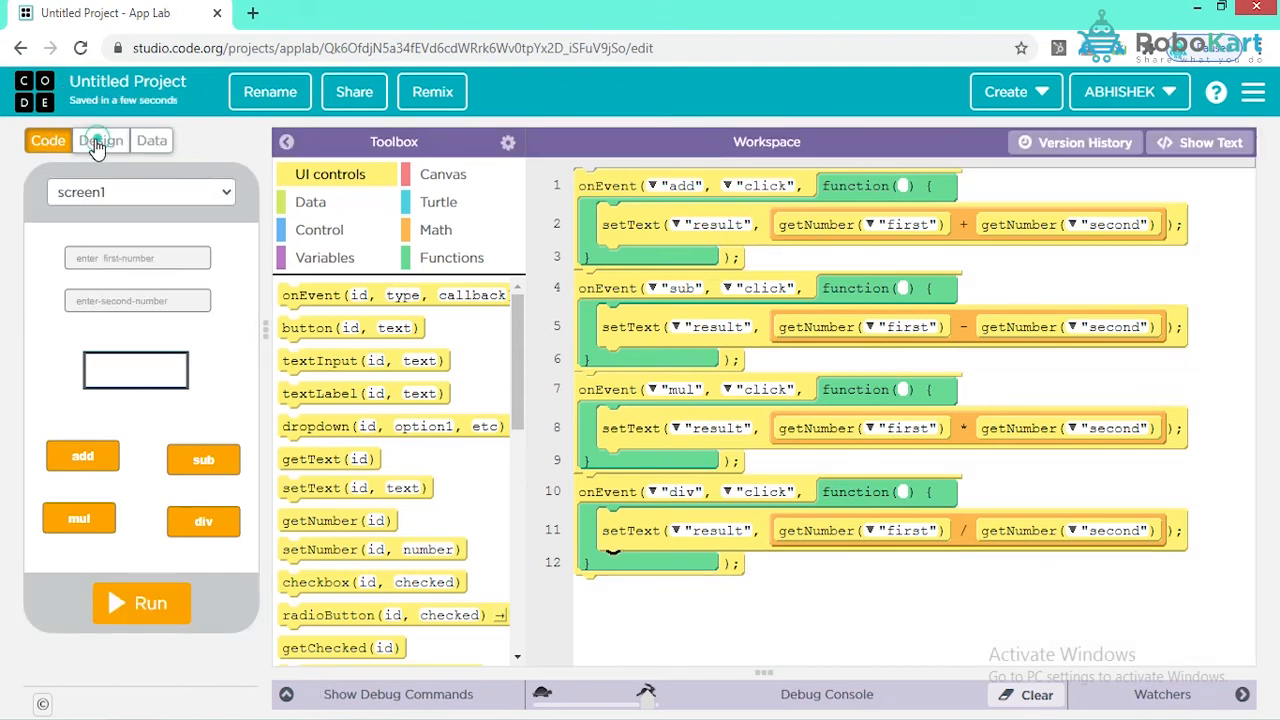
Add a new button above add with id '3' and label 'X3'
left_click(100, 140)
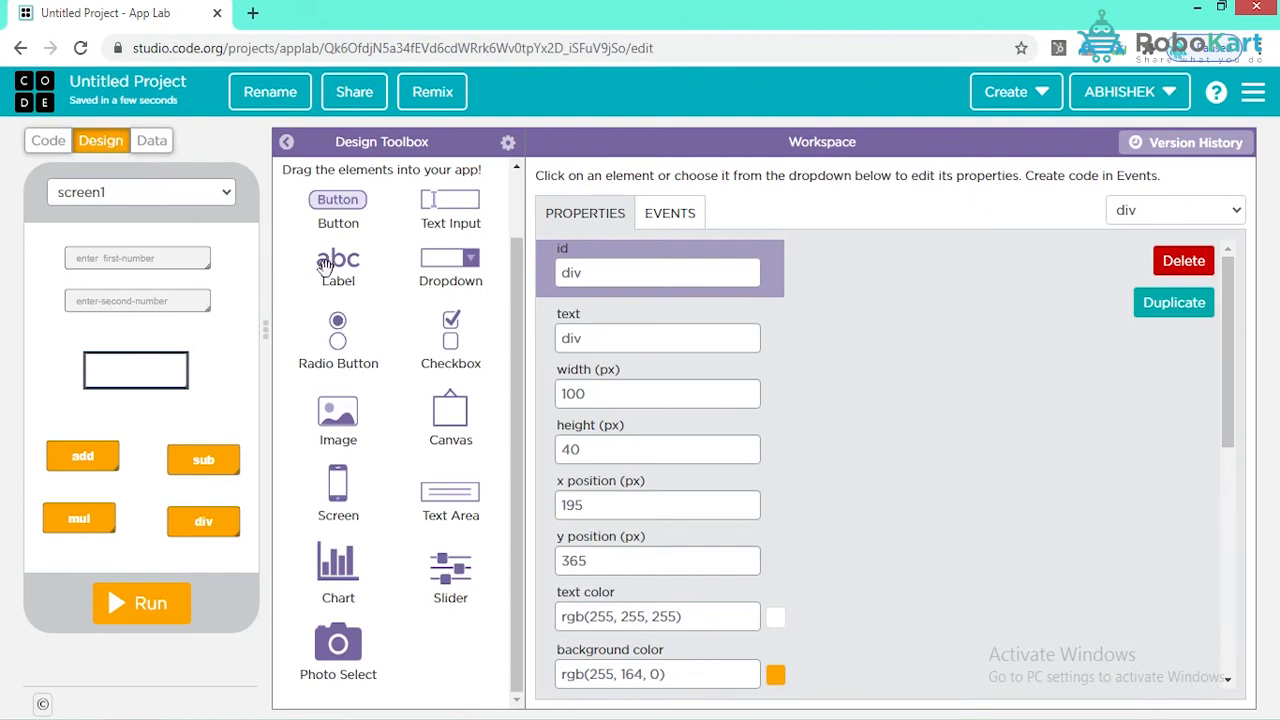
mouse_move(338, 275)
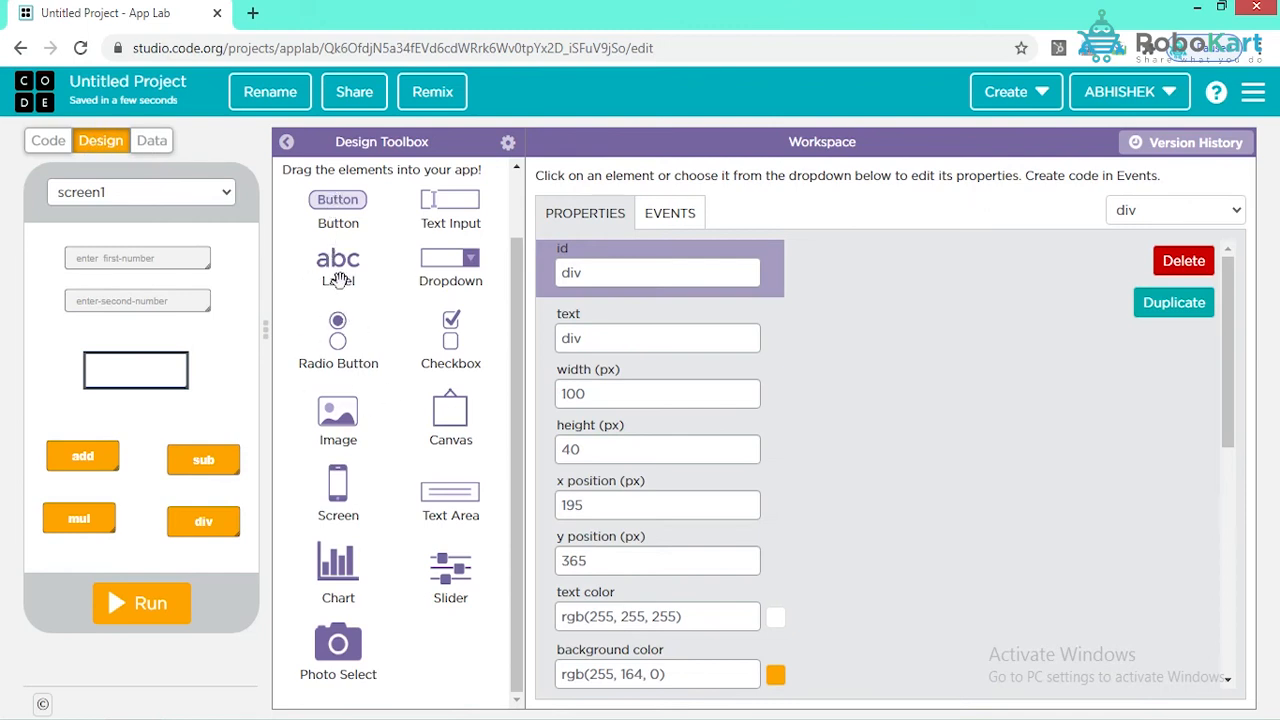
mouse_move(358, 458)
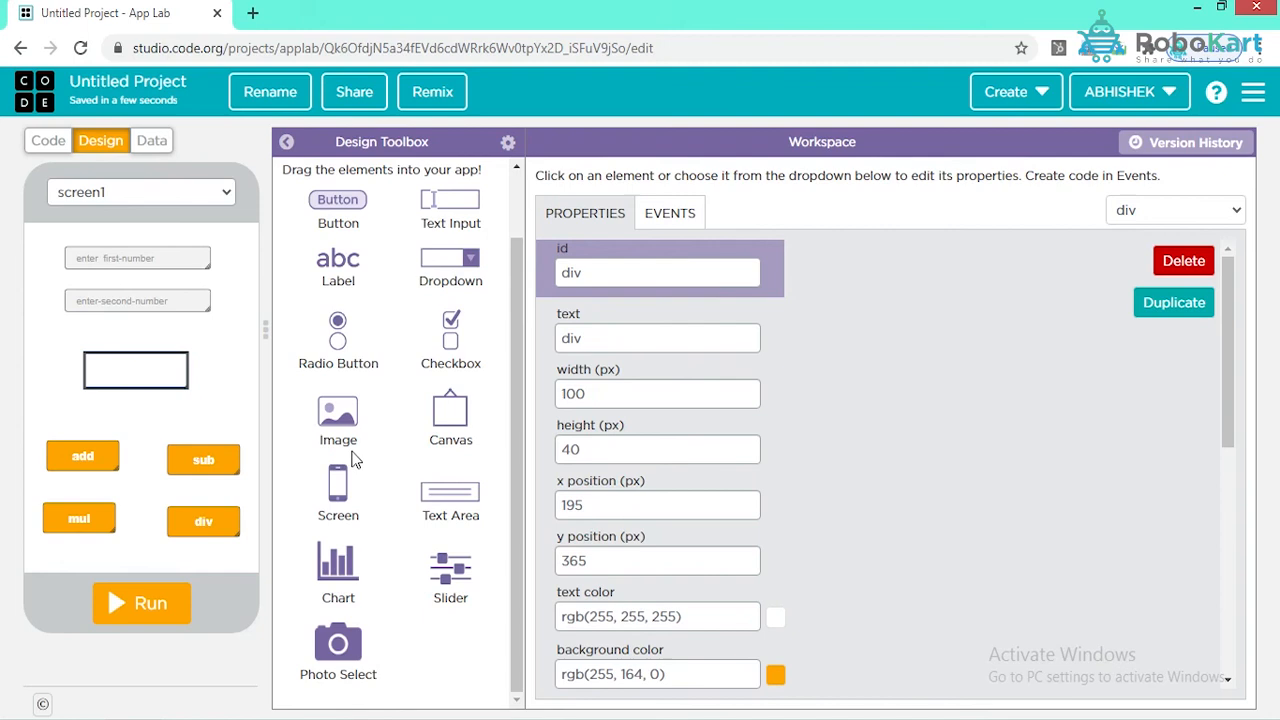
left_click_drag(338, 199, 180, 413)
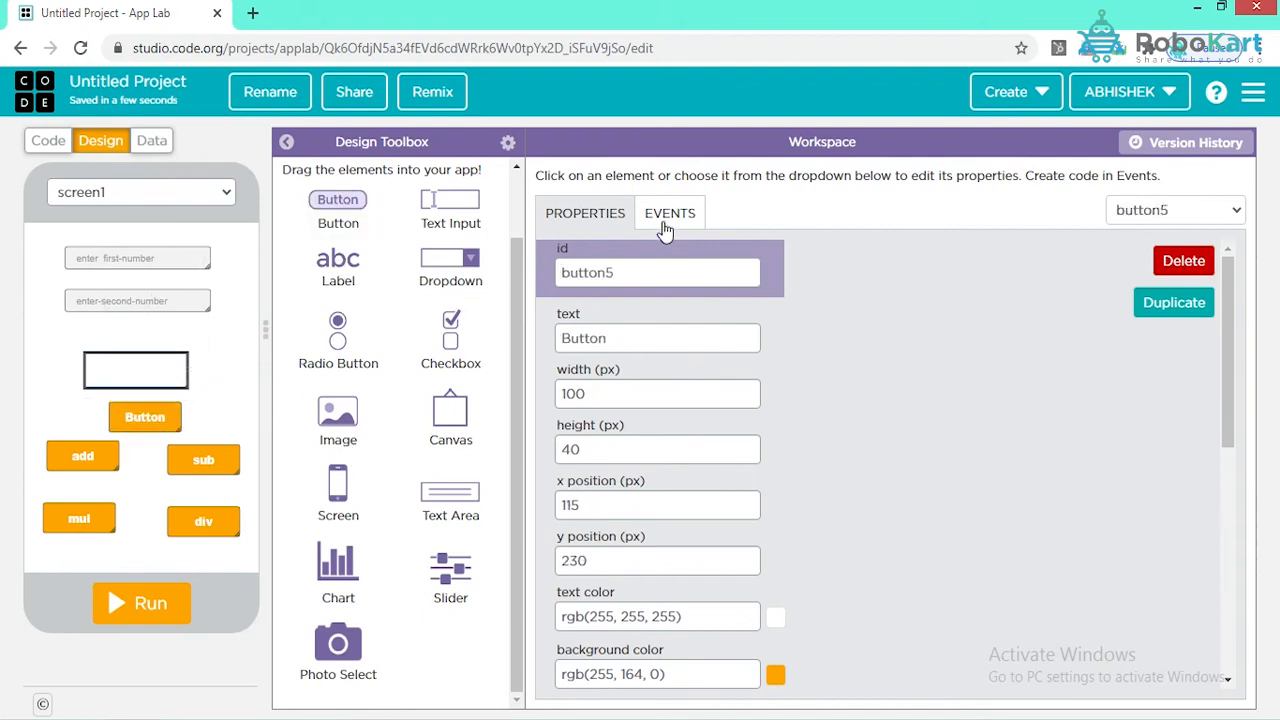
left_click(656, 272)
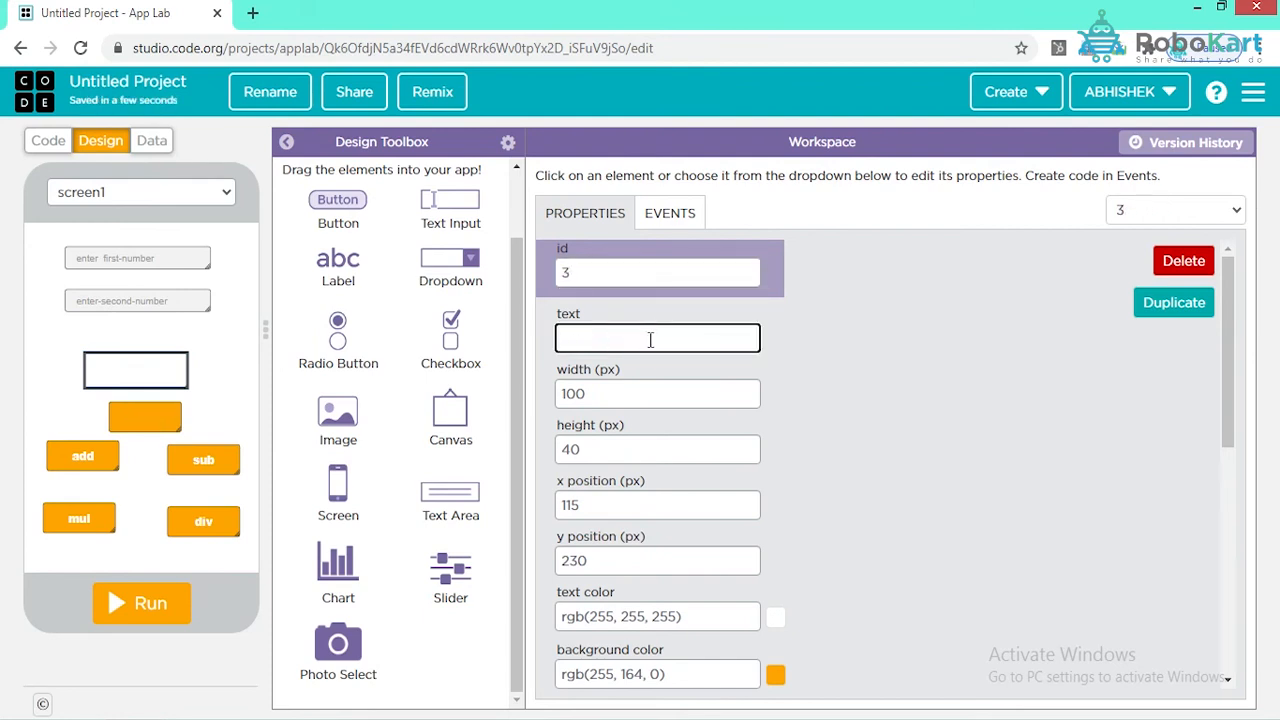
type("3")
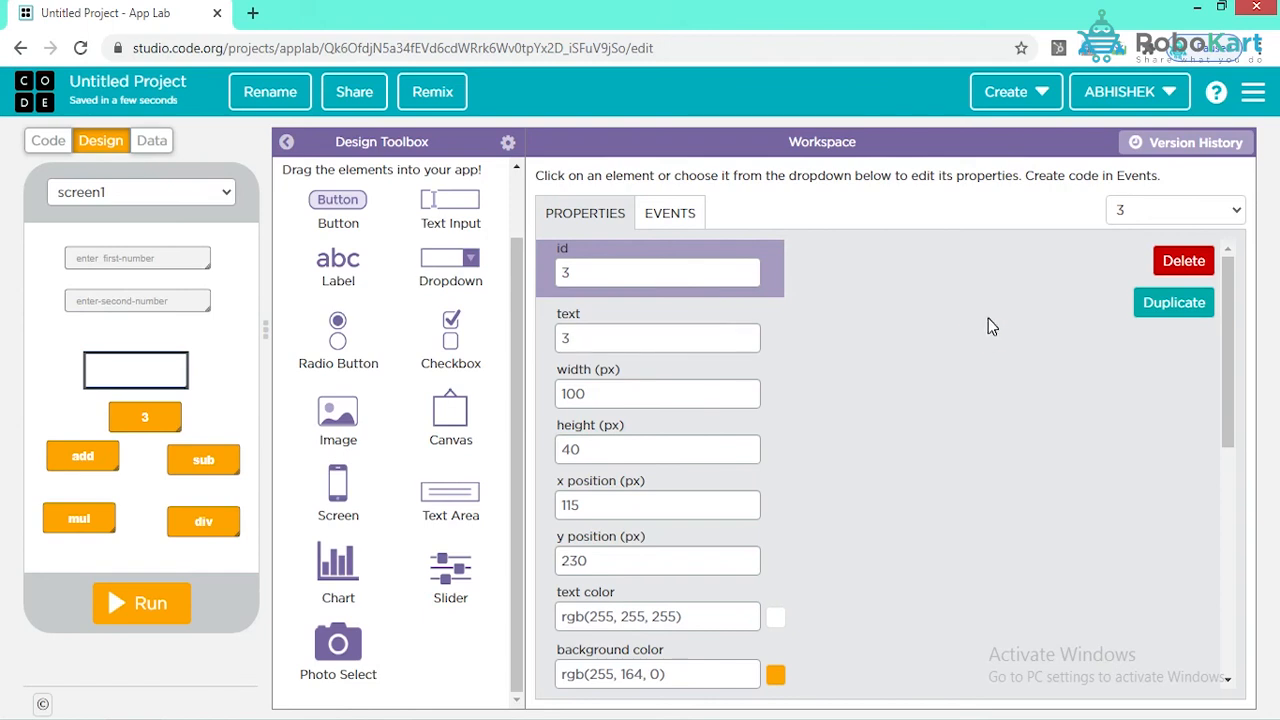
mouse_move(758, 396)
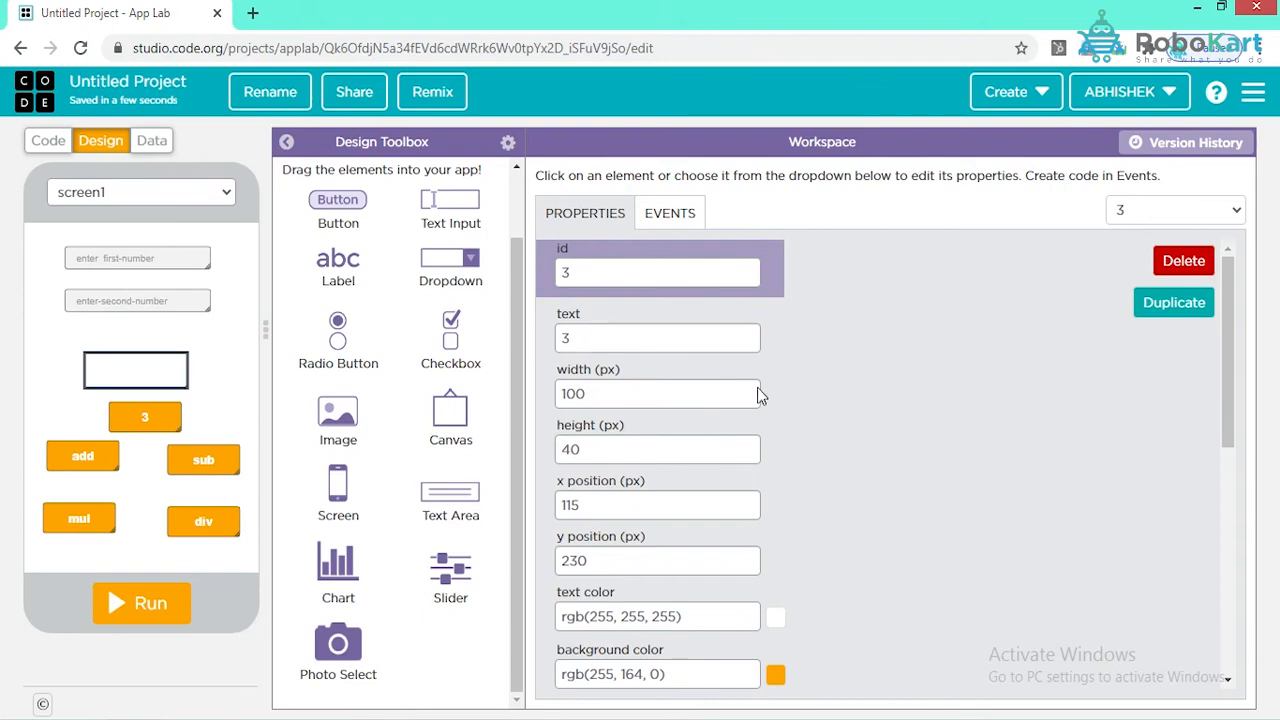
left_click(657, 337)
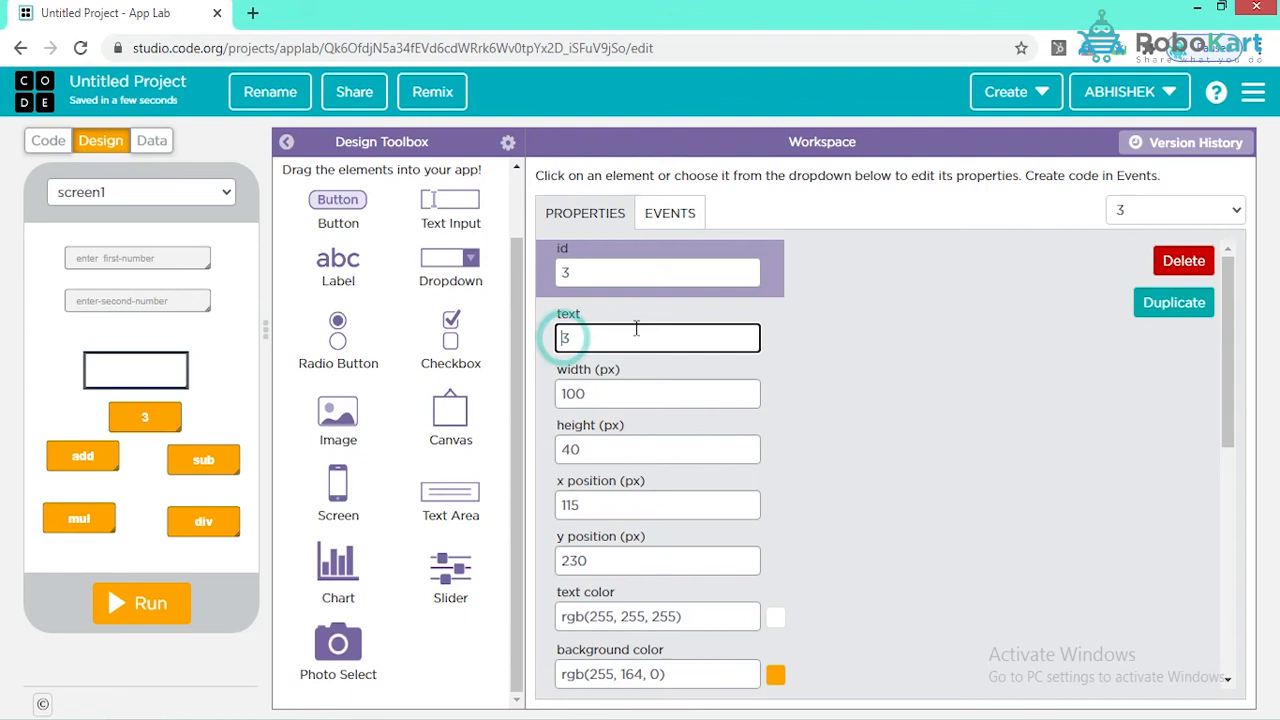
type("X")
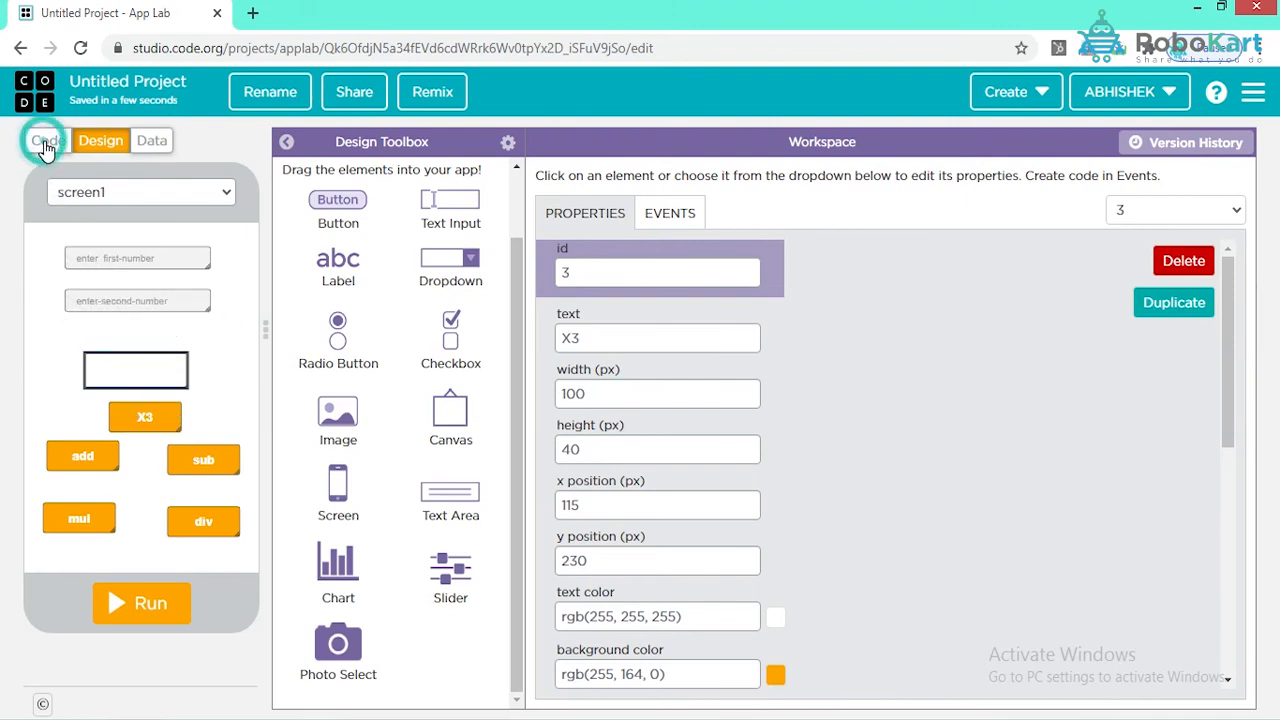
Point the new onEvent at button 3 and set result to a nested multiplication
left_click(46, 140)
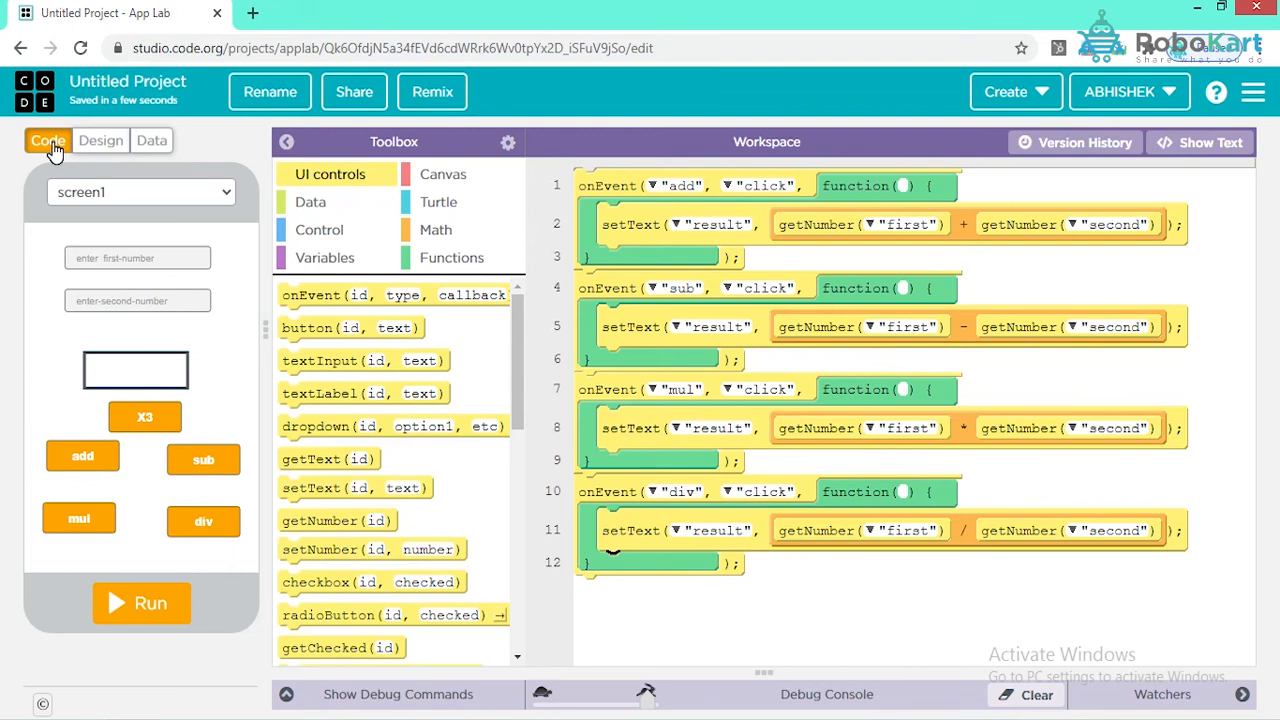
mouse_move(157, 213)
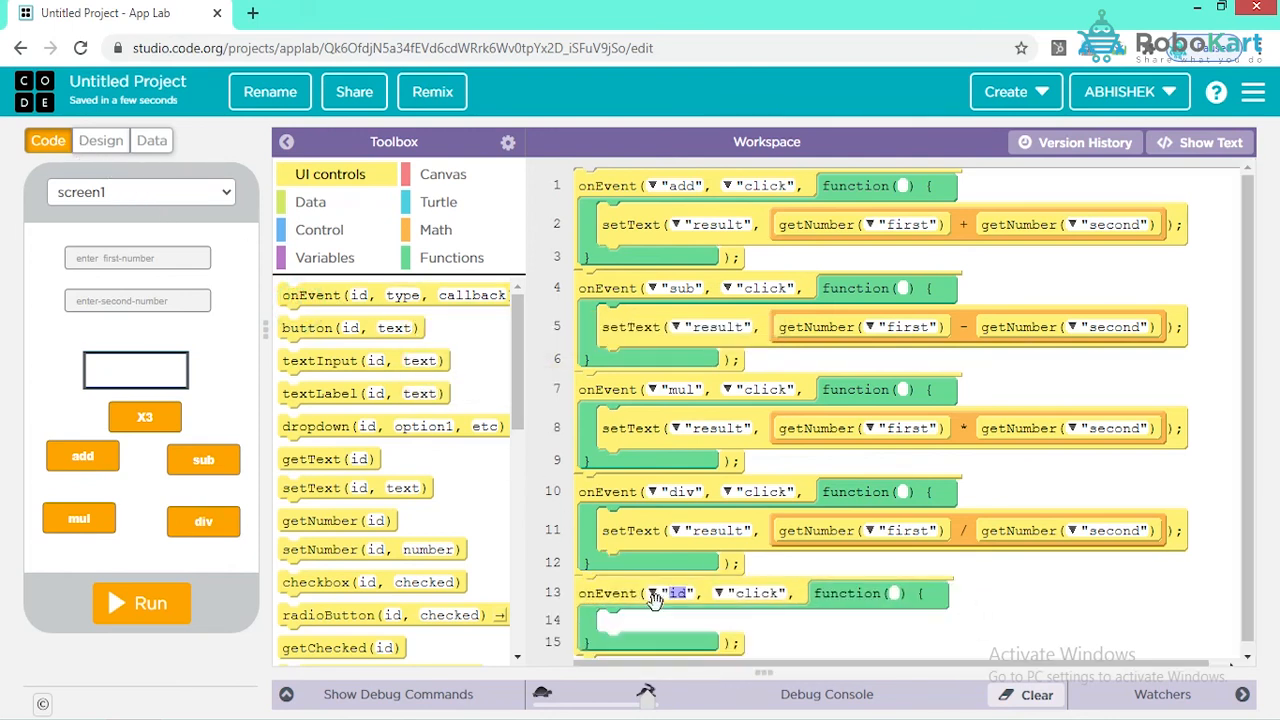
left_click(678, 593)
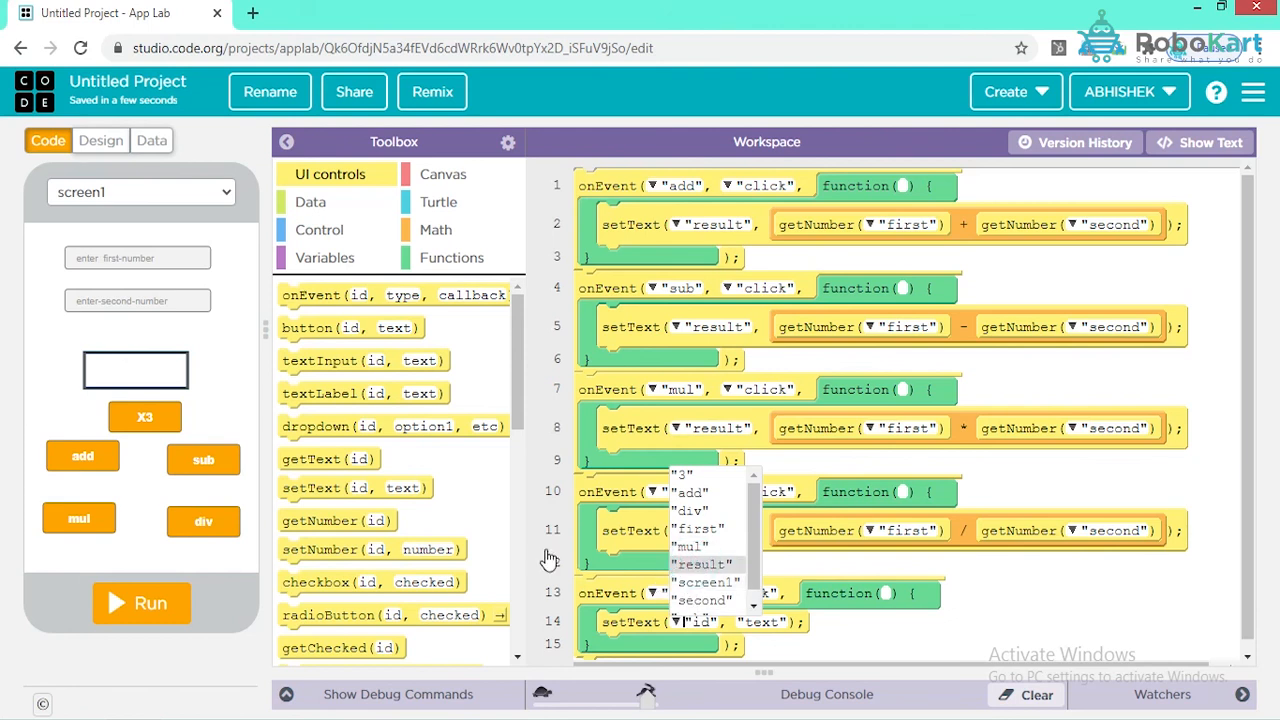
left_click(436, 229)
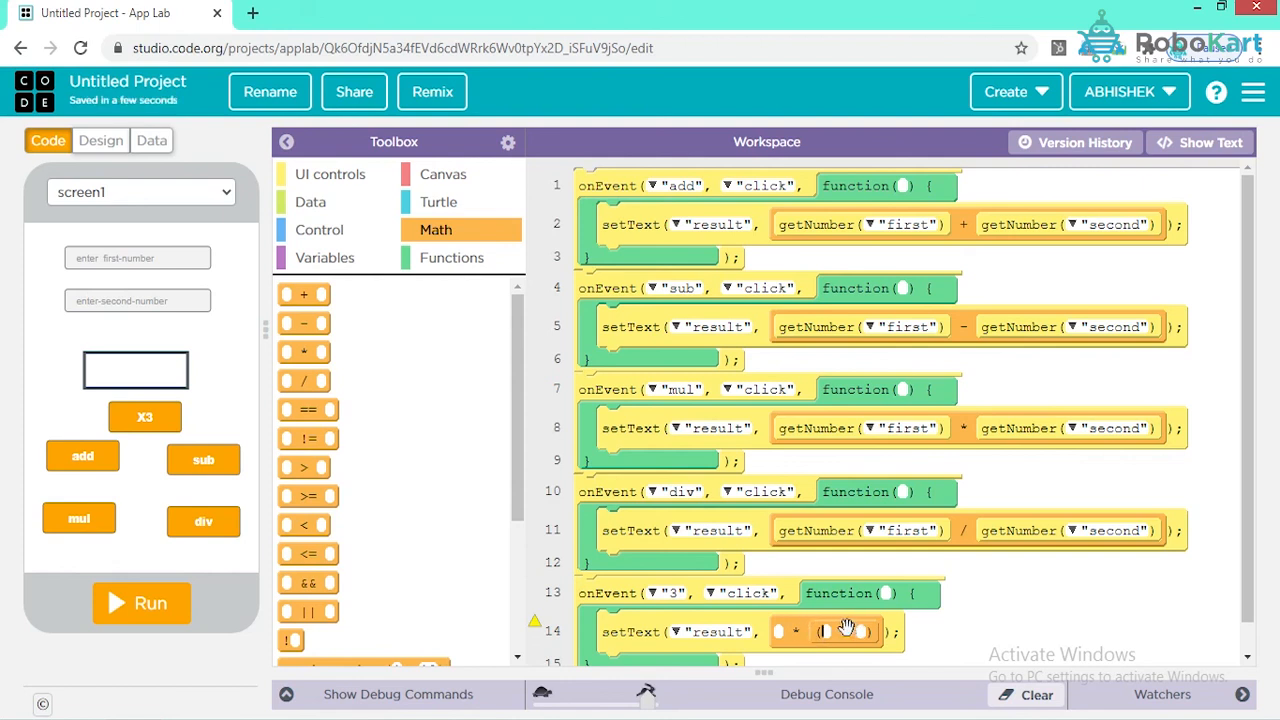
mouse_move(303, 351)
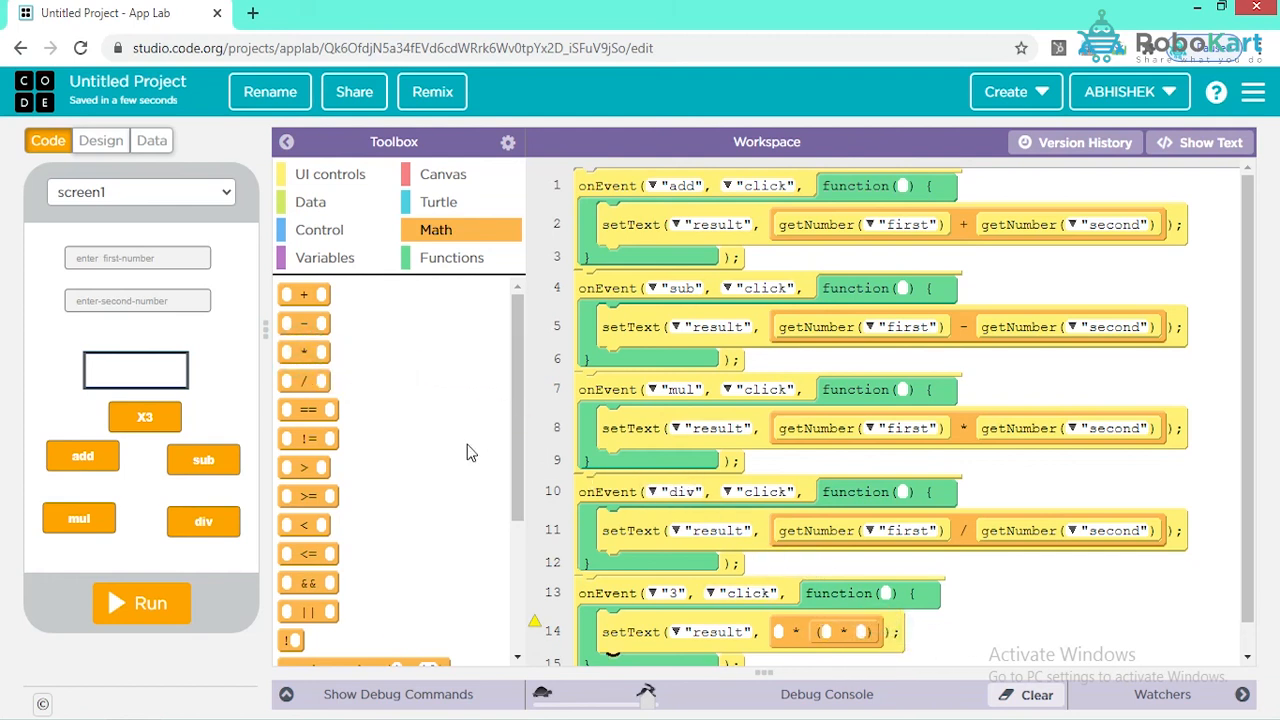
mouse_move(480, 443)
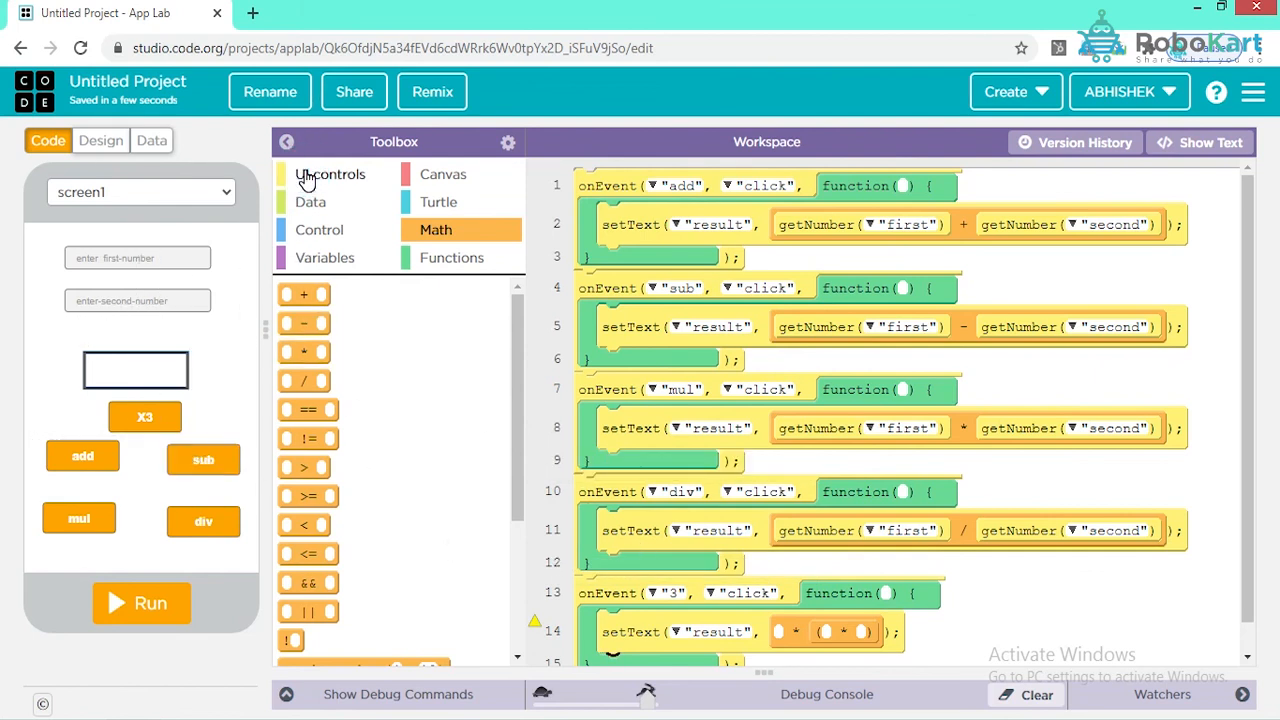
Fill every multiplication factor with getNumber('first') so result cubes the first number
left_click(330, 173)
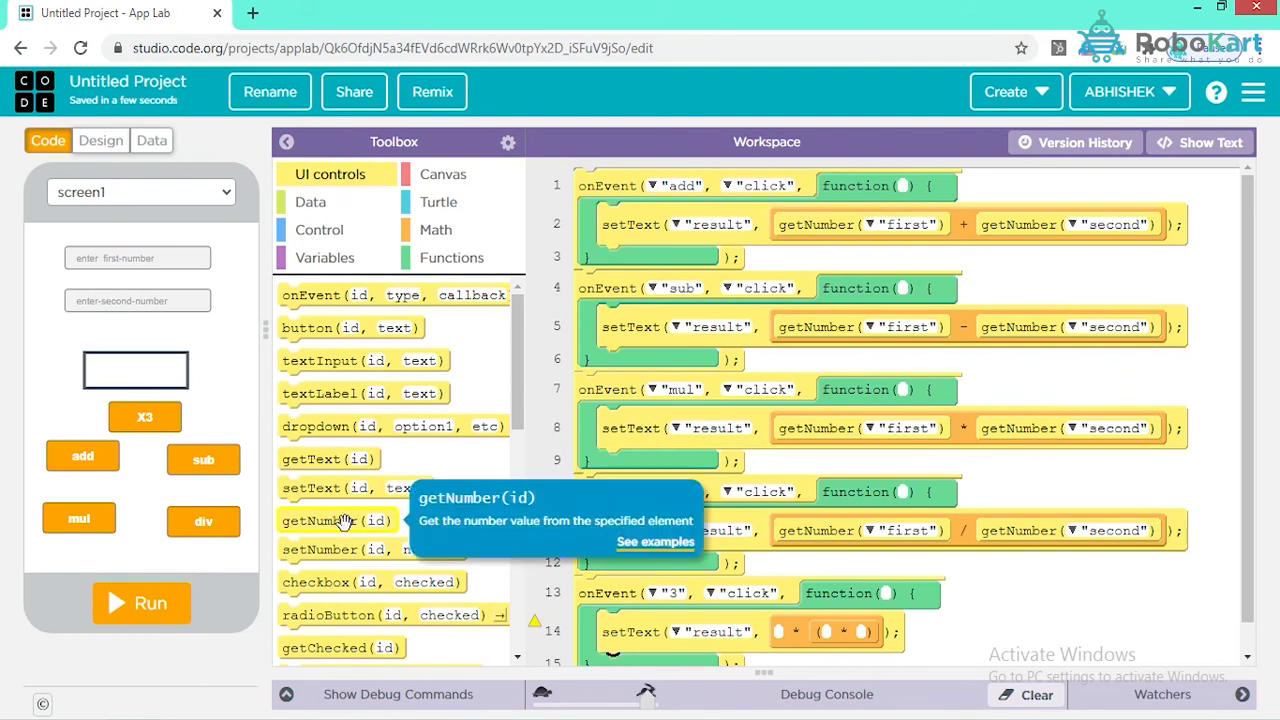
mouse_move(337, 520)
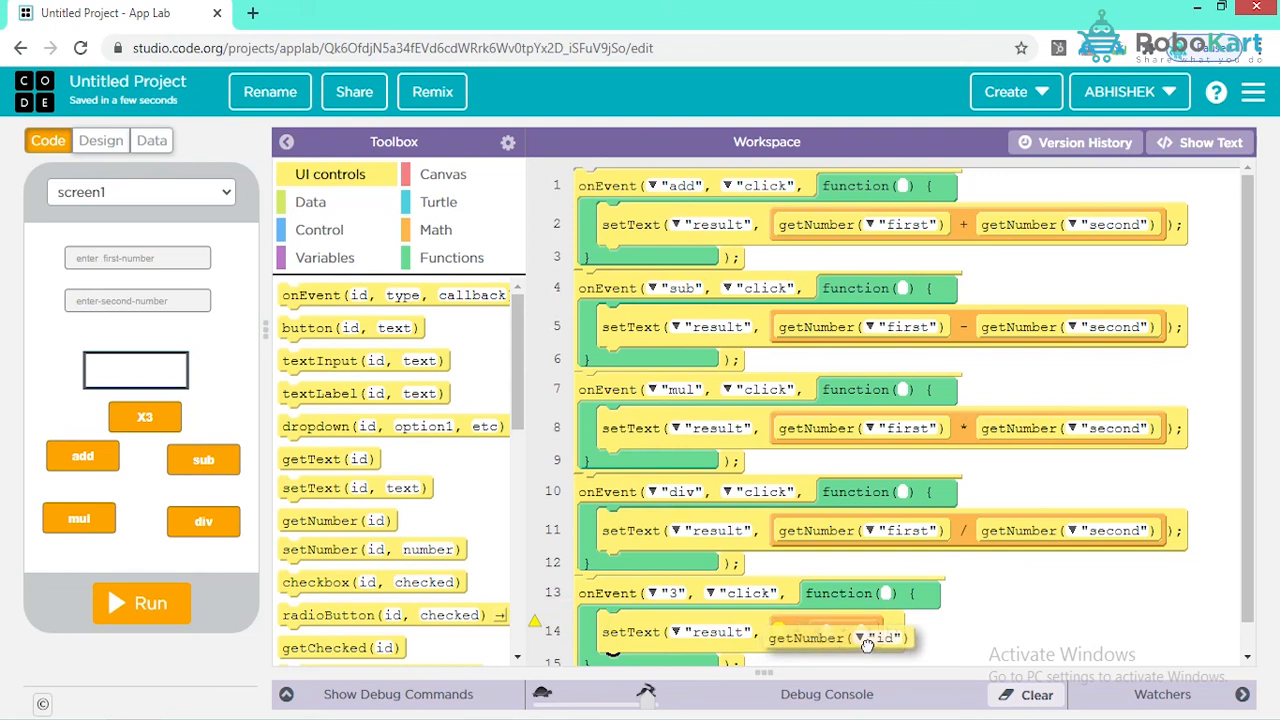
left_click(867, 638)
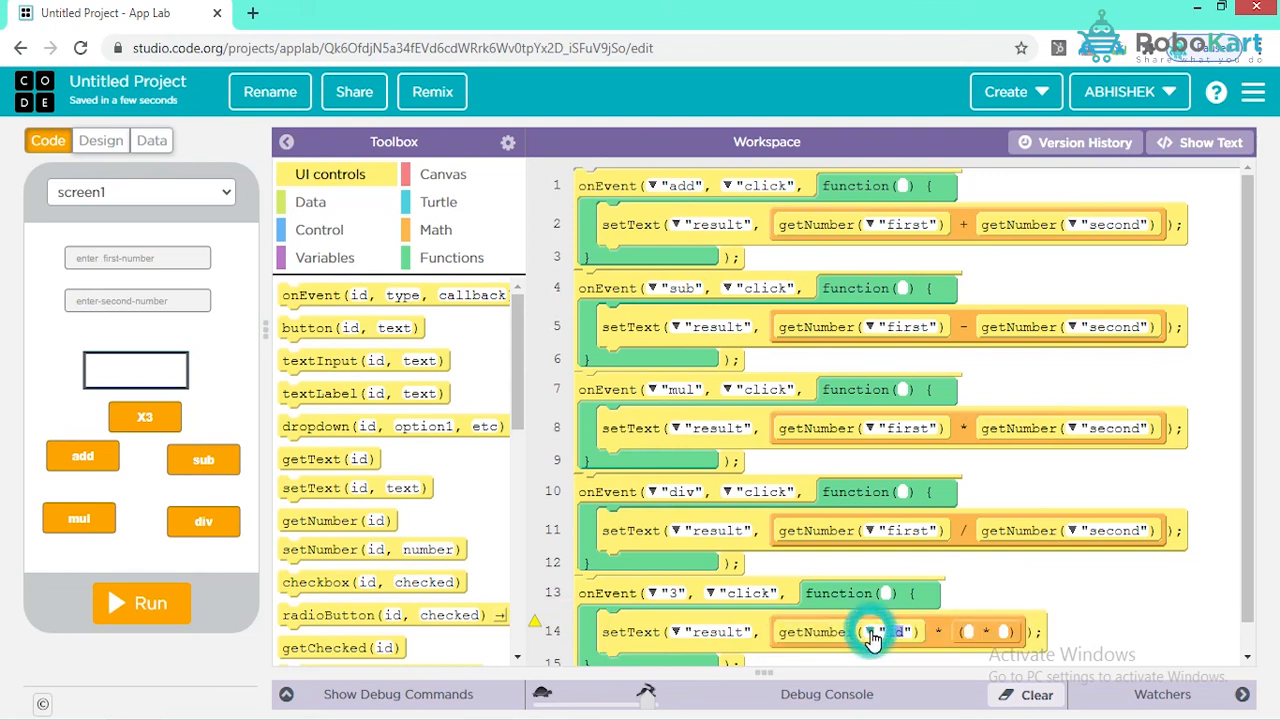
left_click(878, 632)
type("first")
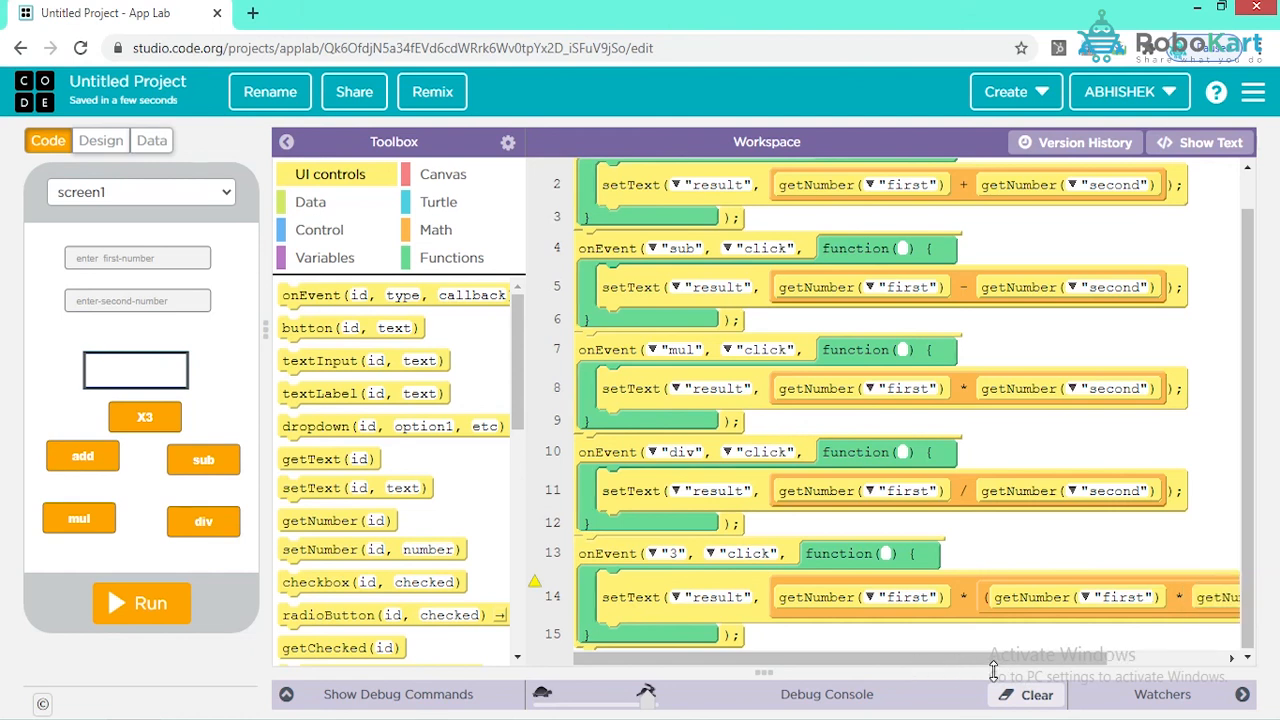
scroll("right", 3)
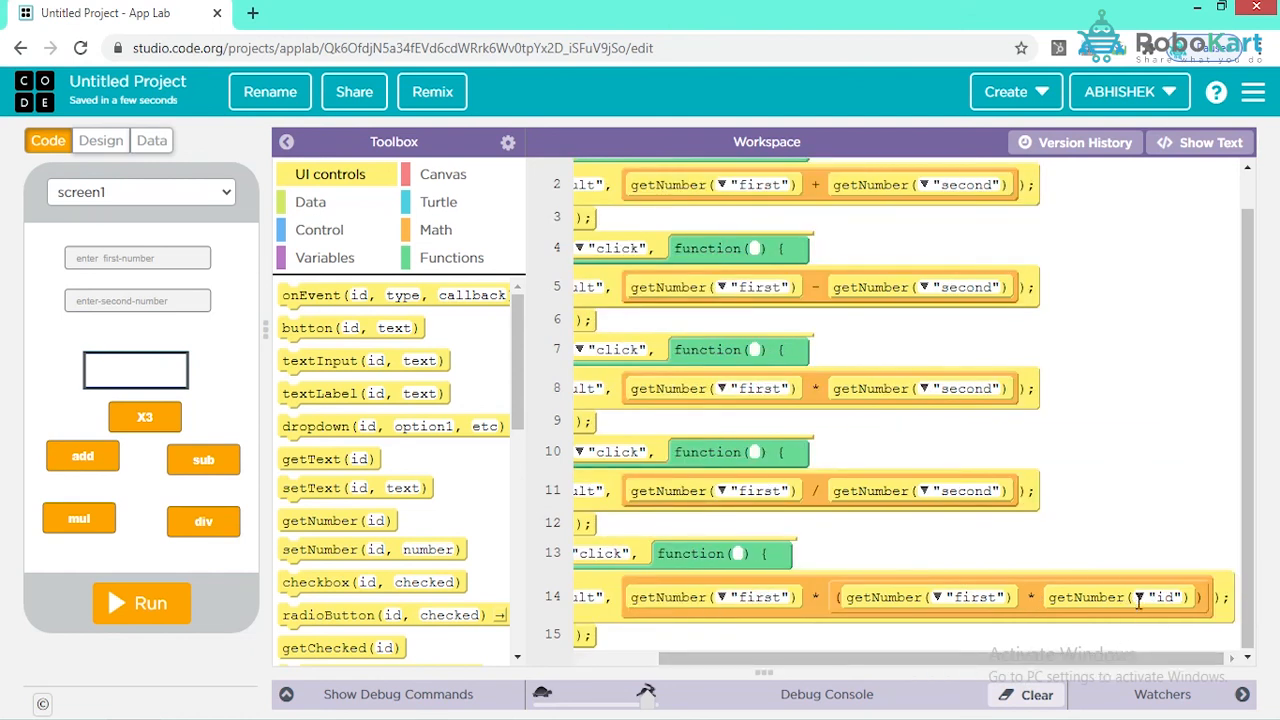
left_click(1163, 597)
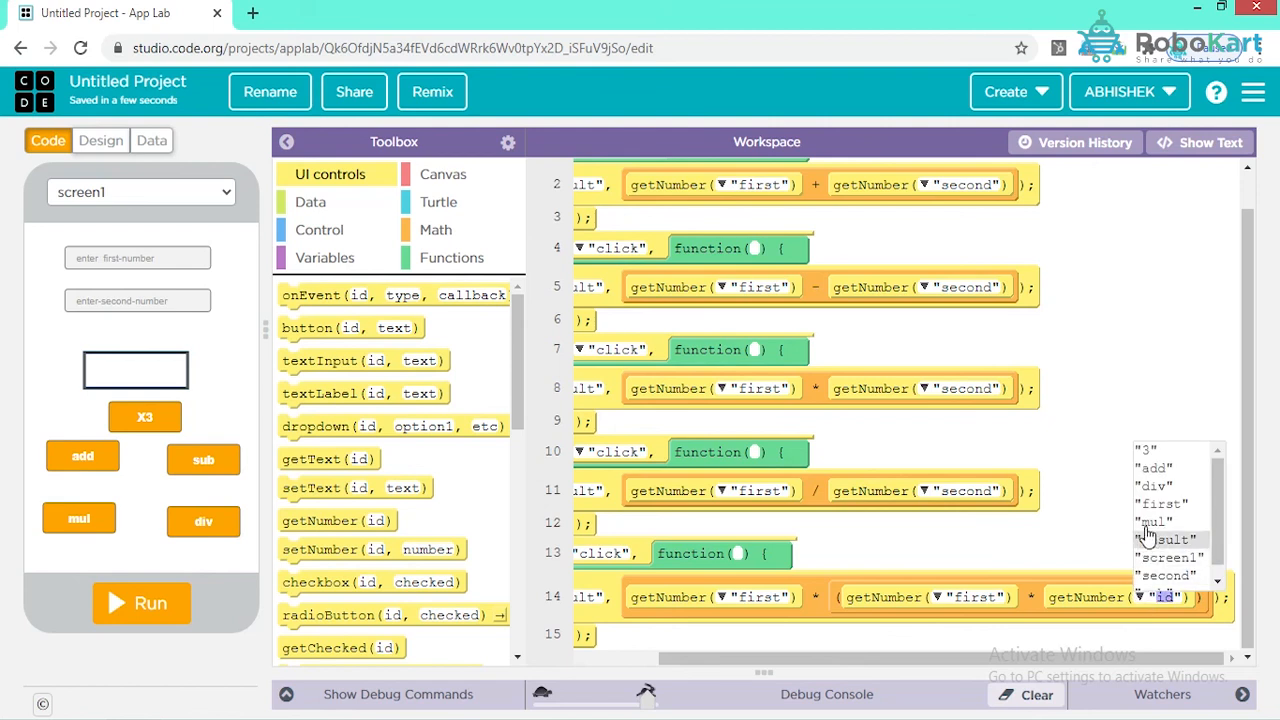
left_click(1160, 503)
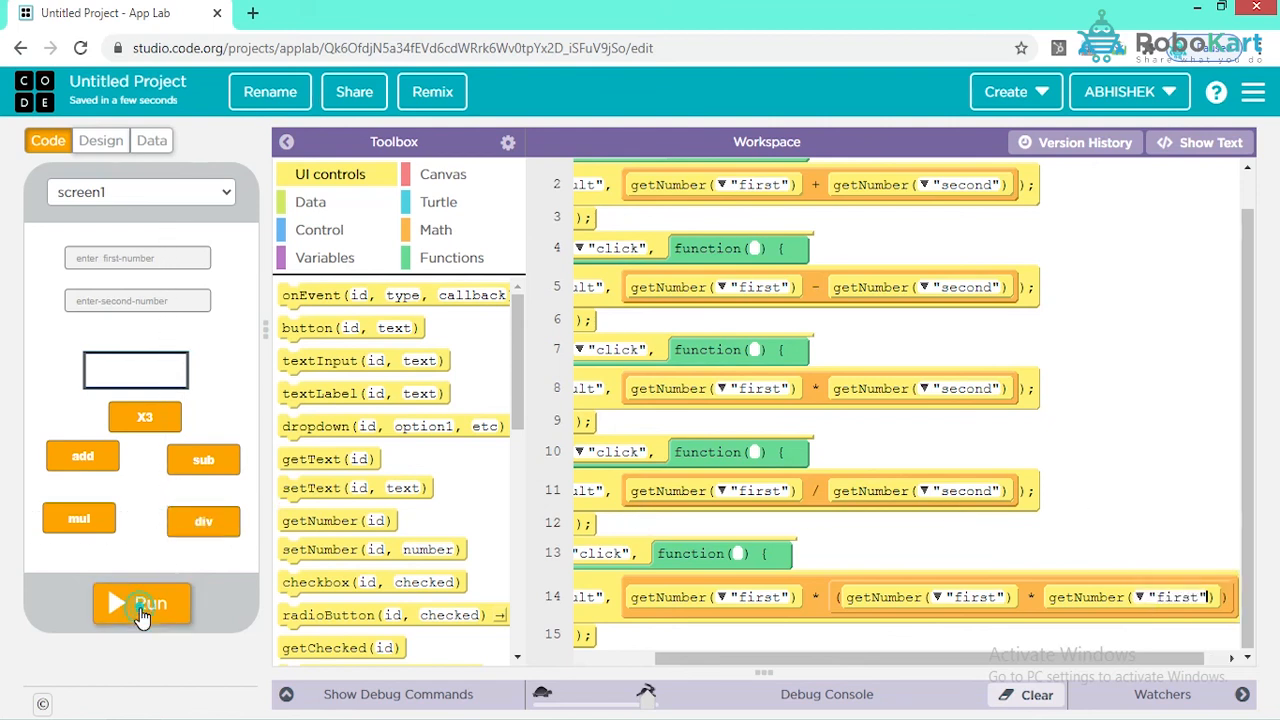
Run the app with 45 entered and confirm X3 shows 91125
left_click(141, 602)
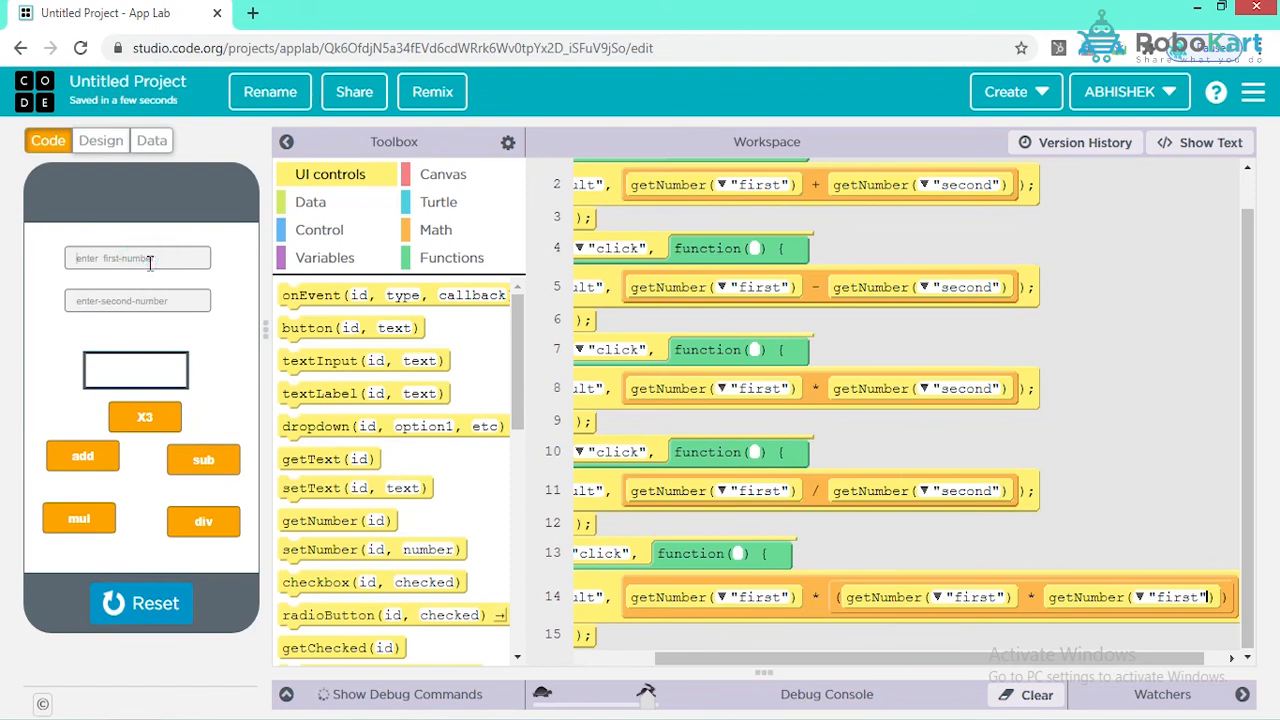
left_click(144, 417)
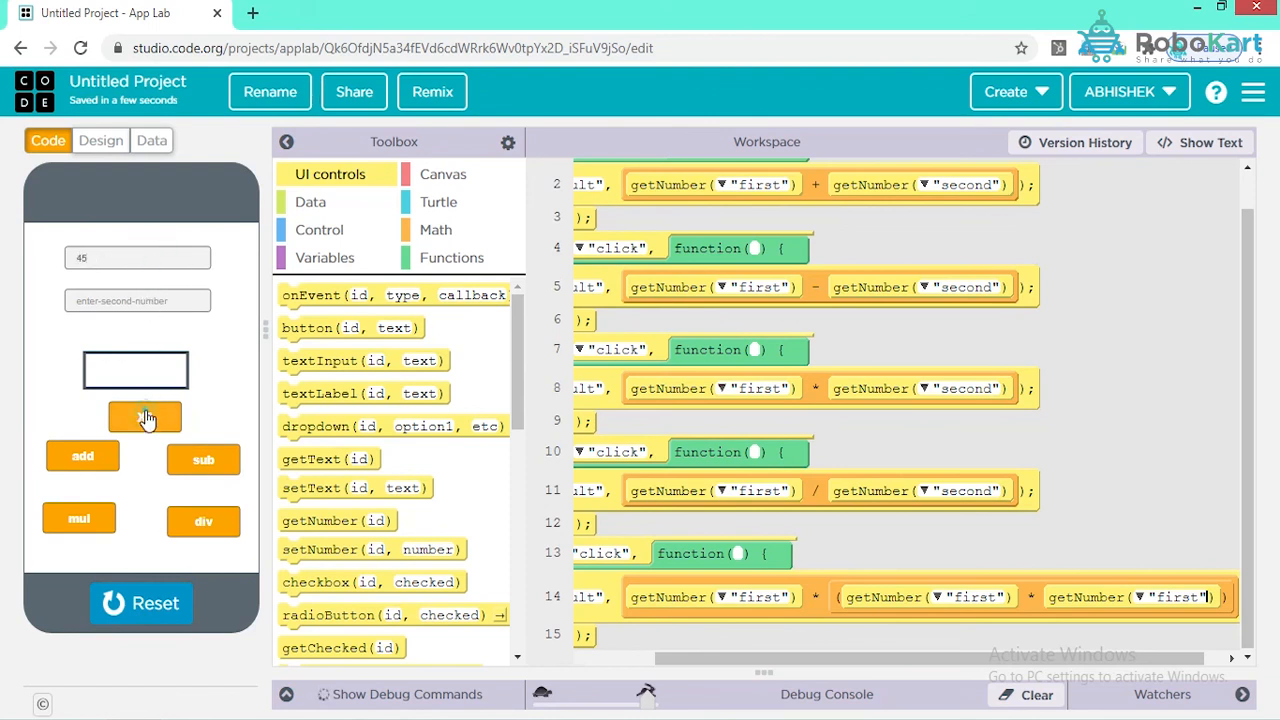
left_click(145, 417)
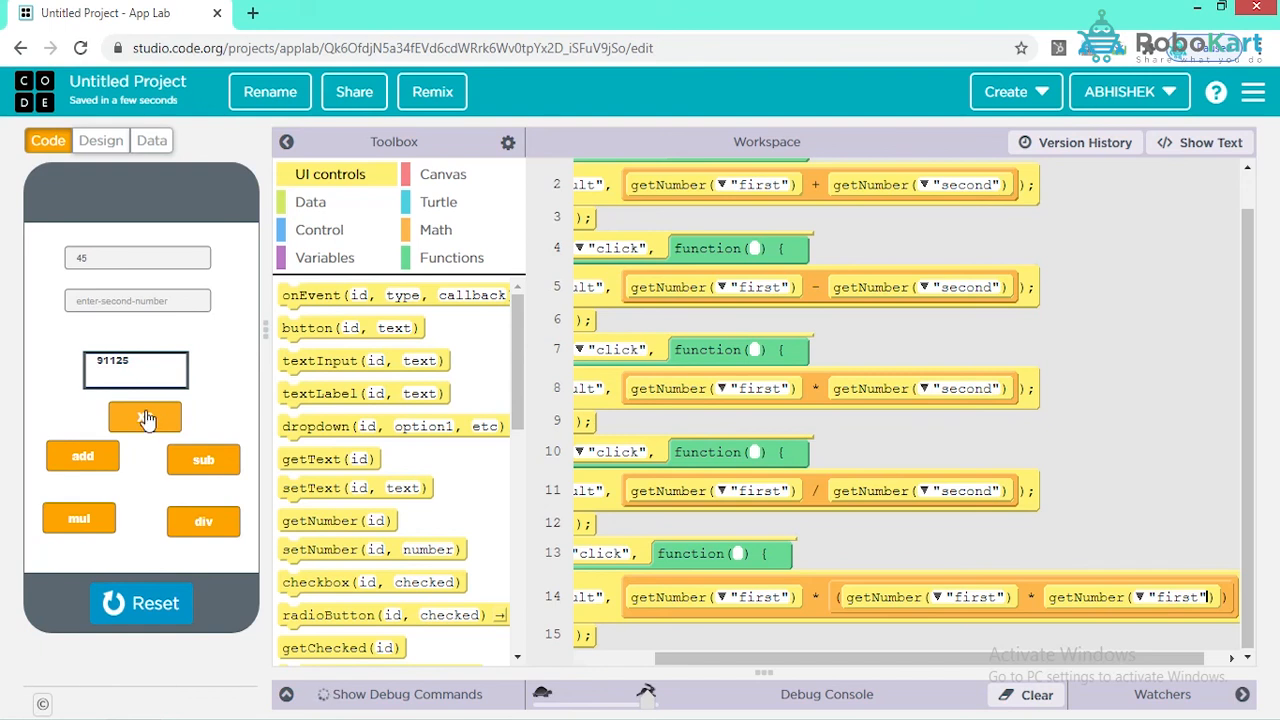
left_click(145, 417)
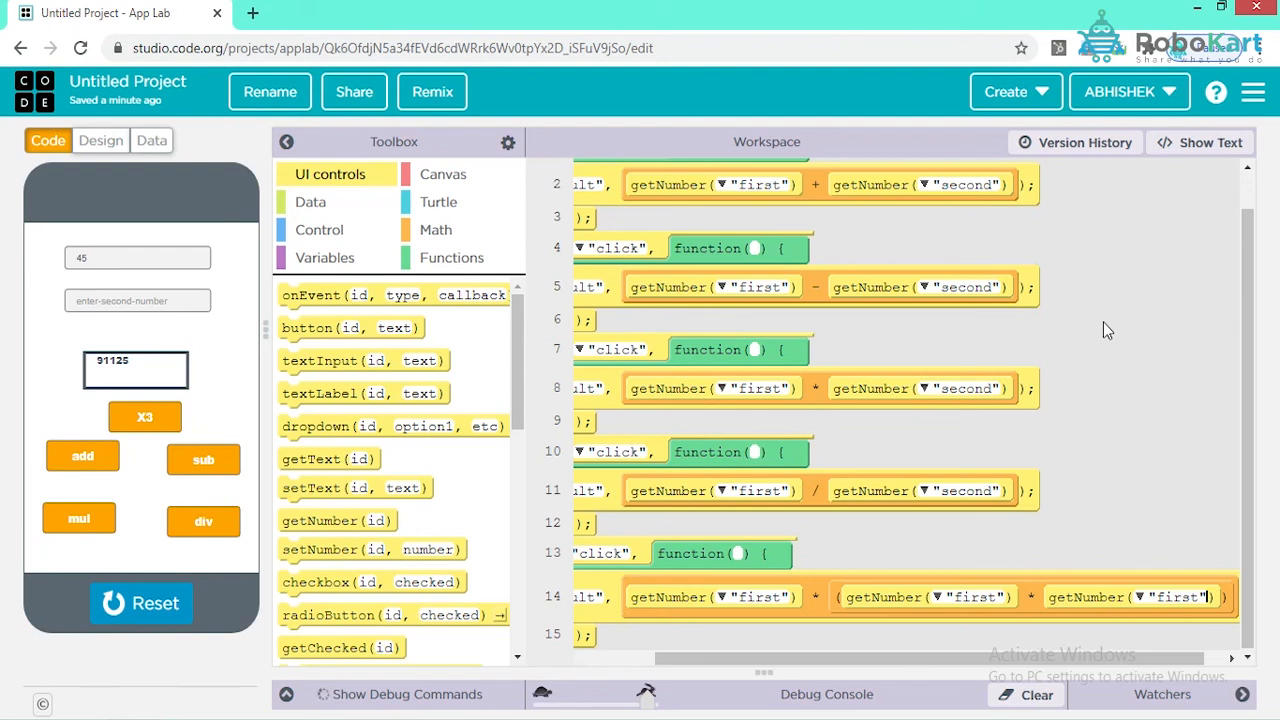
mouse_move(1190, 222)
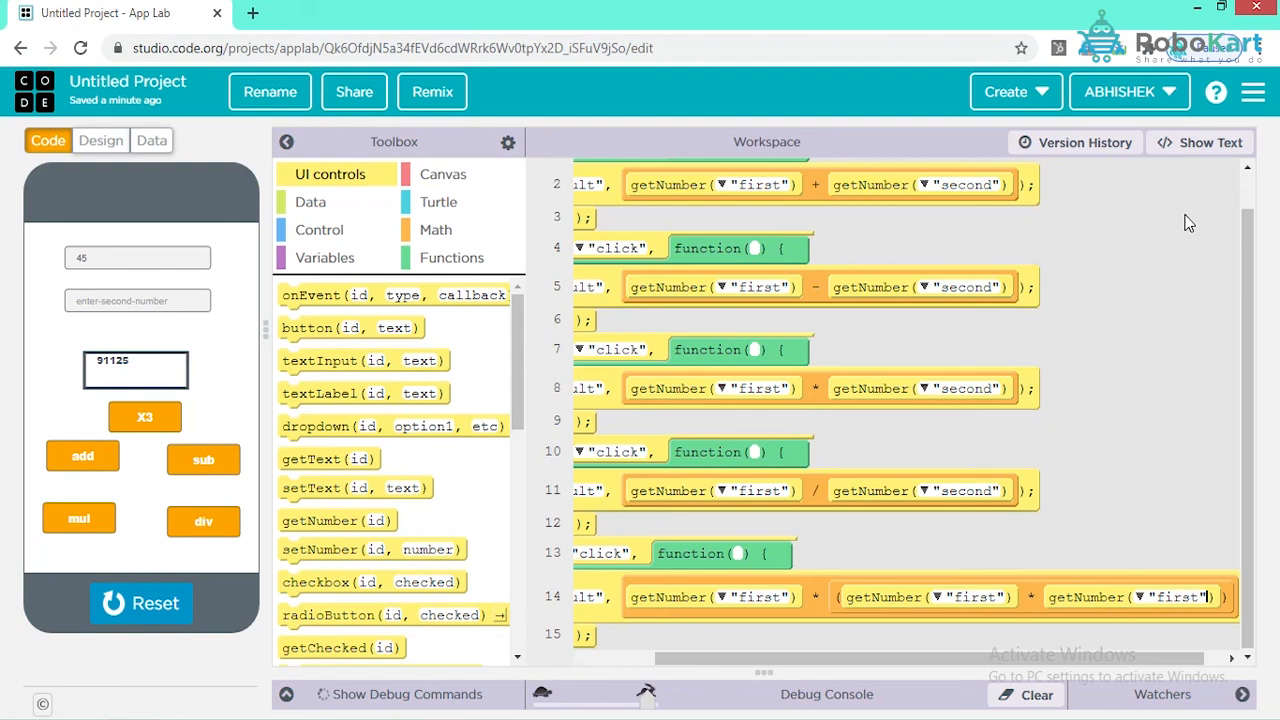